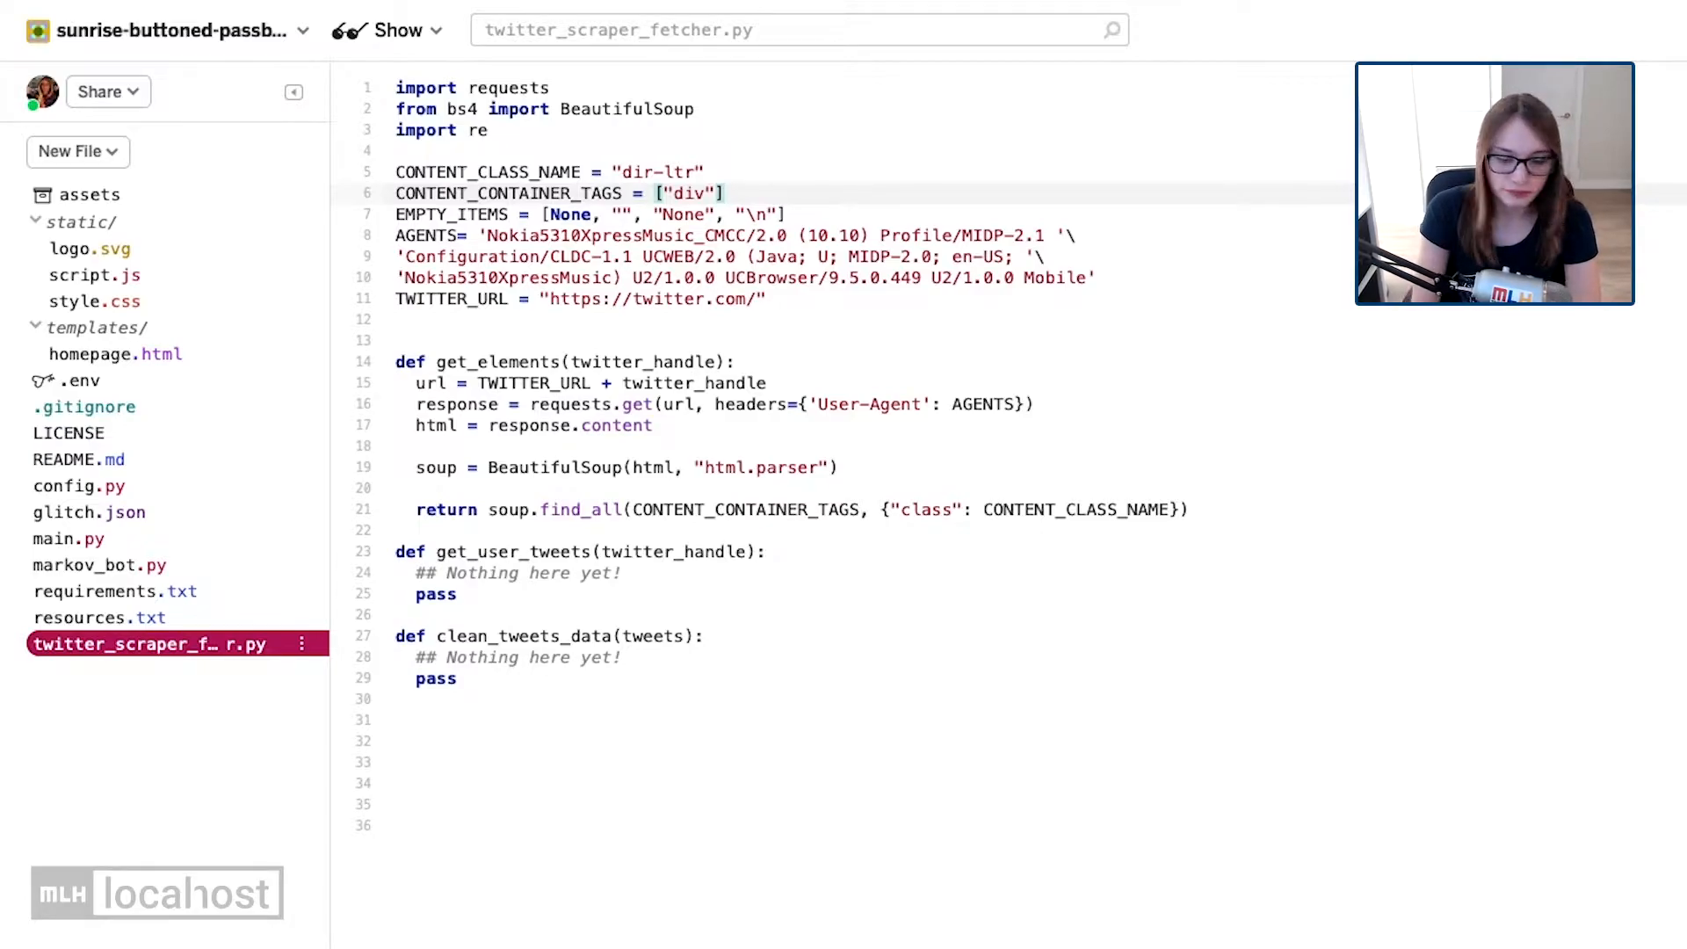
Step: Replace the '## Nothing here yet!' comment with elements = get_elements(twitter_handle)
click(640, 579)
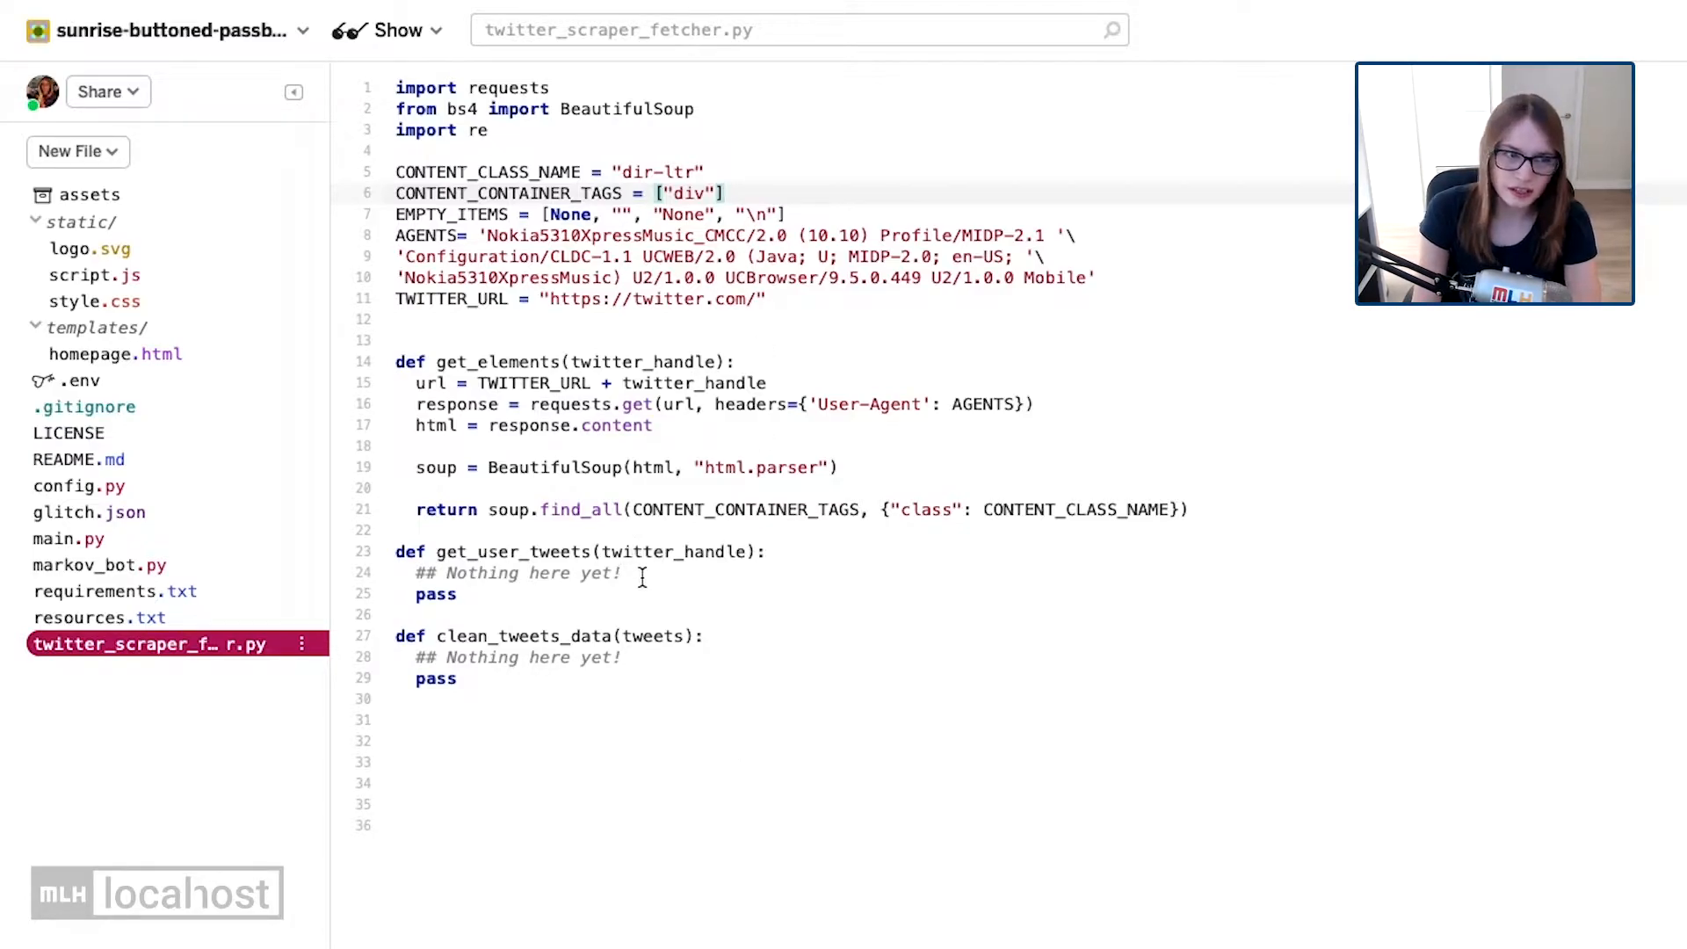
double_click(517, 573)
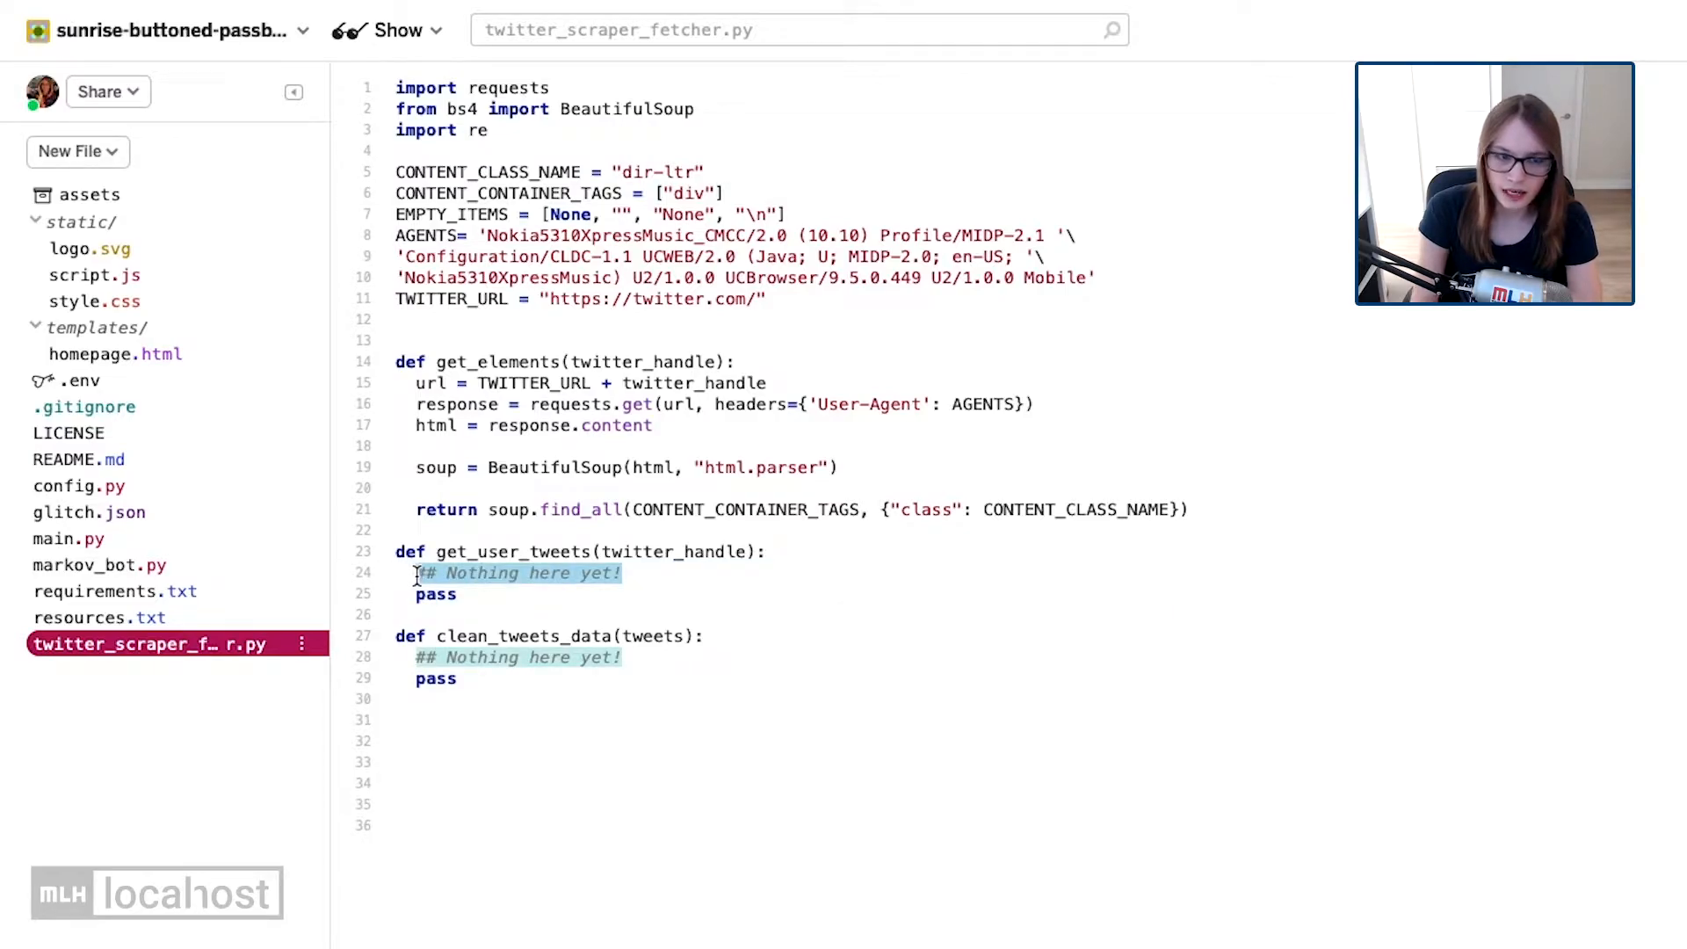
text(elemn)
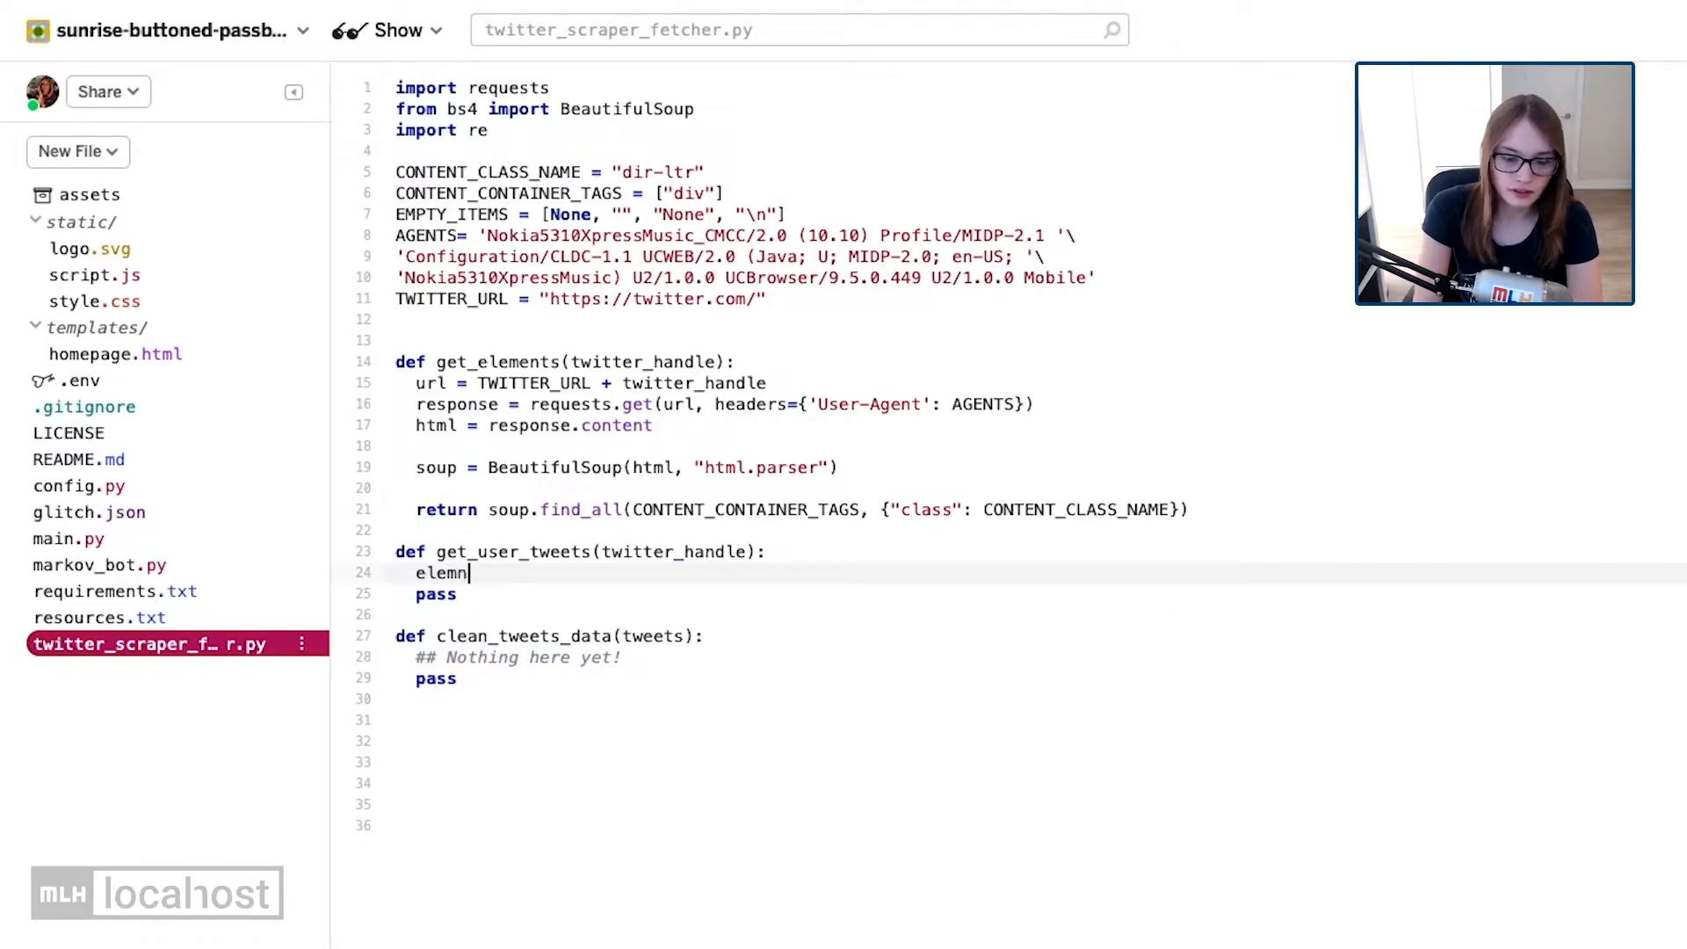
text(ents)
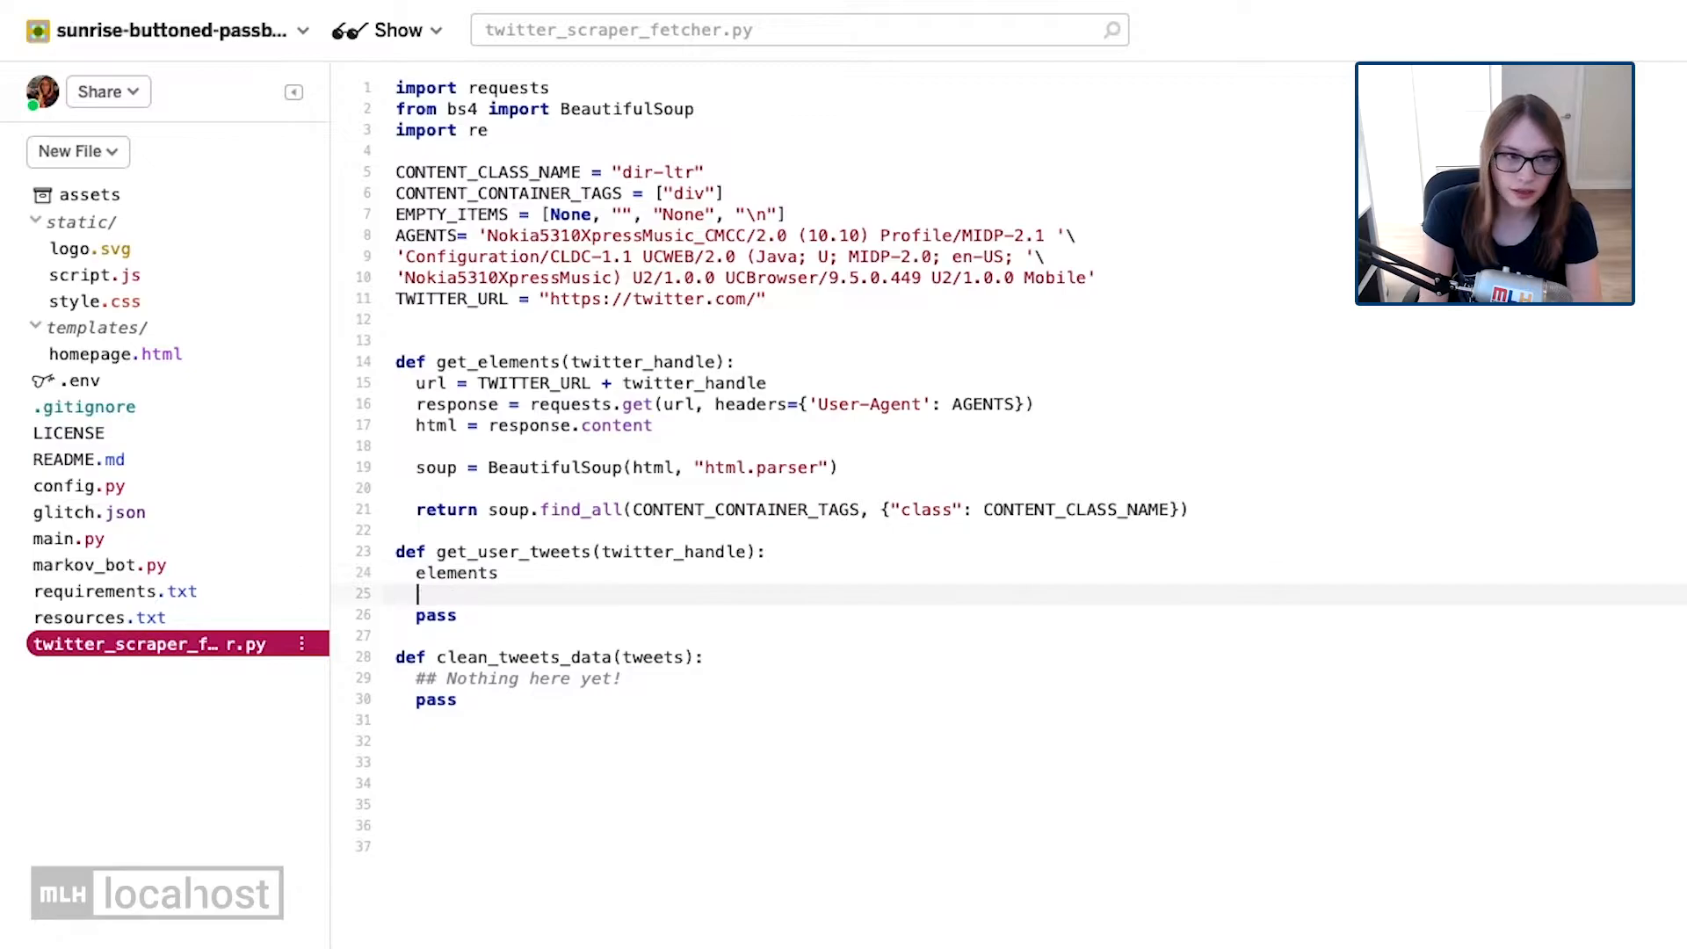
text(=)
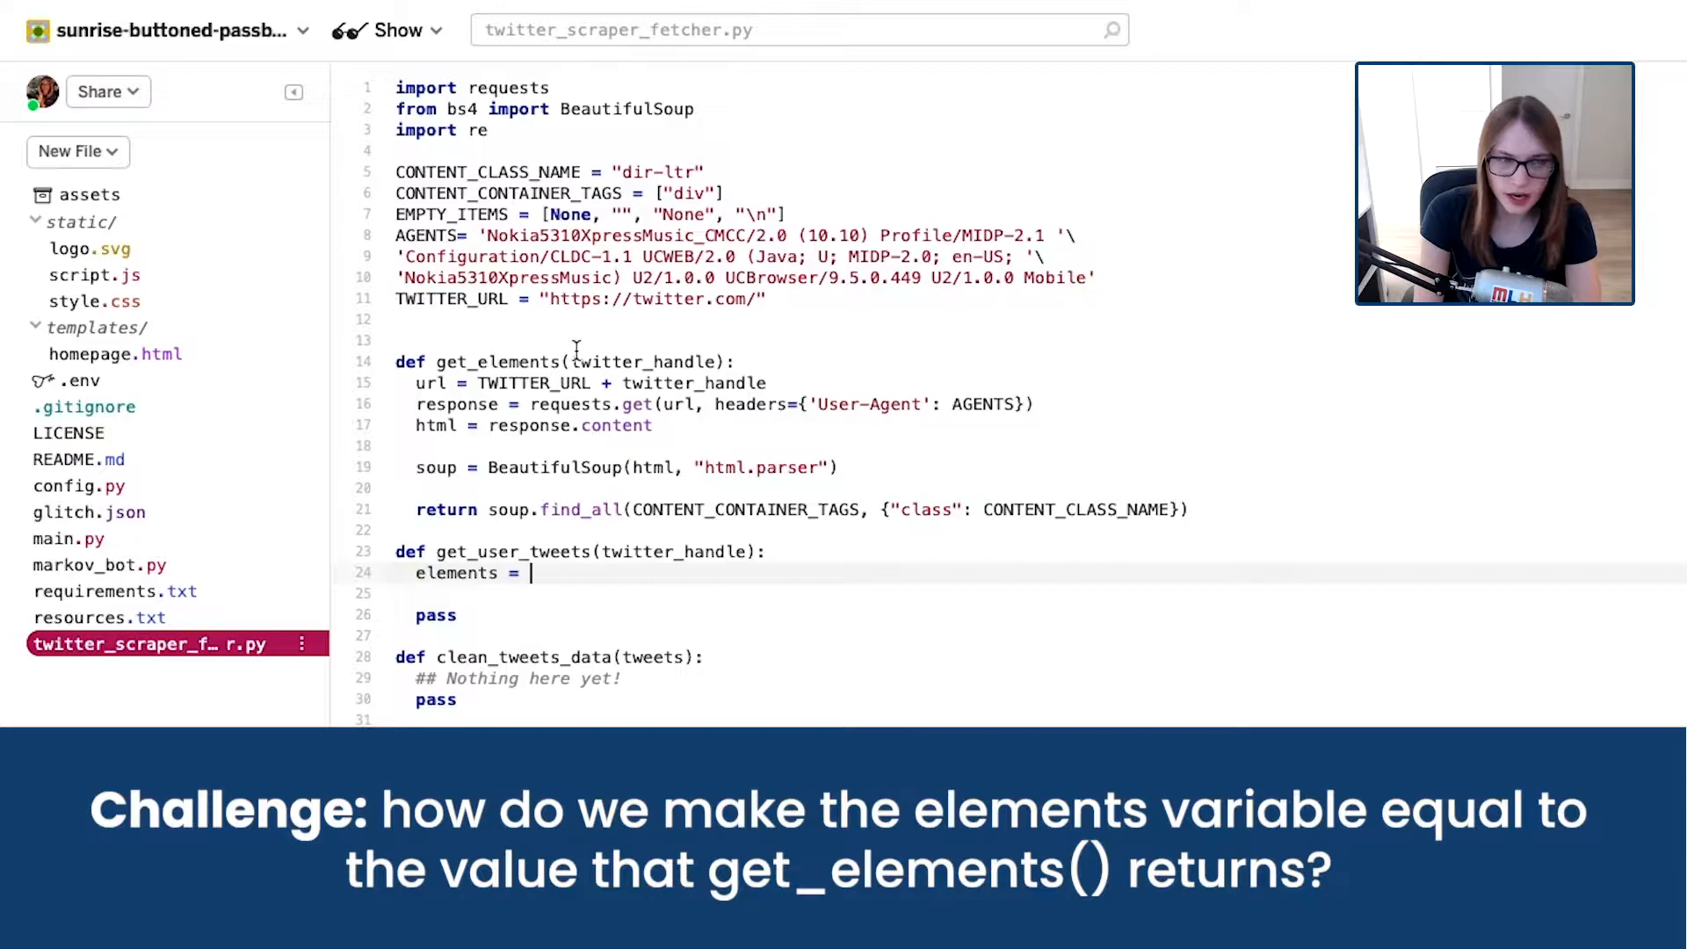
text(get_e)
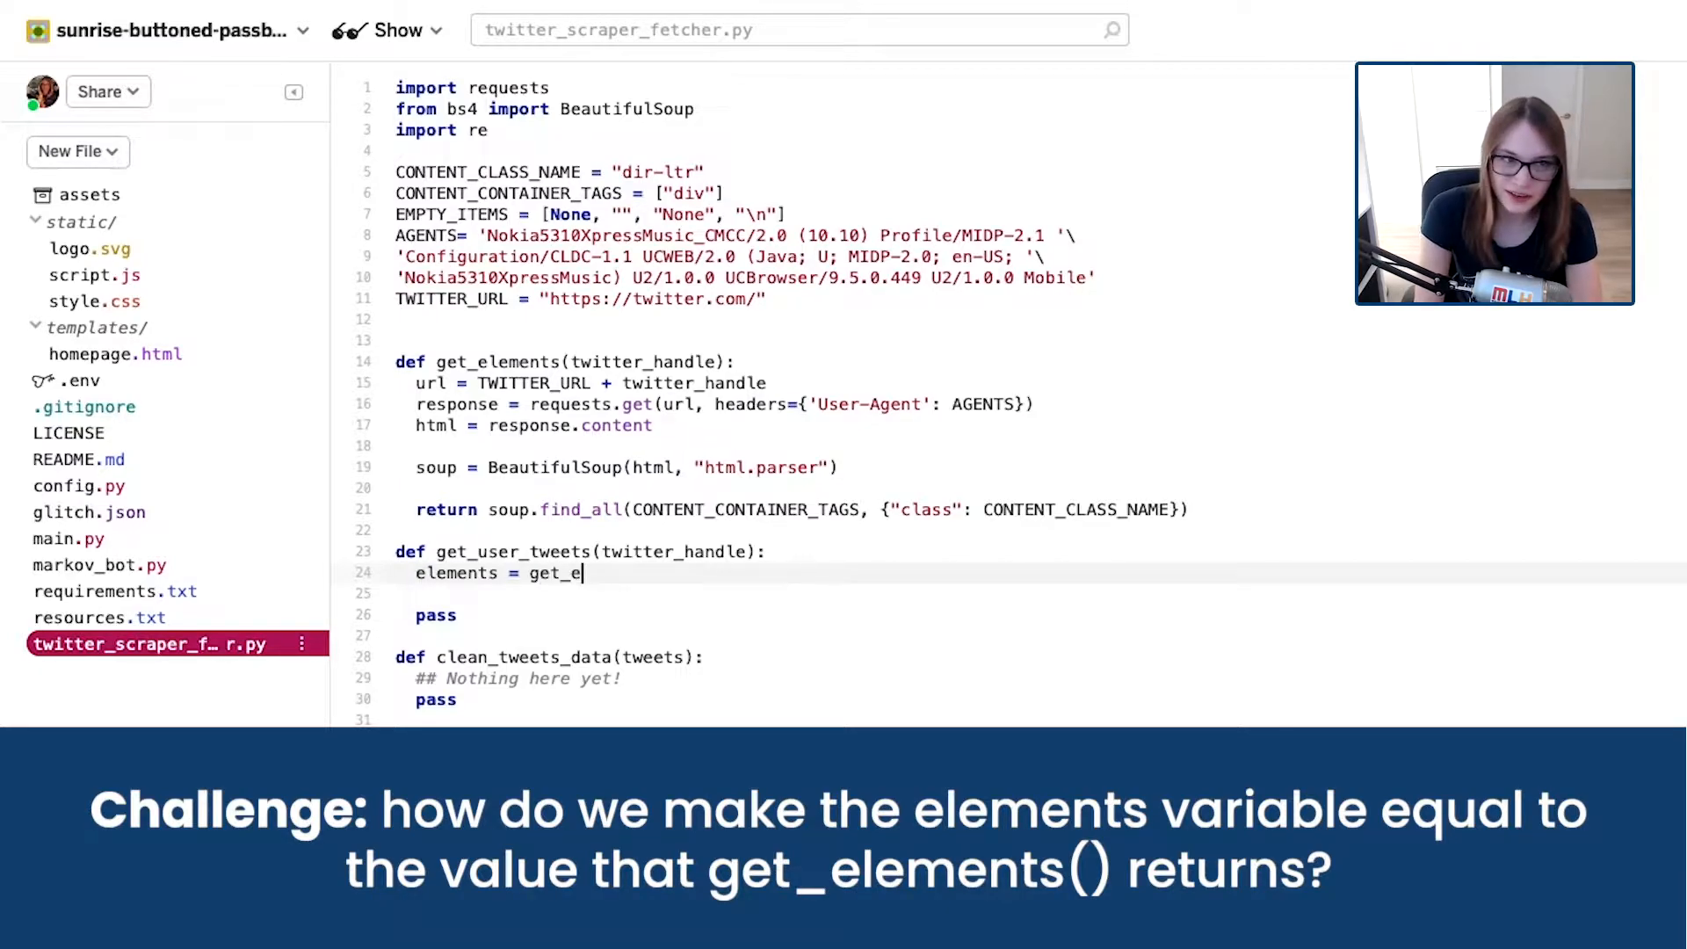
text(lements)
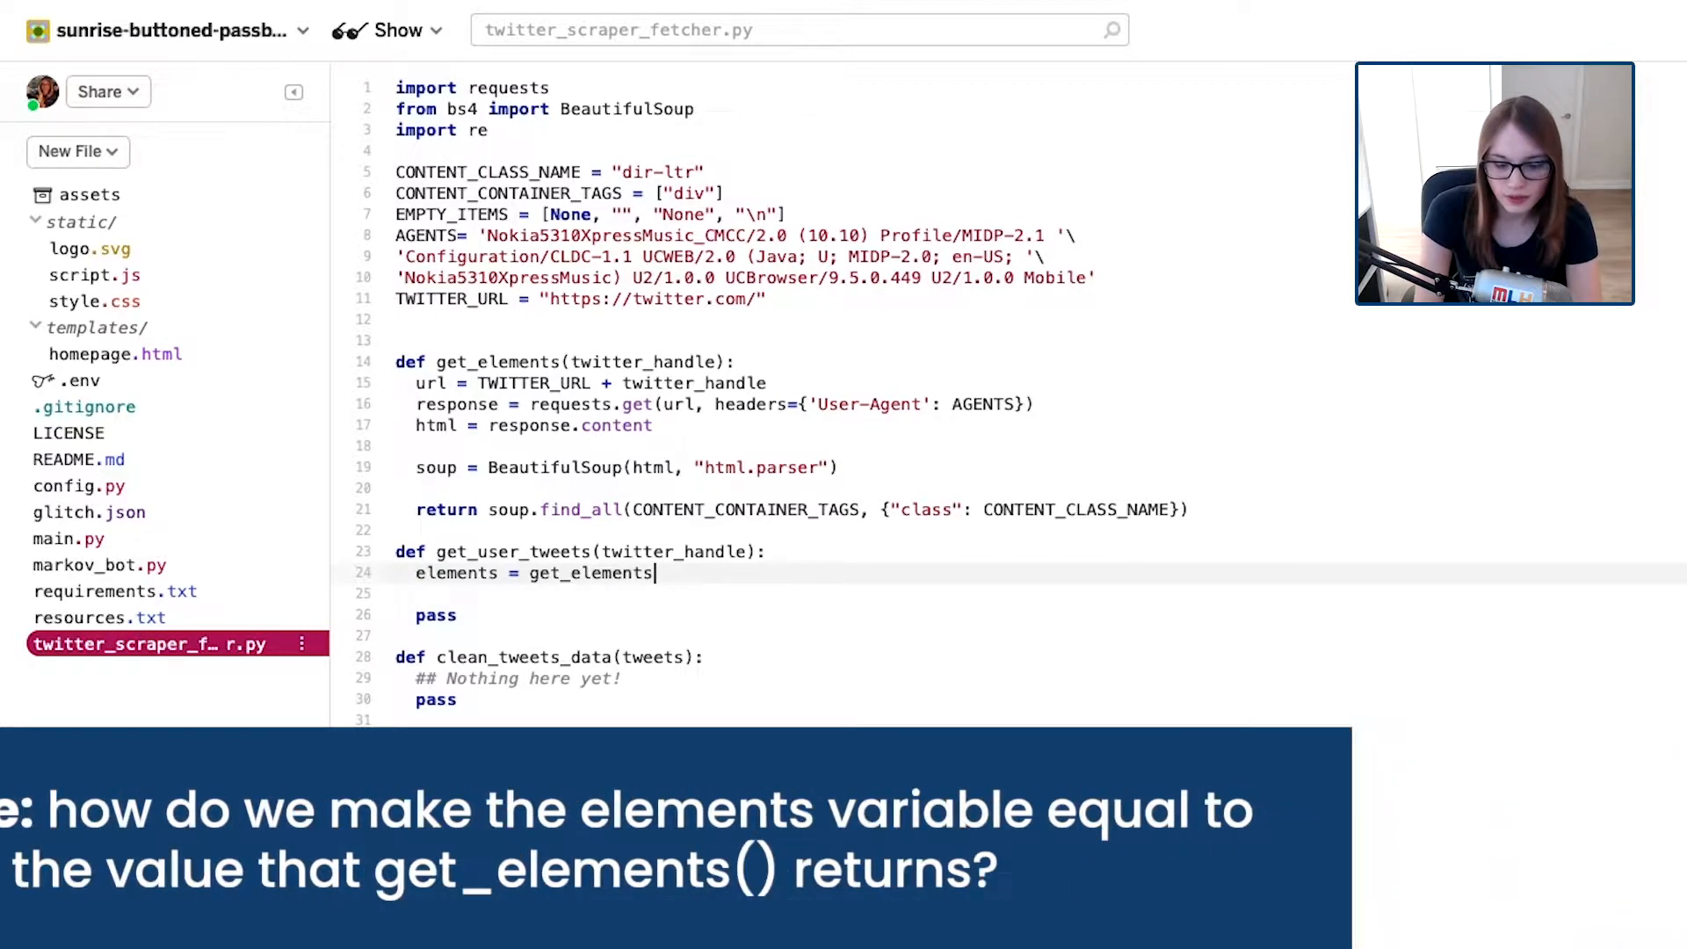
text((twitter_handle)
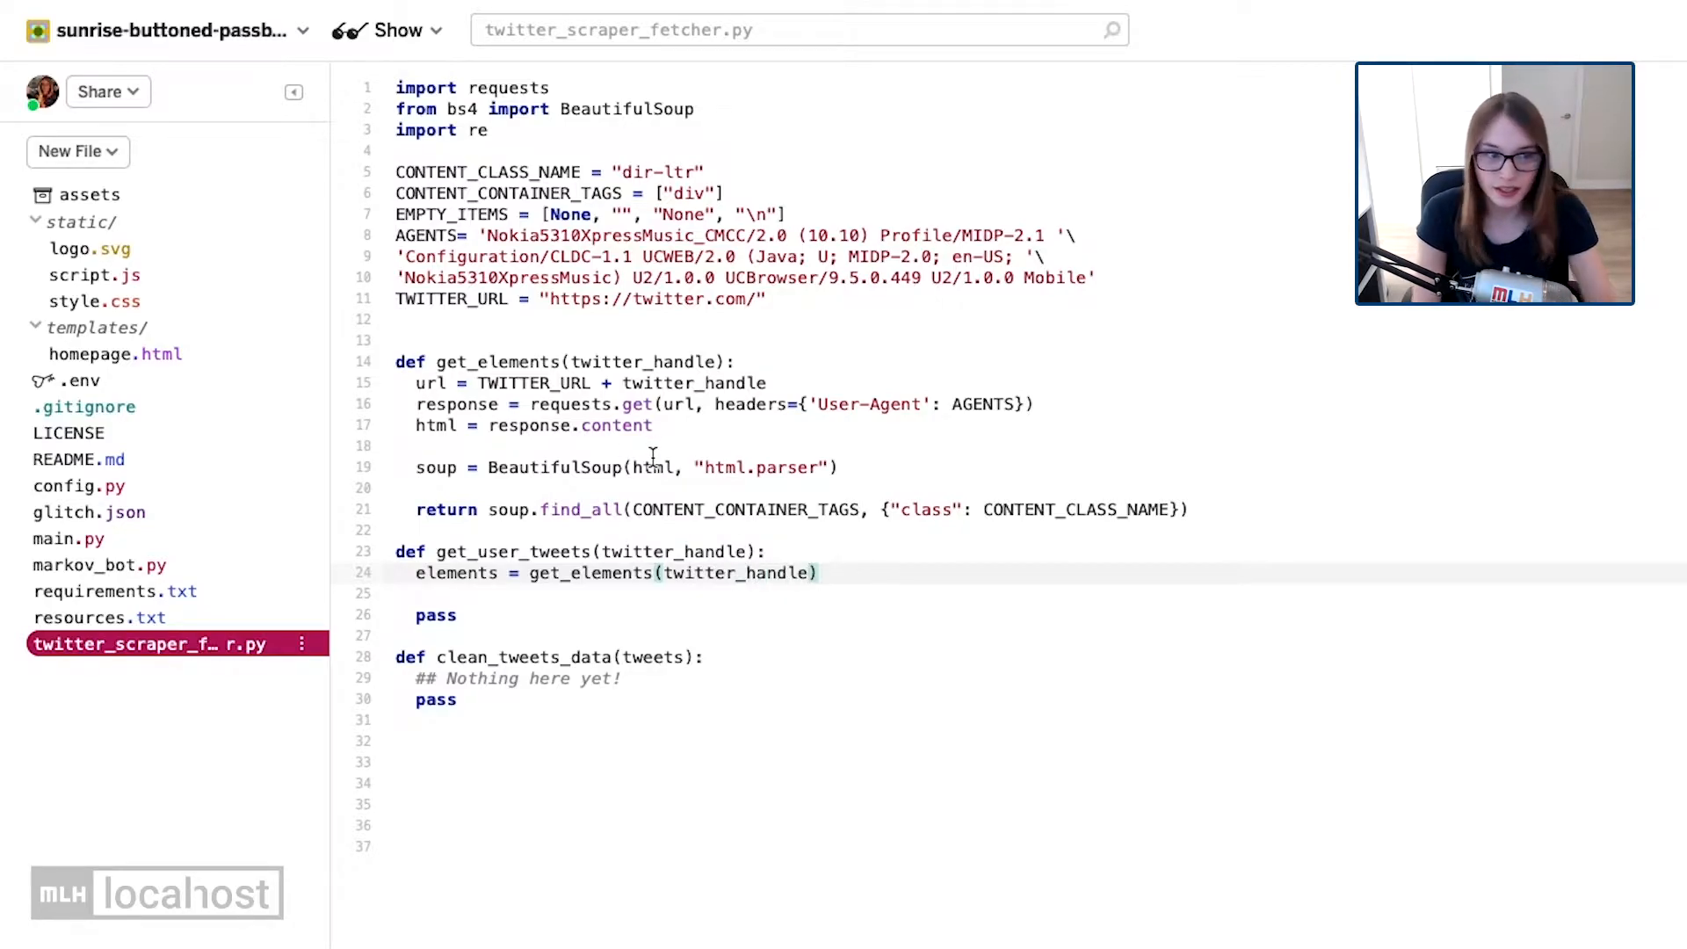
mouse_move(636, 536)
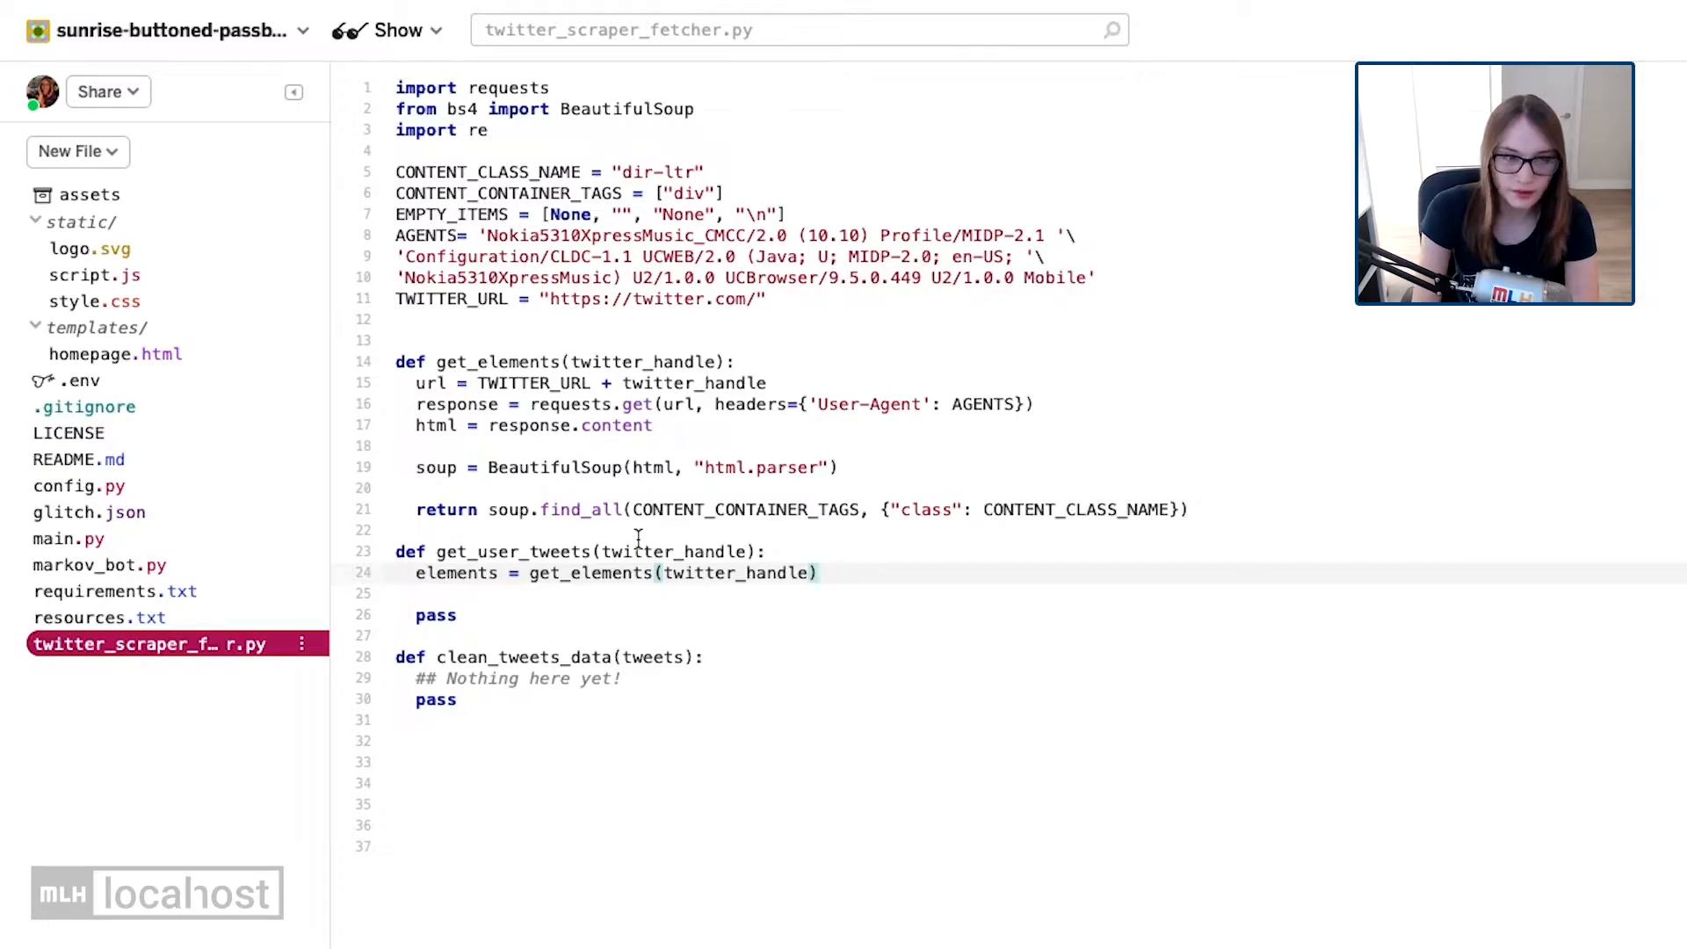
Step: Add tweets = [] after the elements line and replace pass with return tweets
text(t)
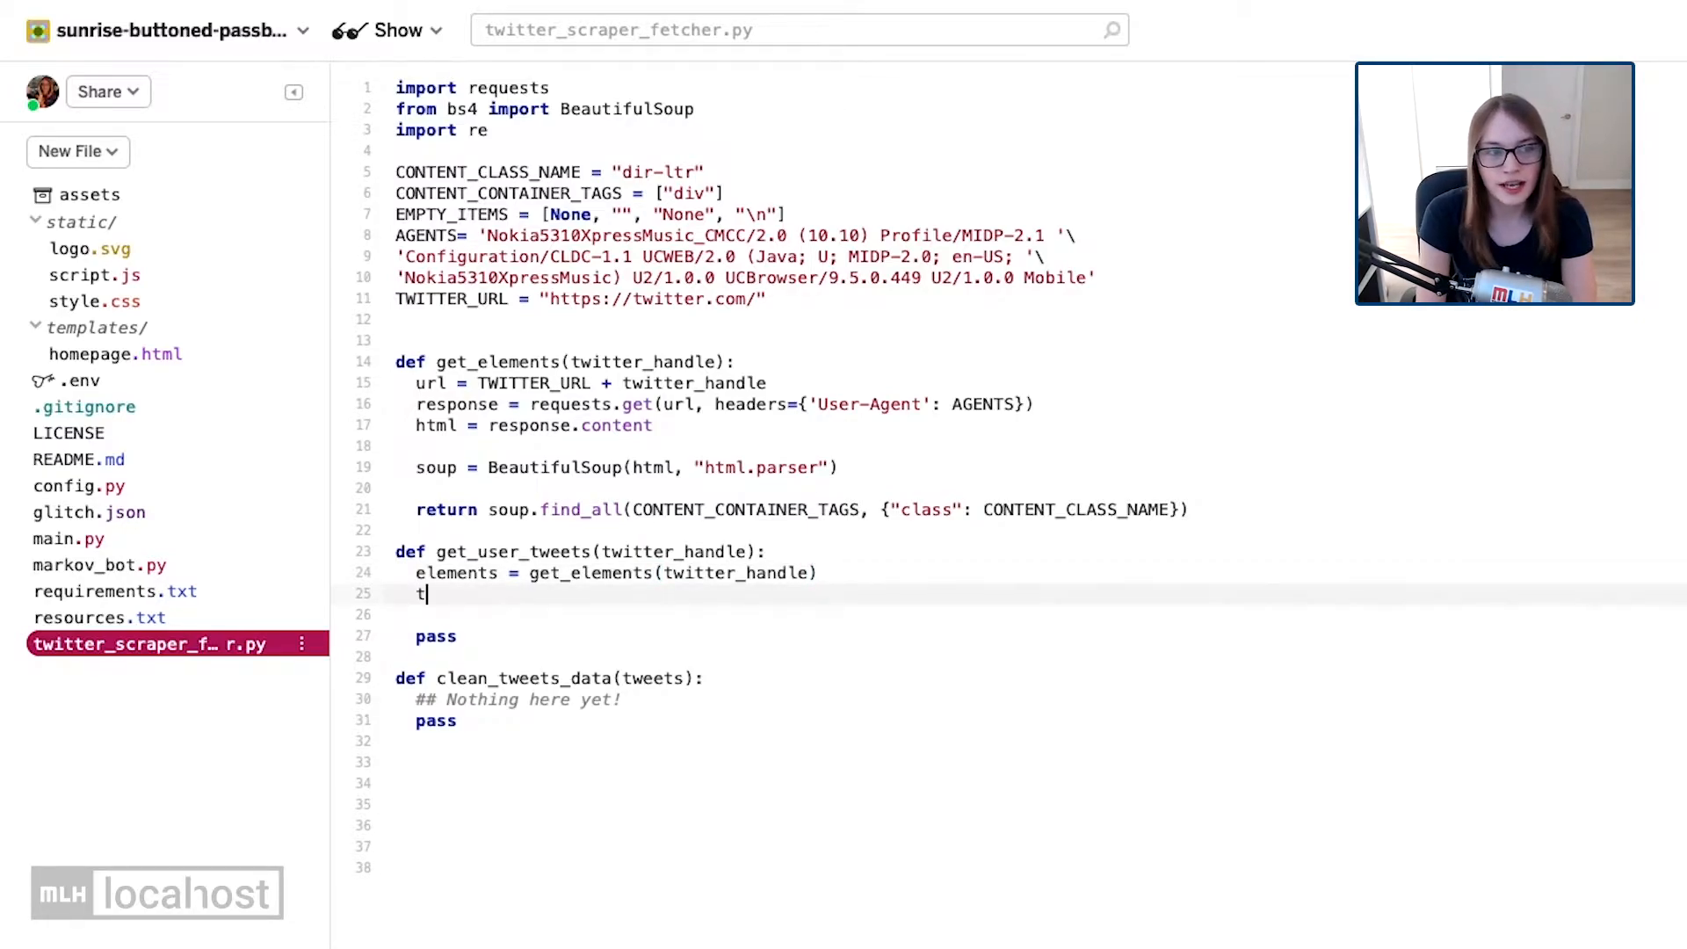
text(weets = [])
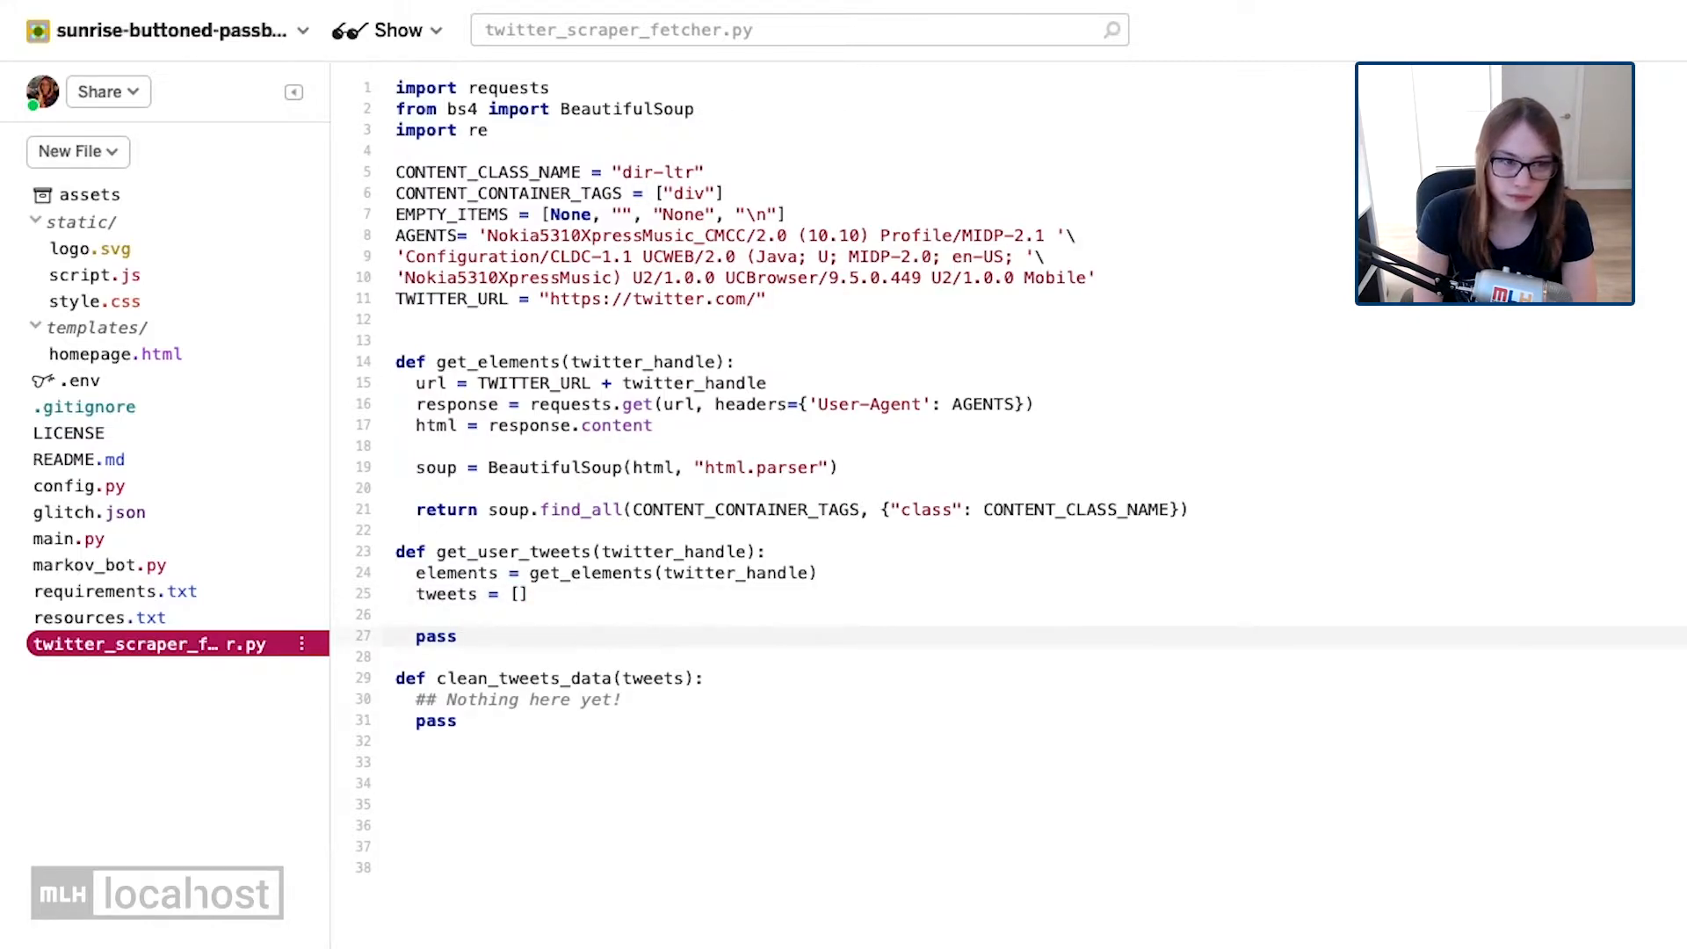
key(Backspace)
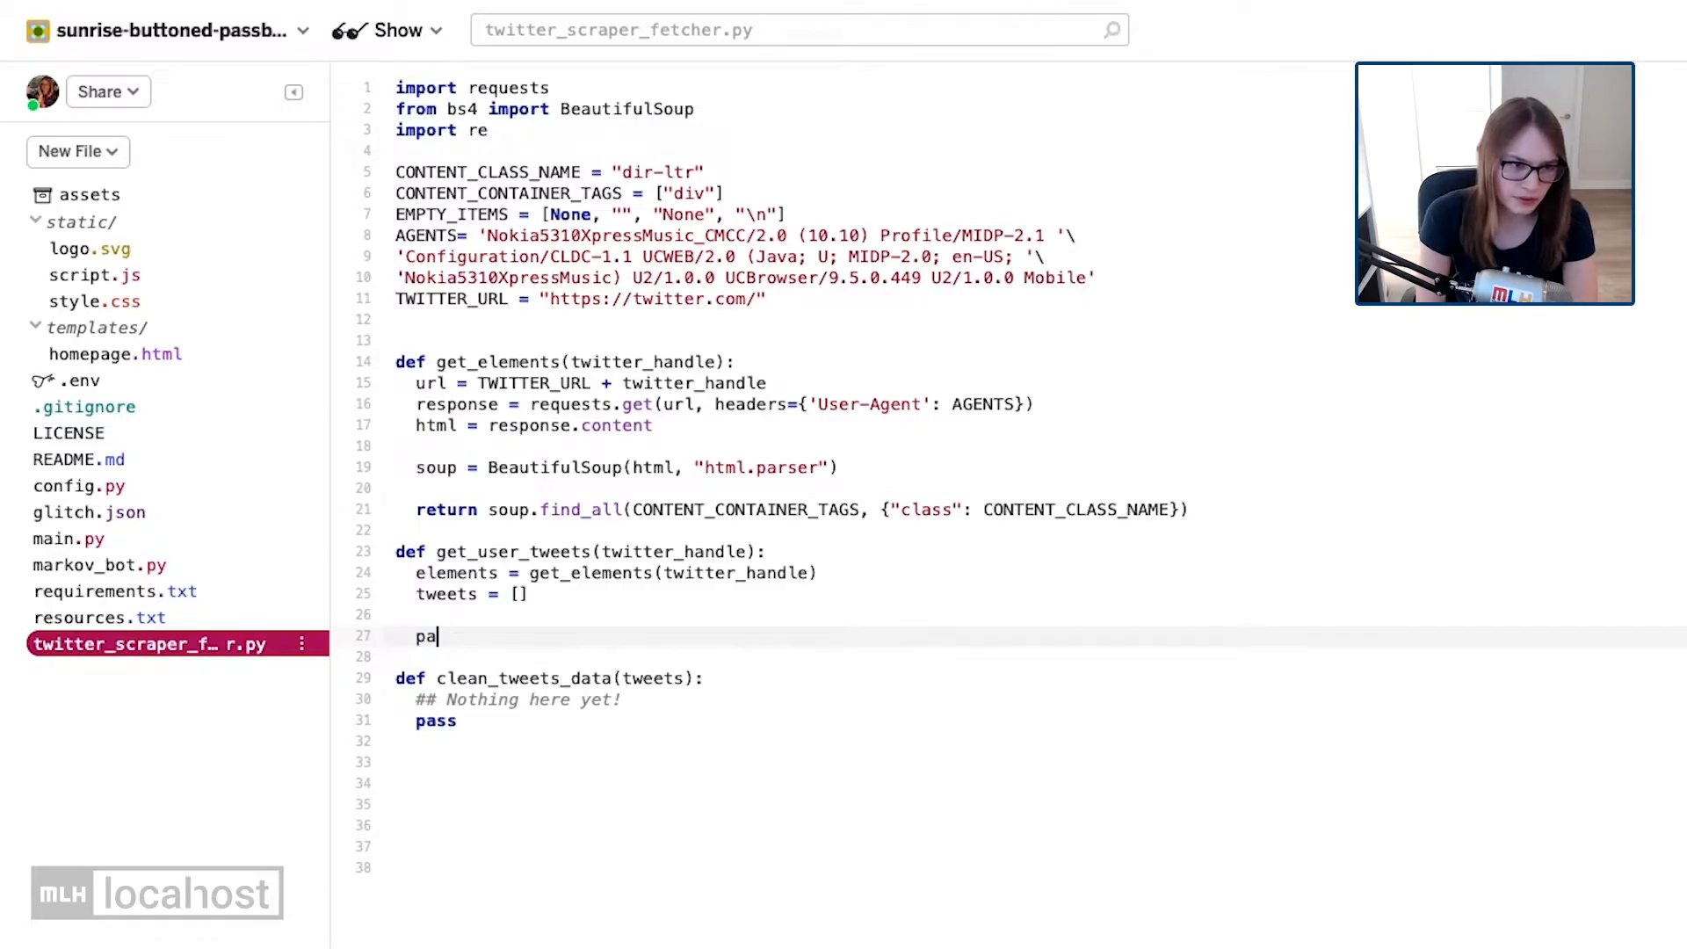
text(return)
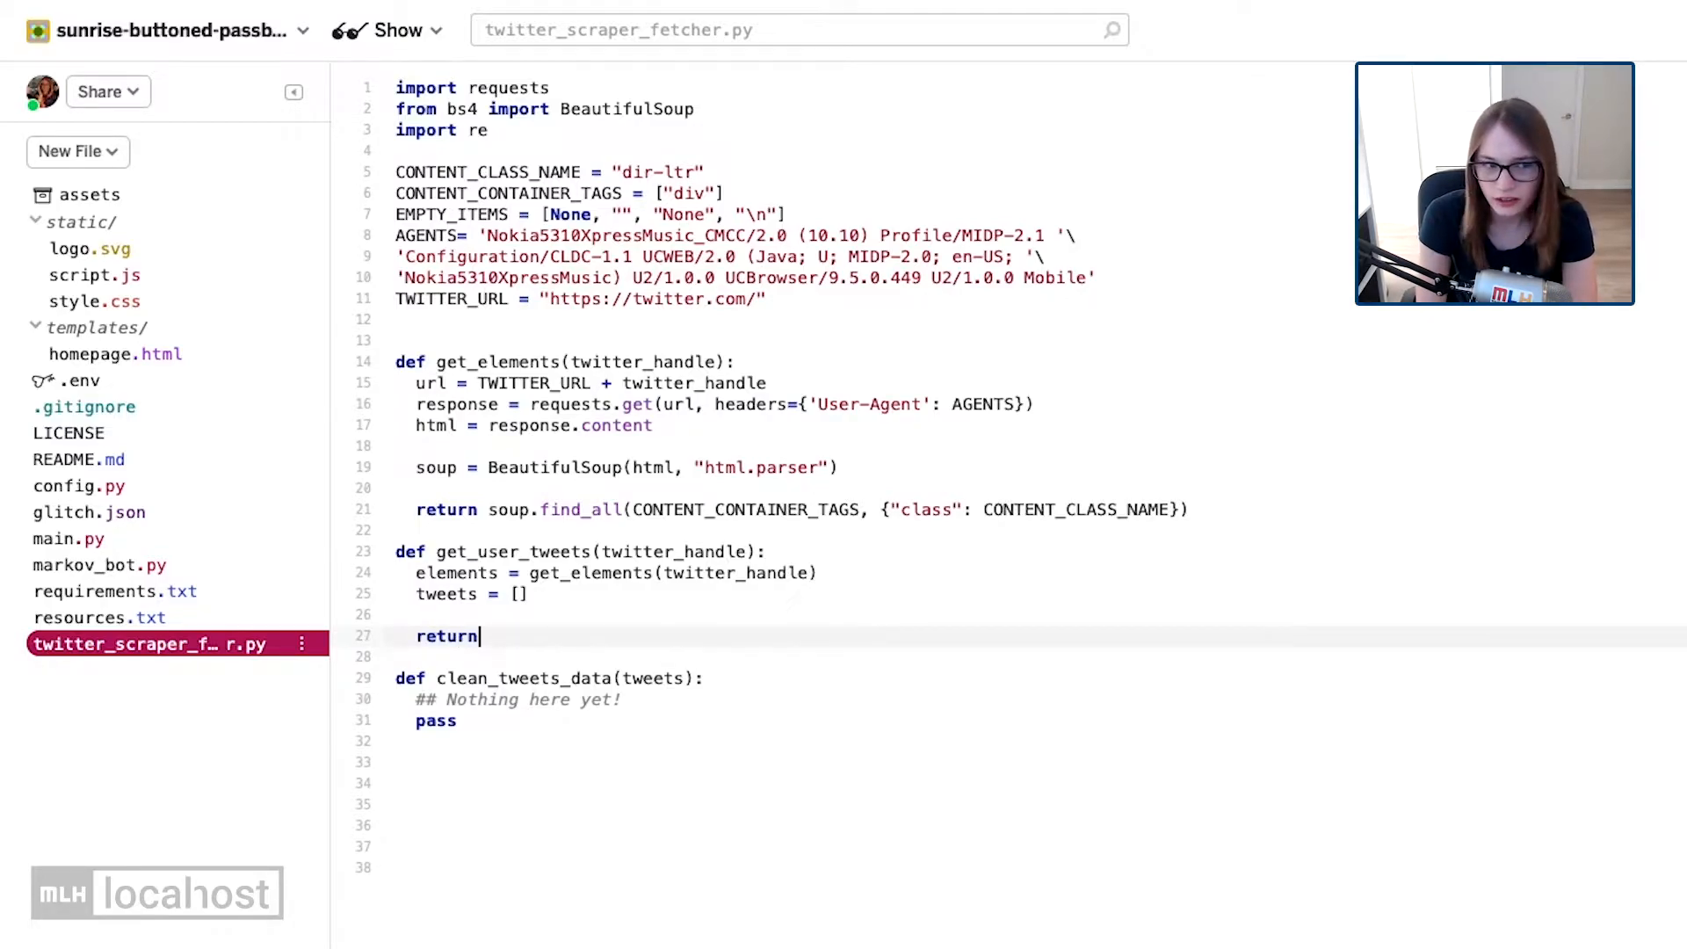
text(tweets)
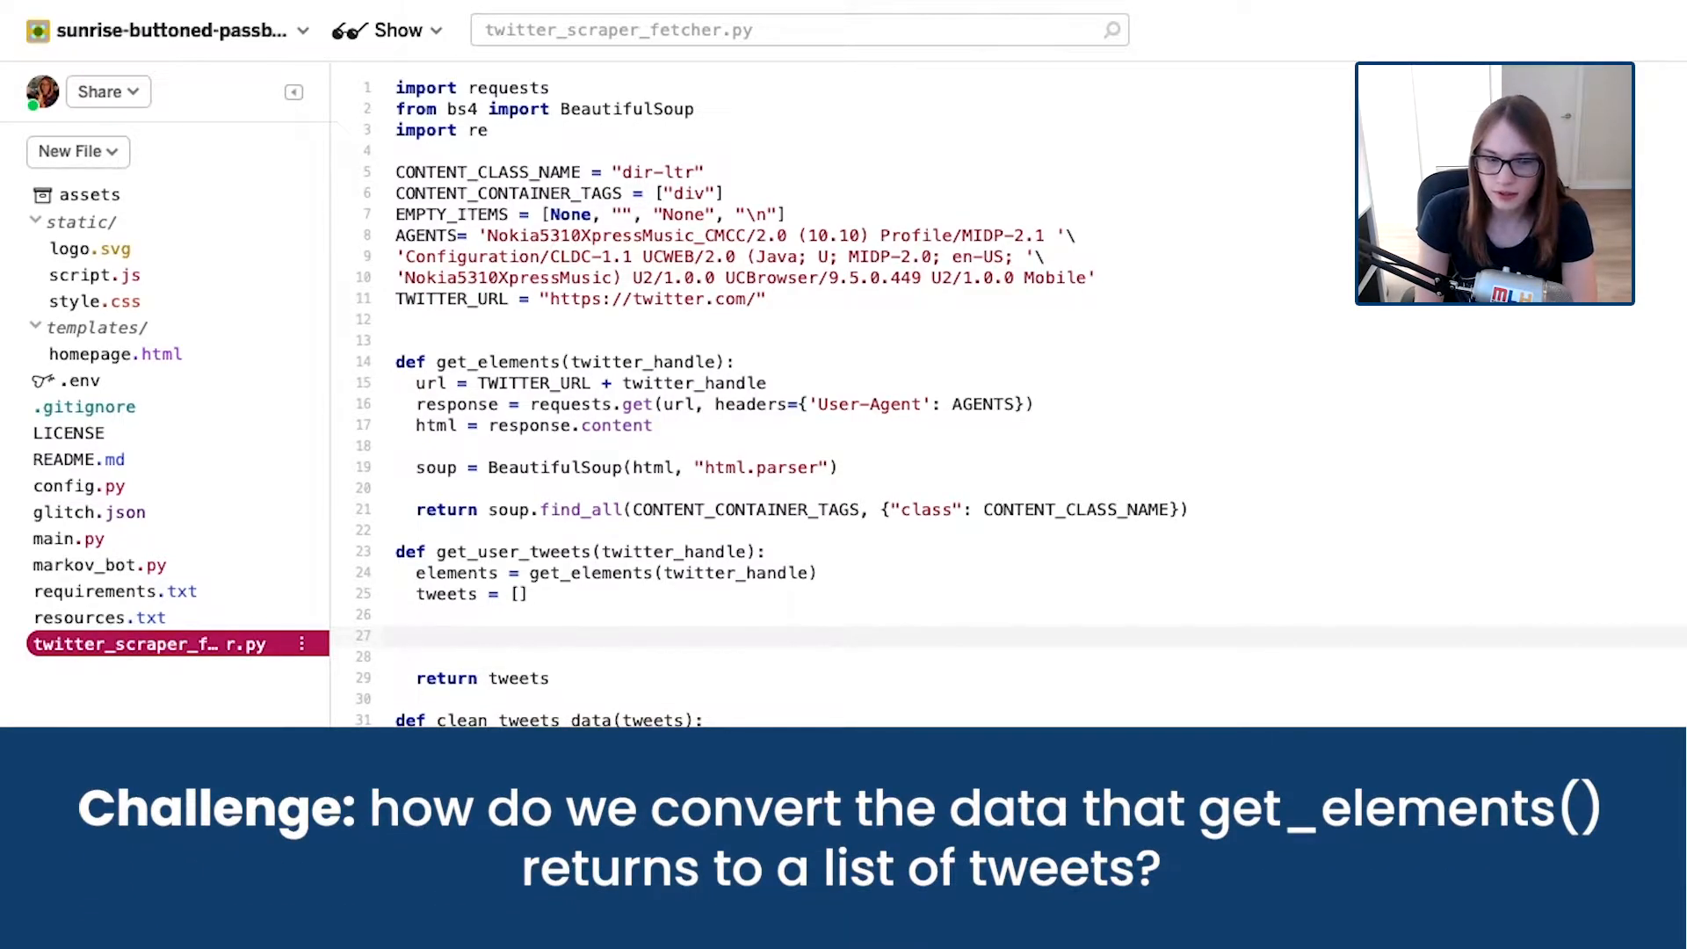
click(420, 635)
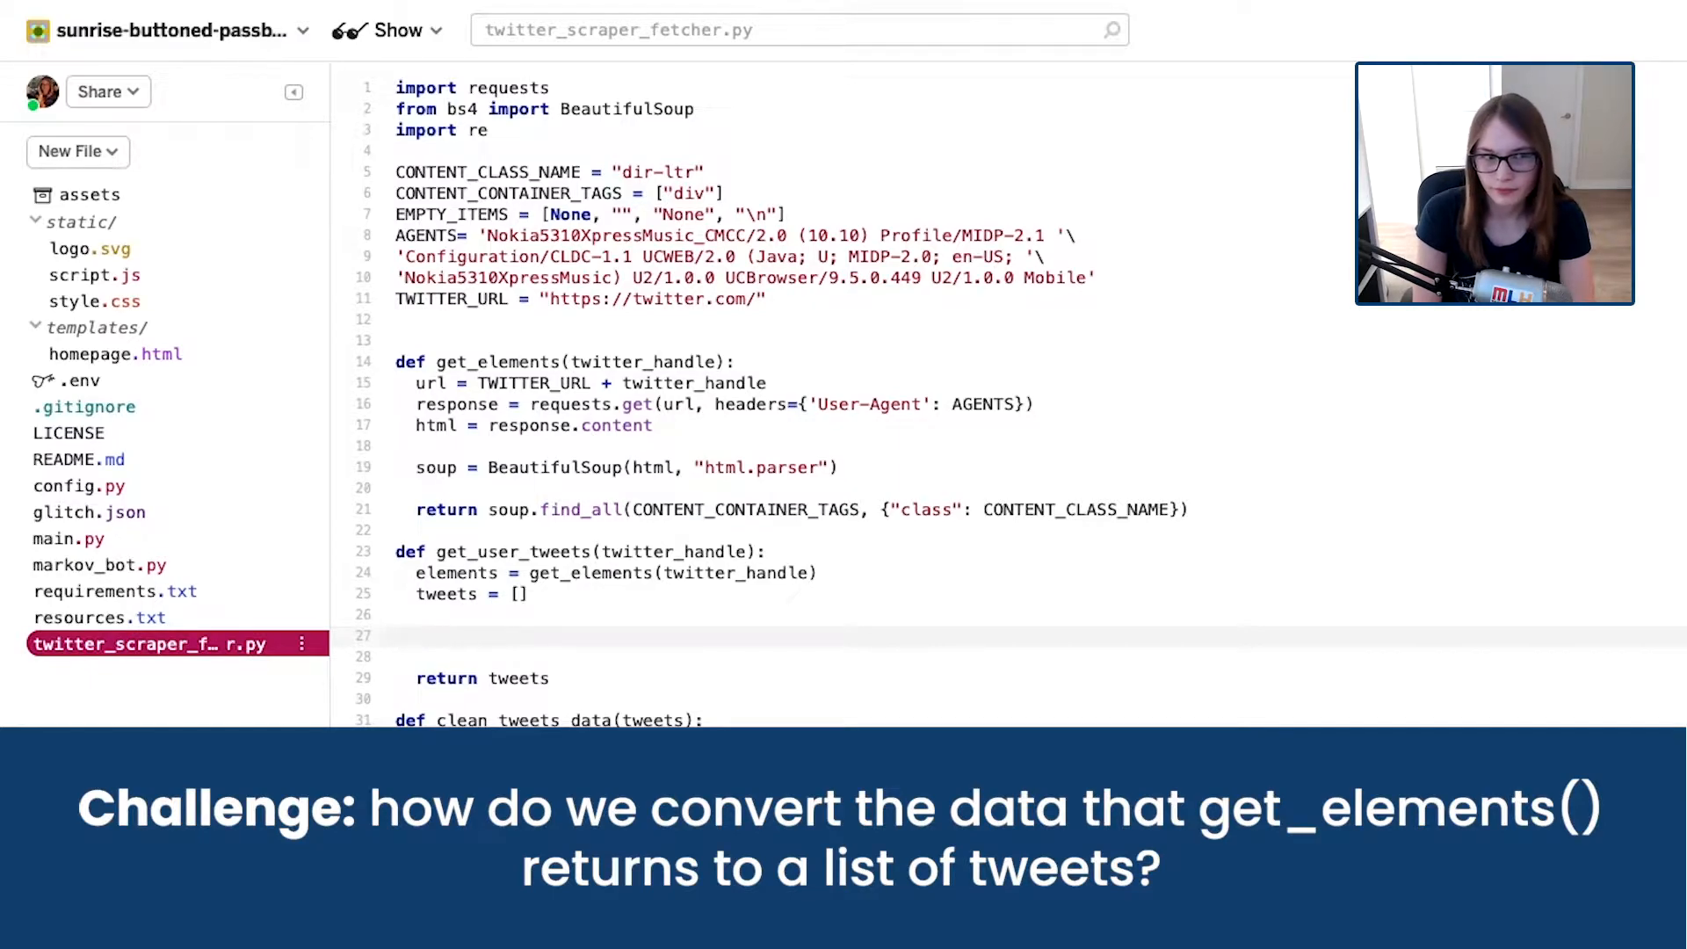
click(419, 635)
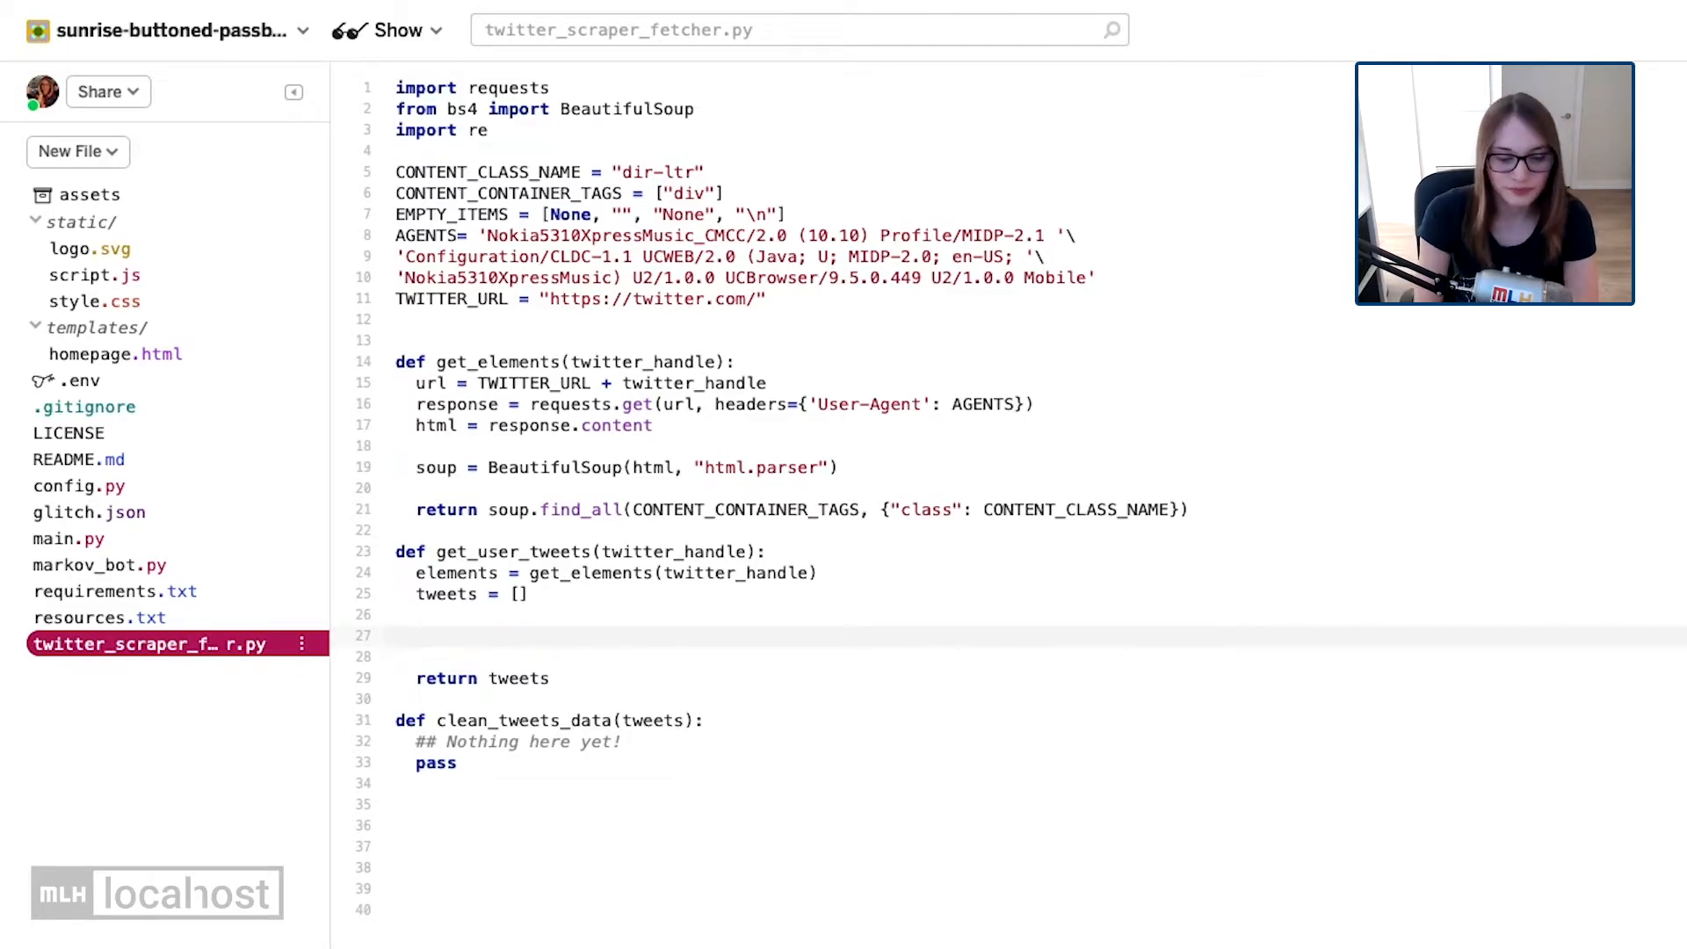
Step: Write nested loops for post in elements and for text in post.contents
text(f)
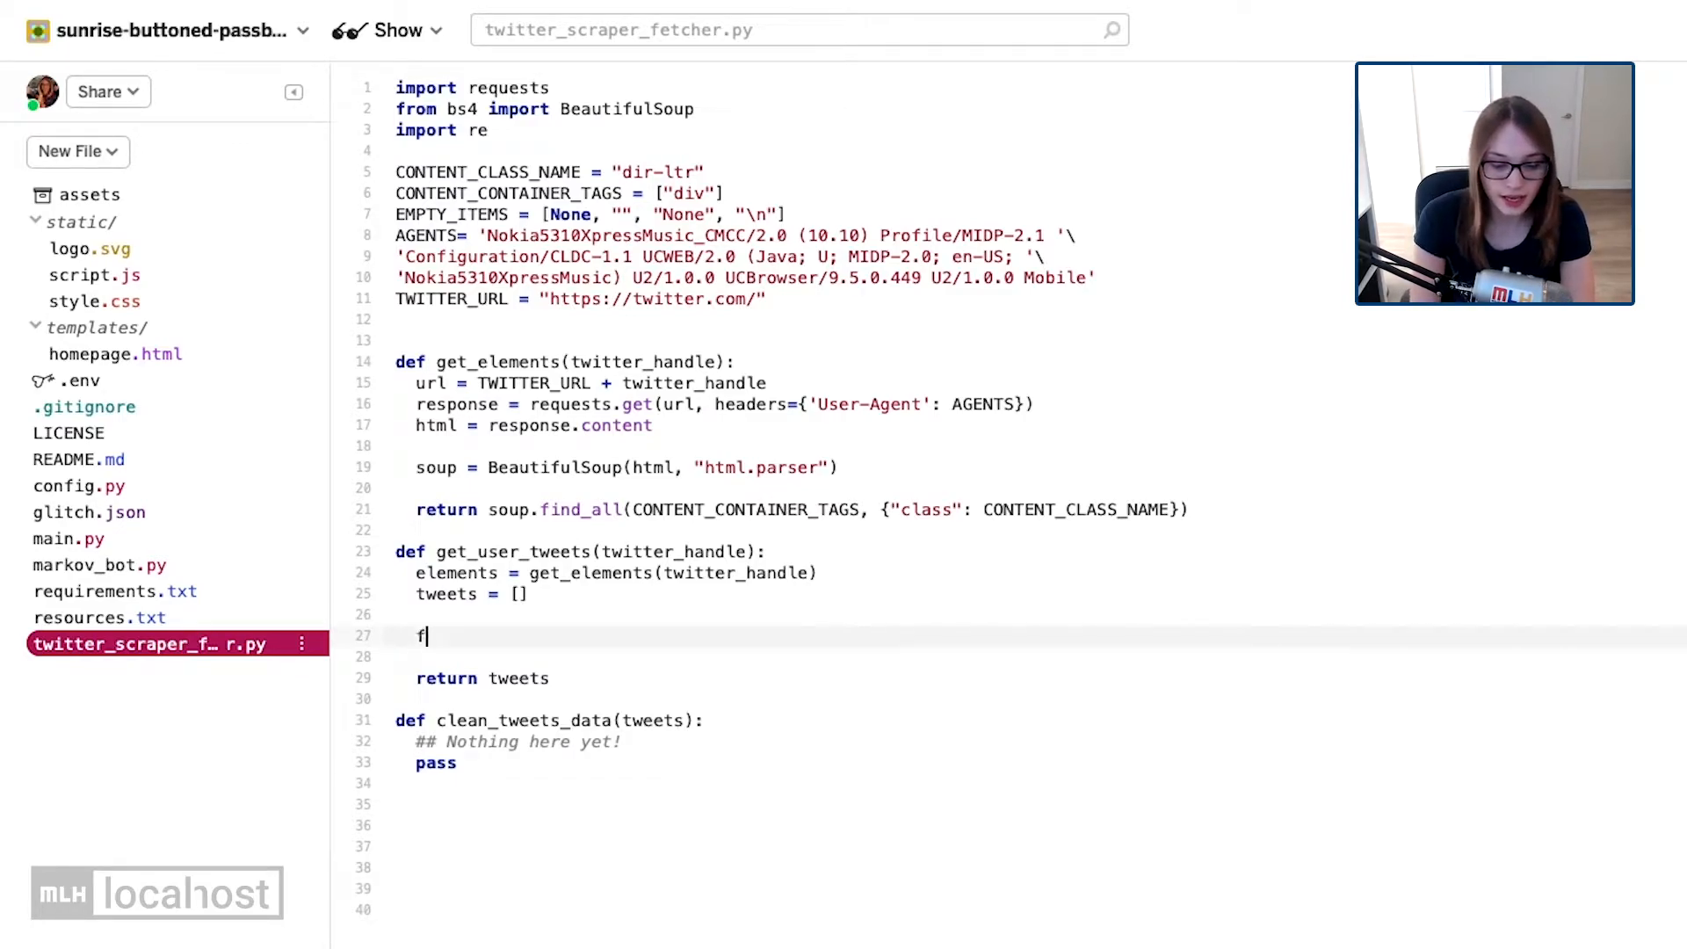
text(or post in elements:)
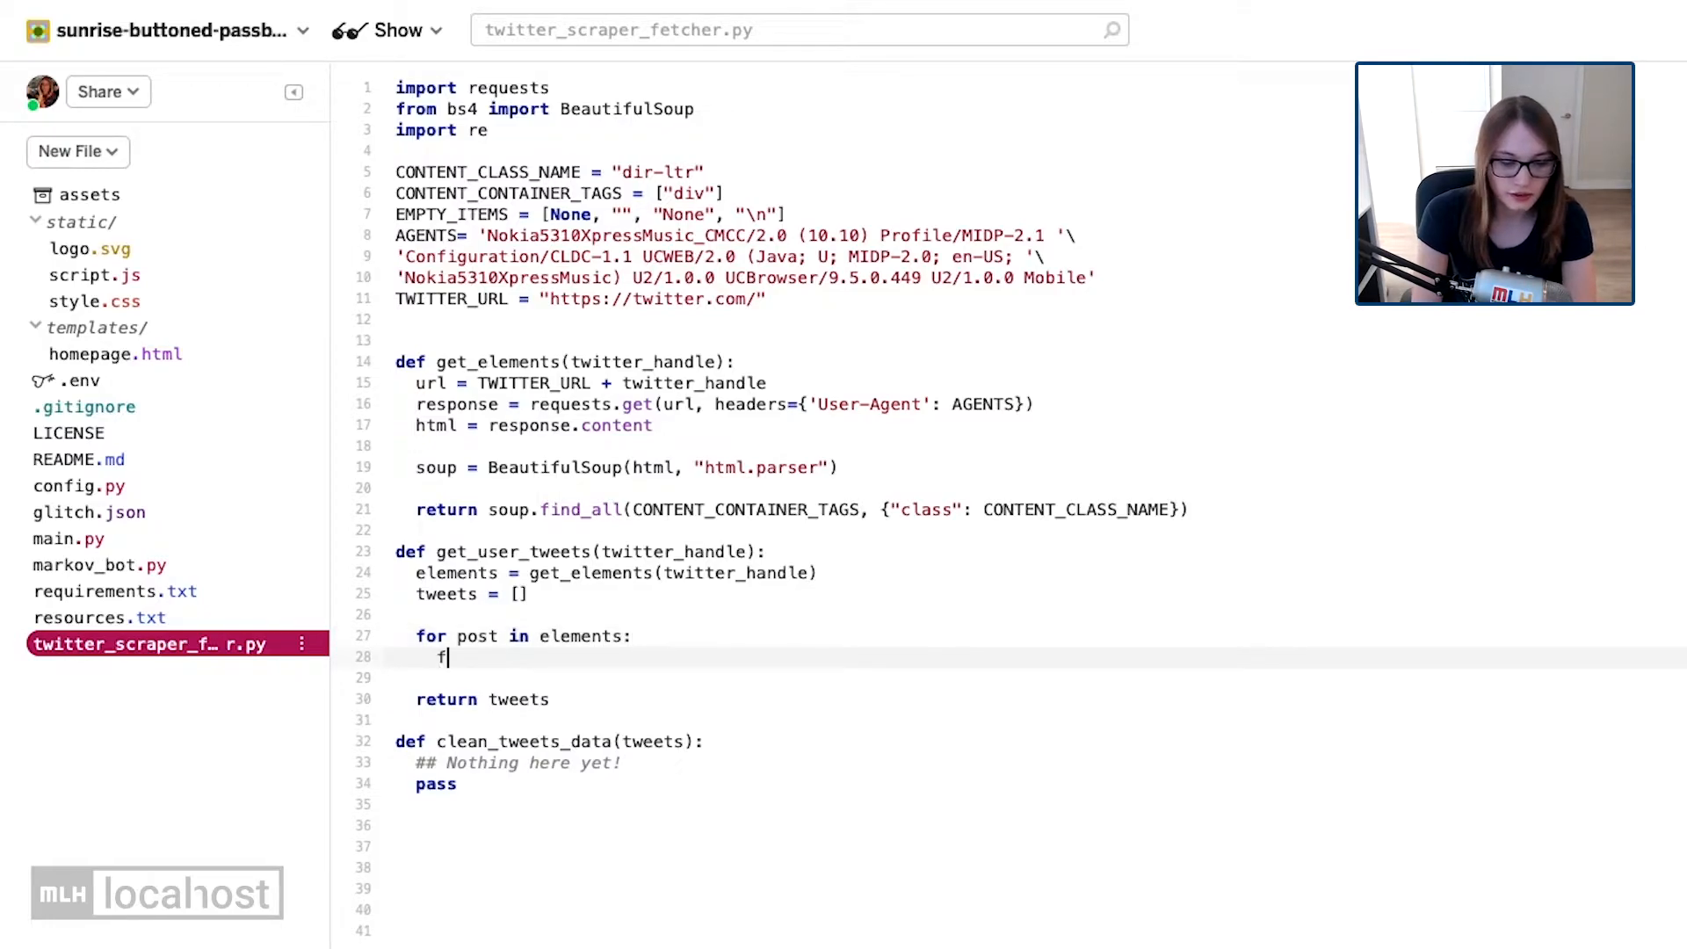
text(or text in p)
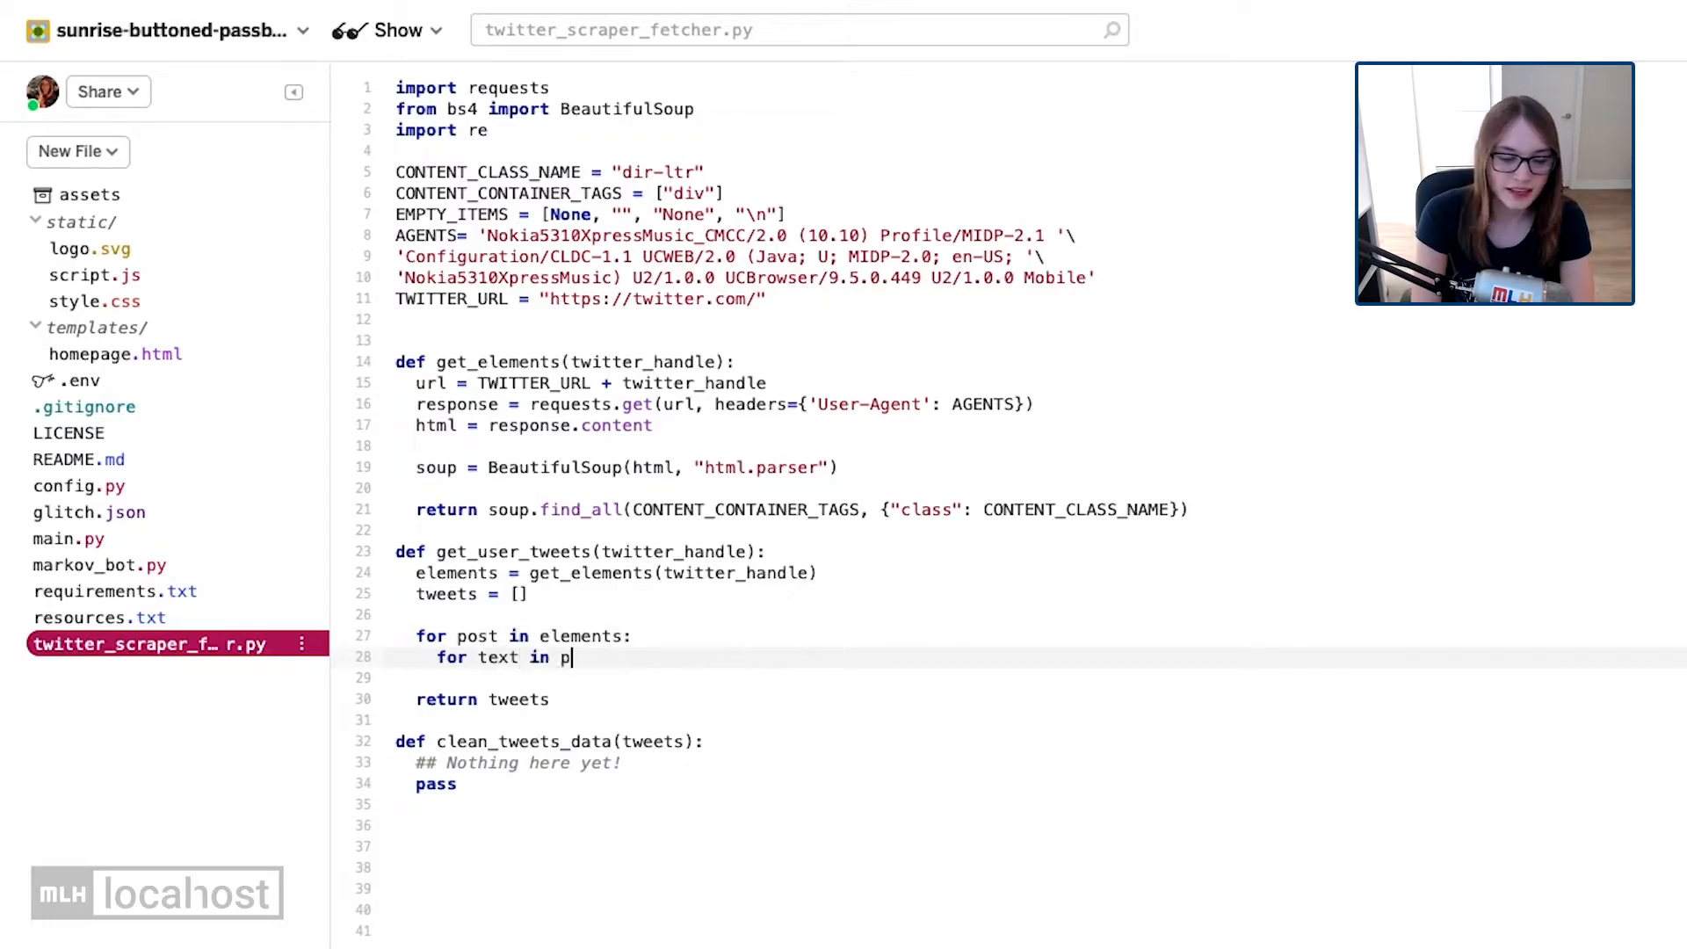
text(ost.conten)
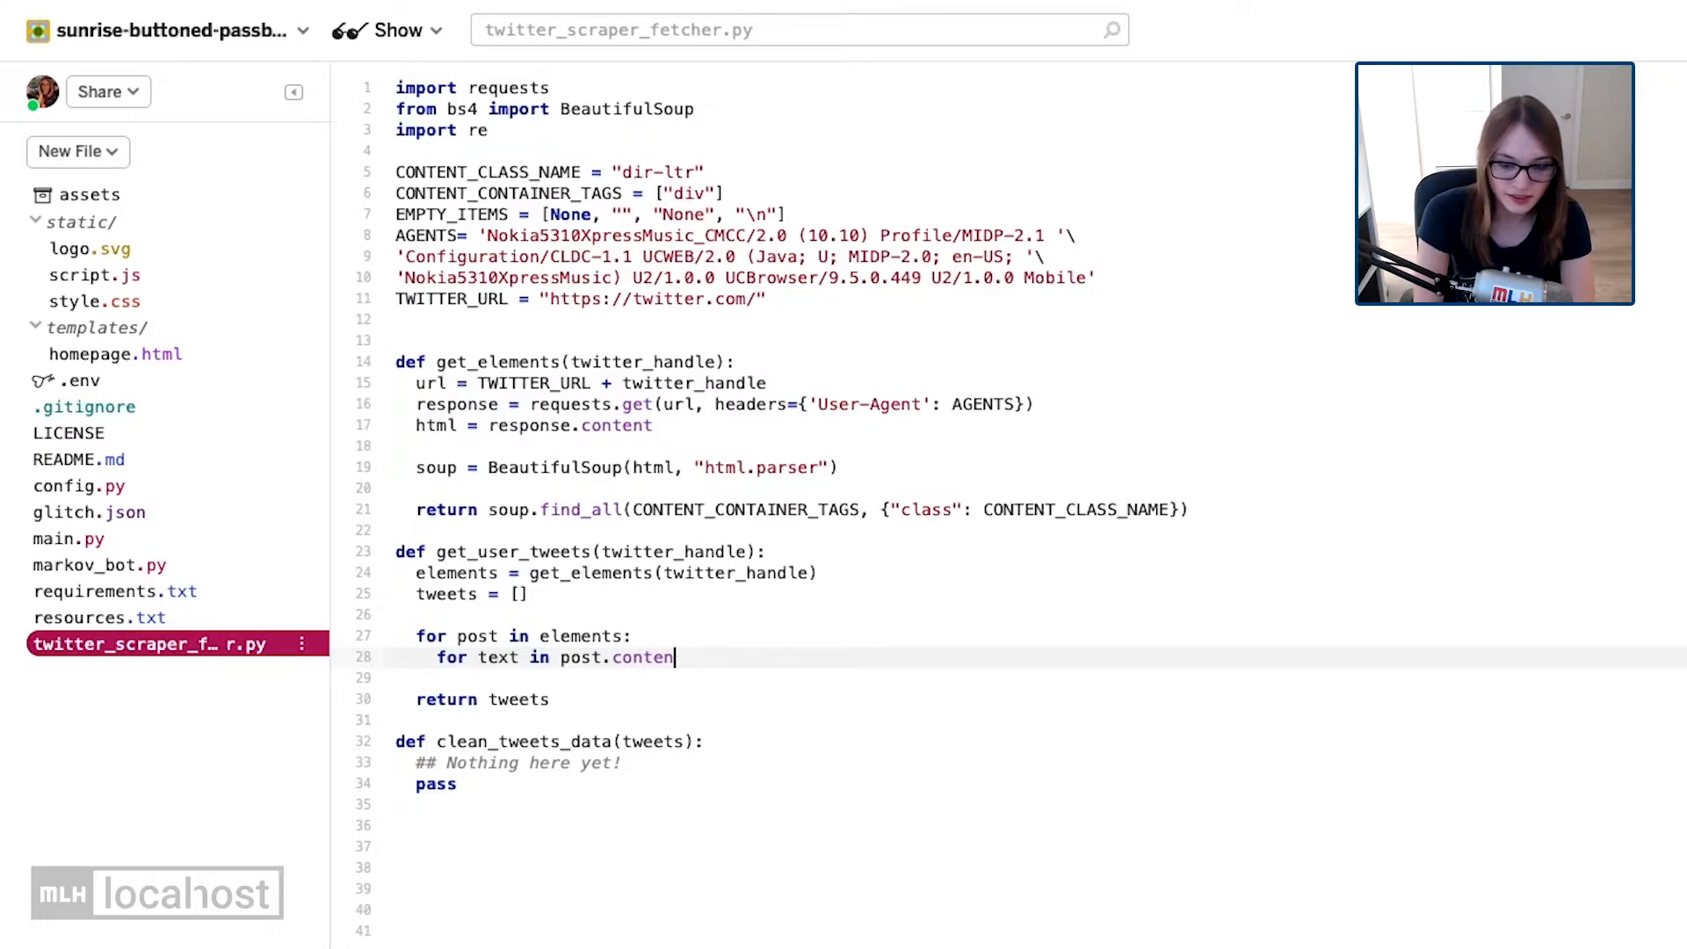
text(ts:)
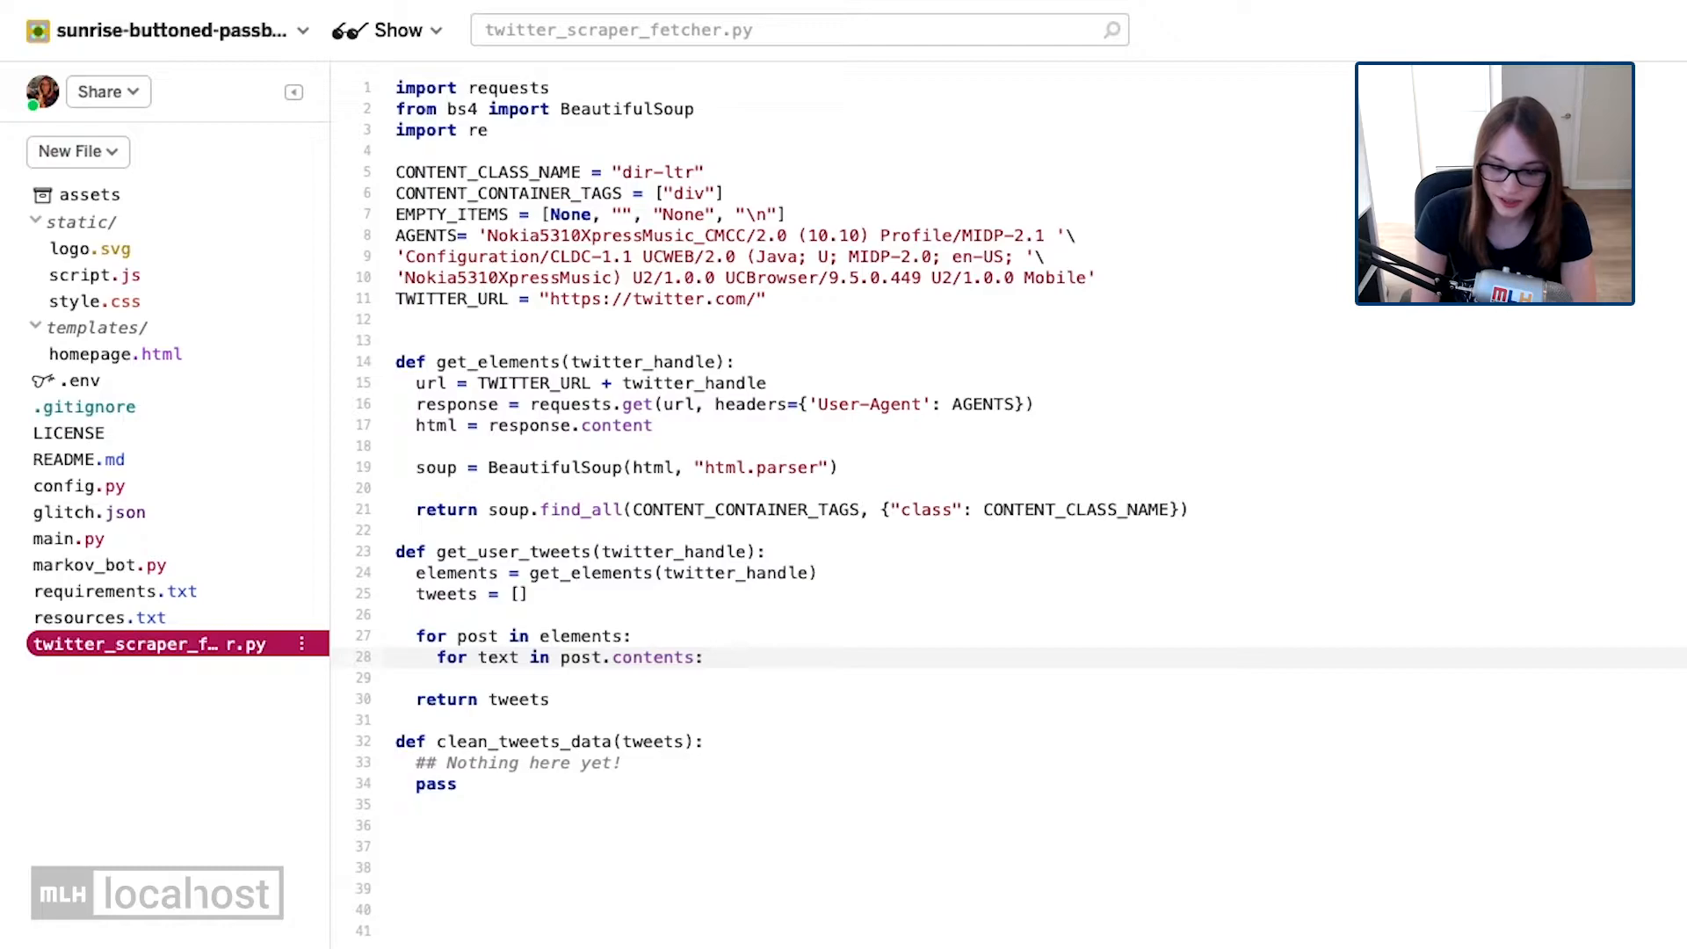
key(Enter)
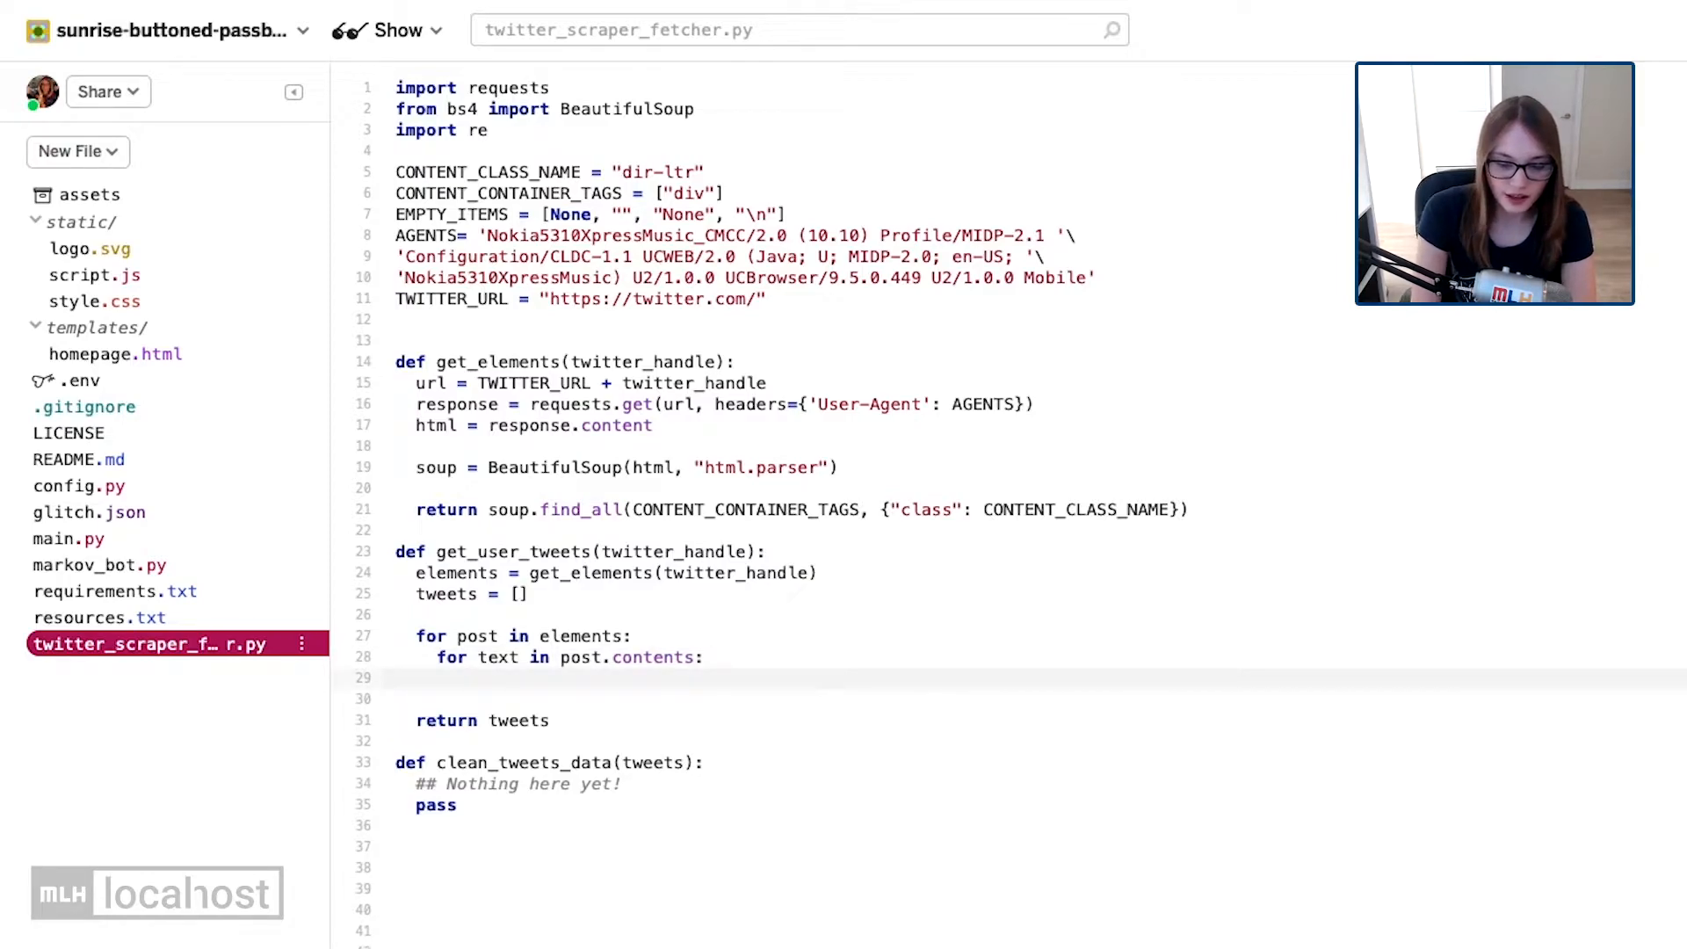
Step: Comment the check, test text.string not in EMPTY_ITEMS and append text.string to tweets
text(#check if the l)
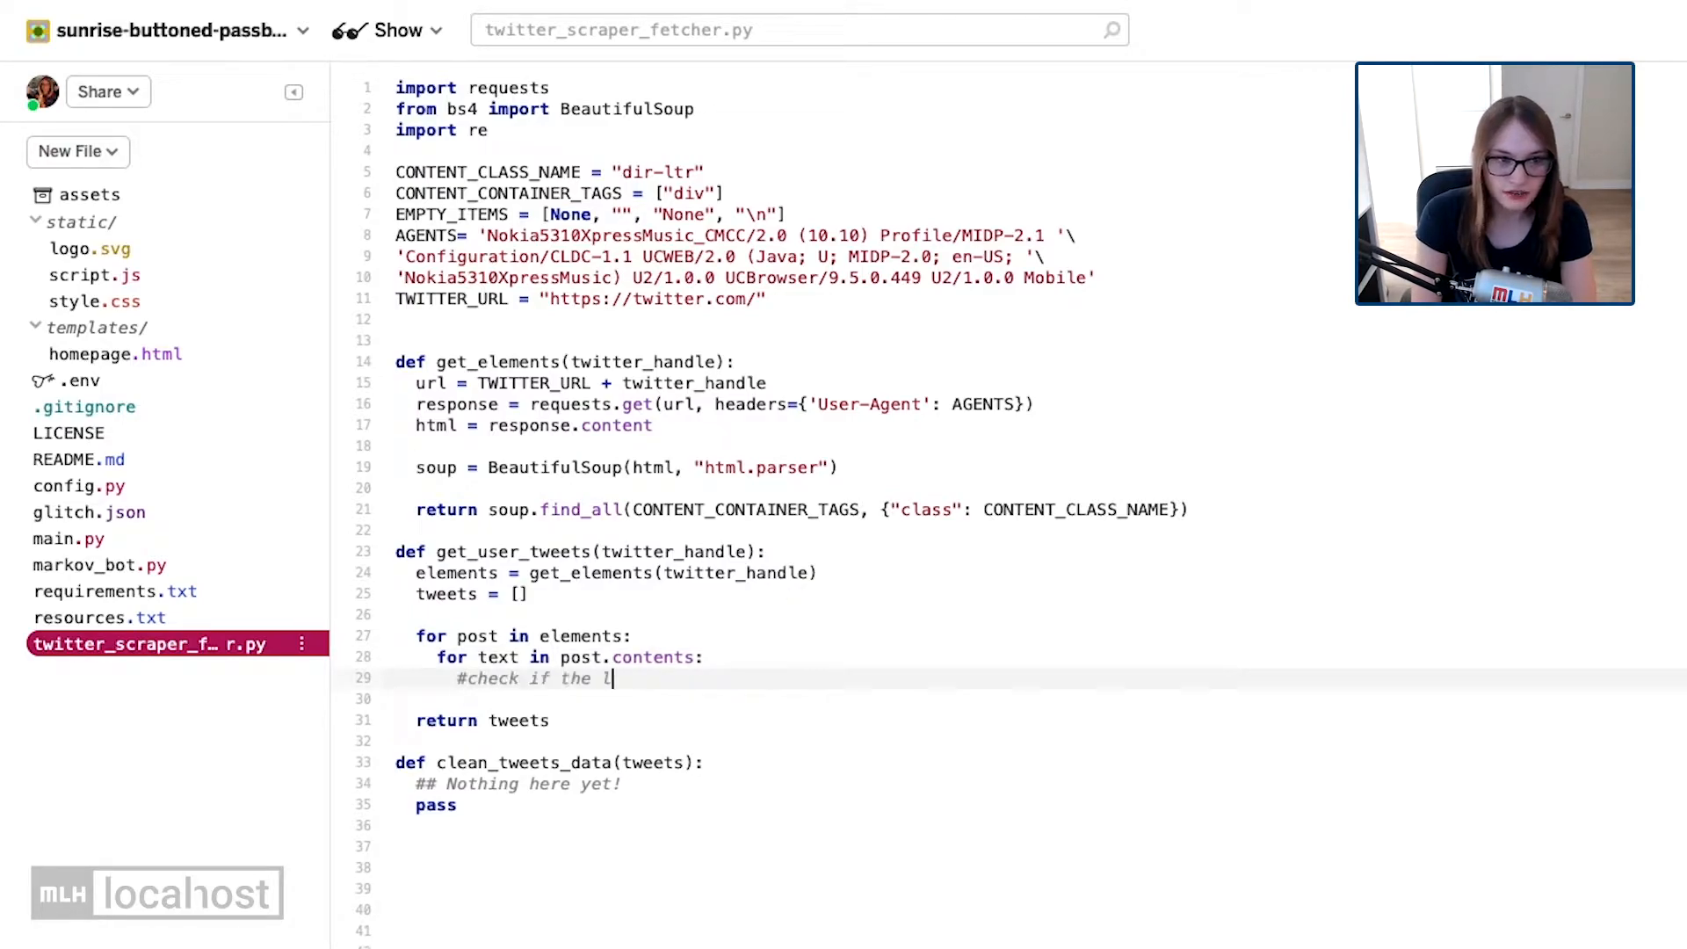
text(line contains real text)
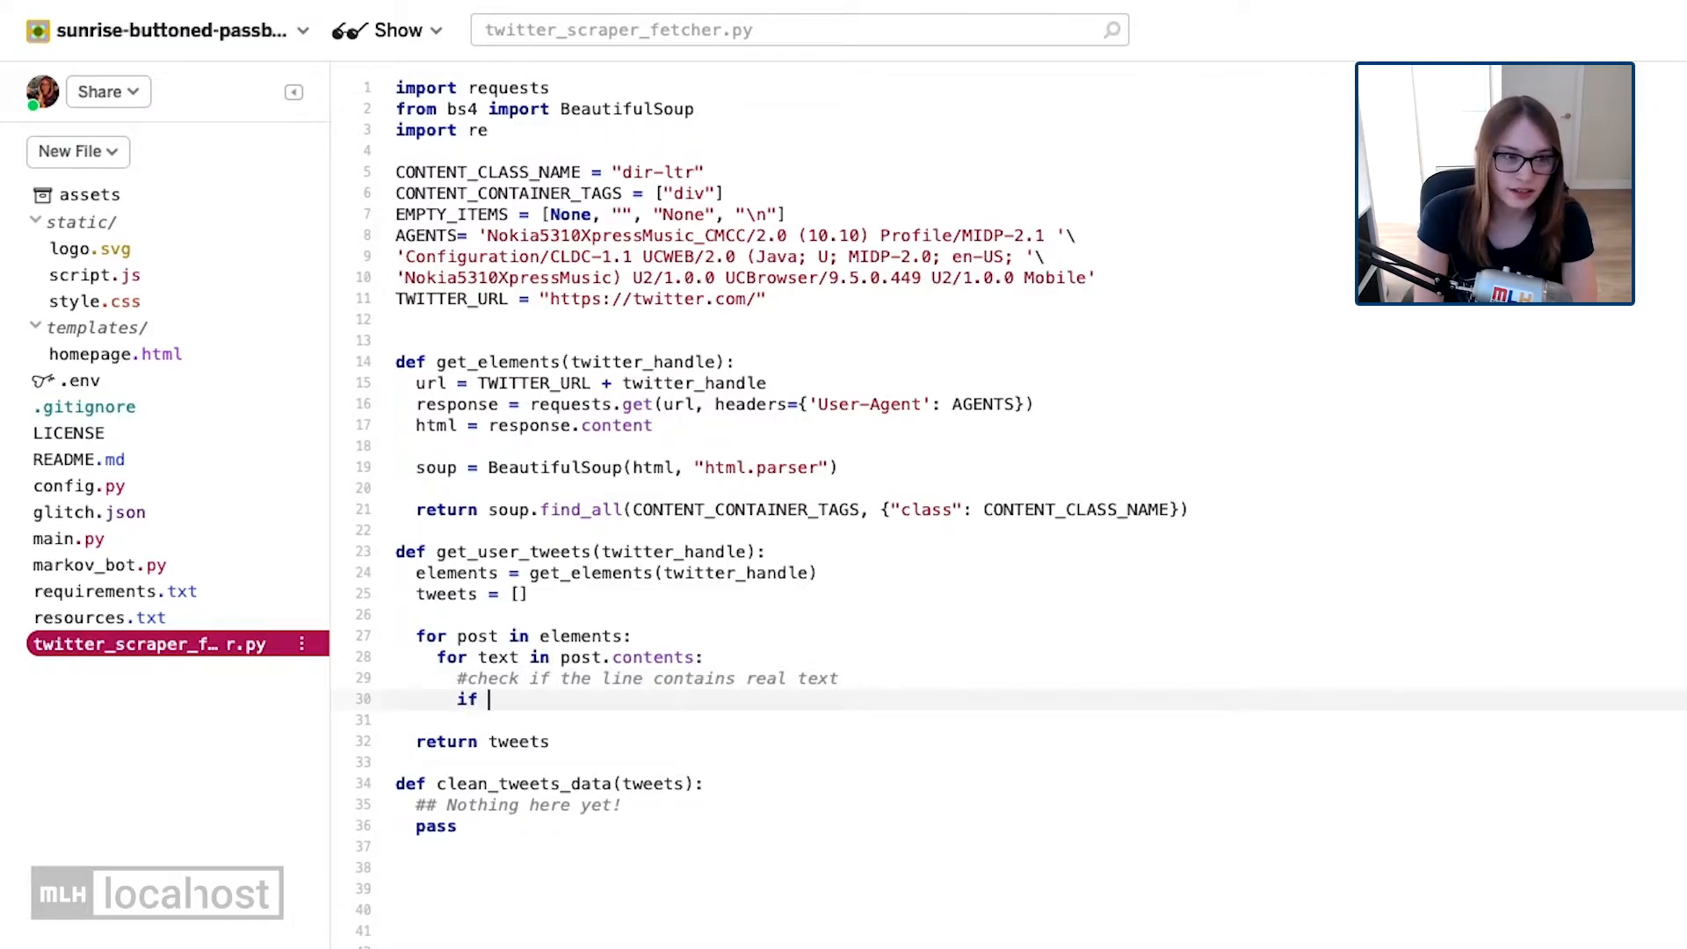
text(text.stri)
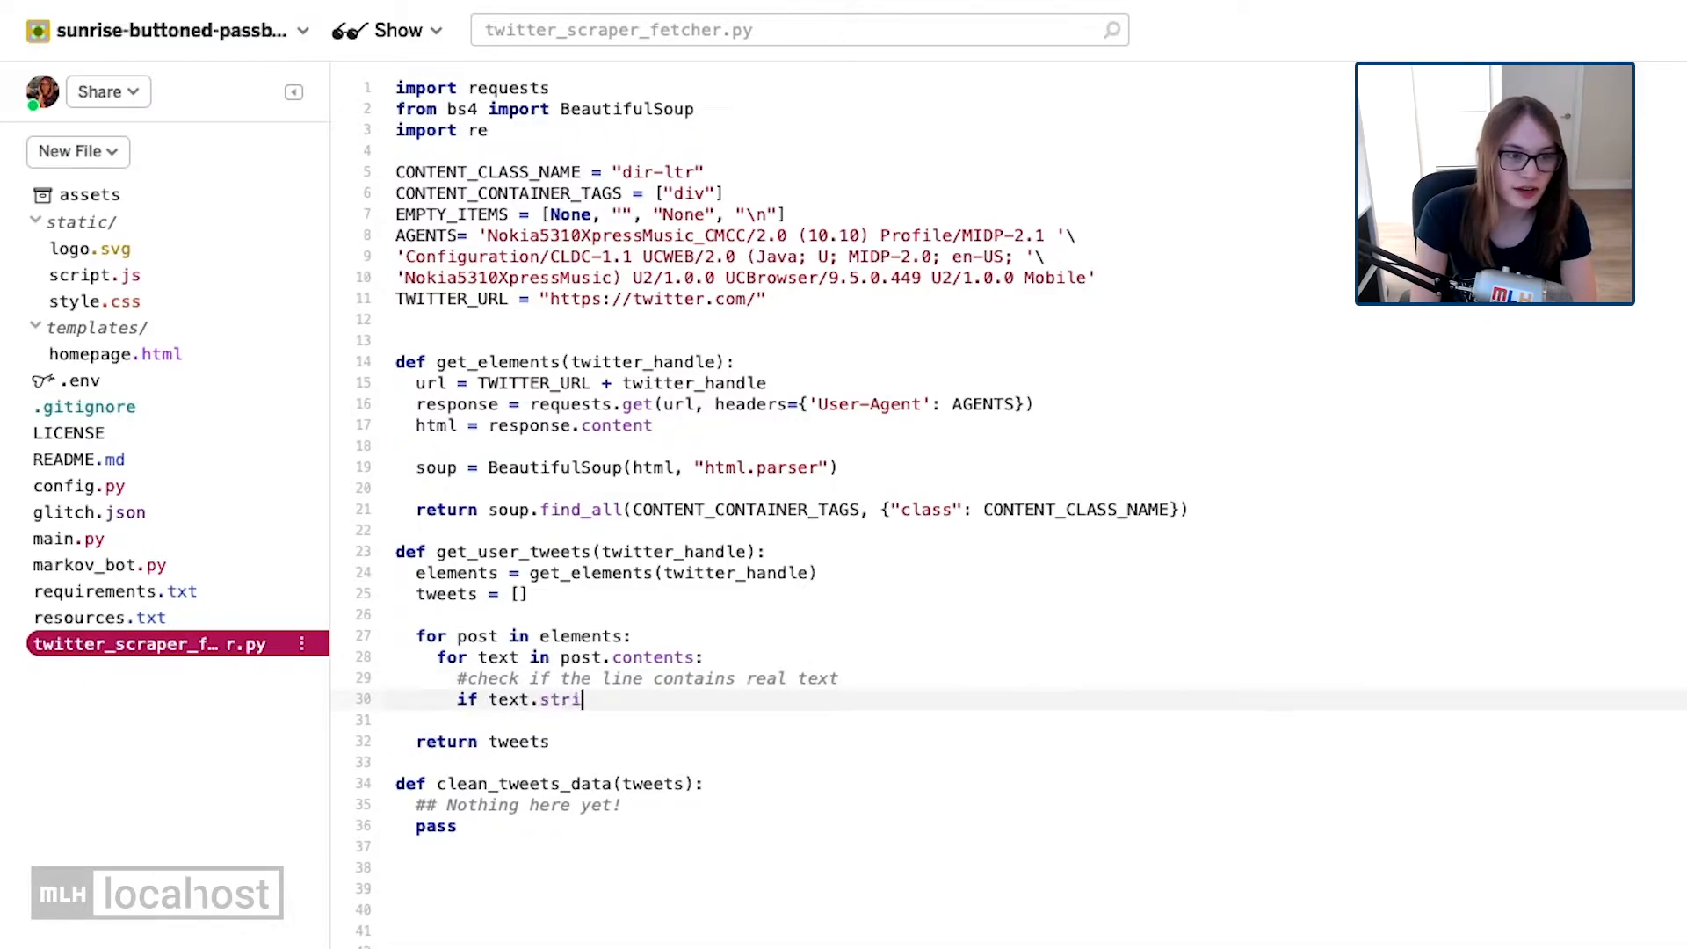
text(ng not in E)
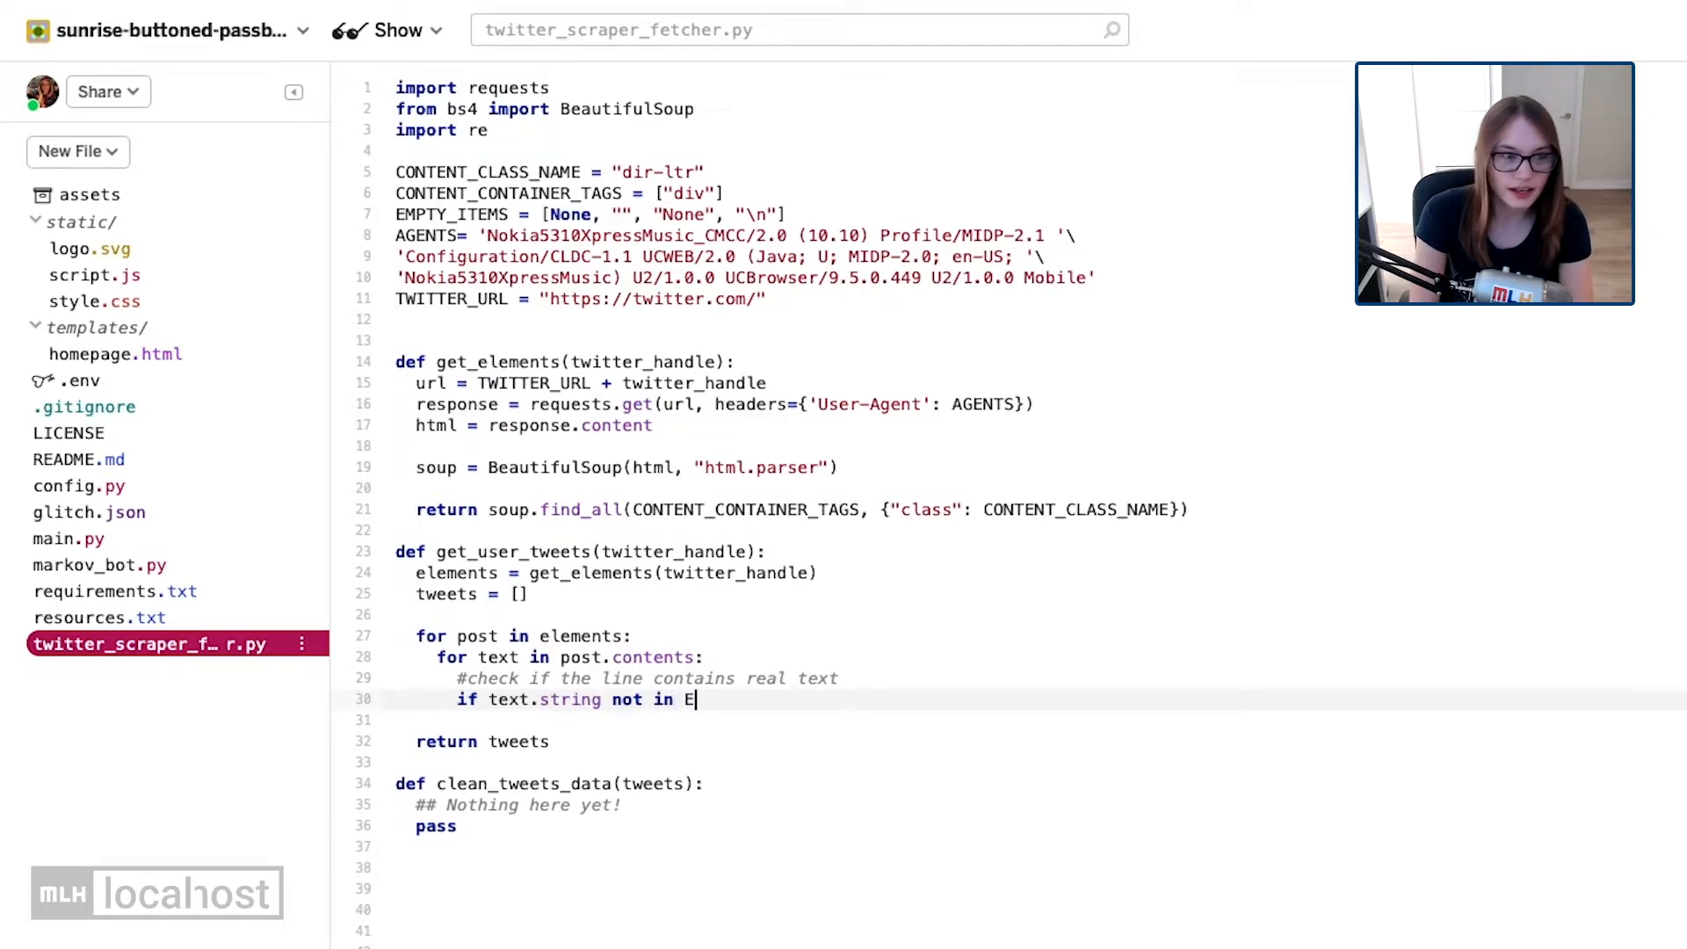
text(MPTY_E)
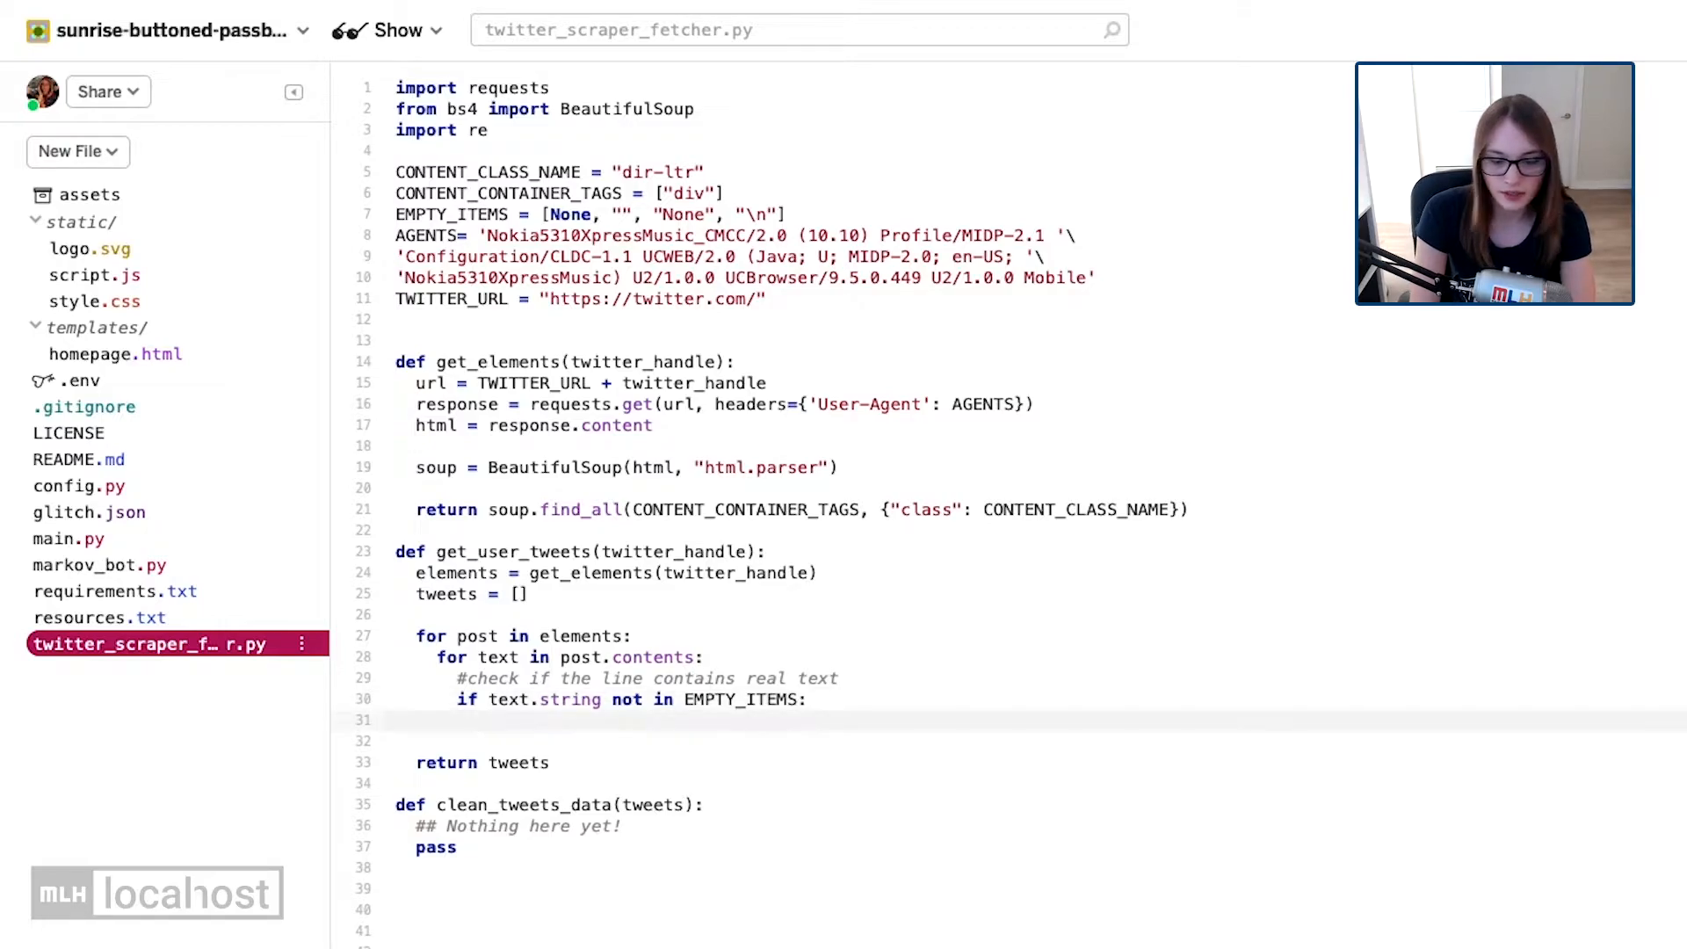
text(tweets.append(text.string)
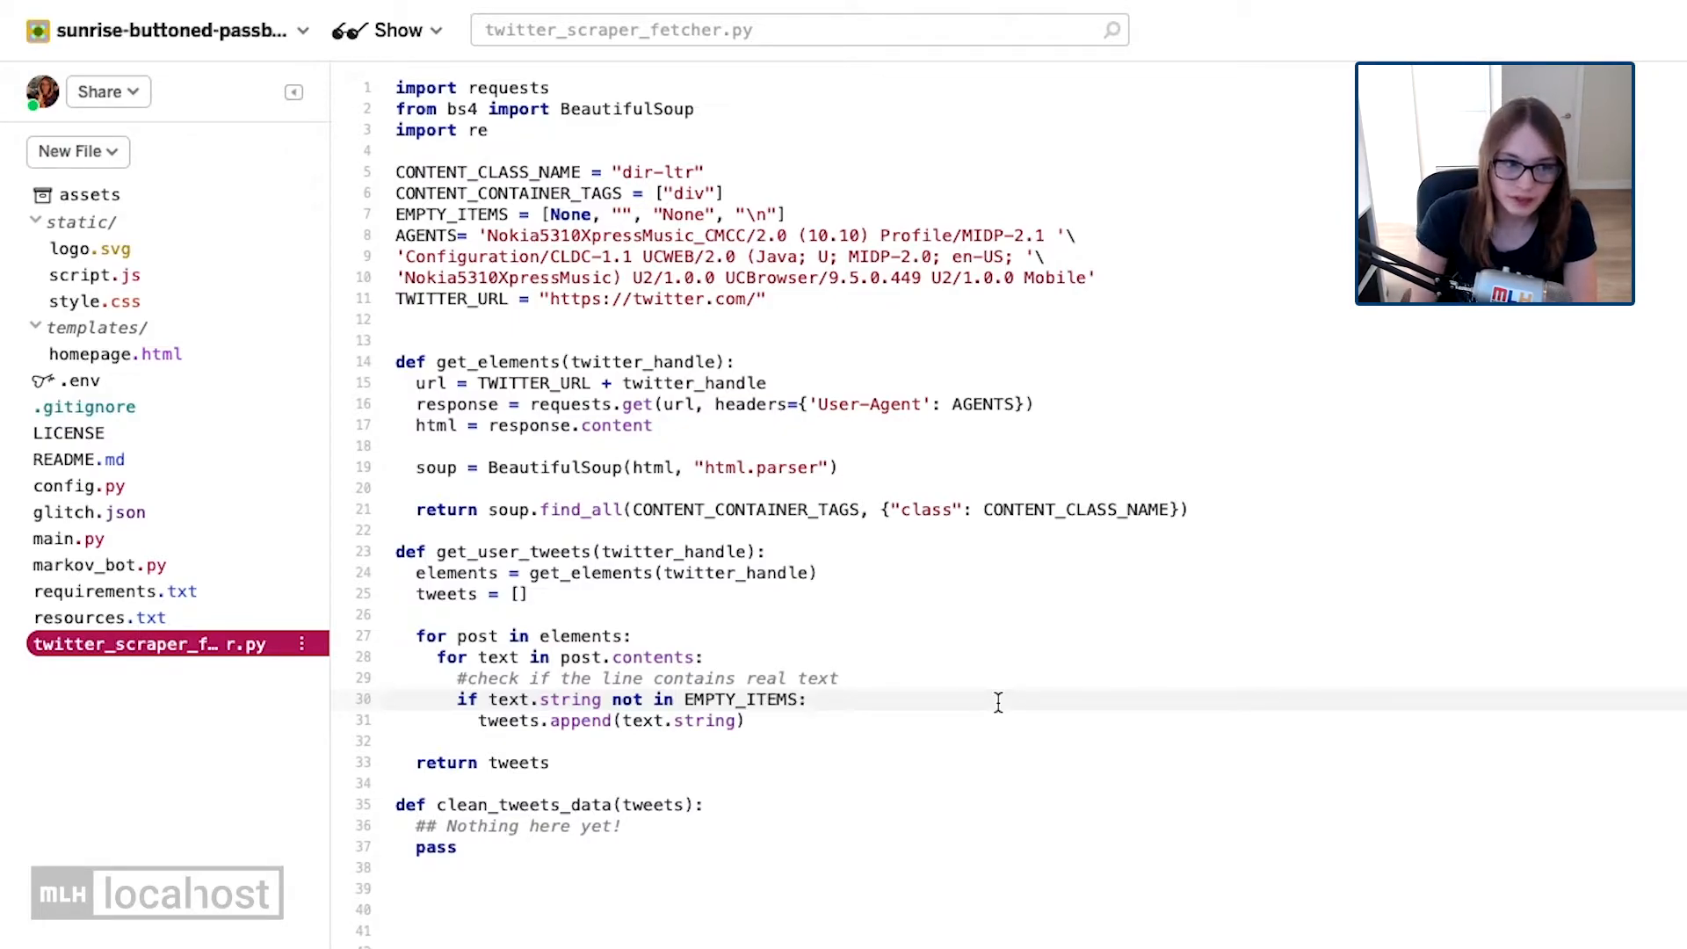
click(809, 699)
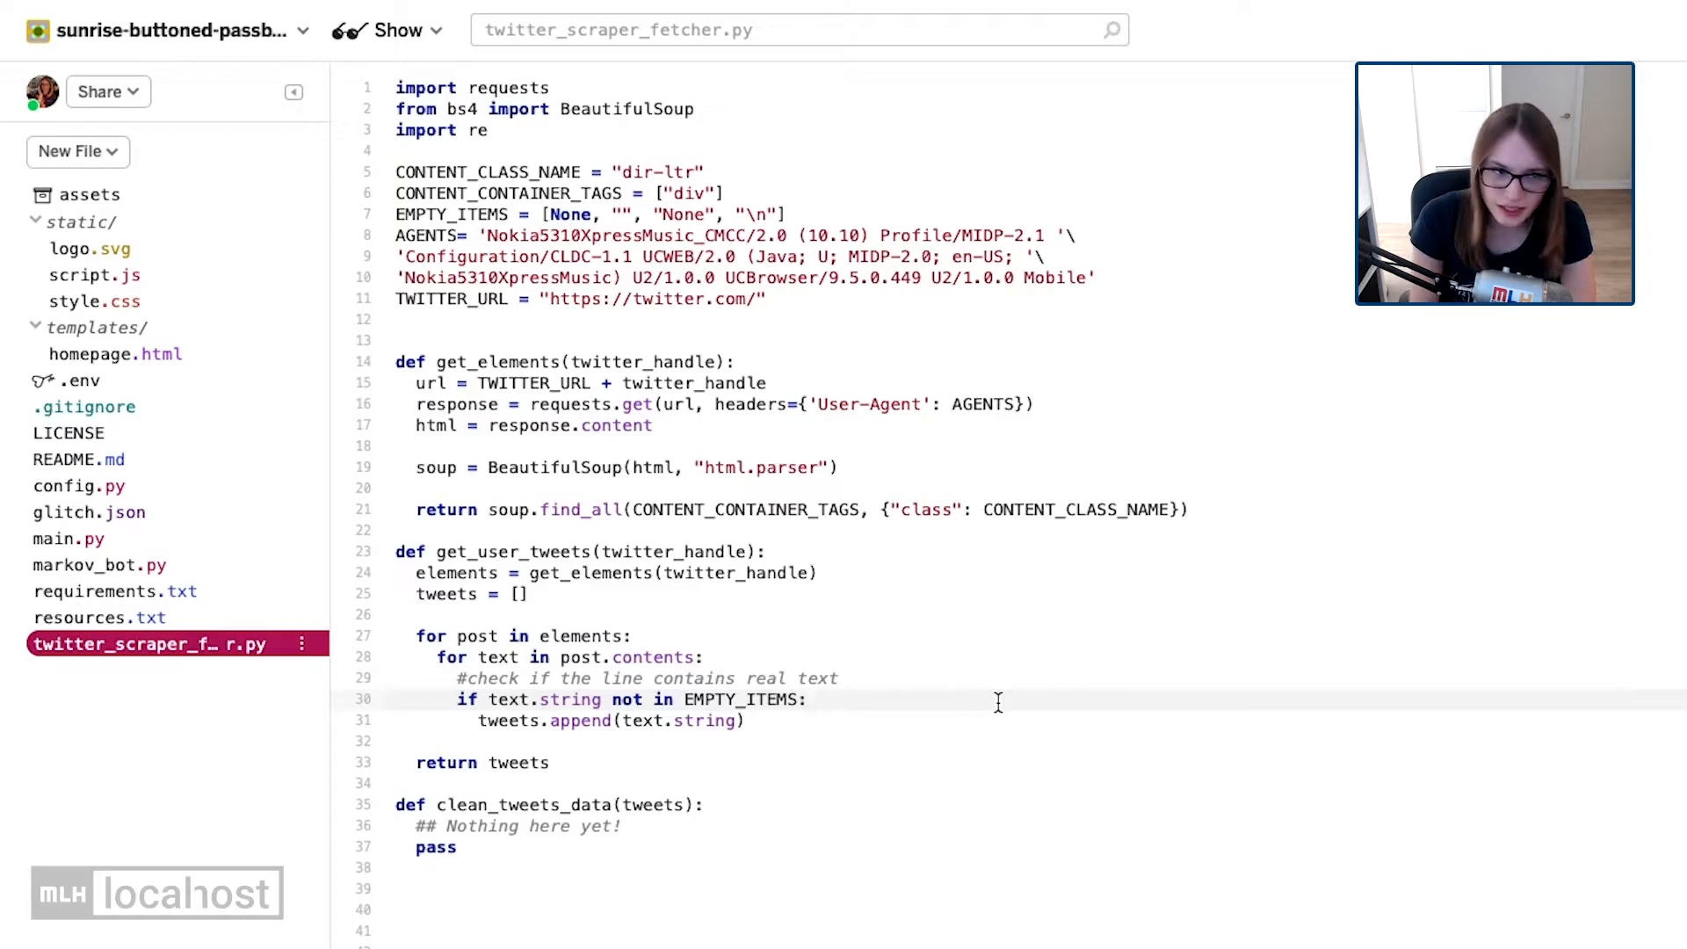
click(810, 700)
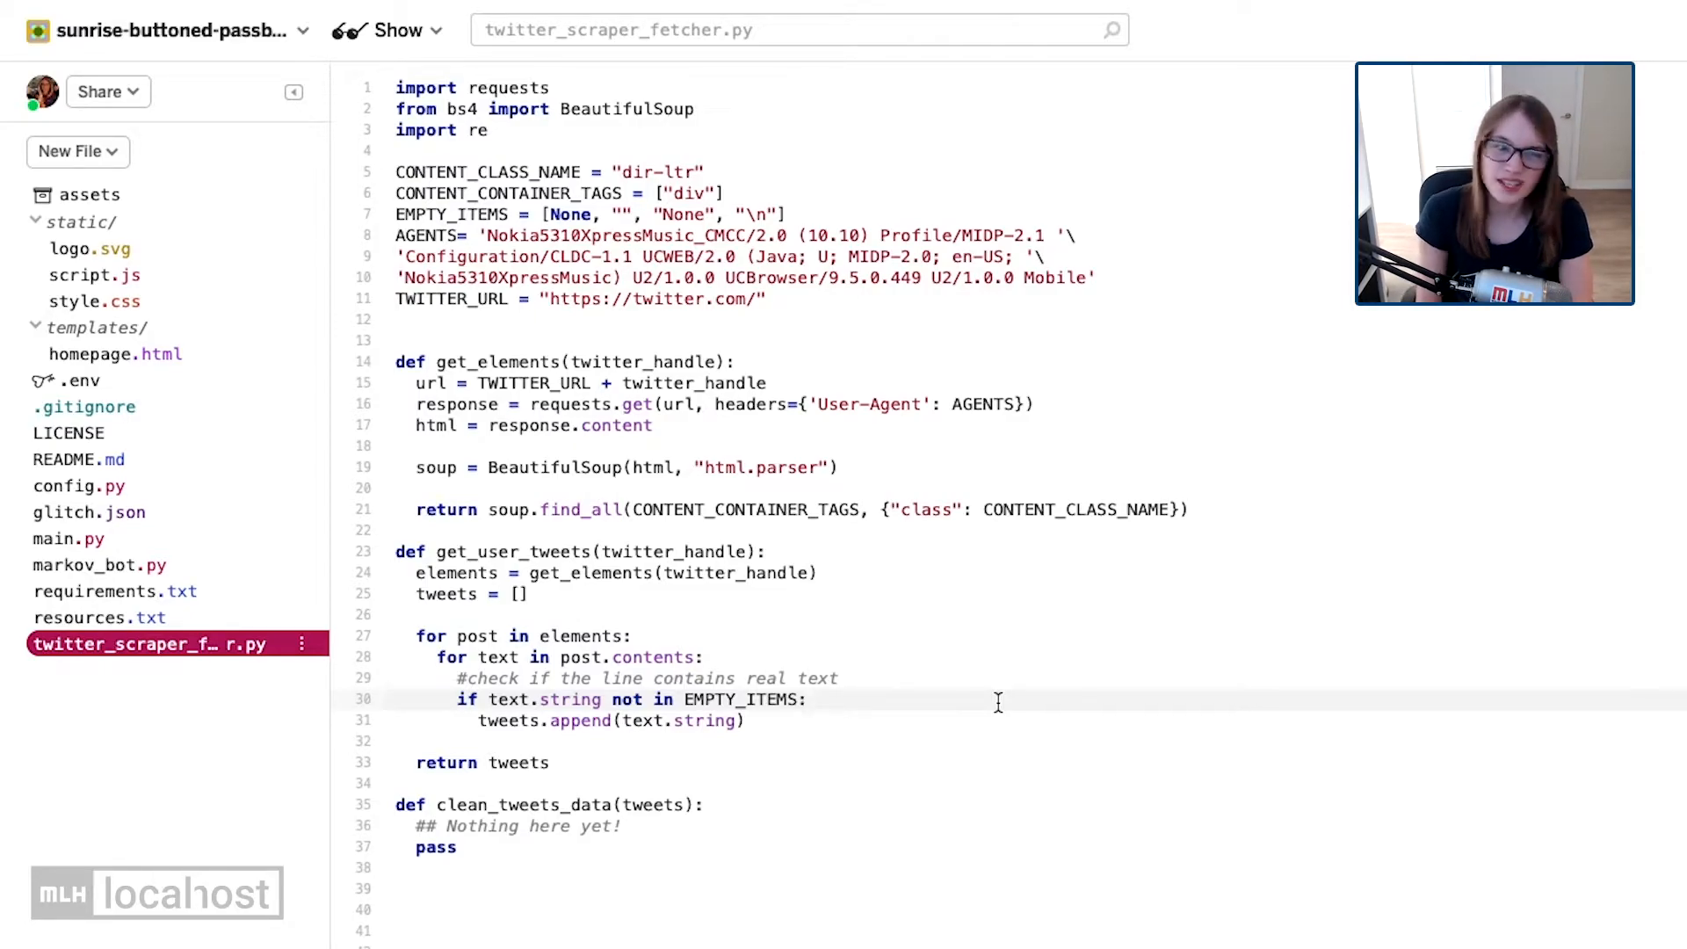
click(805, 700)
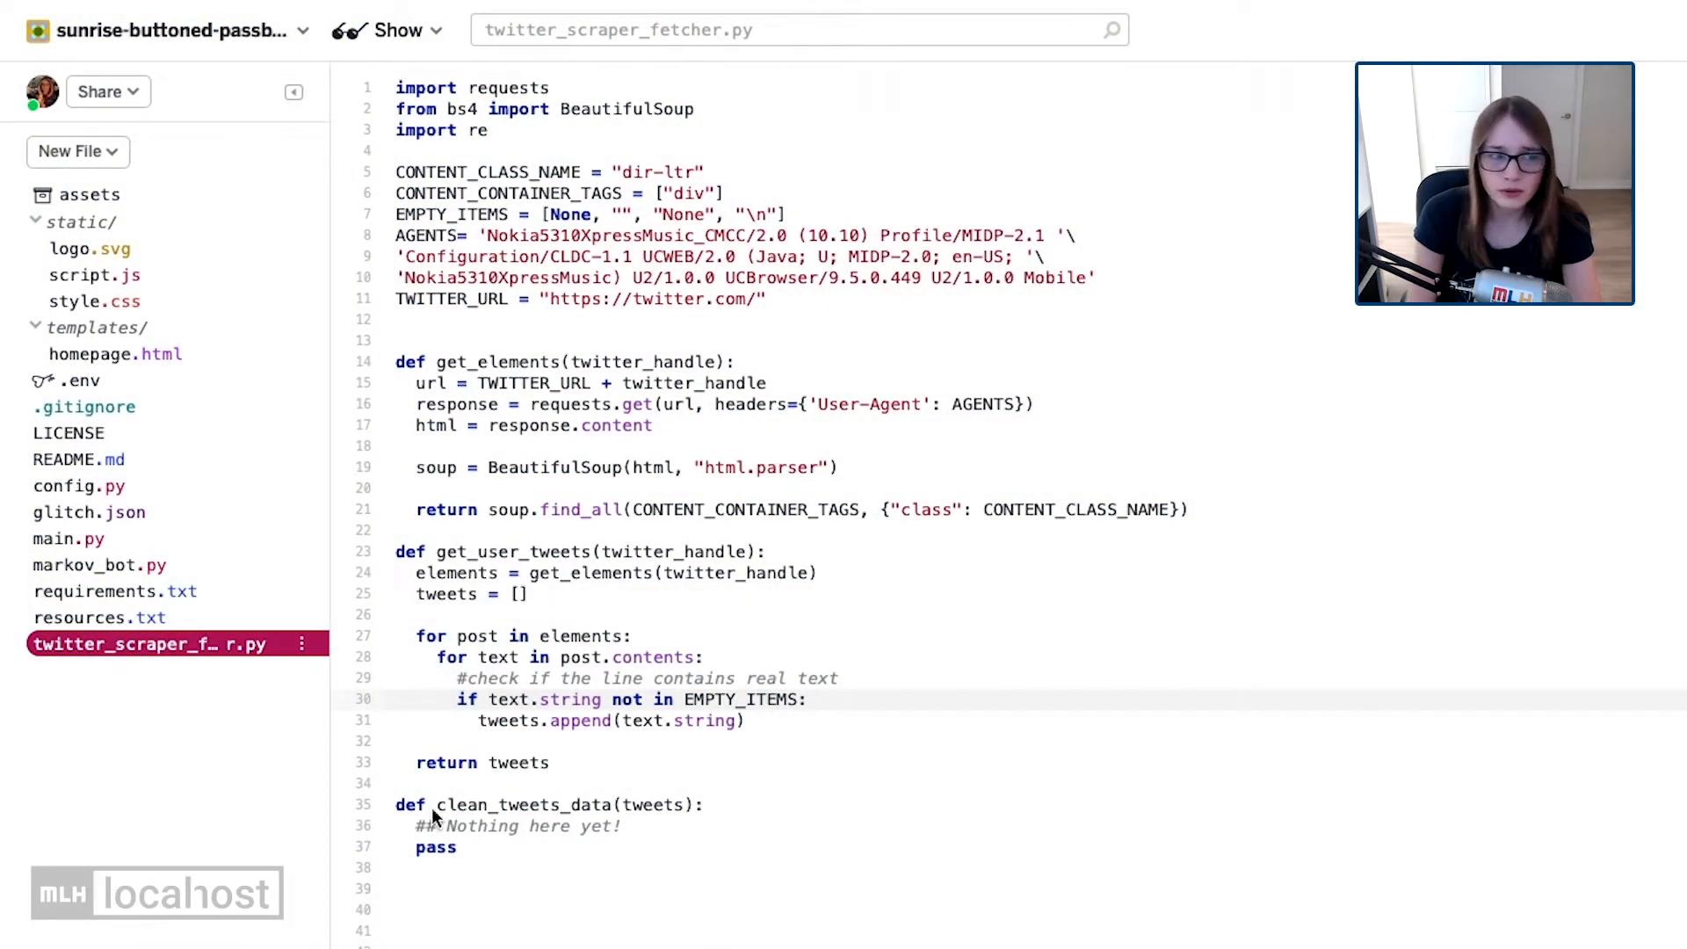
click(99, 617)
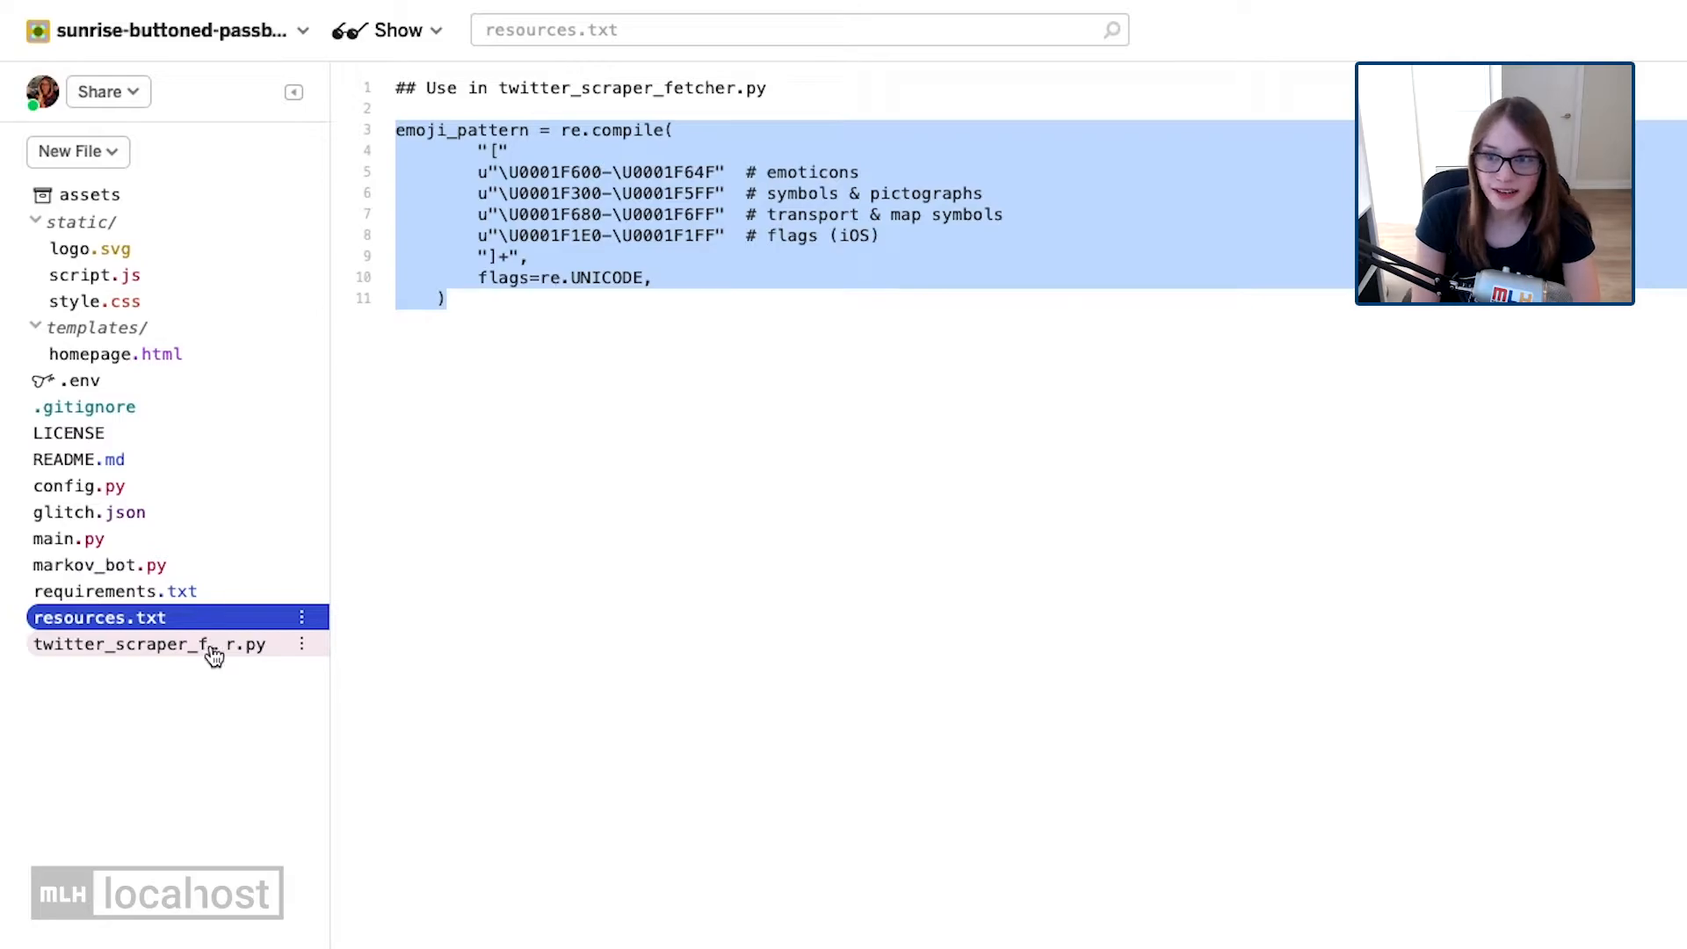
Step: Back in twitter_scraper_fetcher.py, select the clean_tweets_data placeholder comment to paste emoji_pattern
click(148, 643)
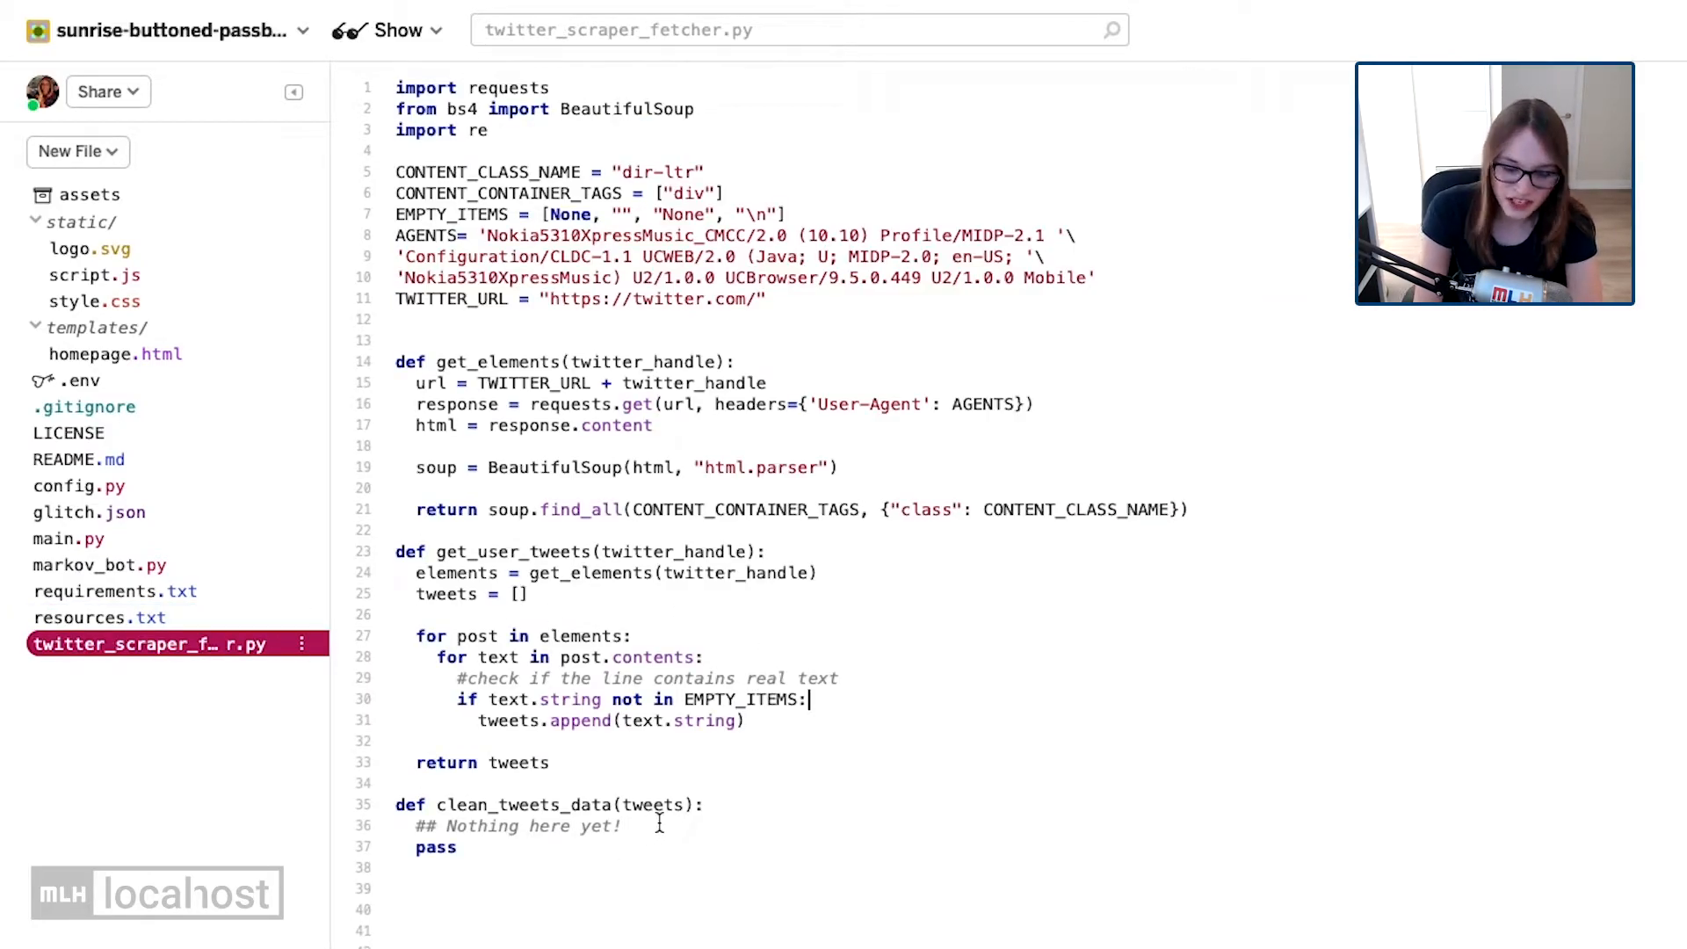
double_click(515, 826)
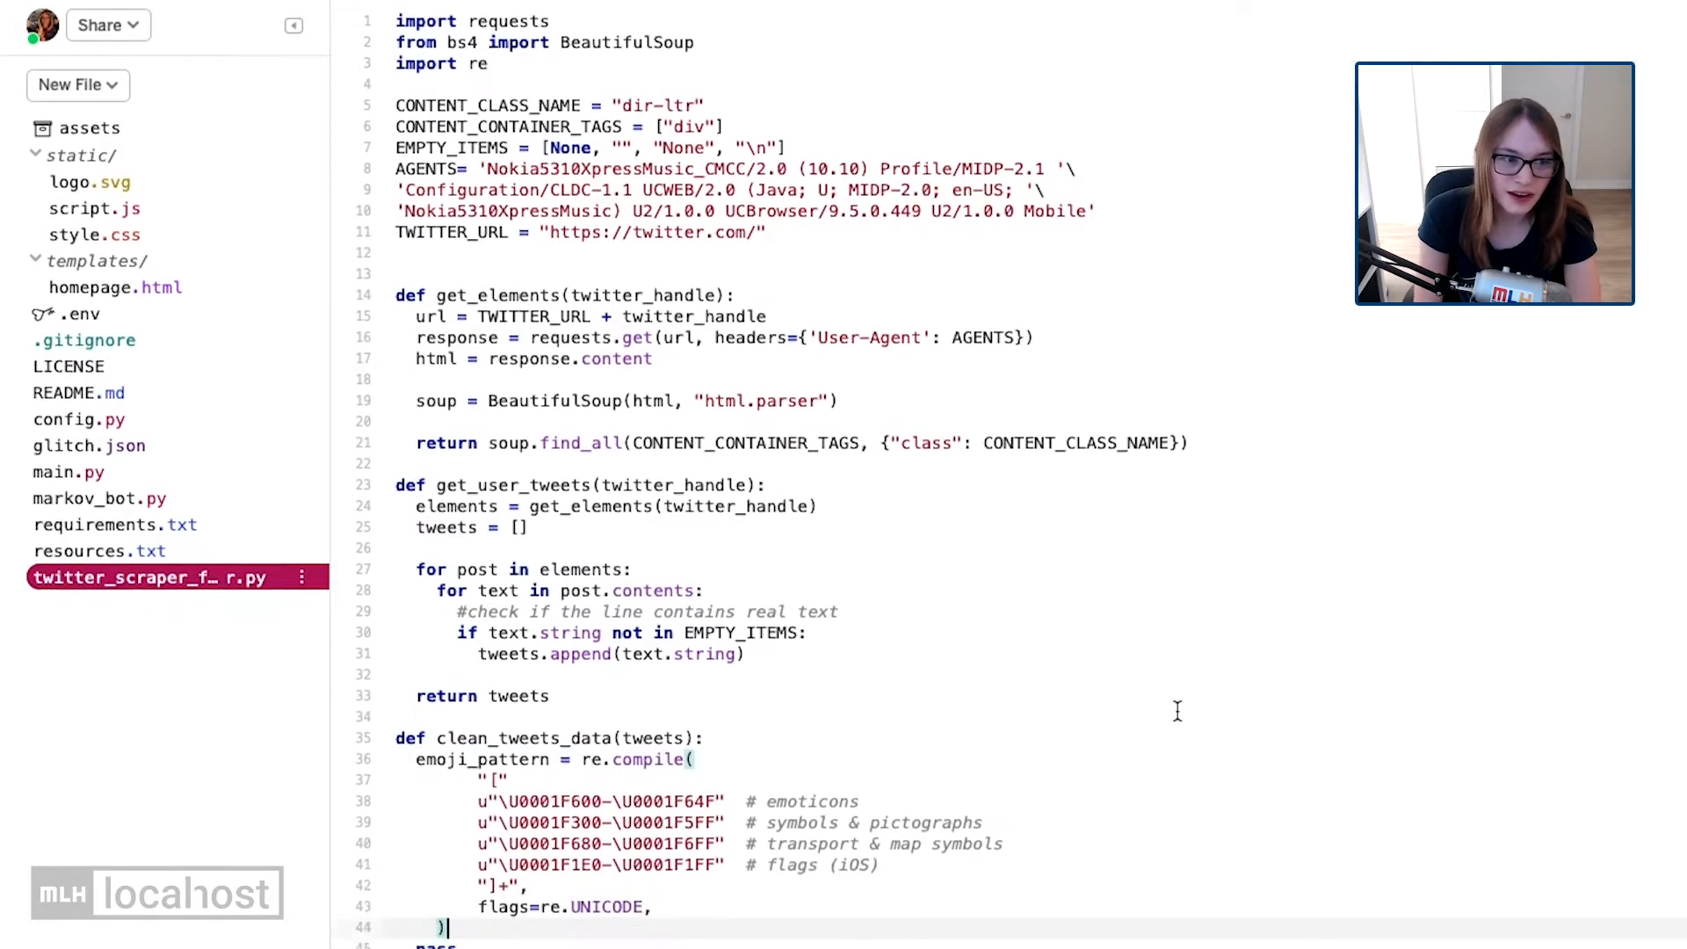
scroll(down, 3)
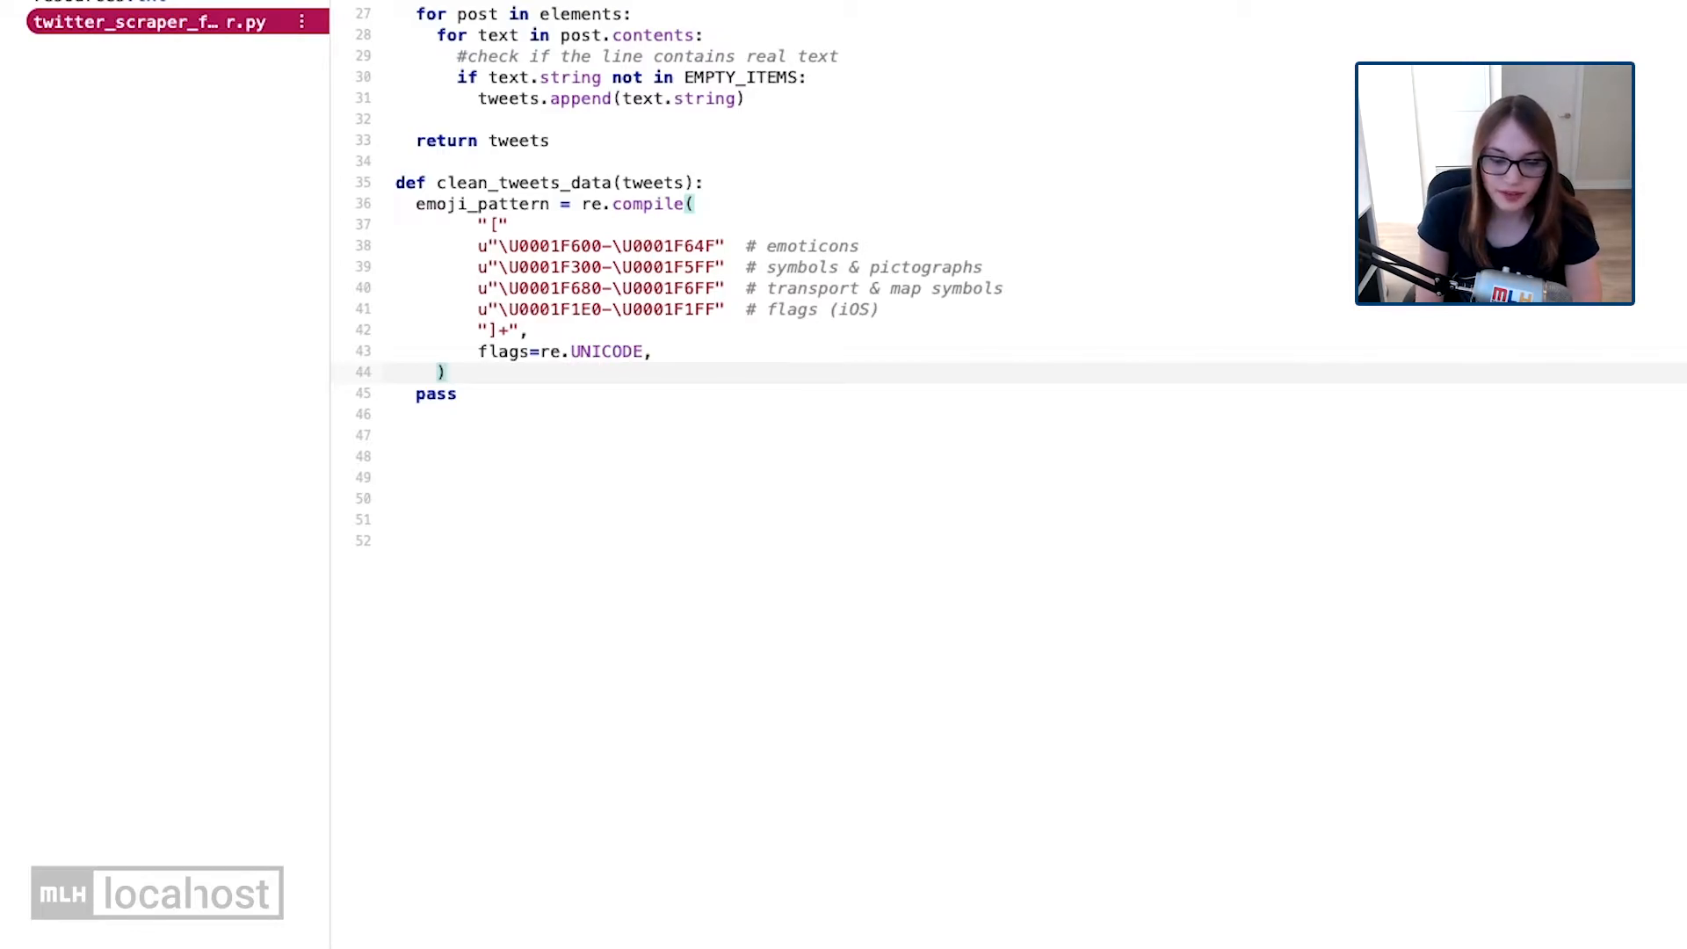
mouse_move(543, 318)
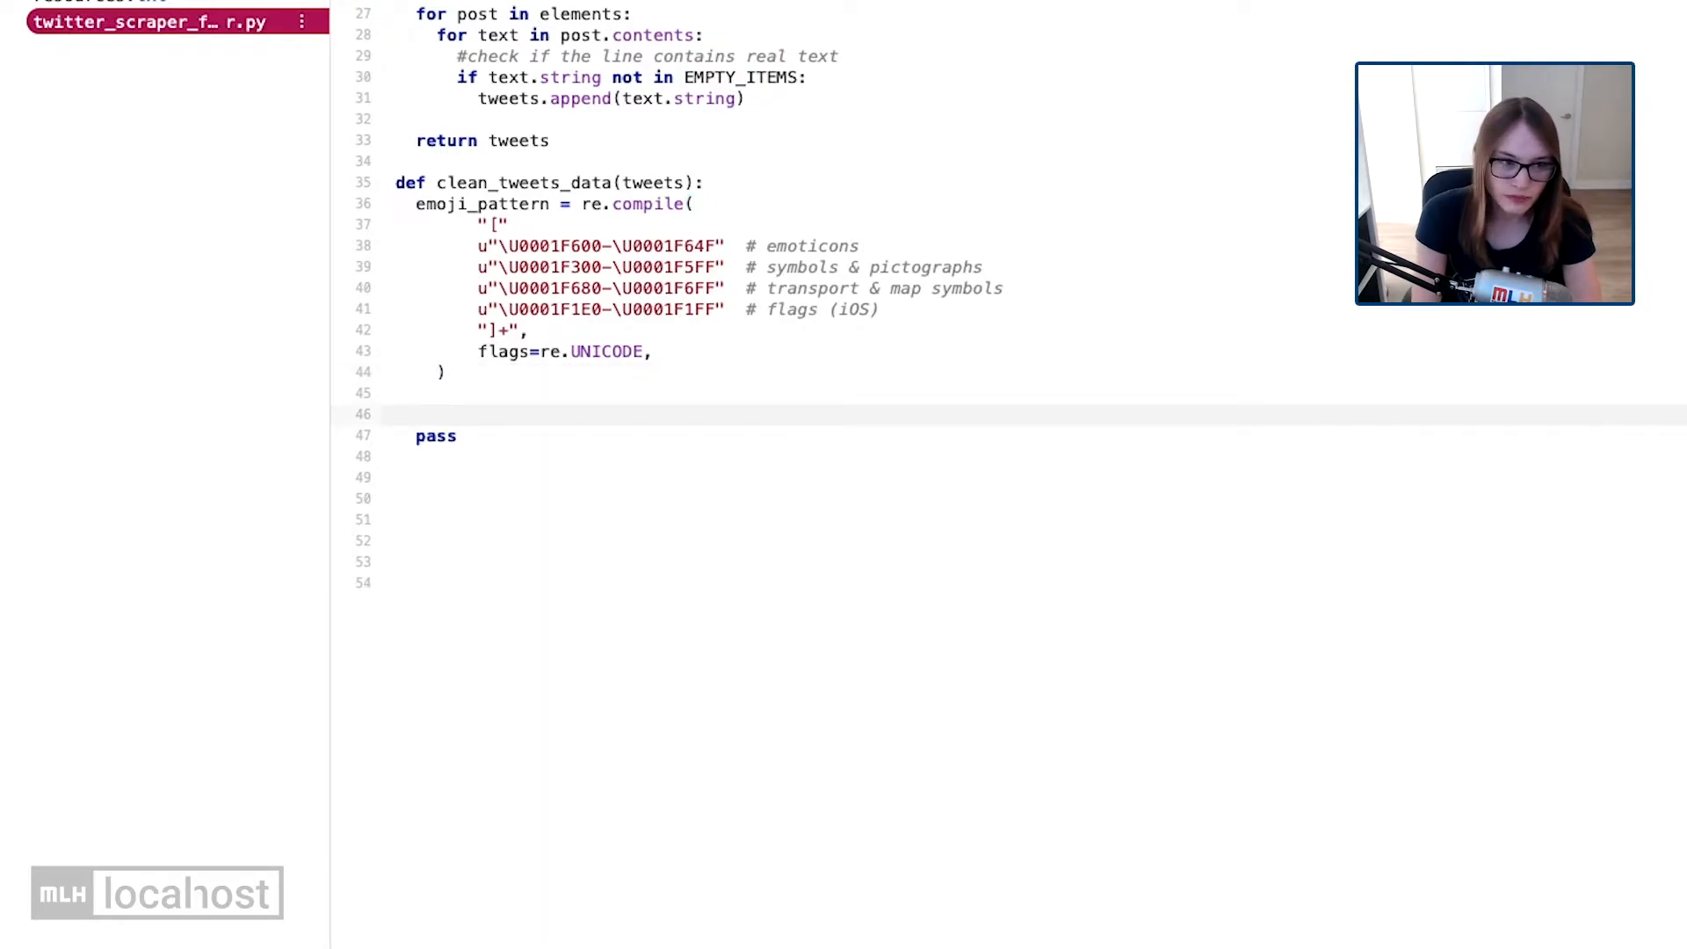
Step: Write url_pattern = re.compile(r"http\S+", re.DOTALL) below emoji_pattern
text(u)
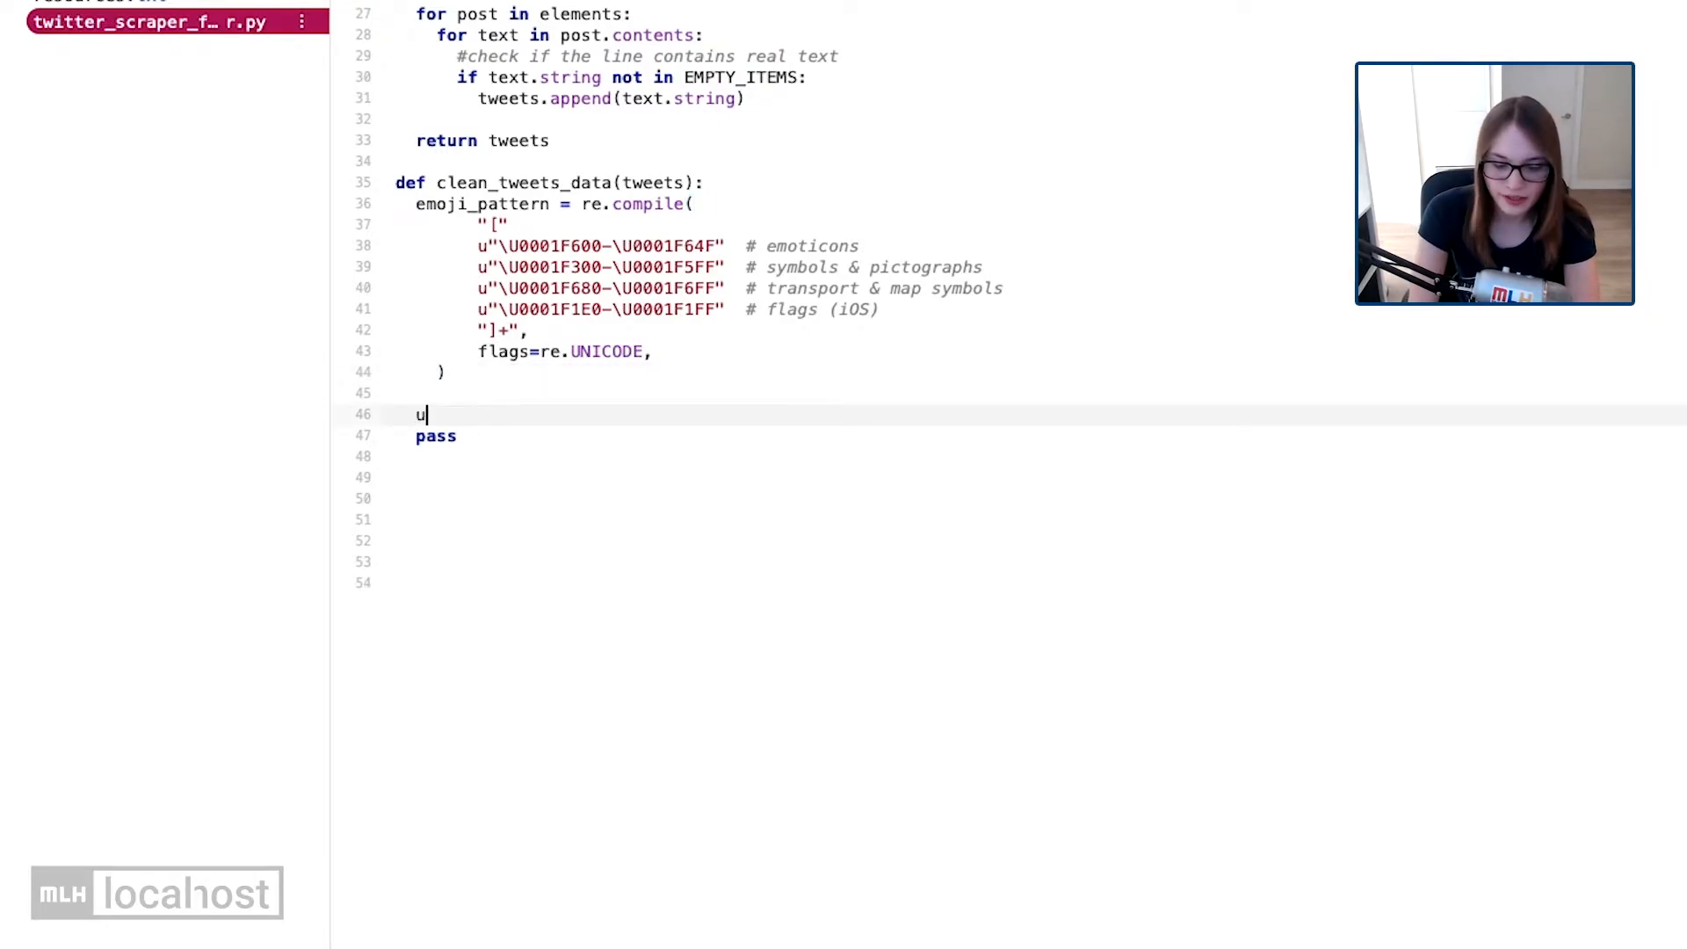
text(rl_pattern = re.comp)
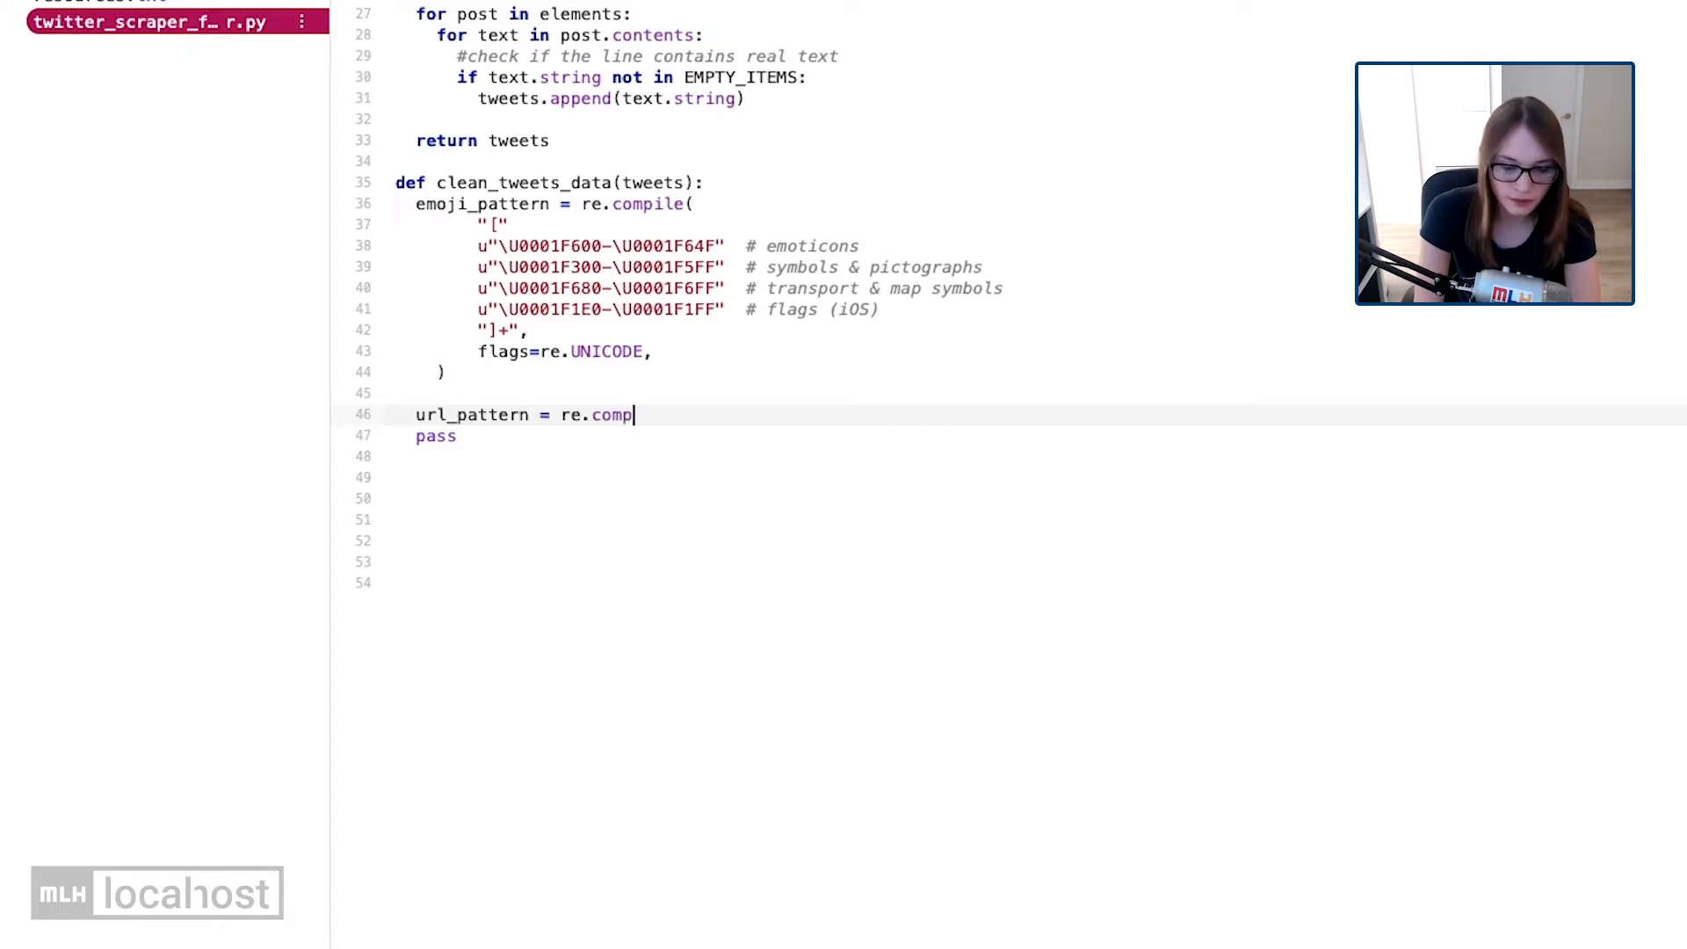
text(ile())
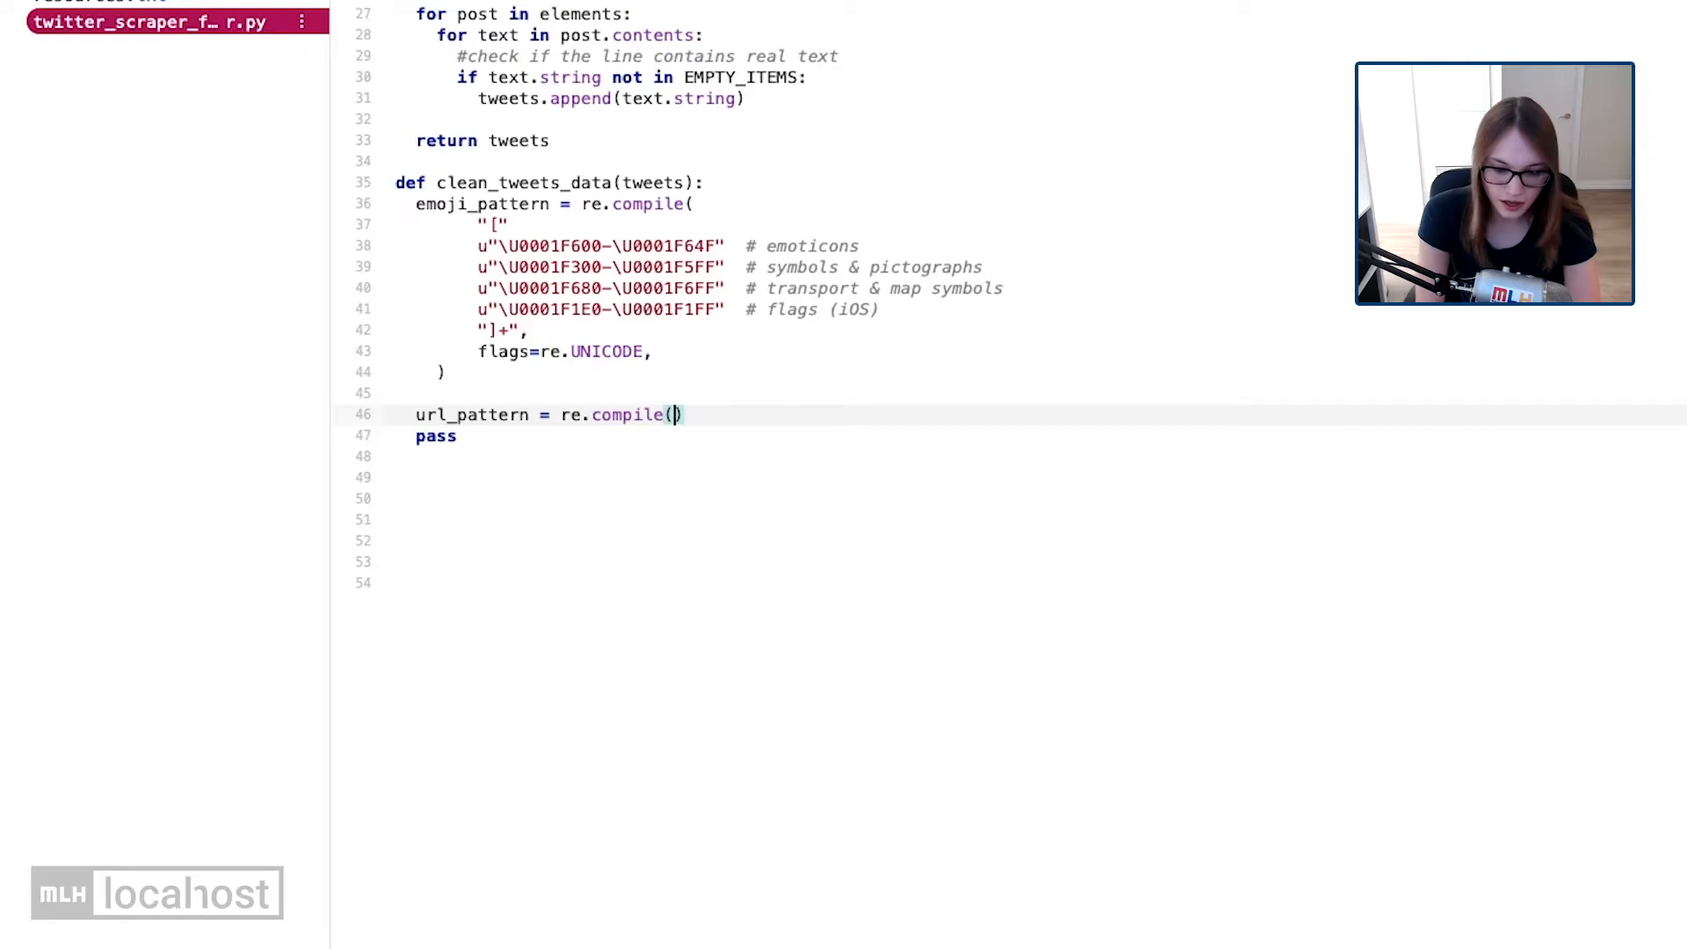
text(r"http)
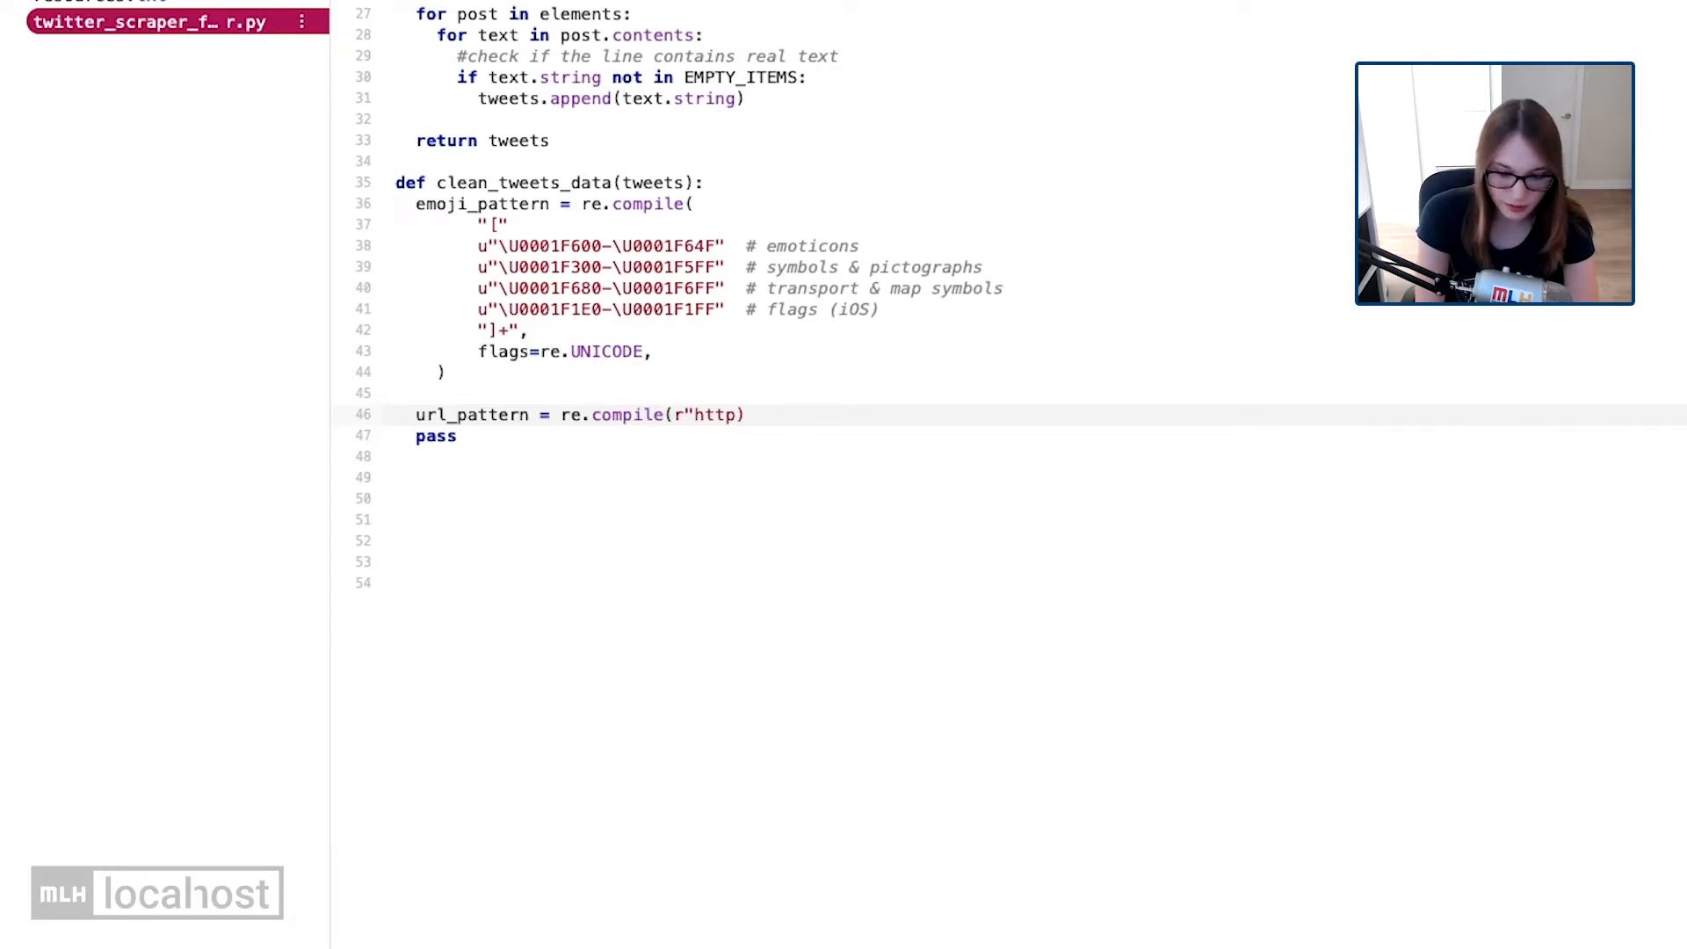
text(\S+|)
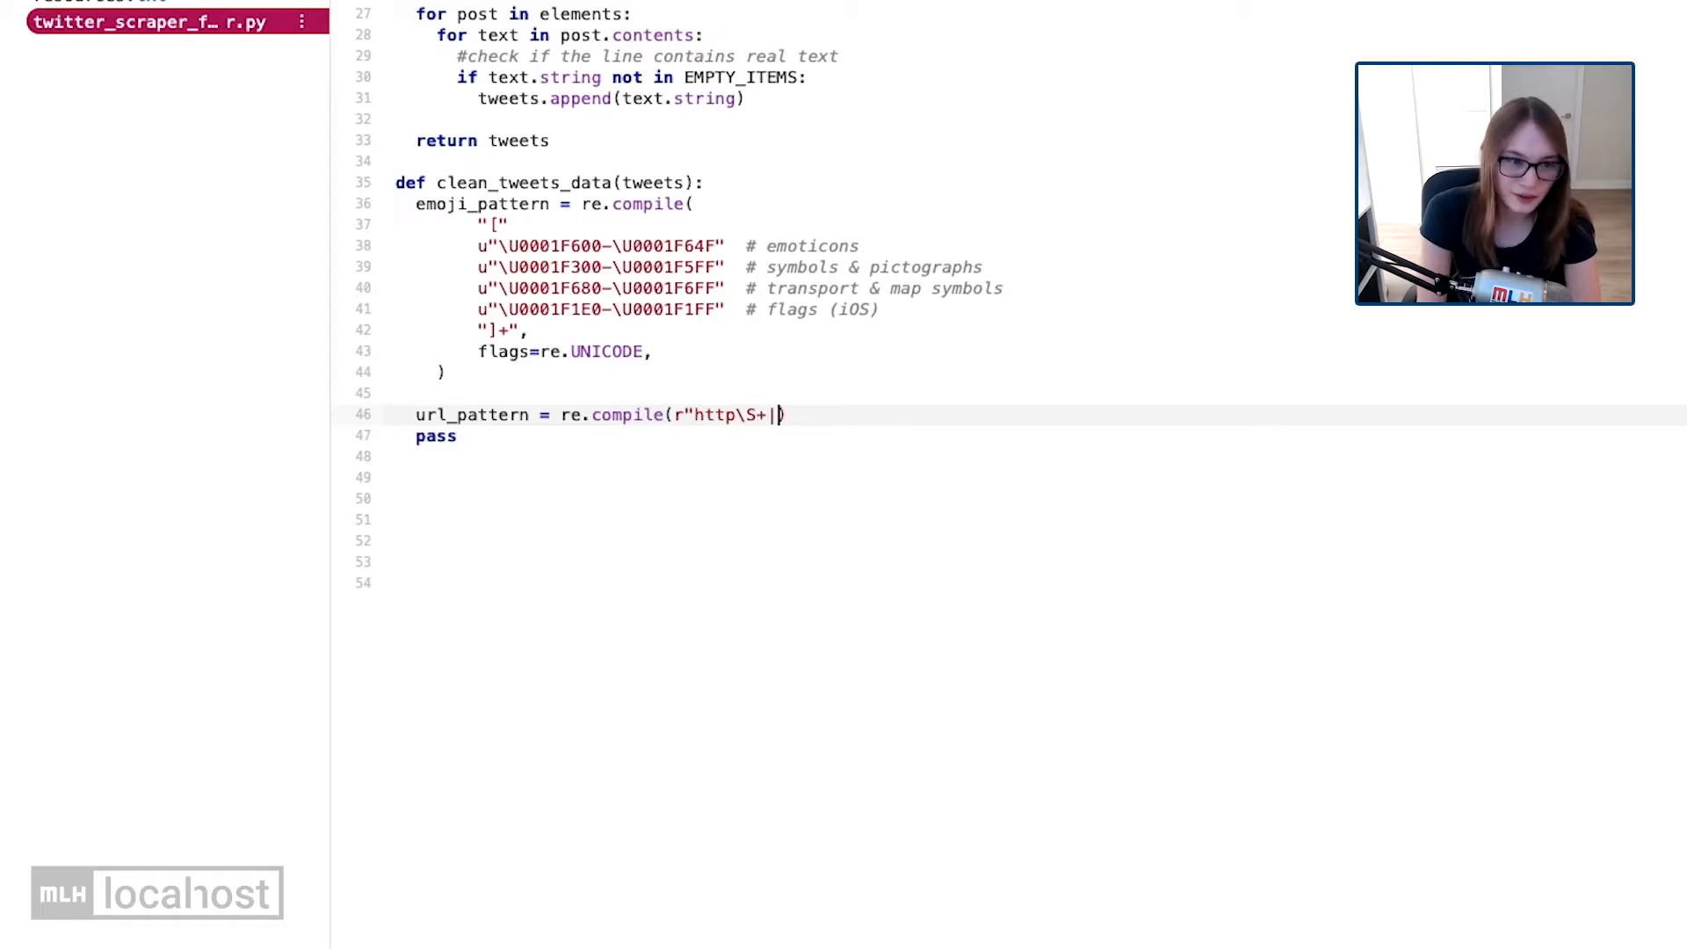
text("")
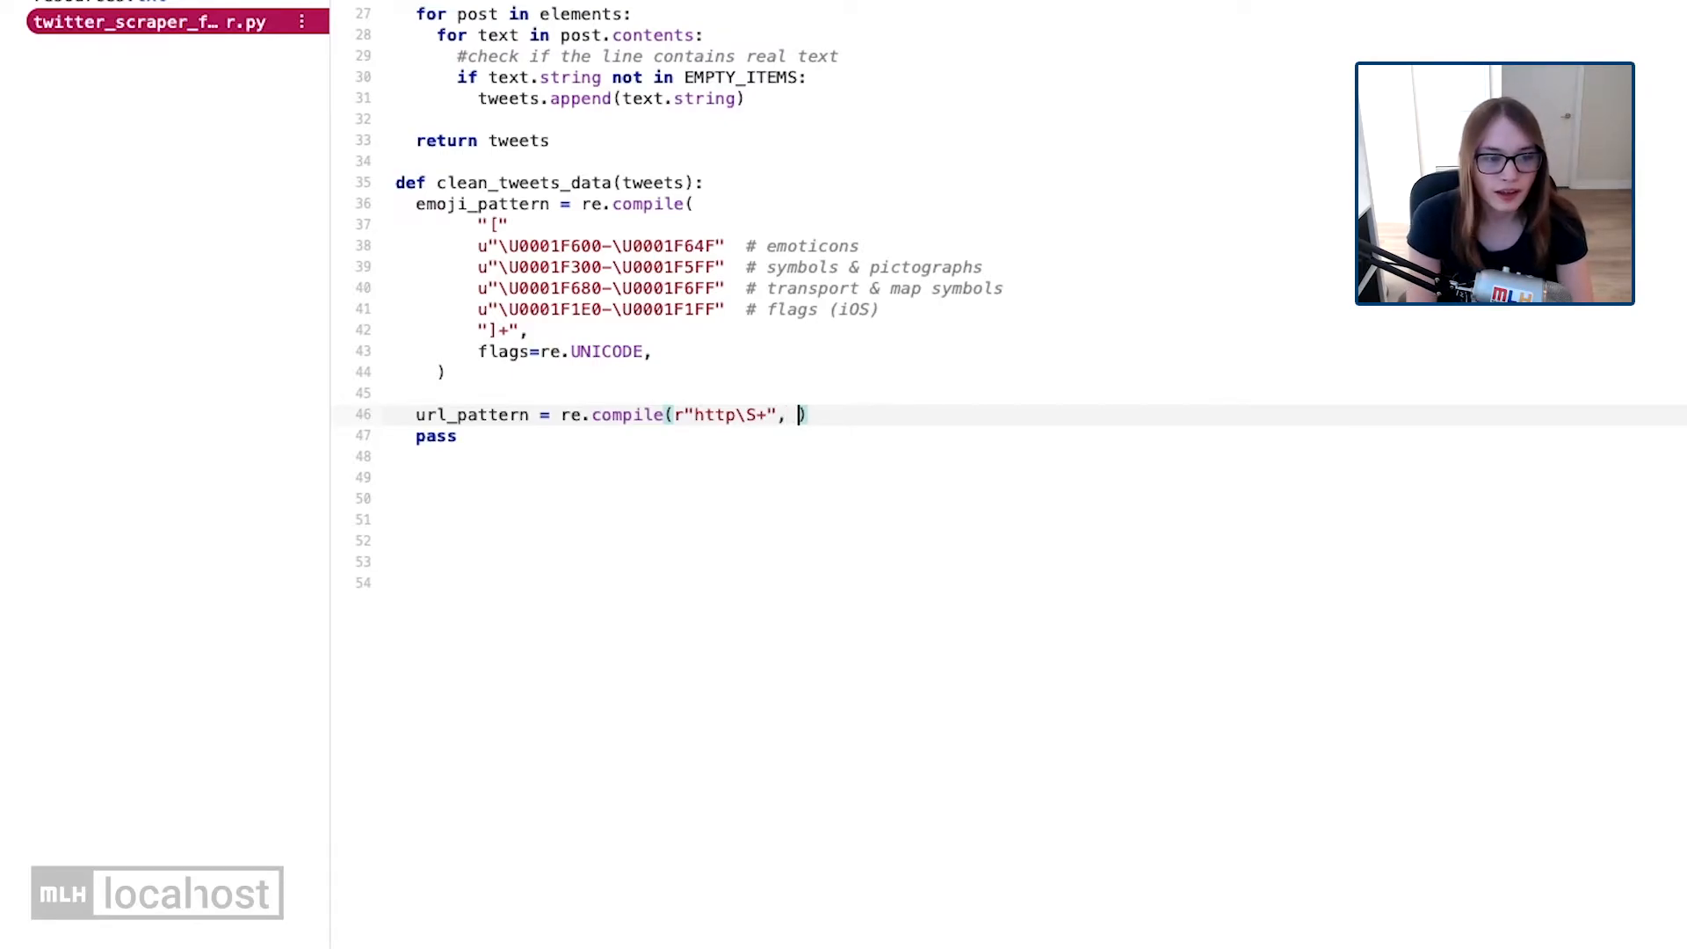
text(re.DOTBAL)
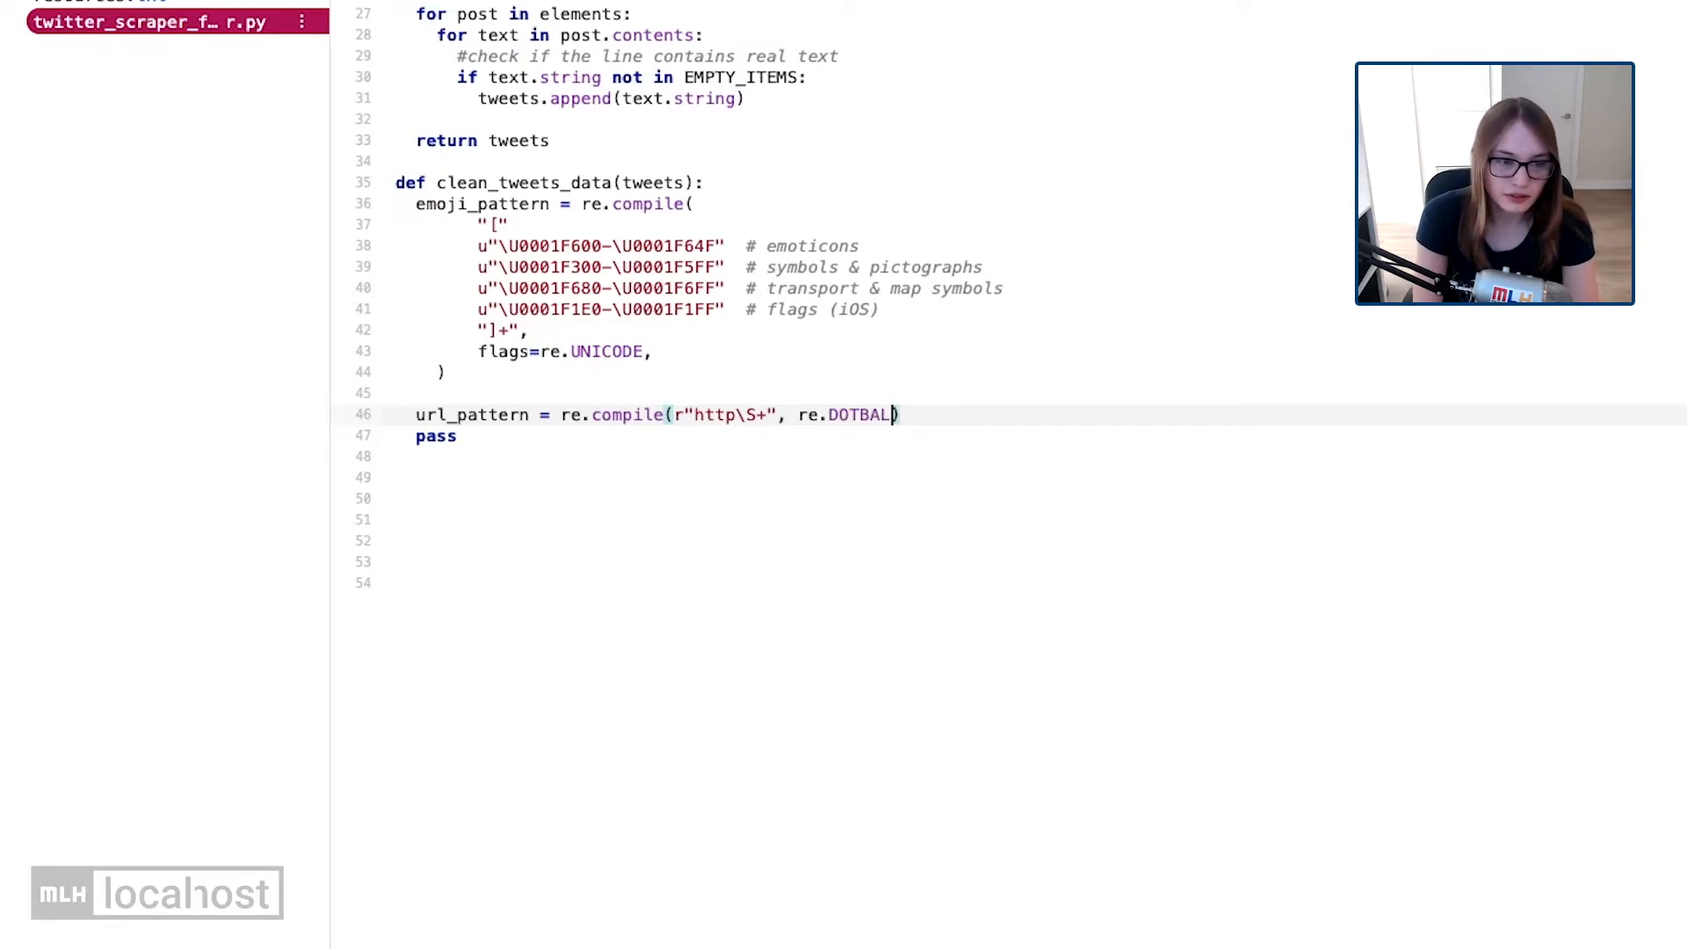
text(L)
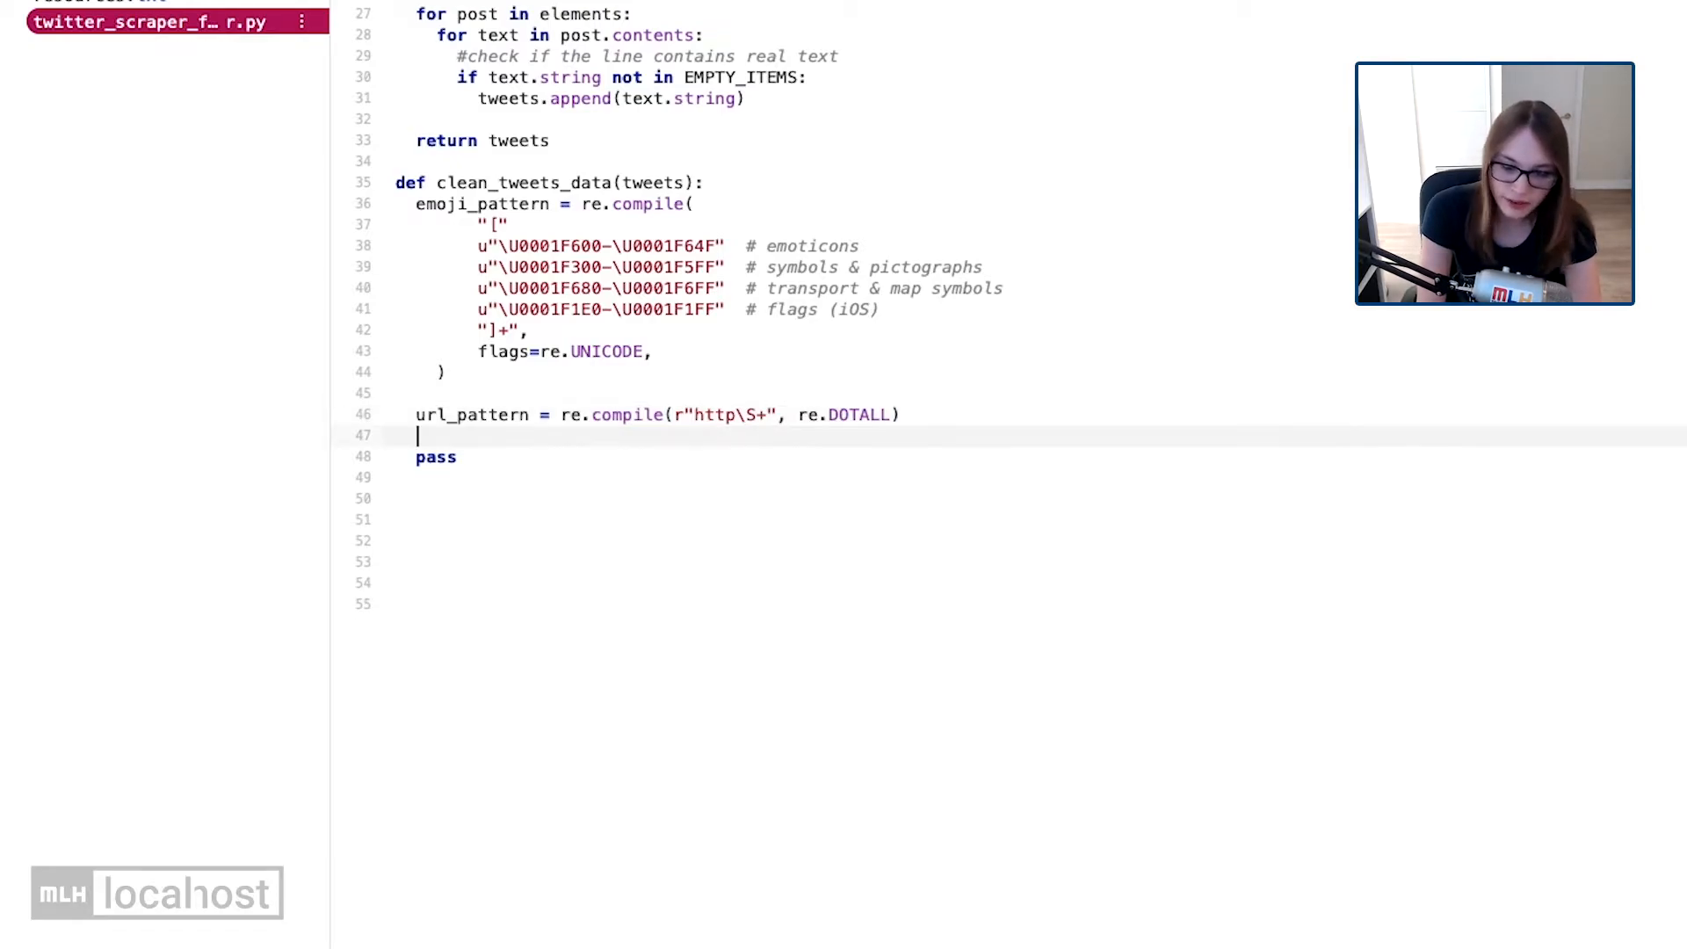
Step: Write mentions_patterns = re.compile(r"@\S+", re.DOTALL) after url_pattern
text(me)
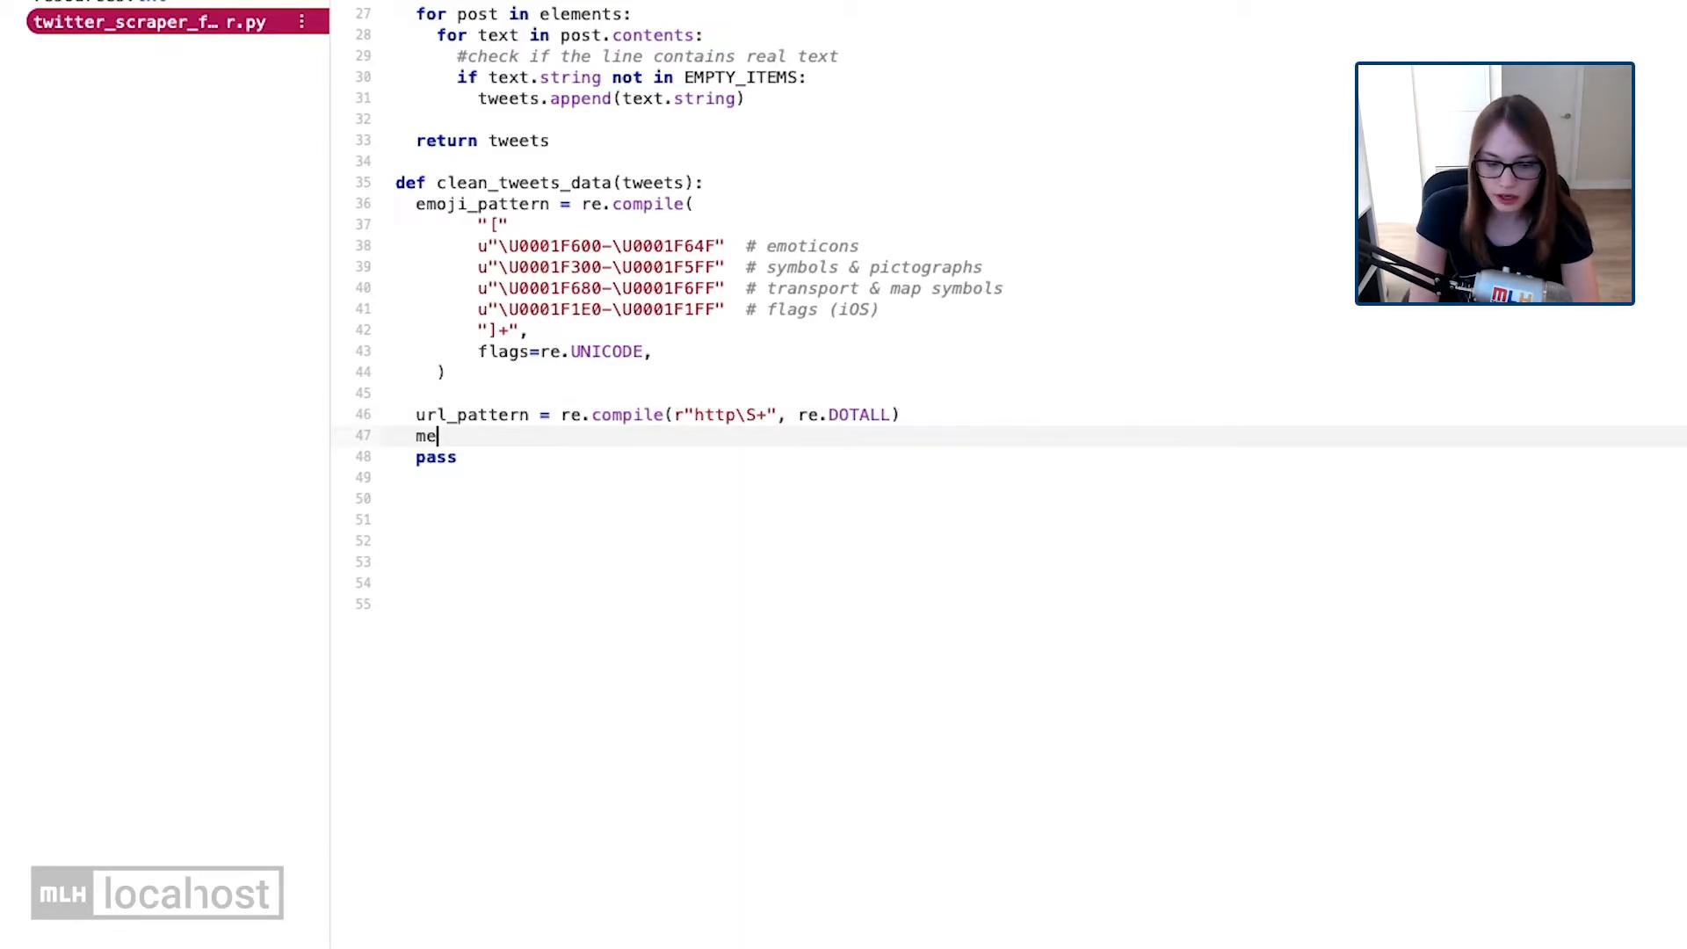
text(ntions_patter)
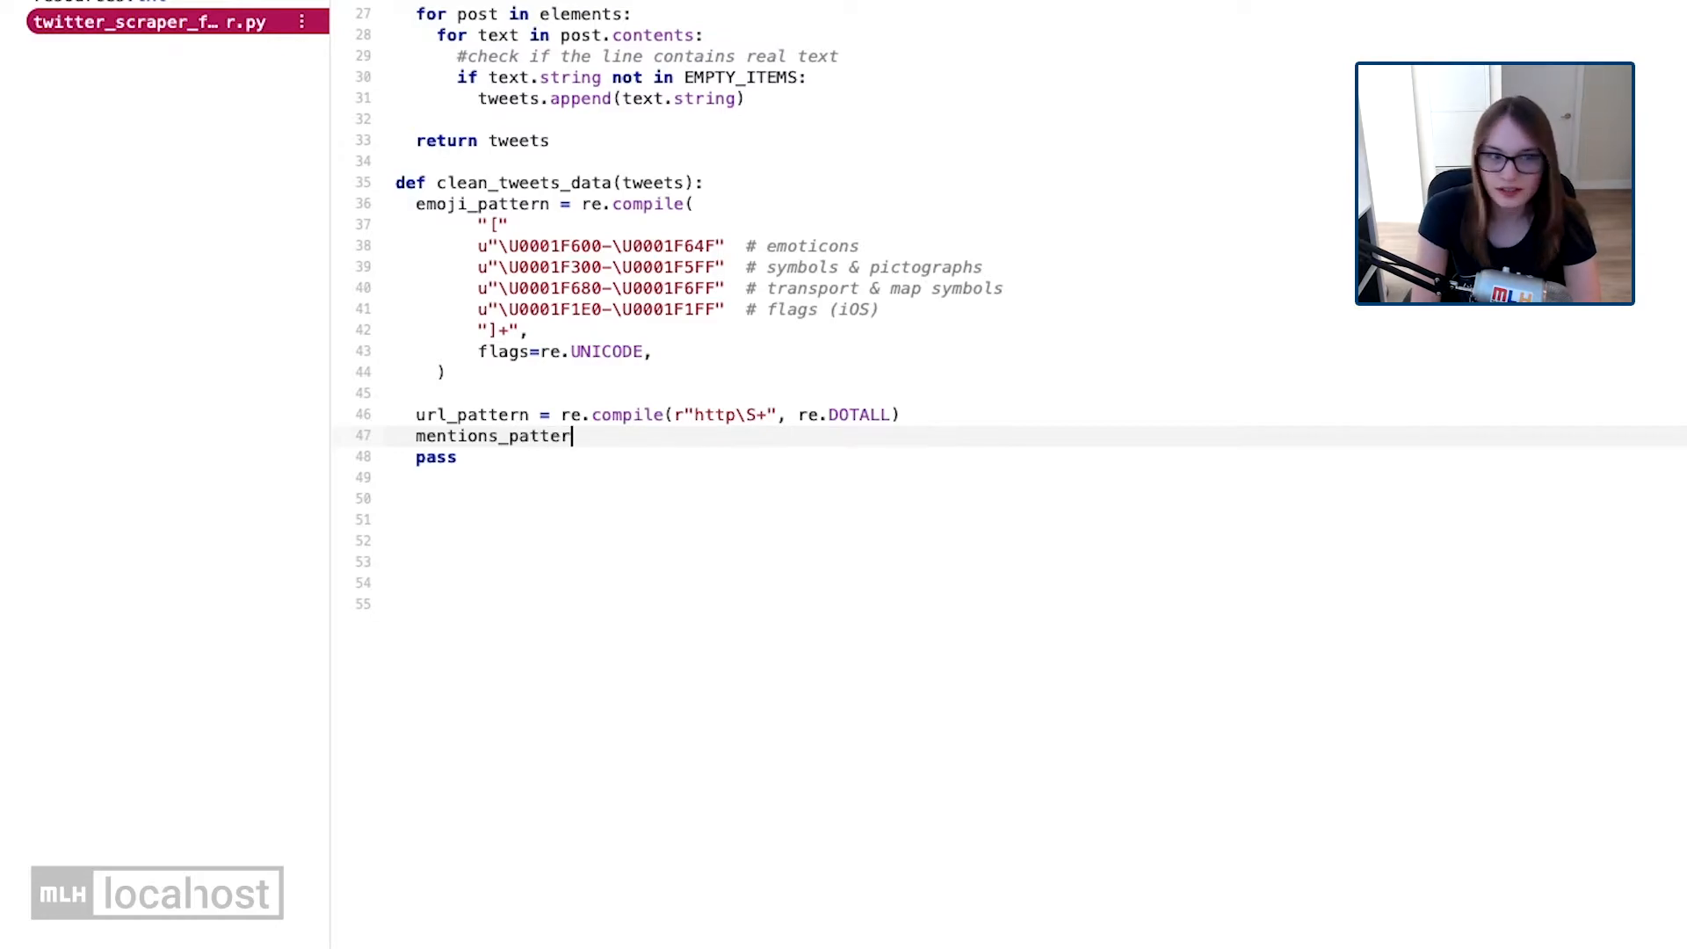
text(s =)
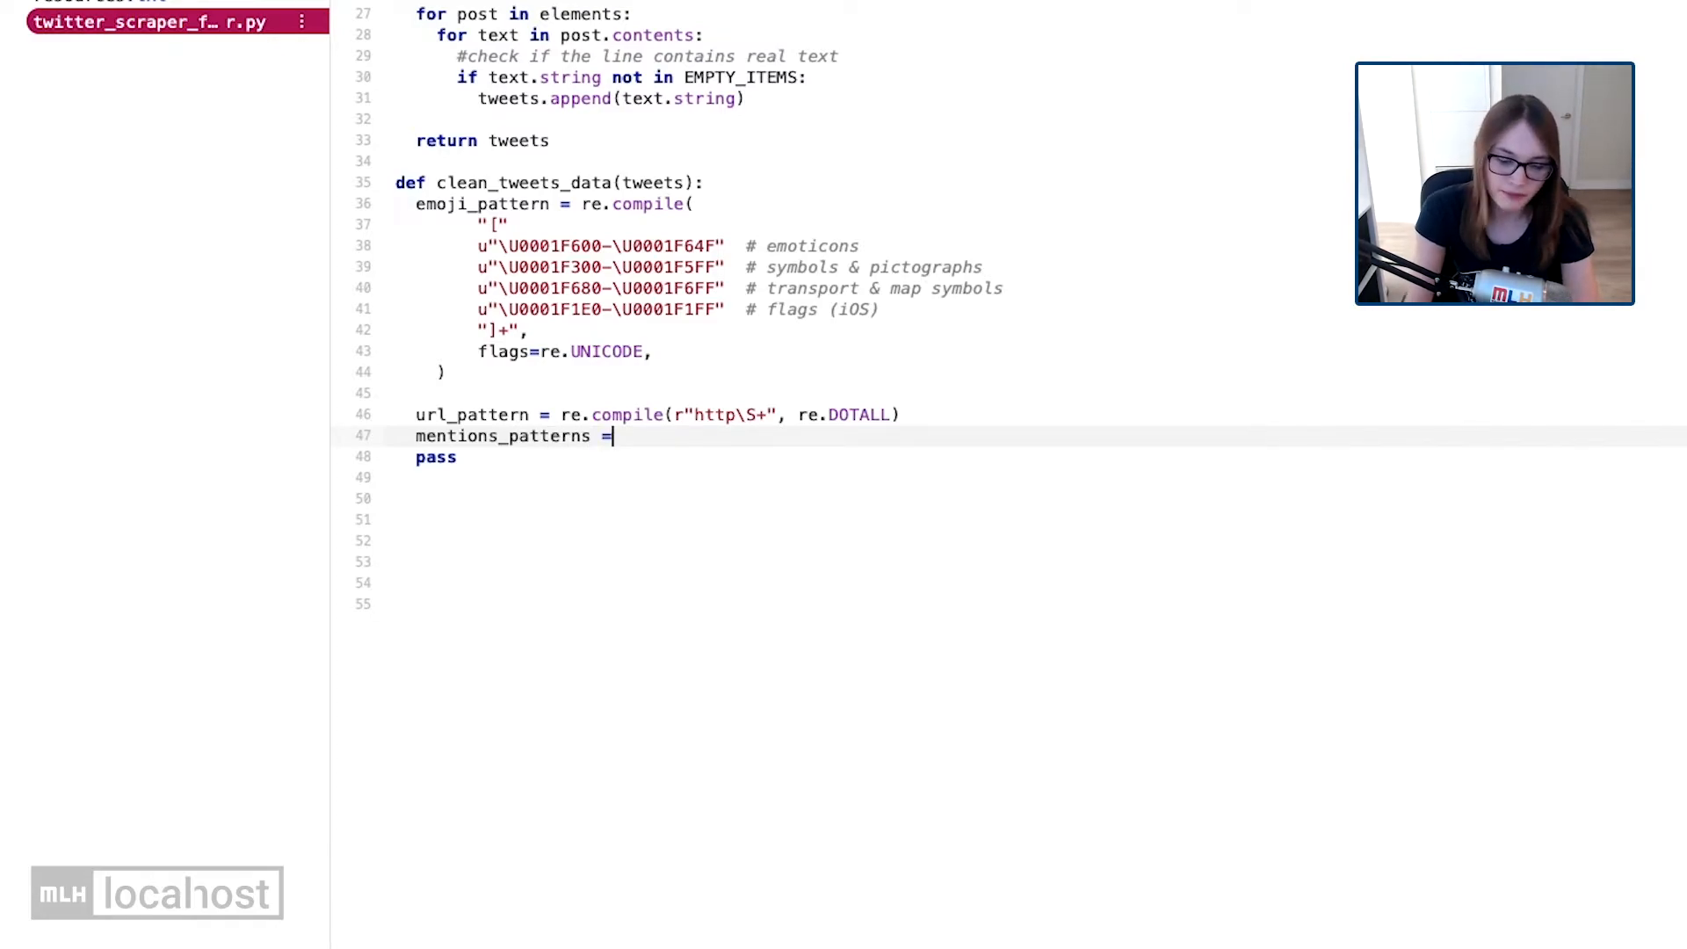
text(r)
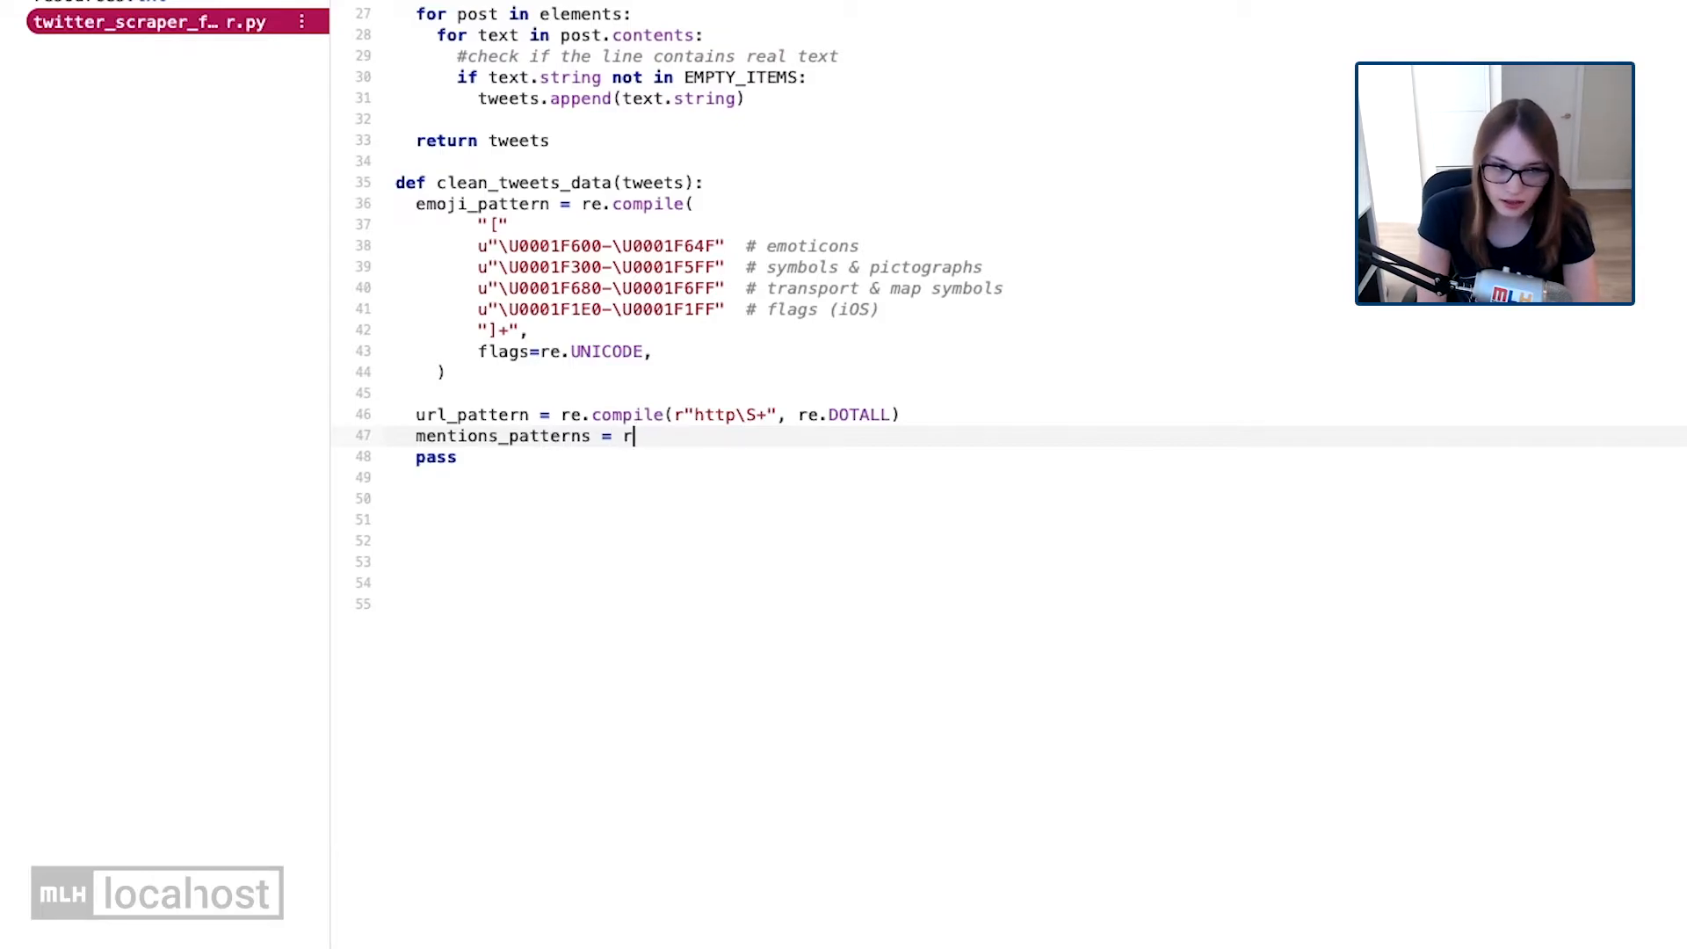
text(e.compile)
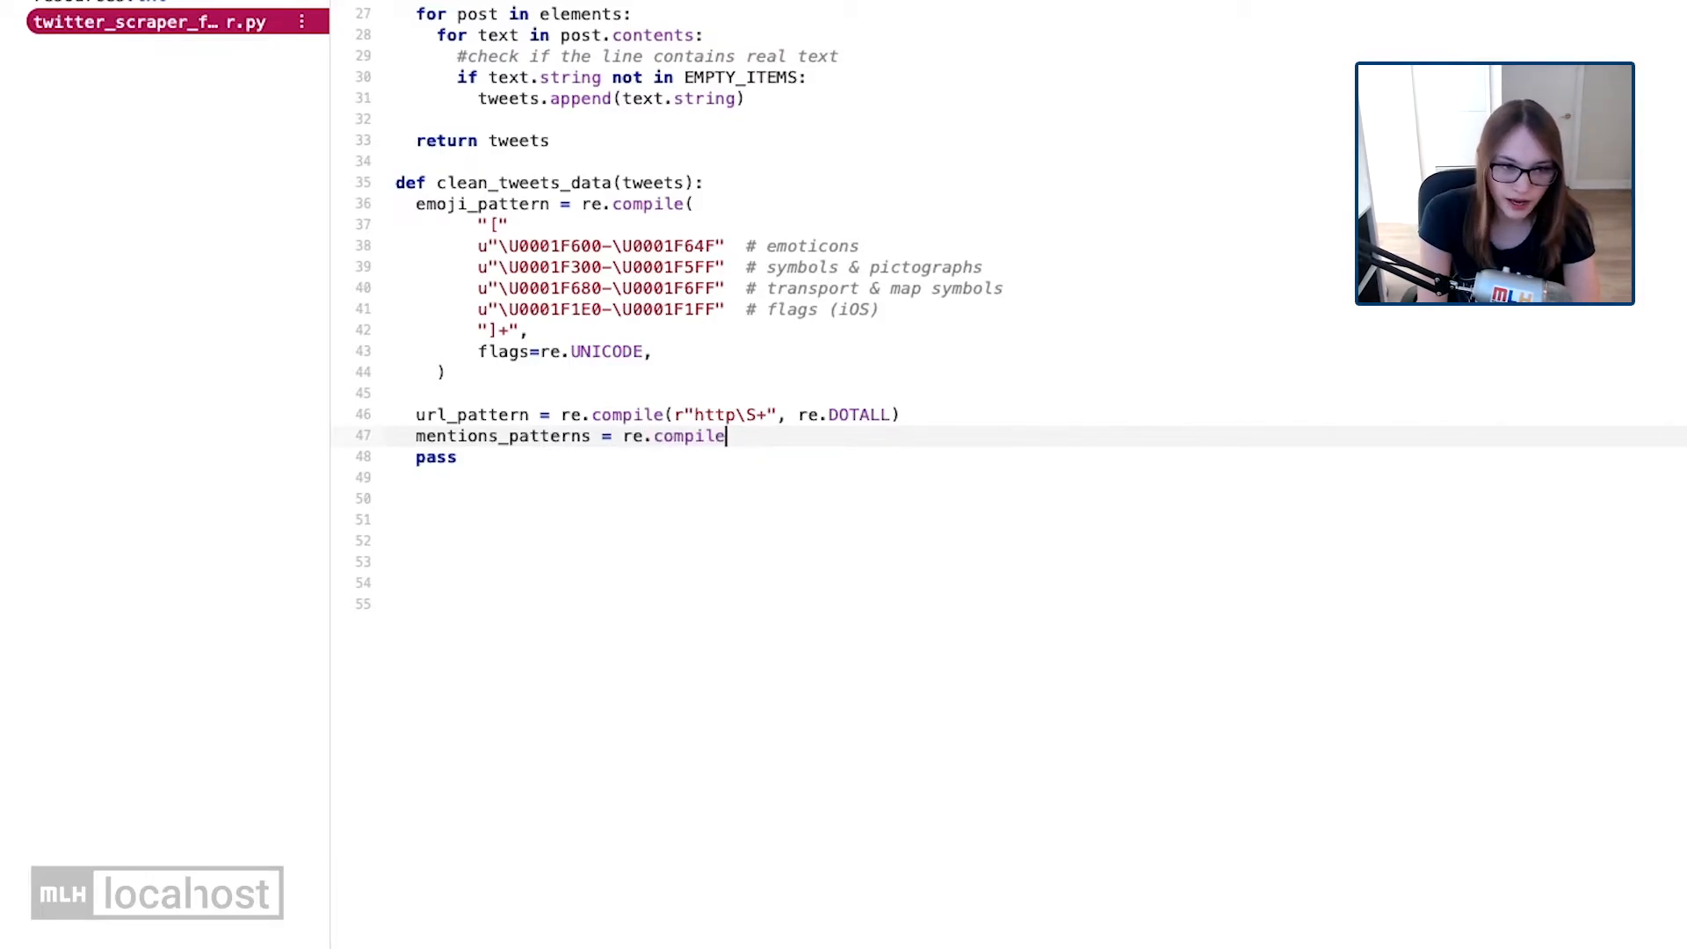
text((r")
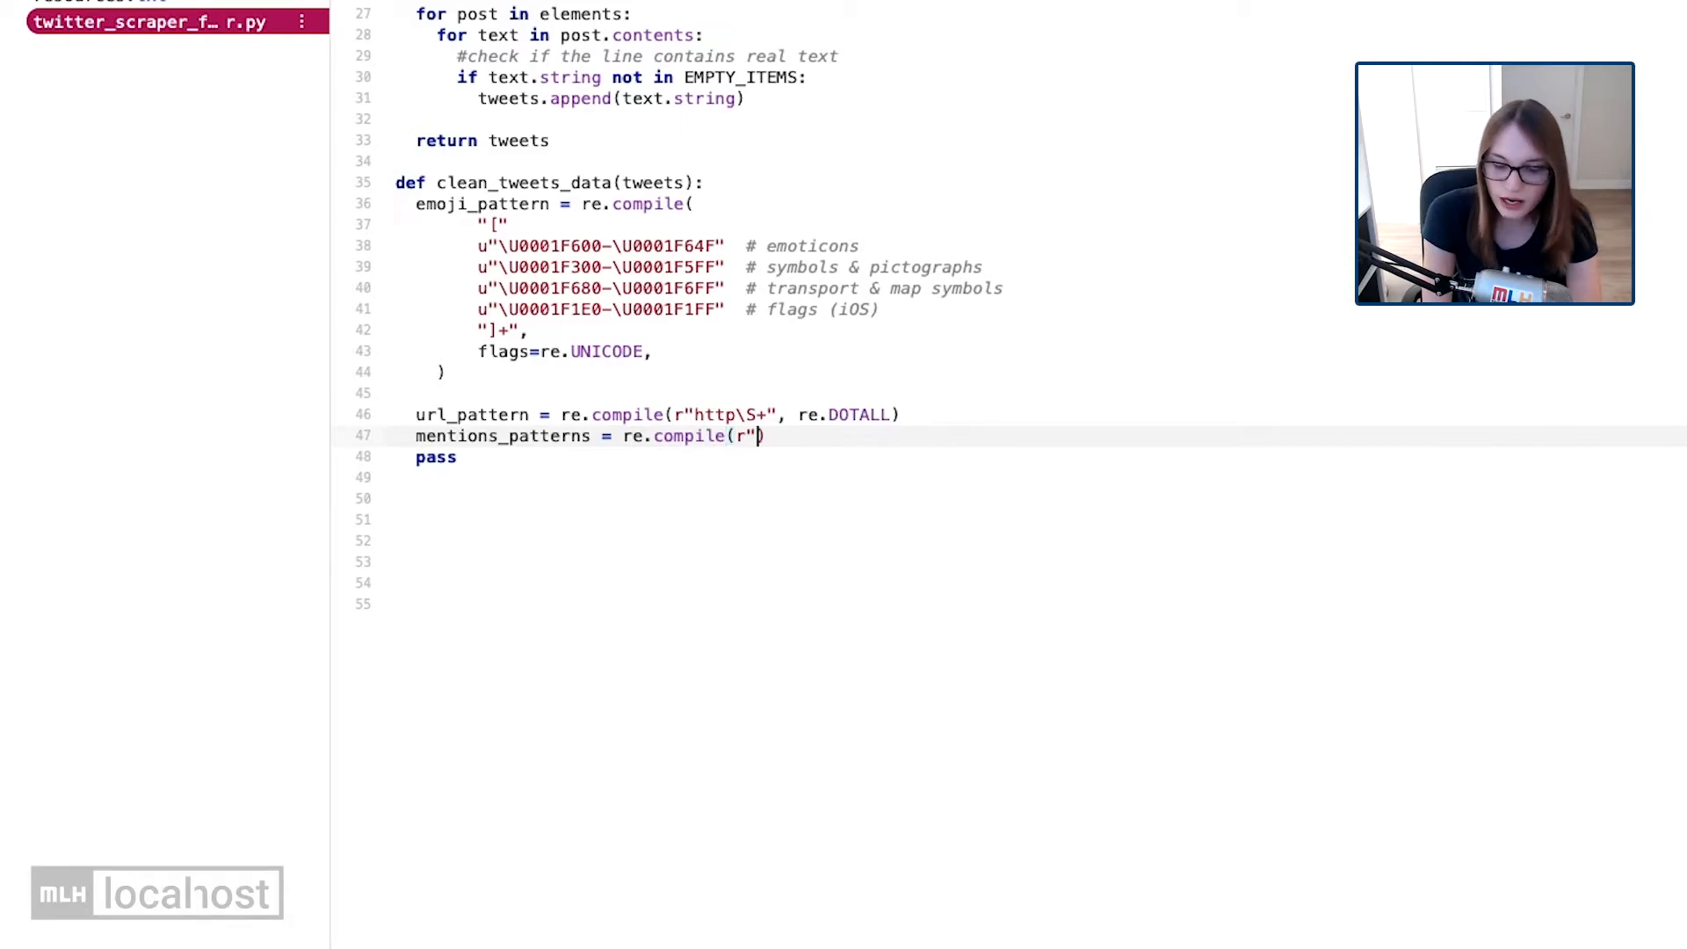
text(@)
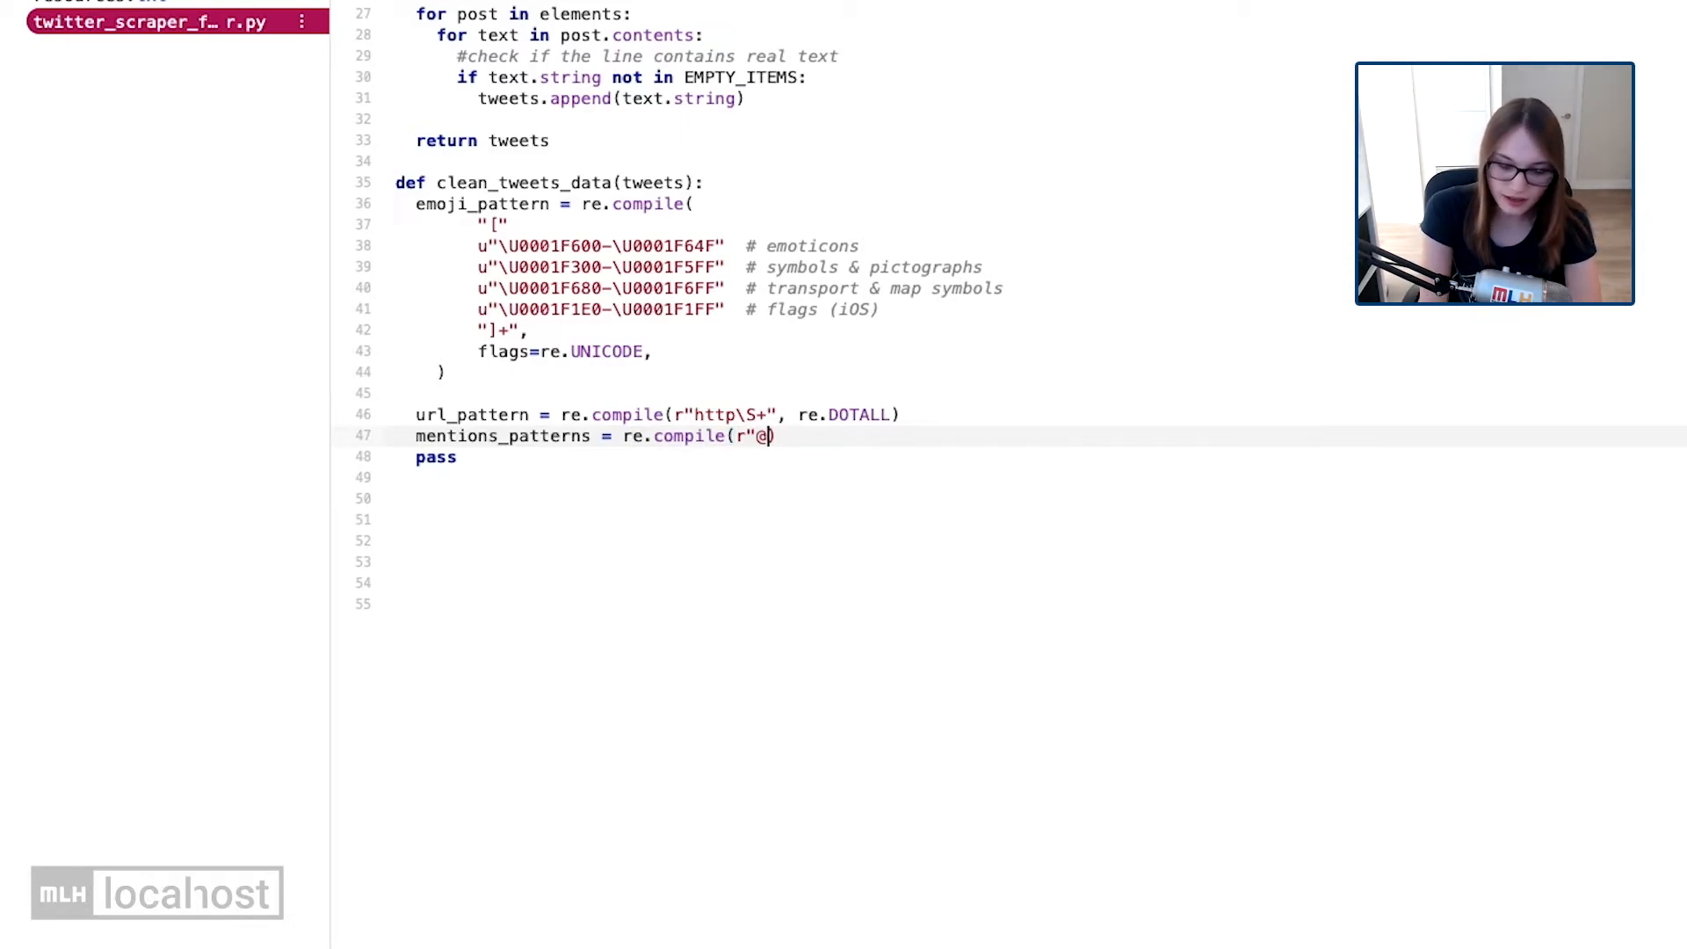
text(\S+))
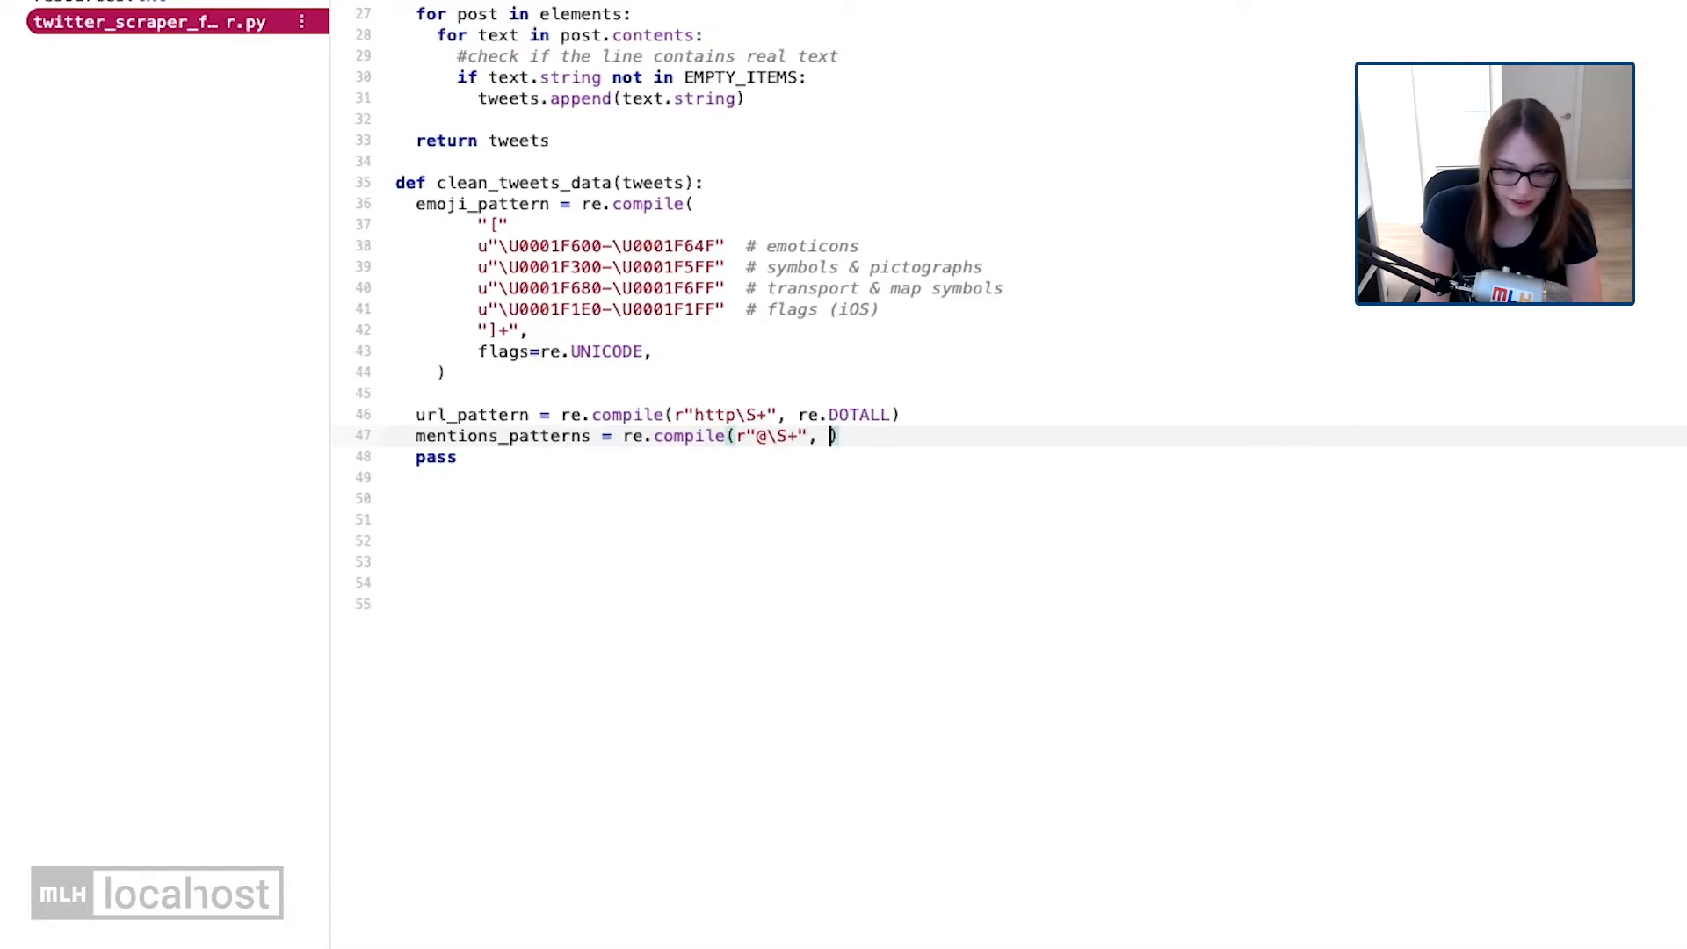
text(re.D)
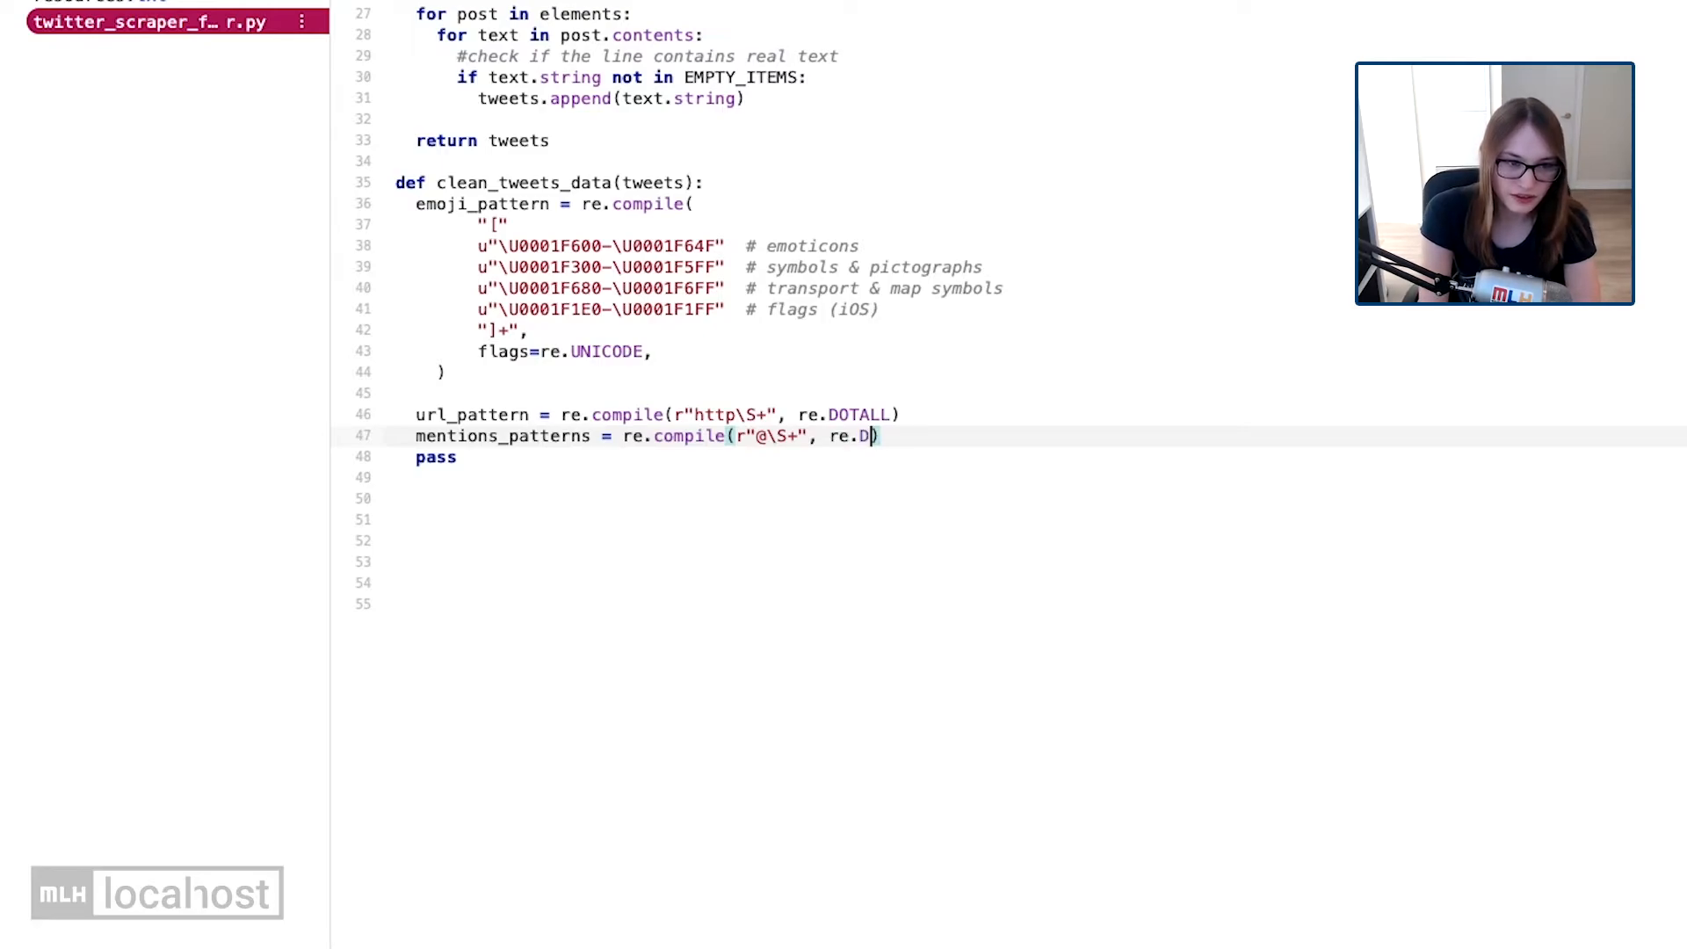
text(OTALL)
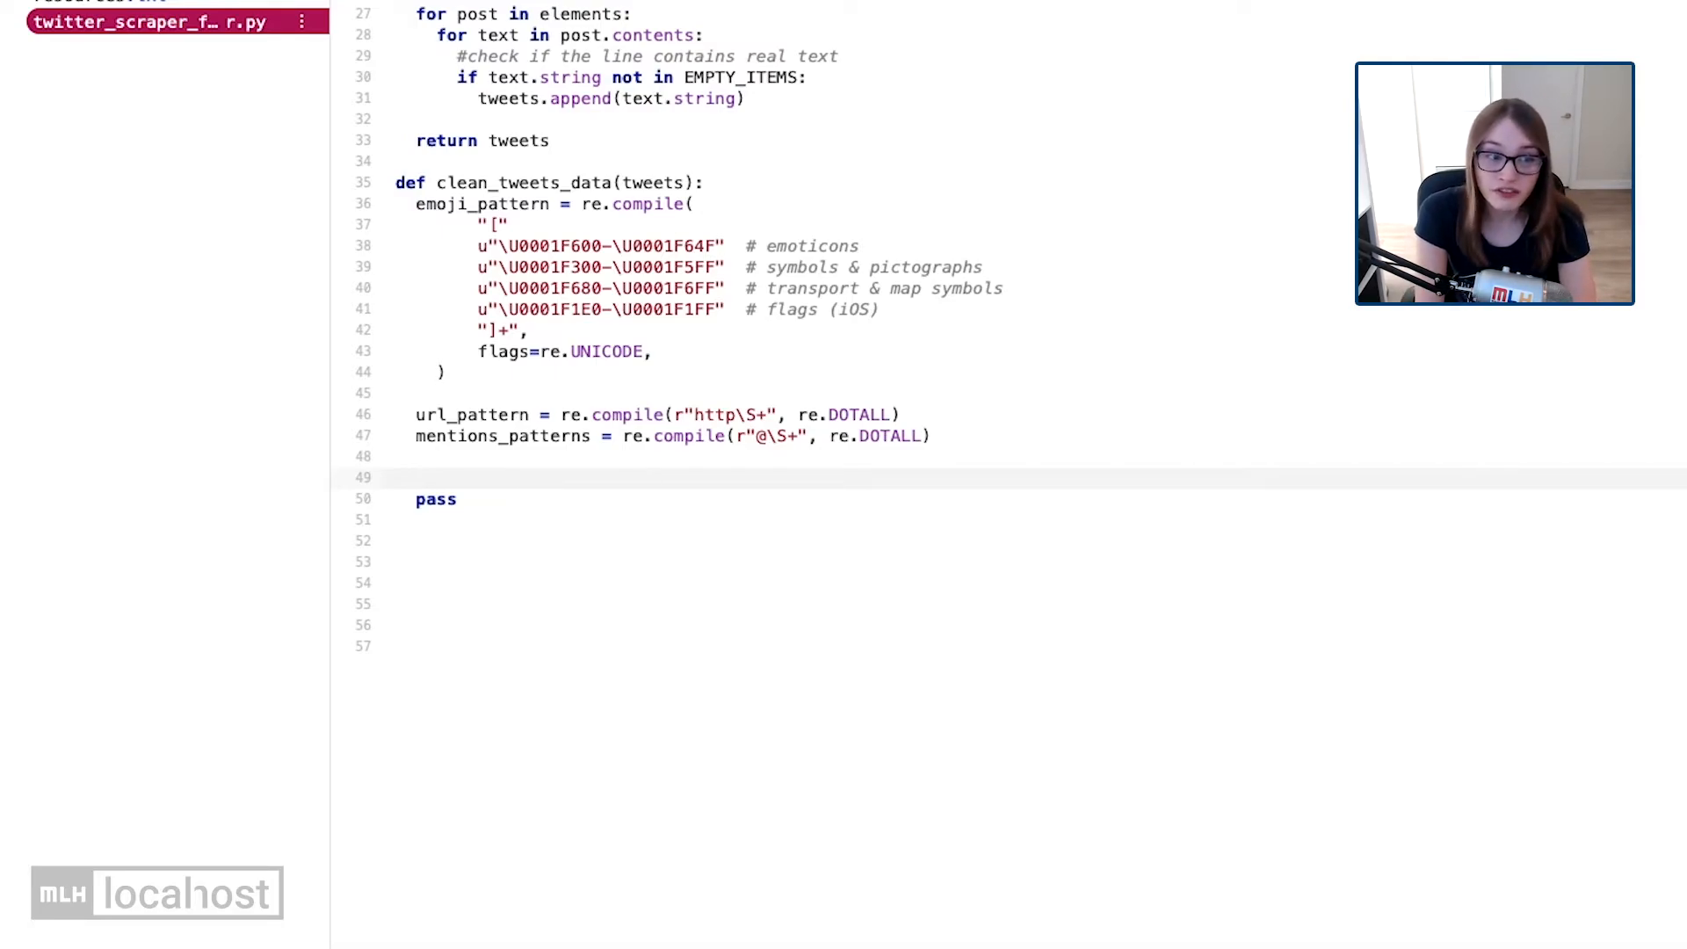
Step: Write cleaned_tweets = [], a for tweet in tweets: loop, and return cleaned_tweets in place of pass
text(cleaned)
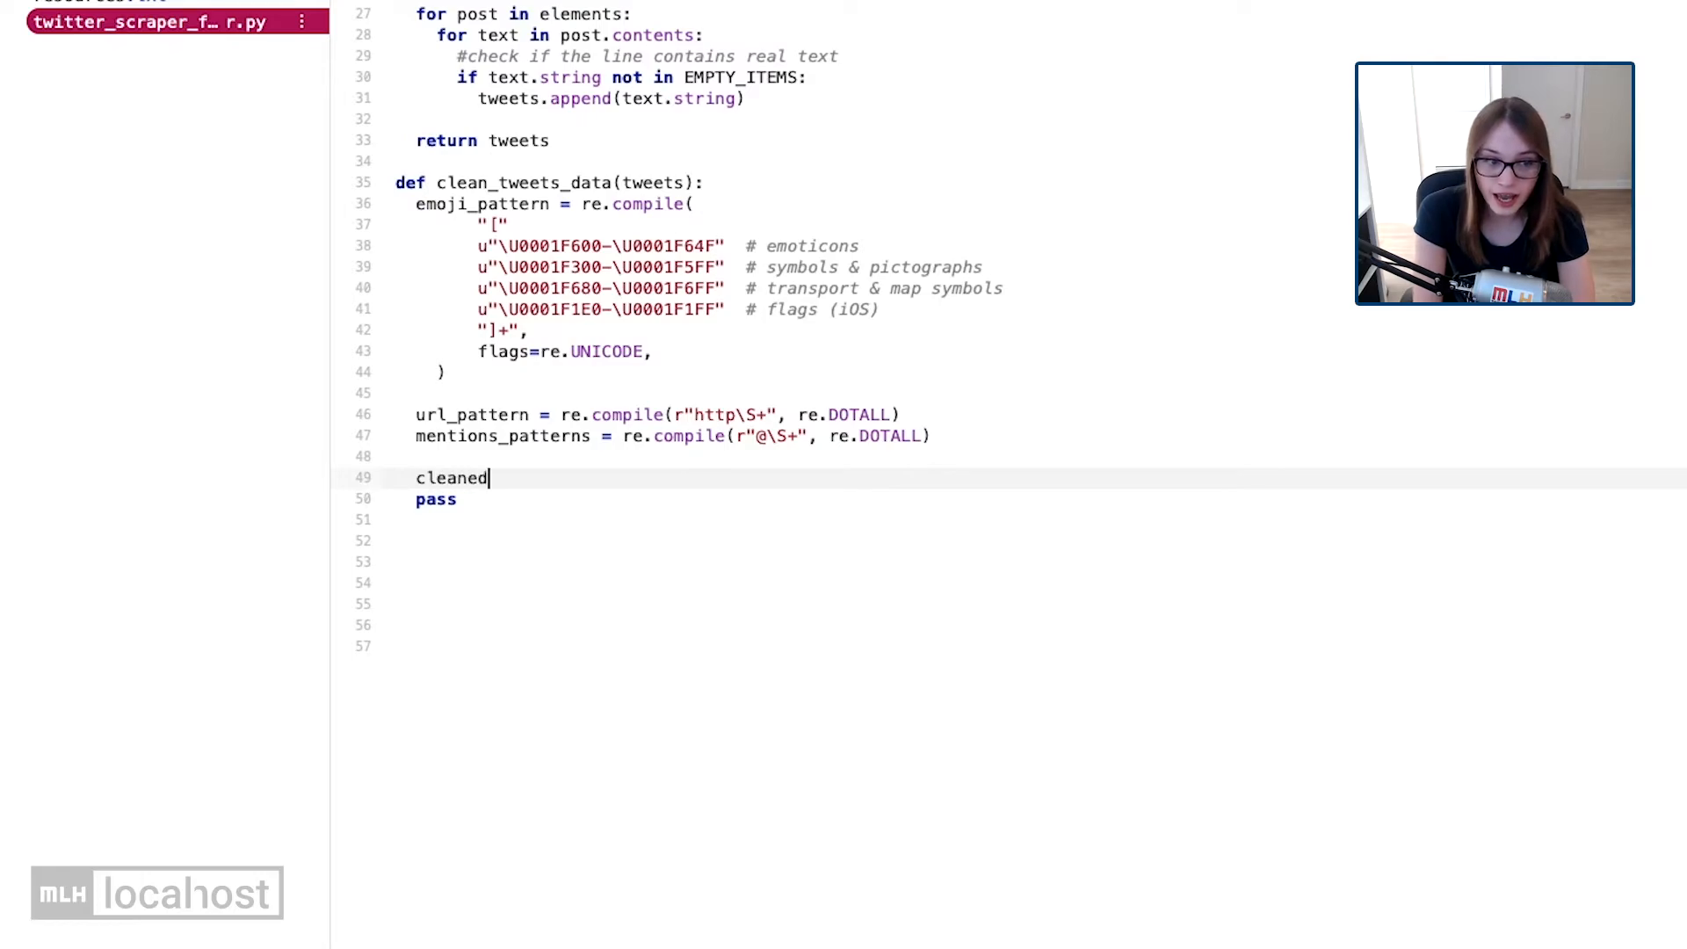
text(_tweets)
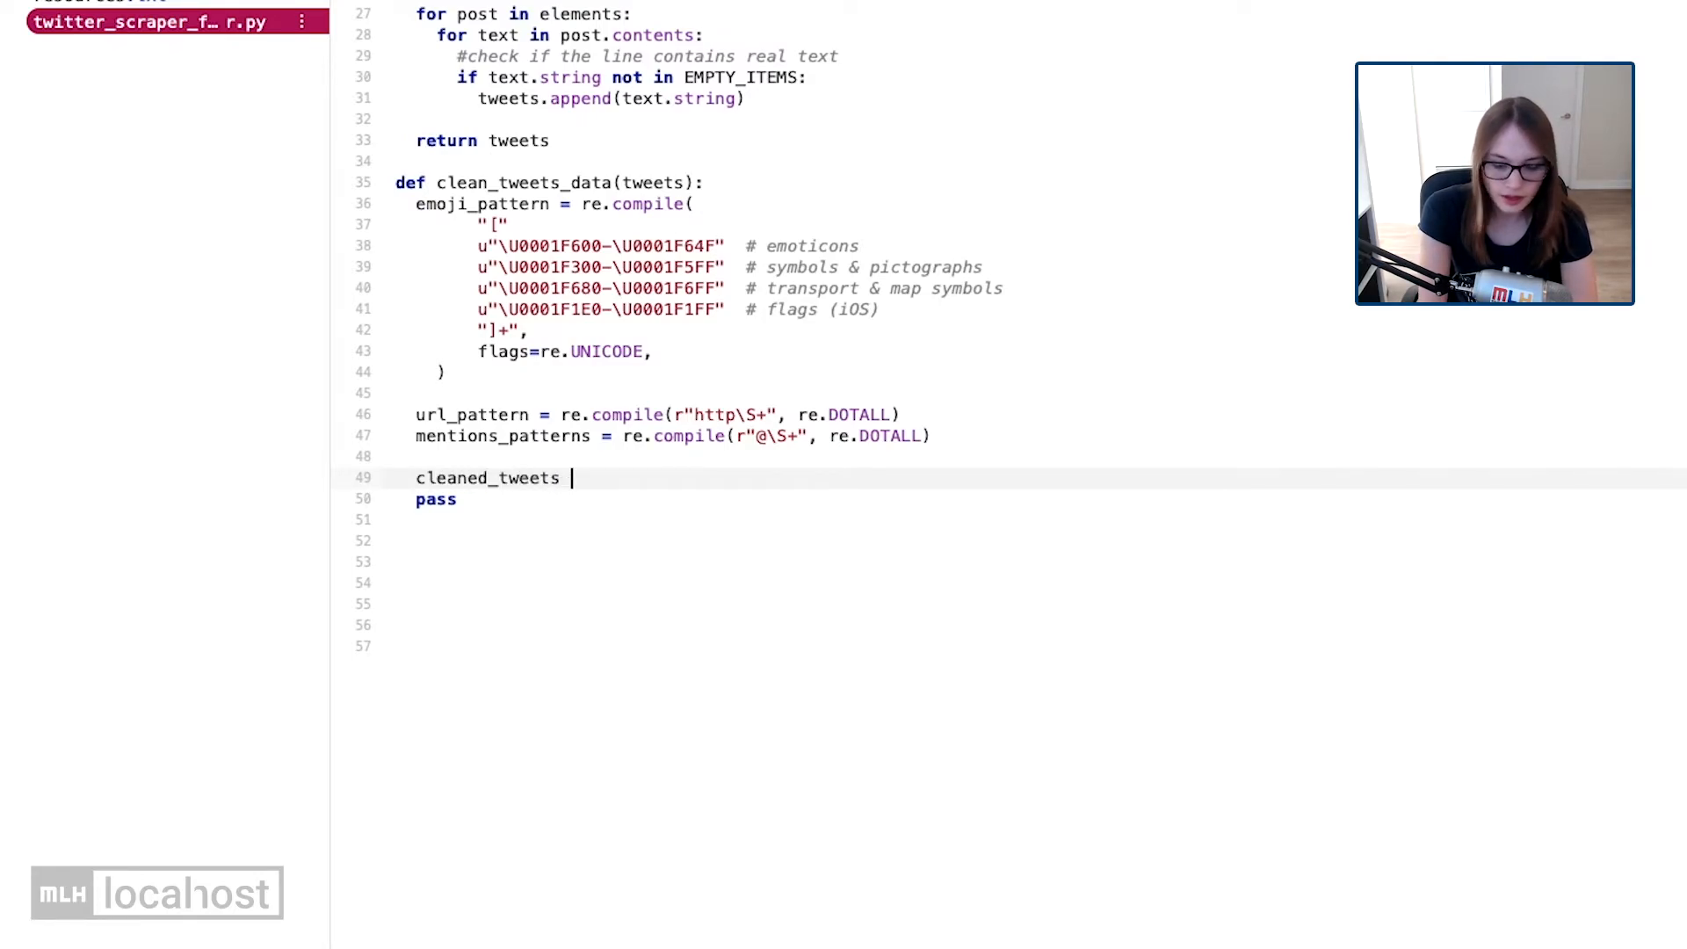
text(= [])
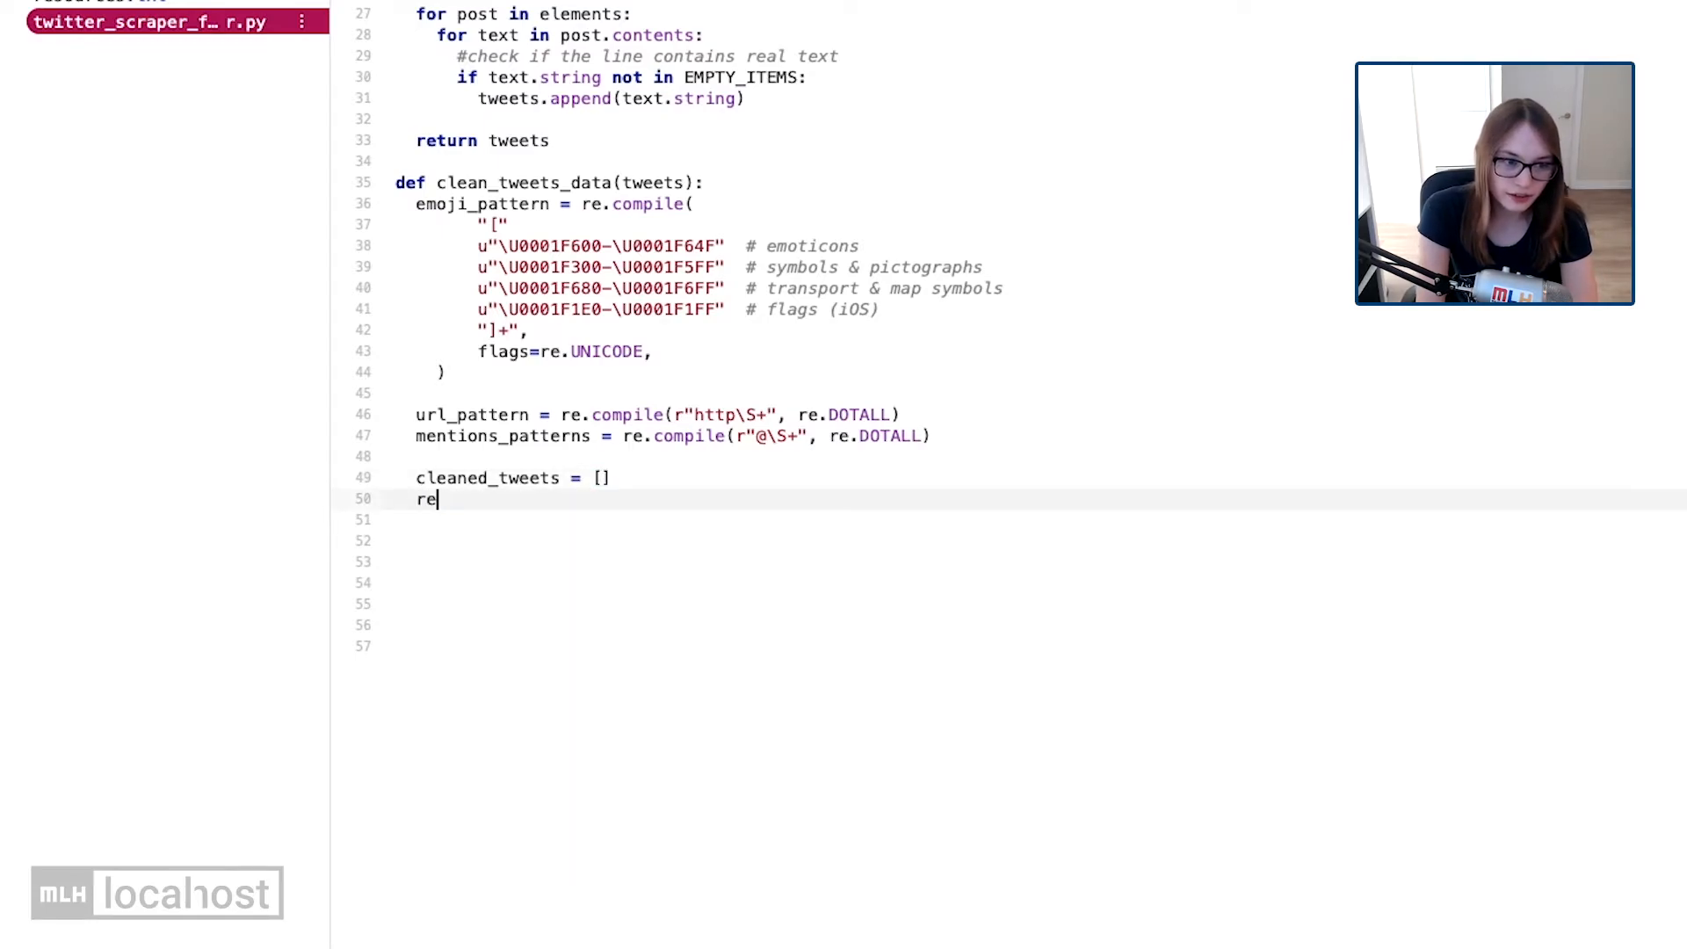
text(turn cleaned_)
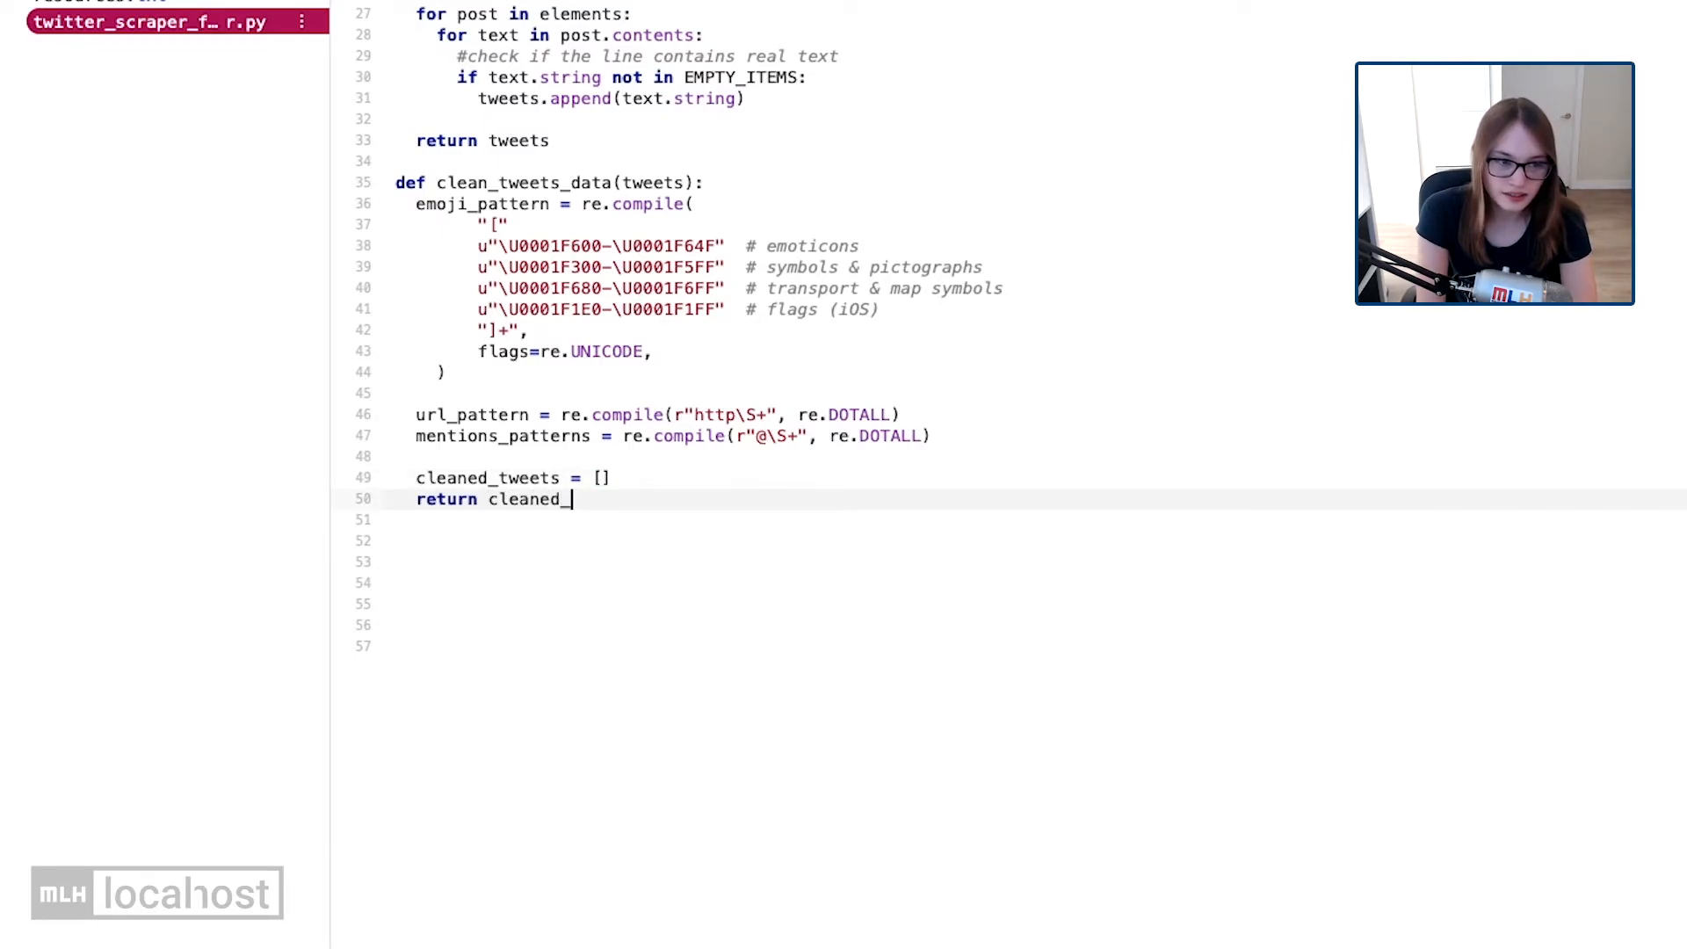
text(tweets)
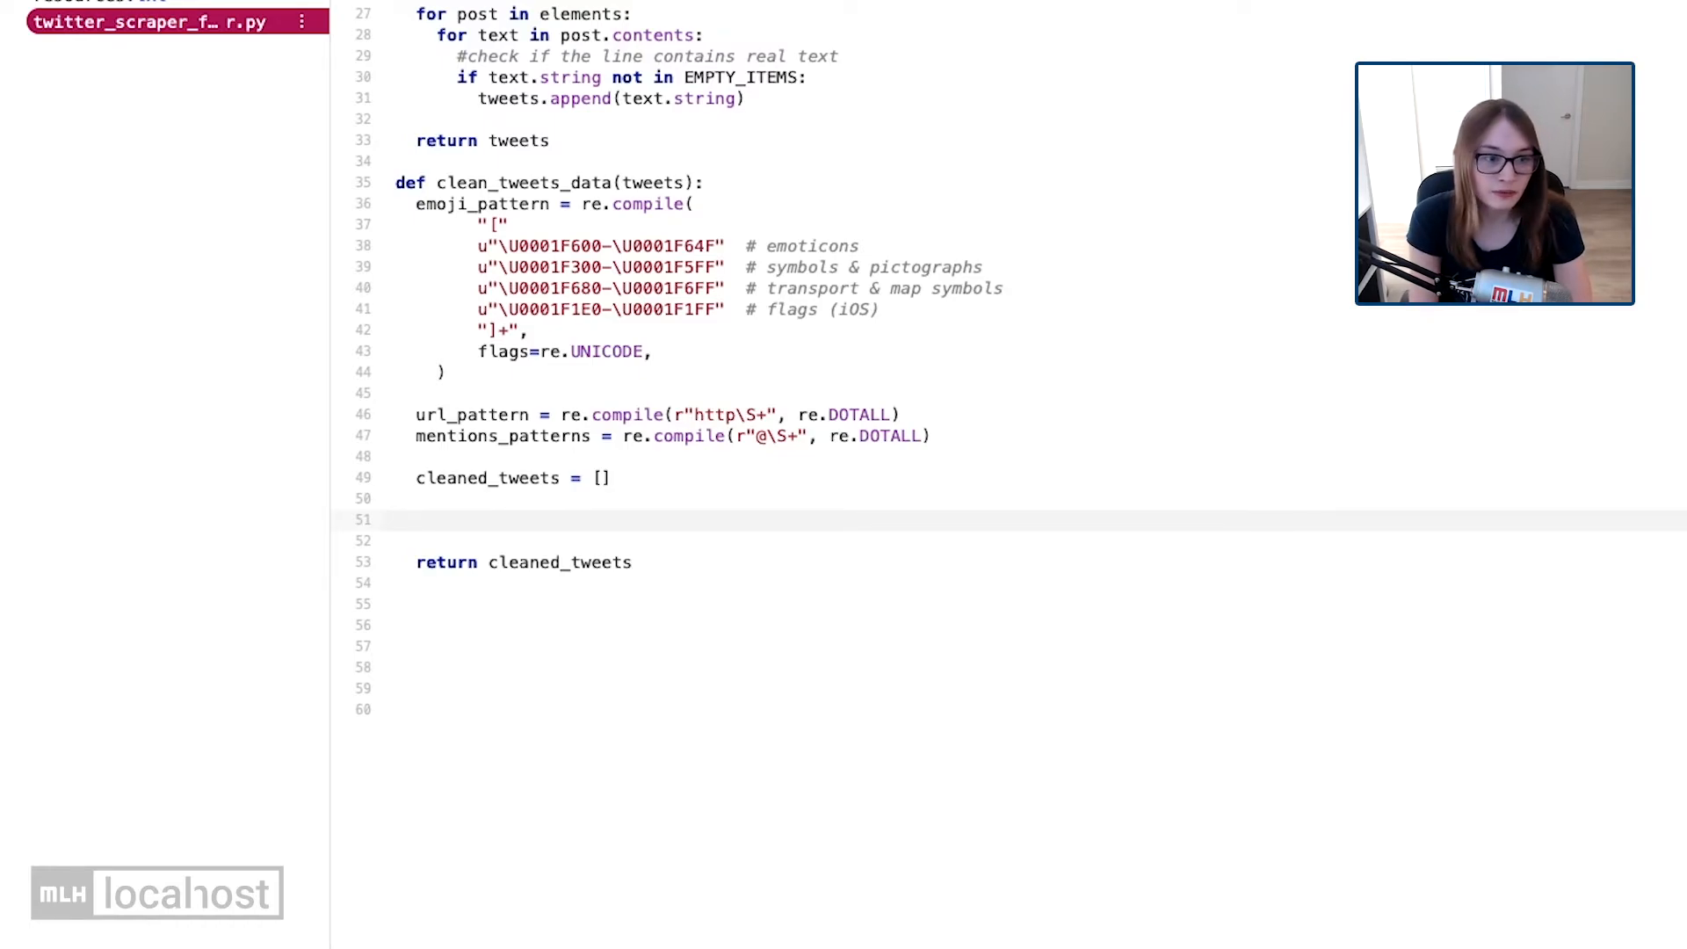
text(for tweet in tweets:)
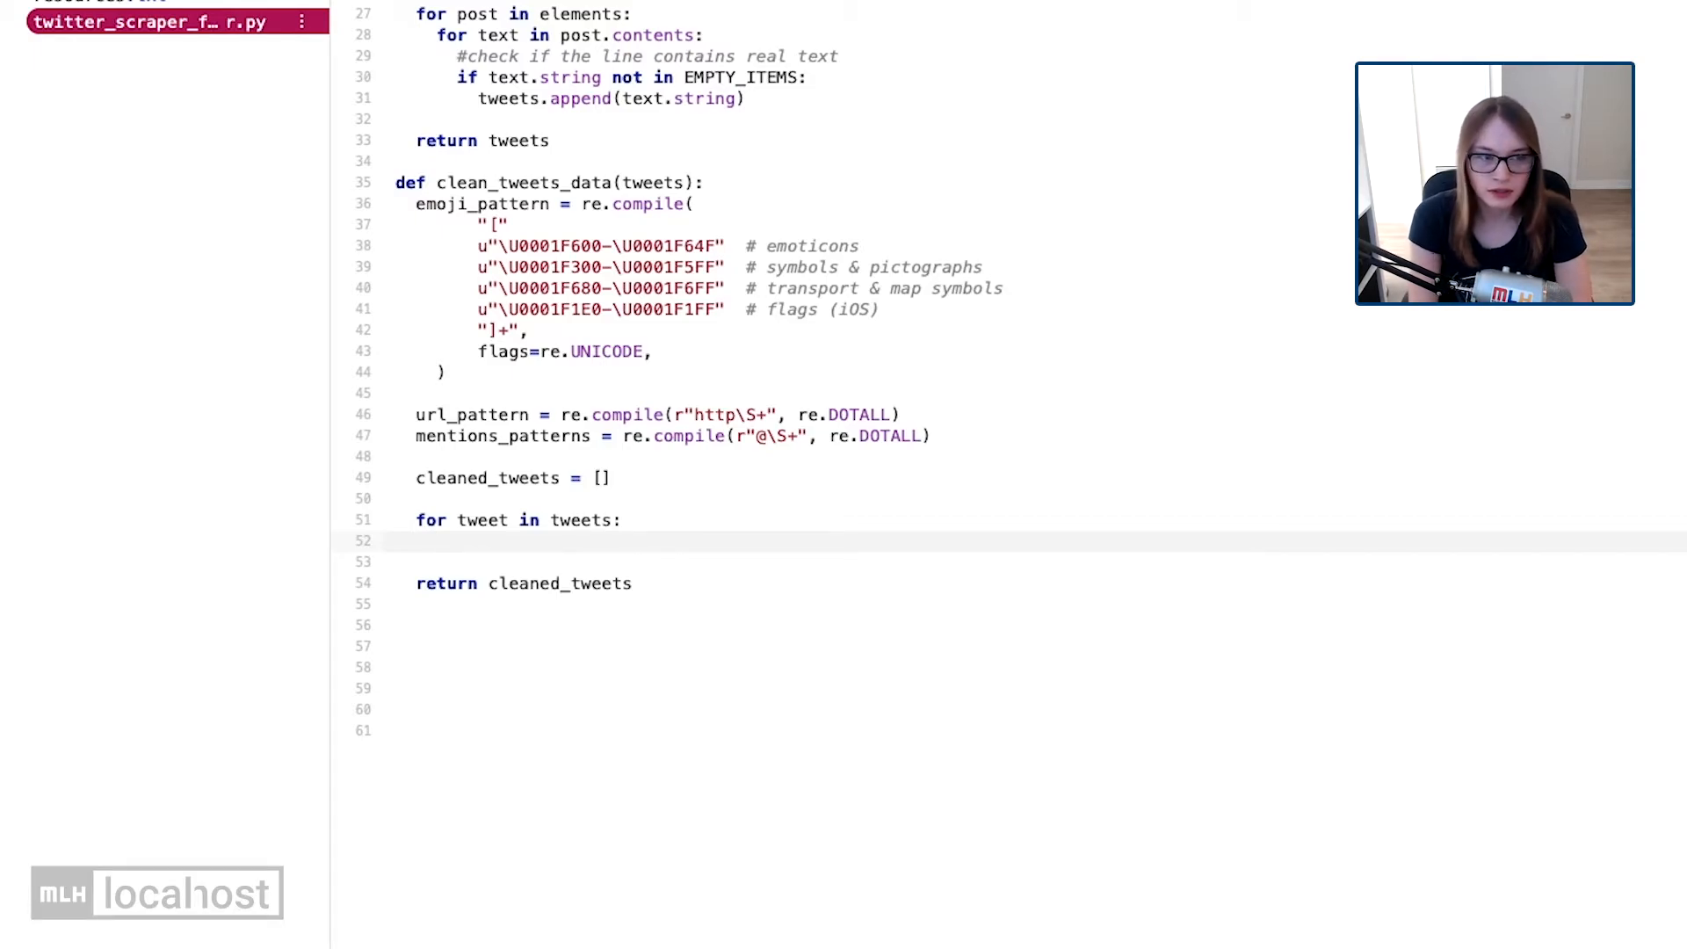
Step: Inside the loop start text_without_emoji = emoji_pattern.sub, correcting 'substitute' back to sub
click(436, 540)
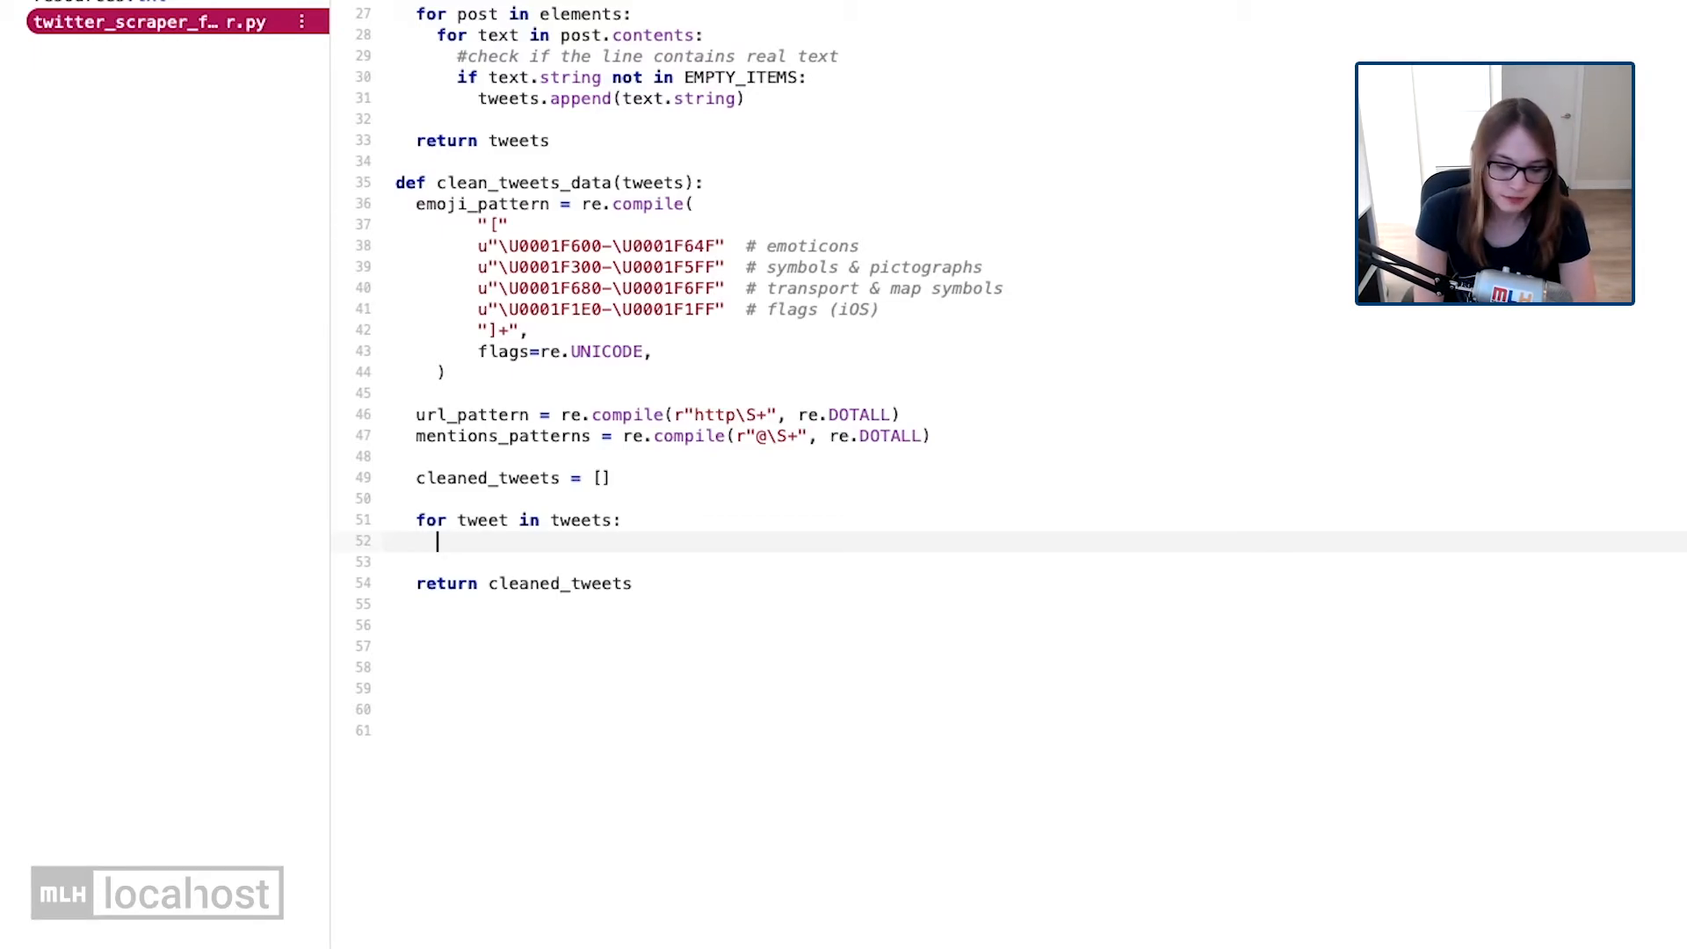
text(tw)
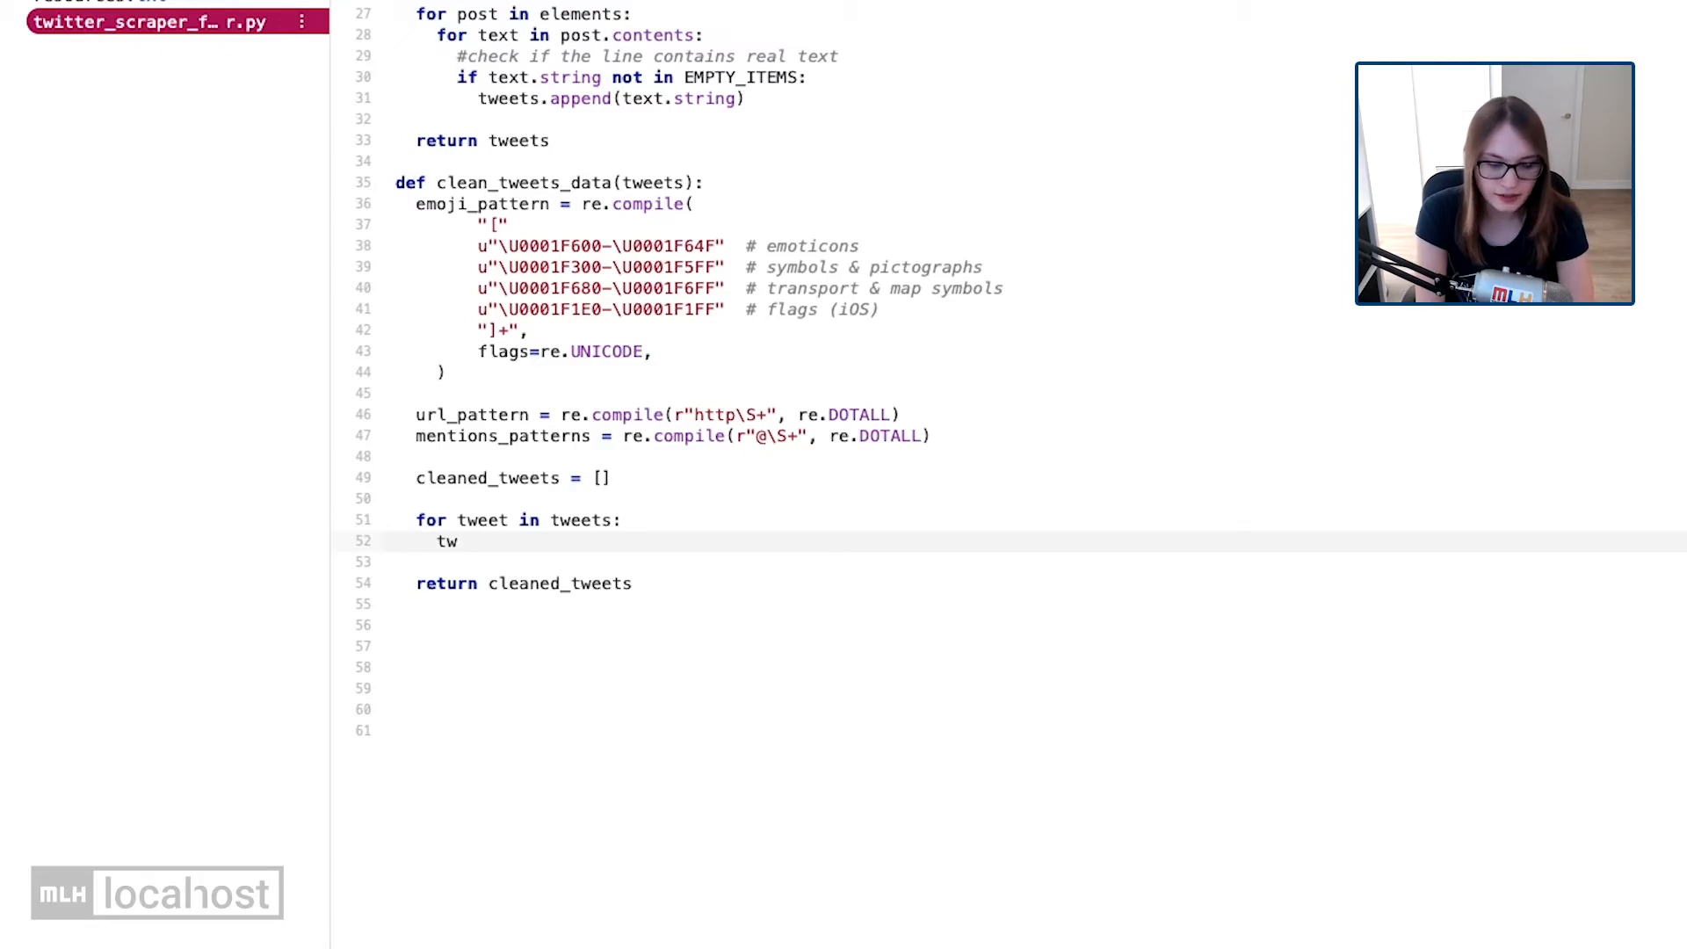
text(ext_without_)
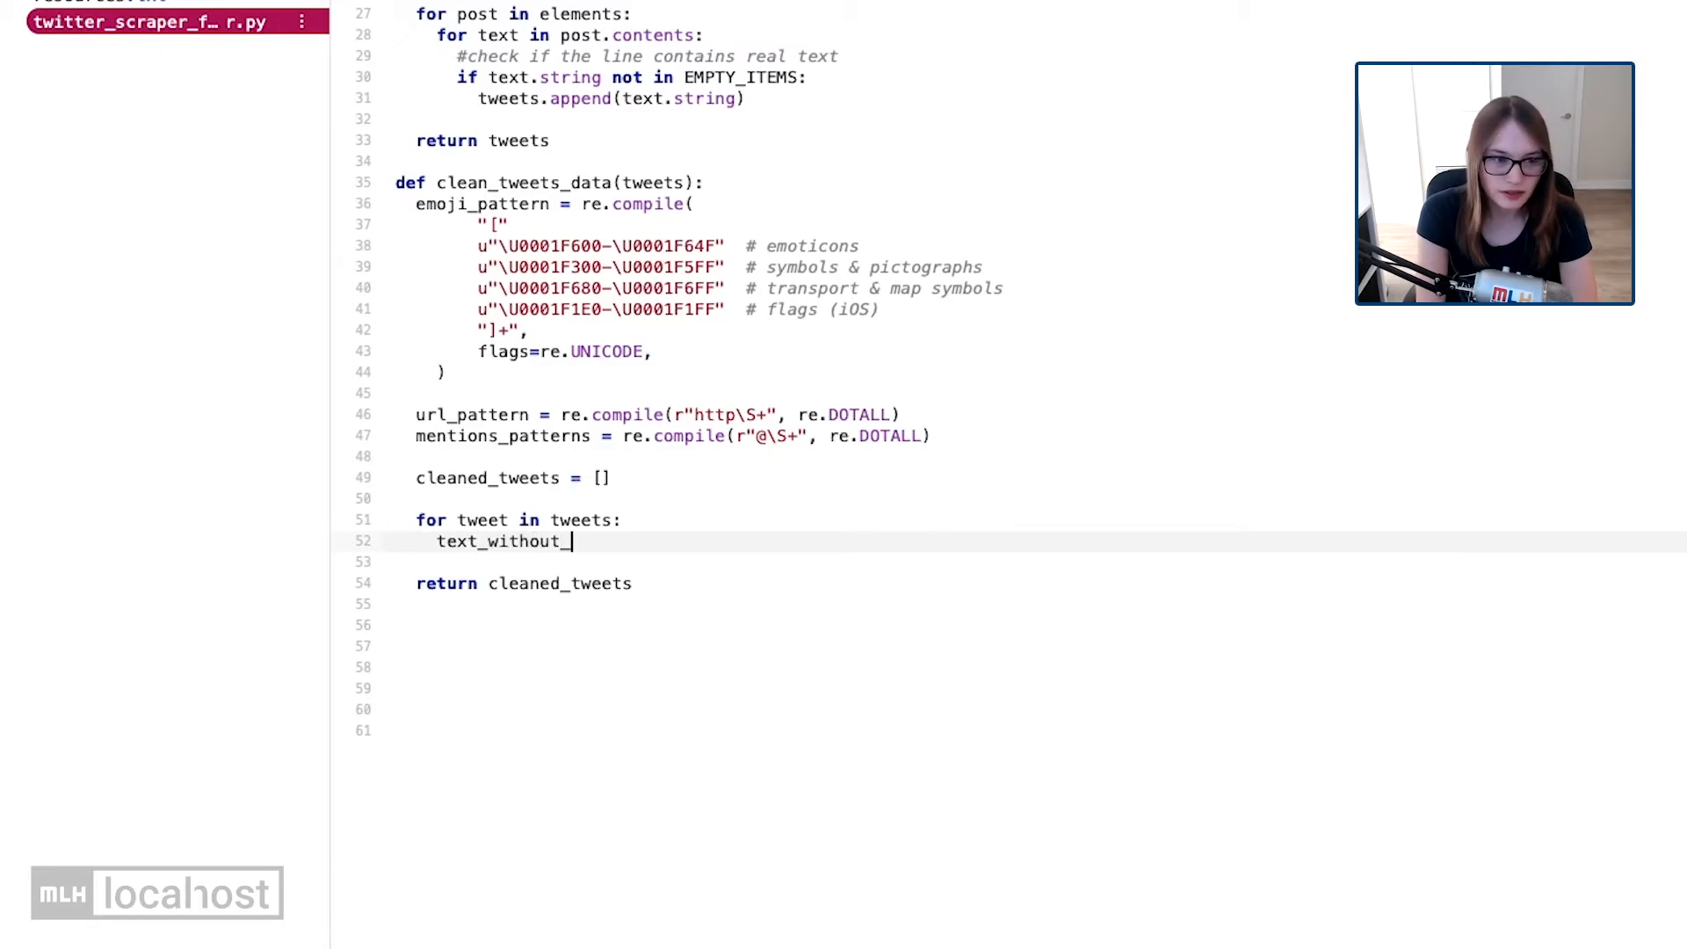
text(emoji =)
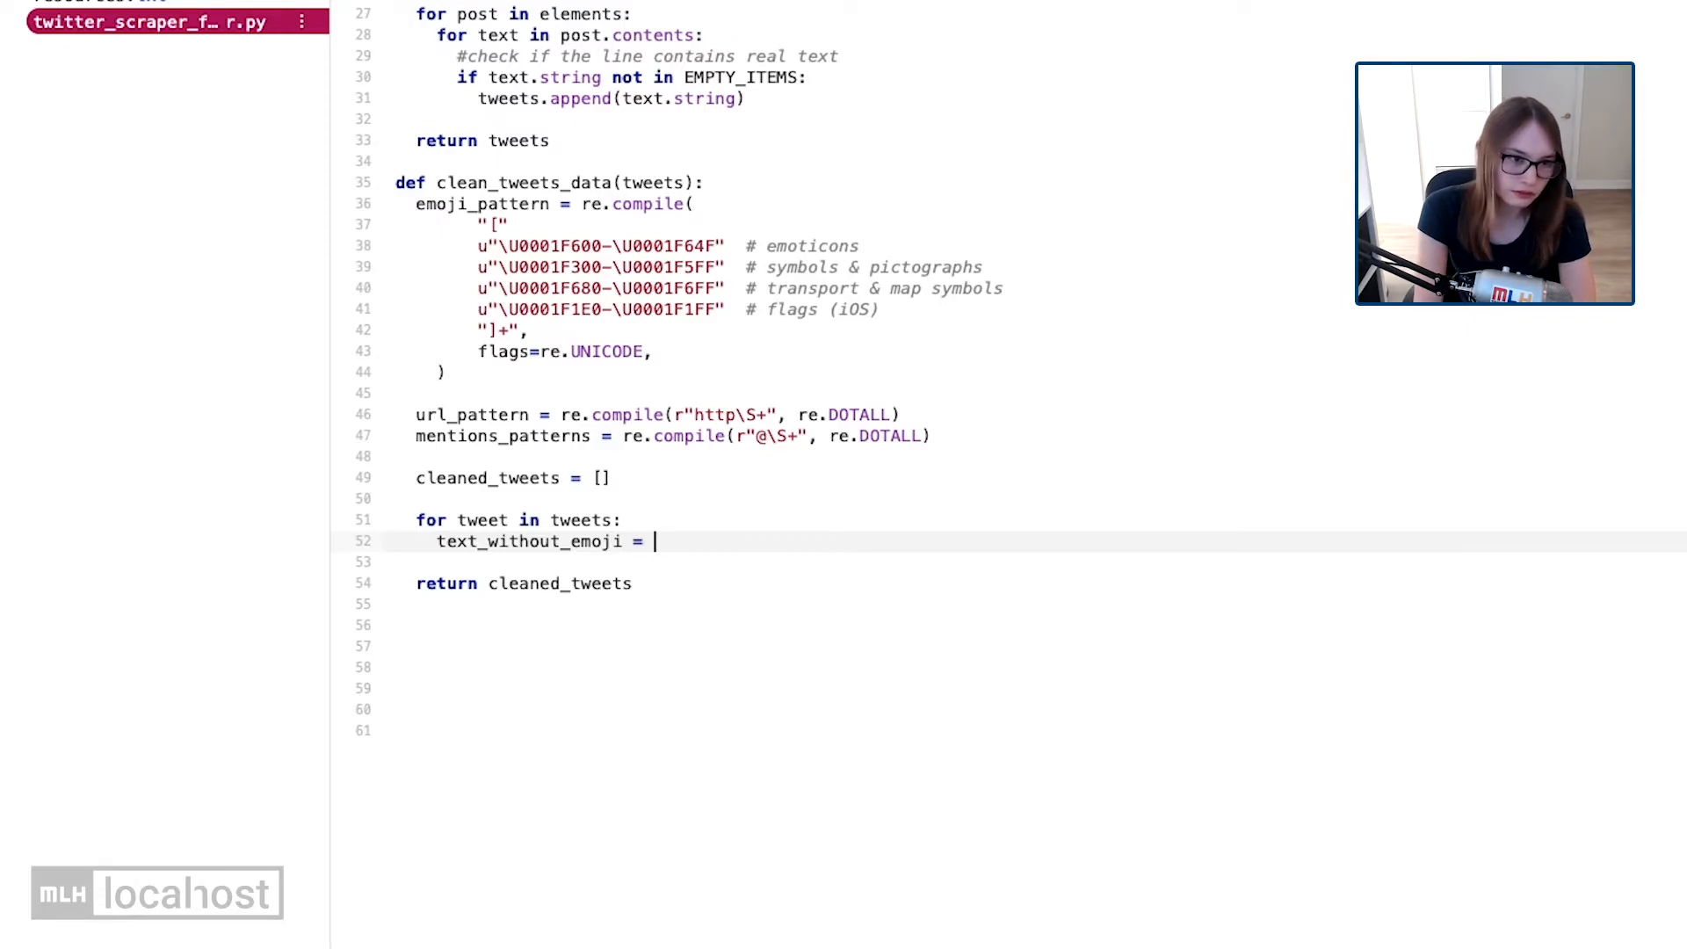
text(emoji)
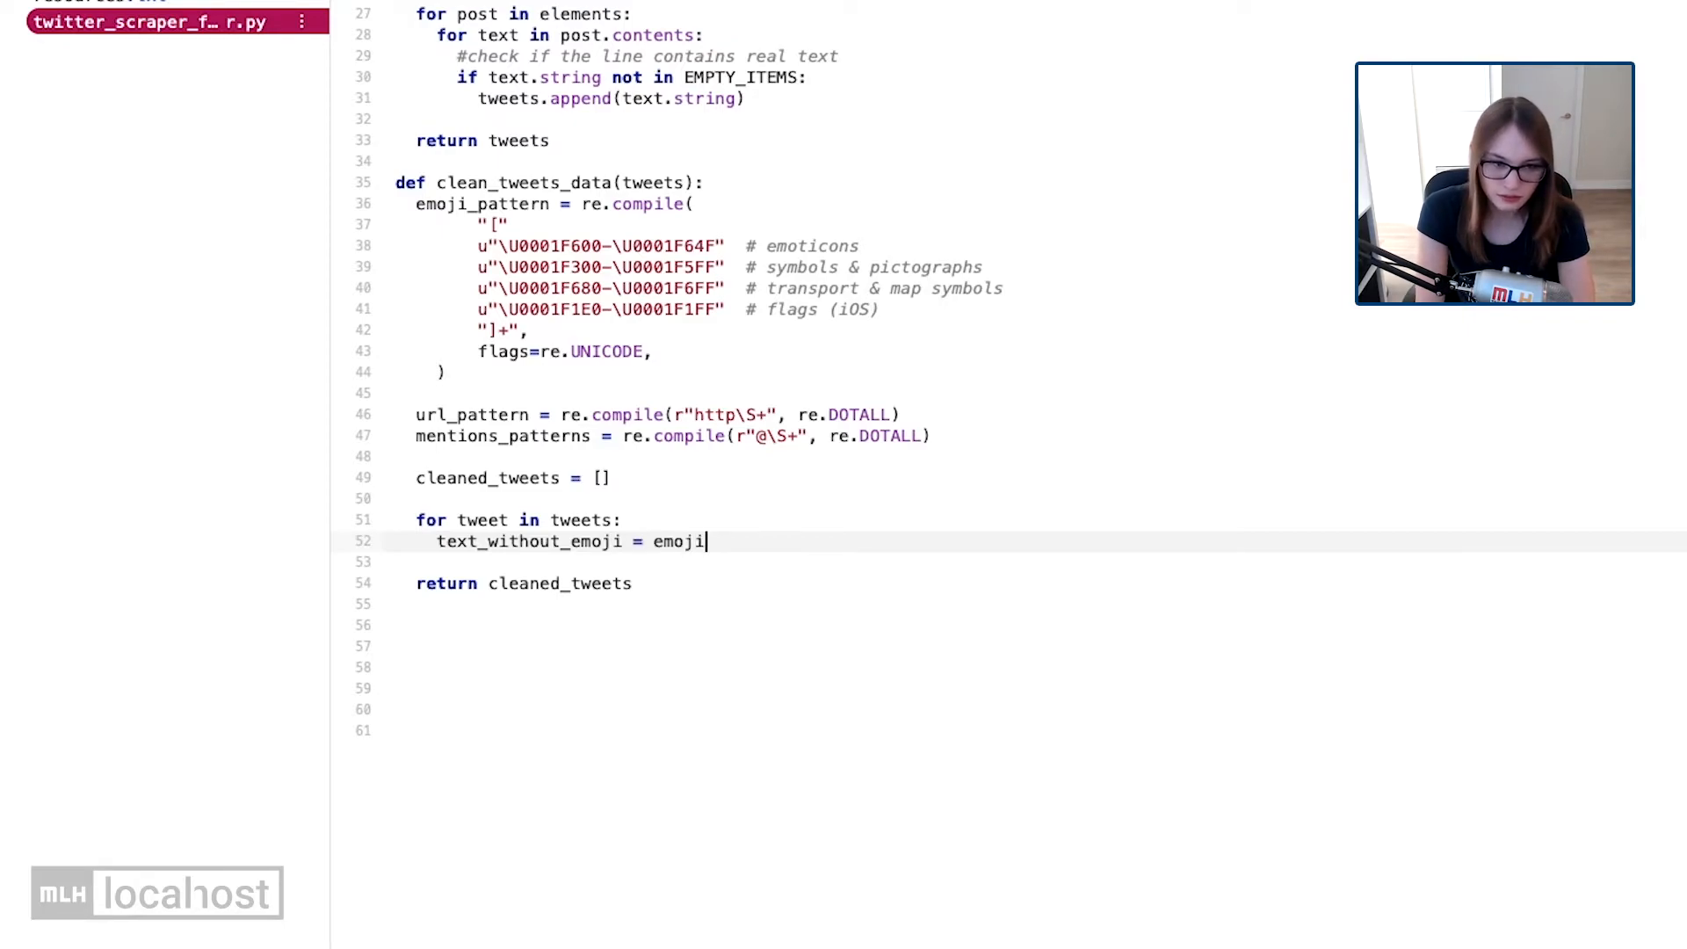
text(_pattern.su)
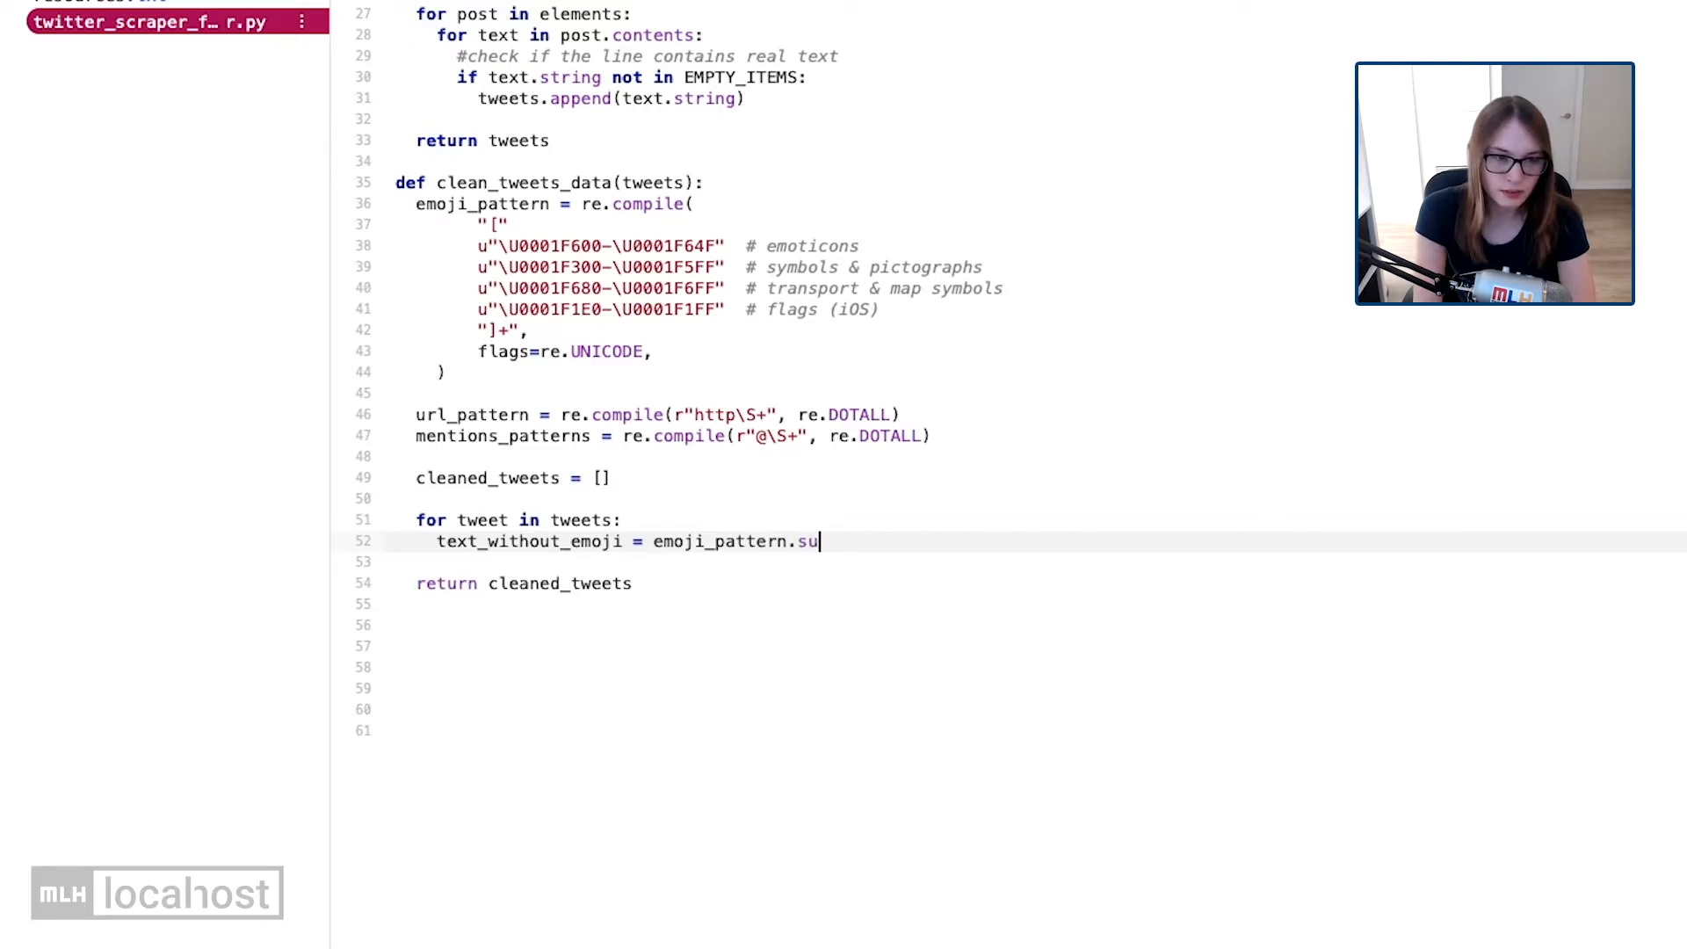
text(bstite)
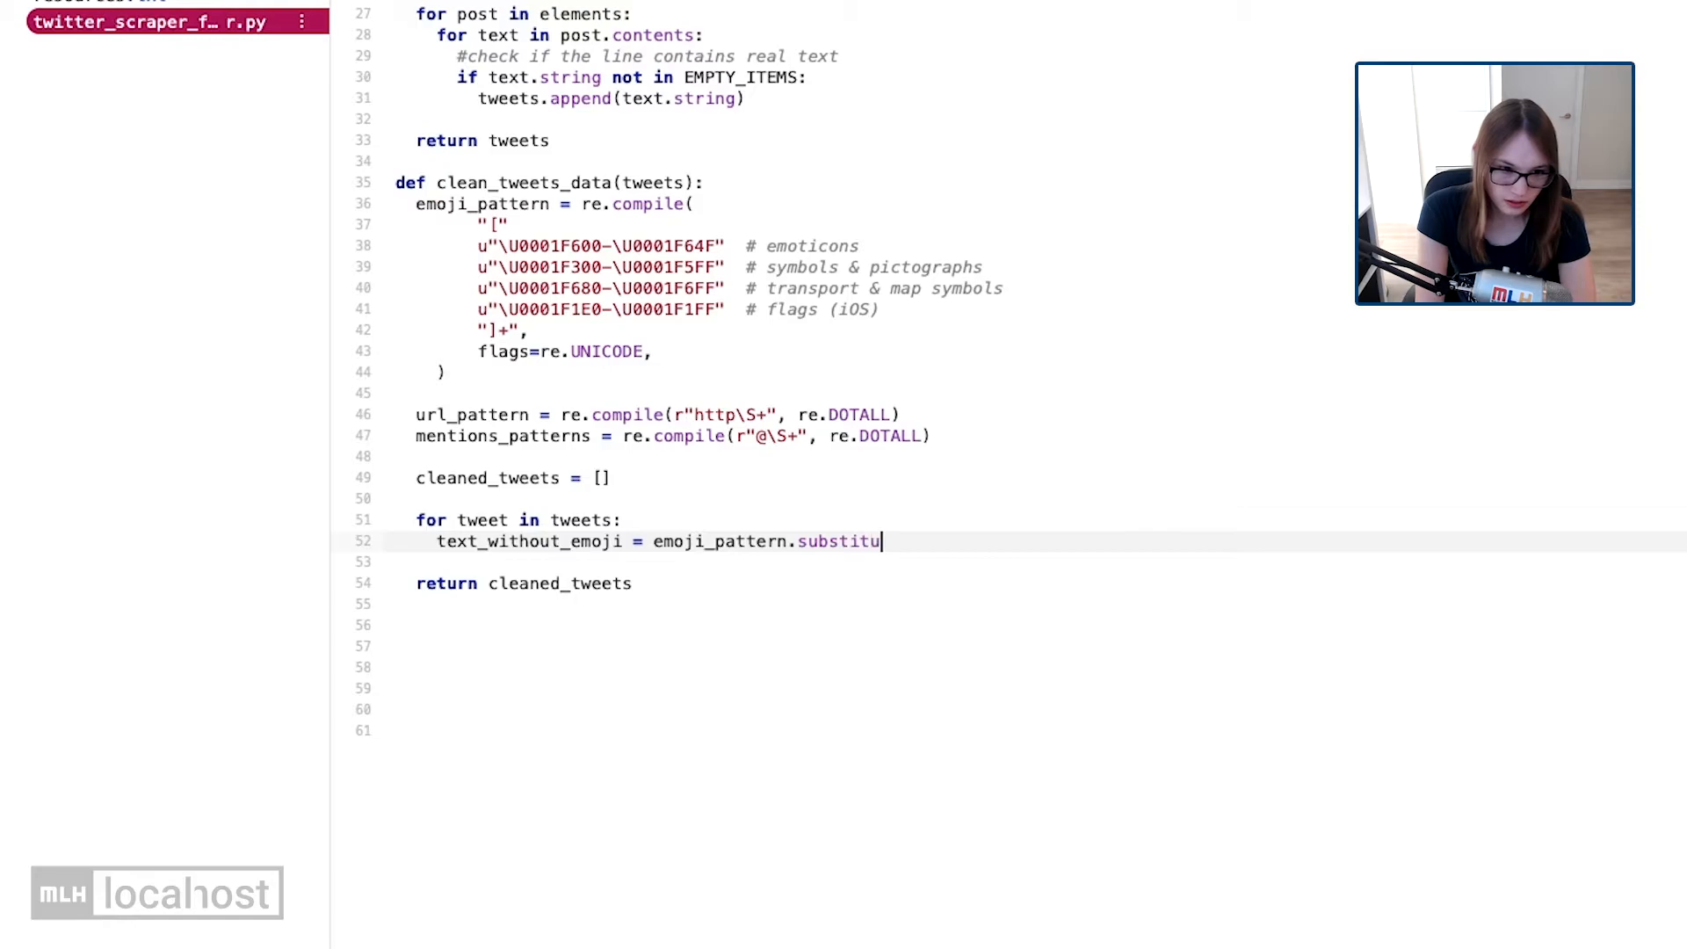
text(te)
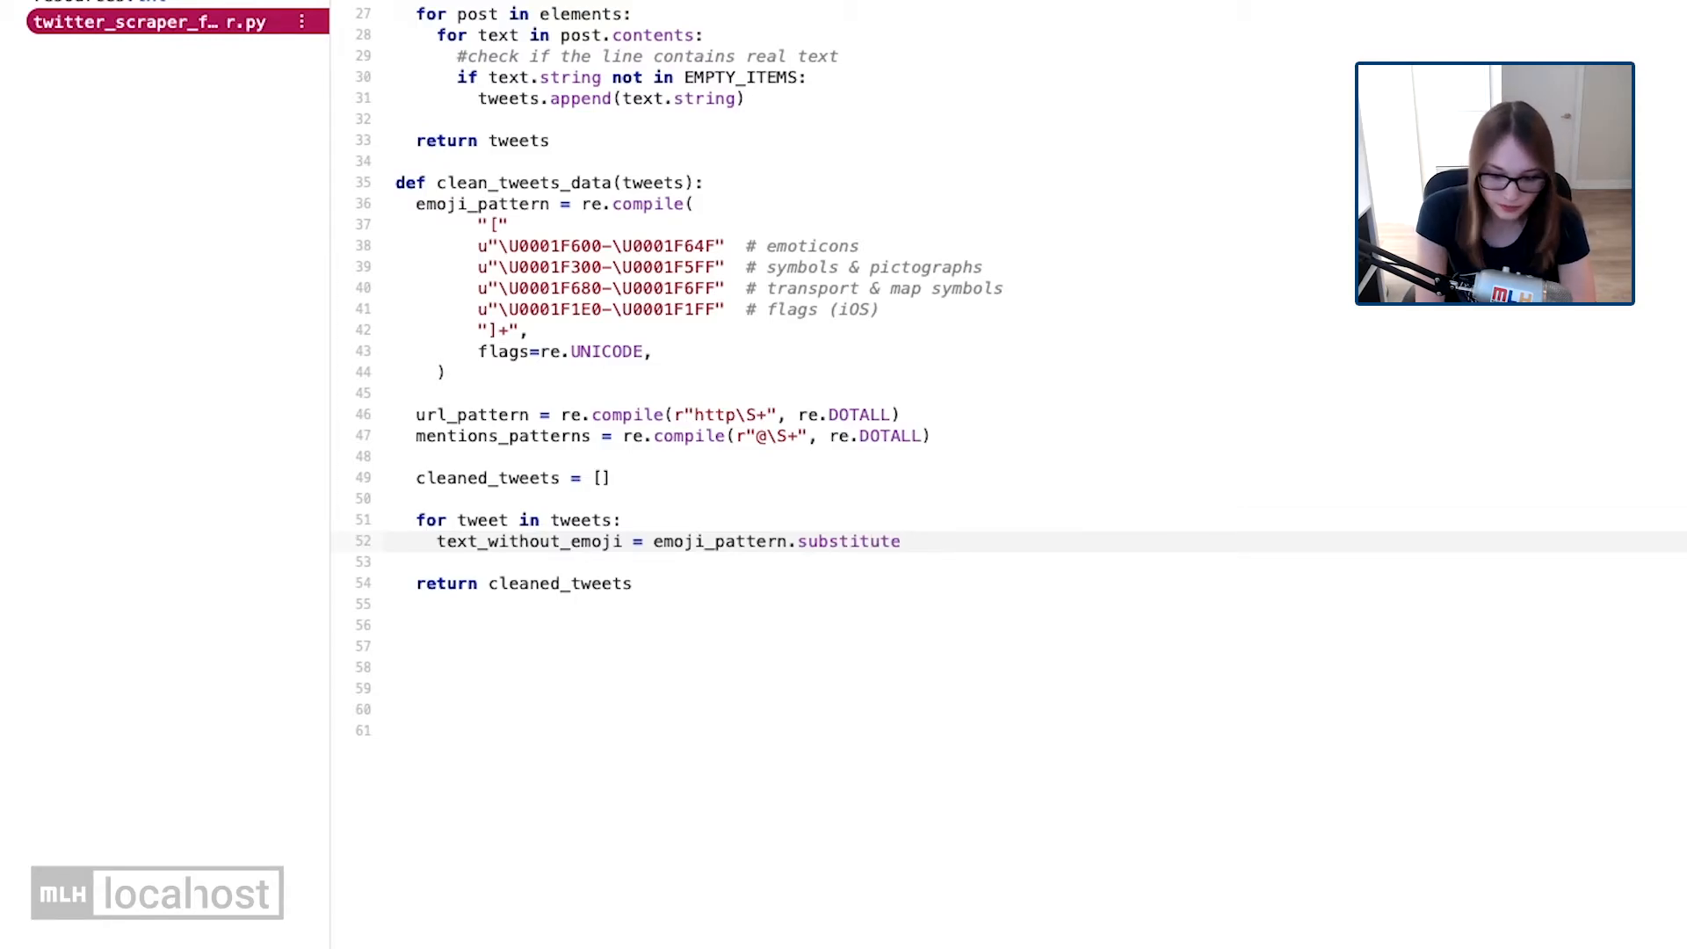
key(Backspace)
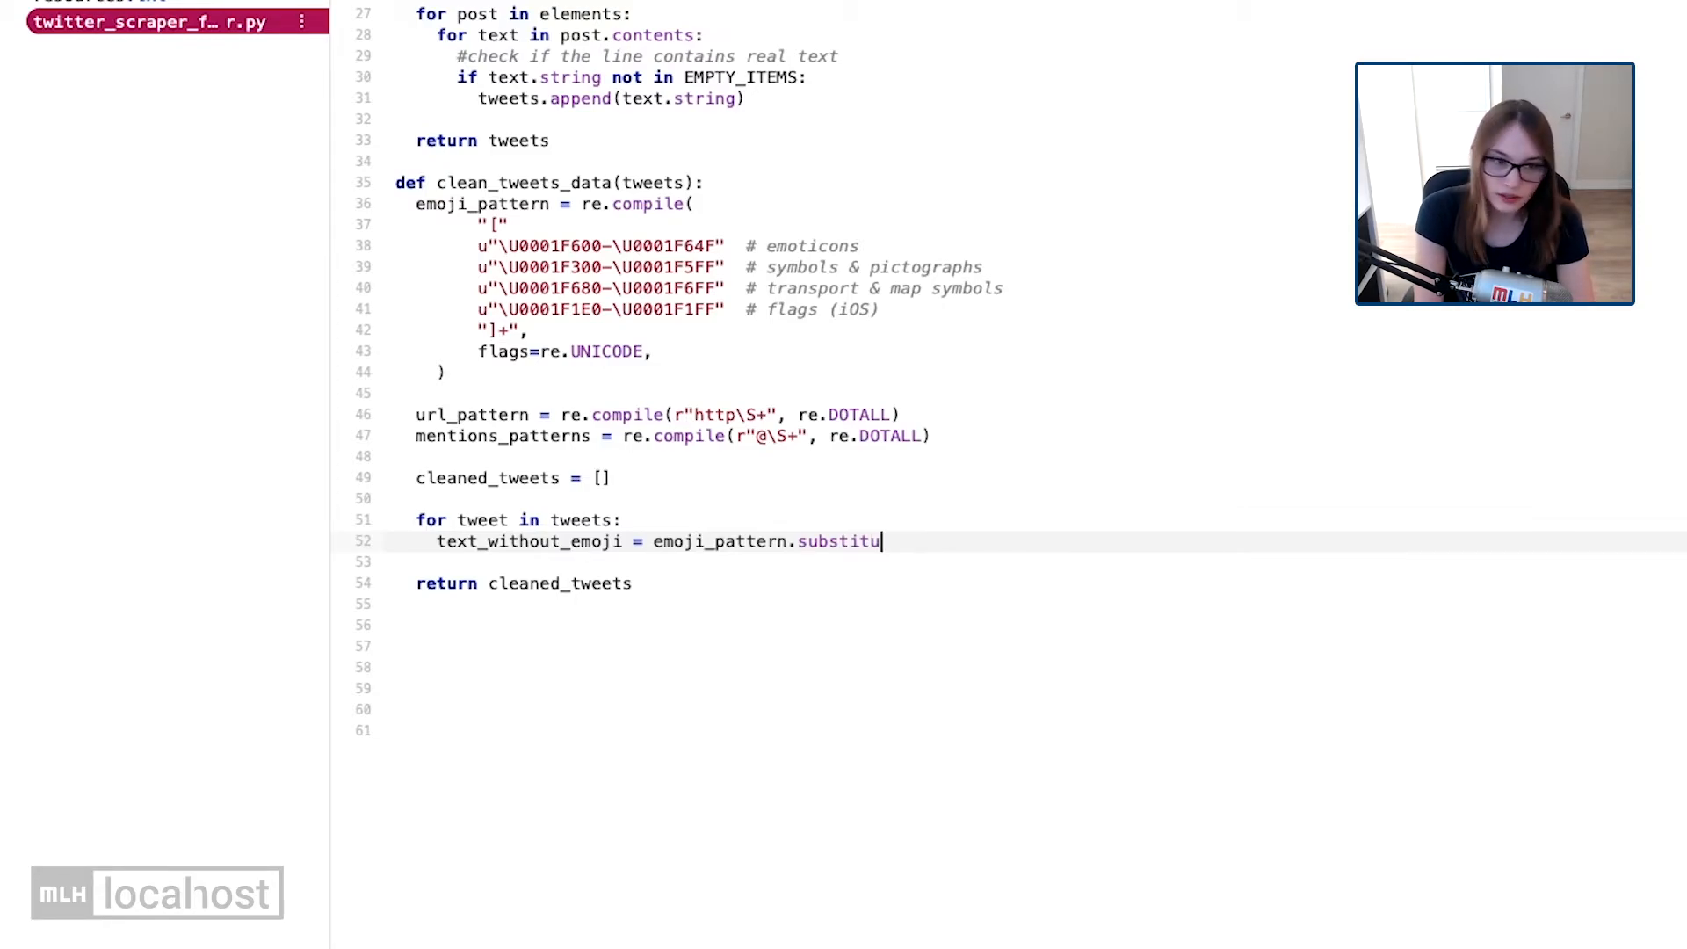
key(Backspace)
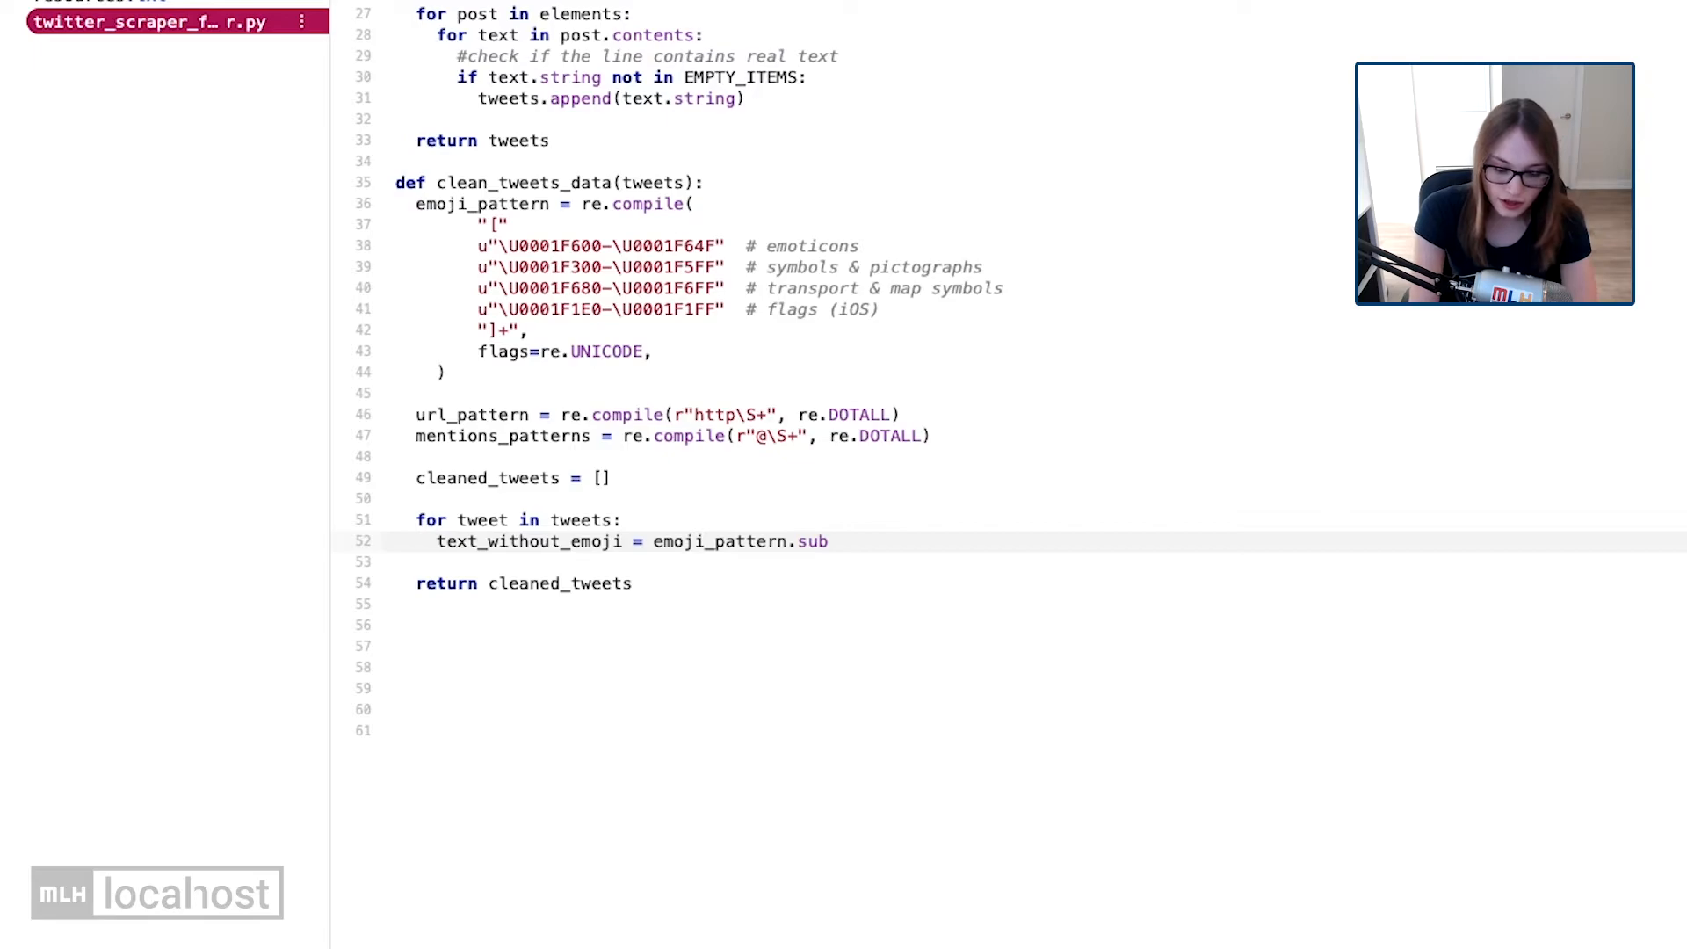
Step: Finish the call with arguments (r"", re.DOTALL)
text((r))
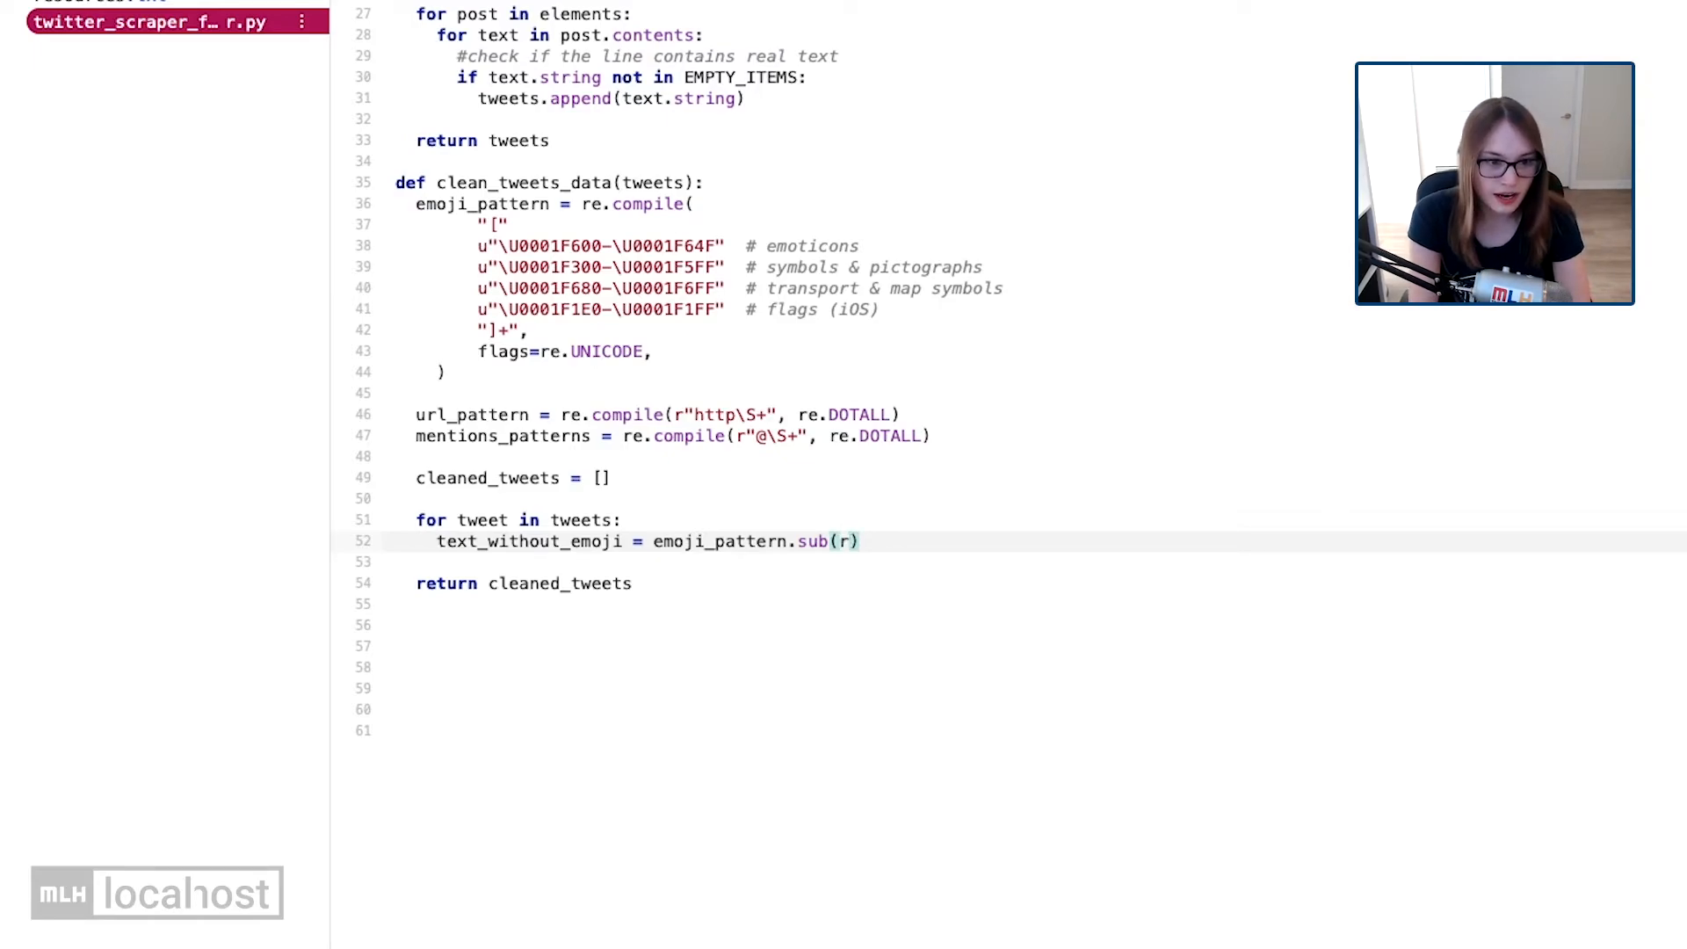
text("",)
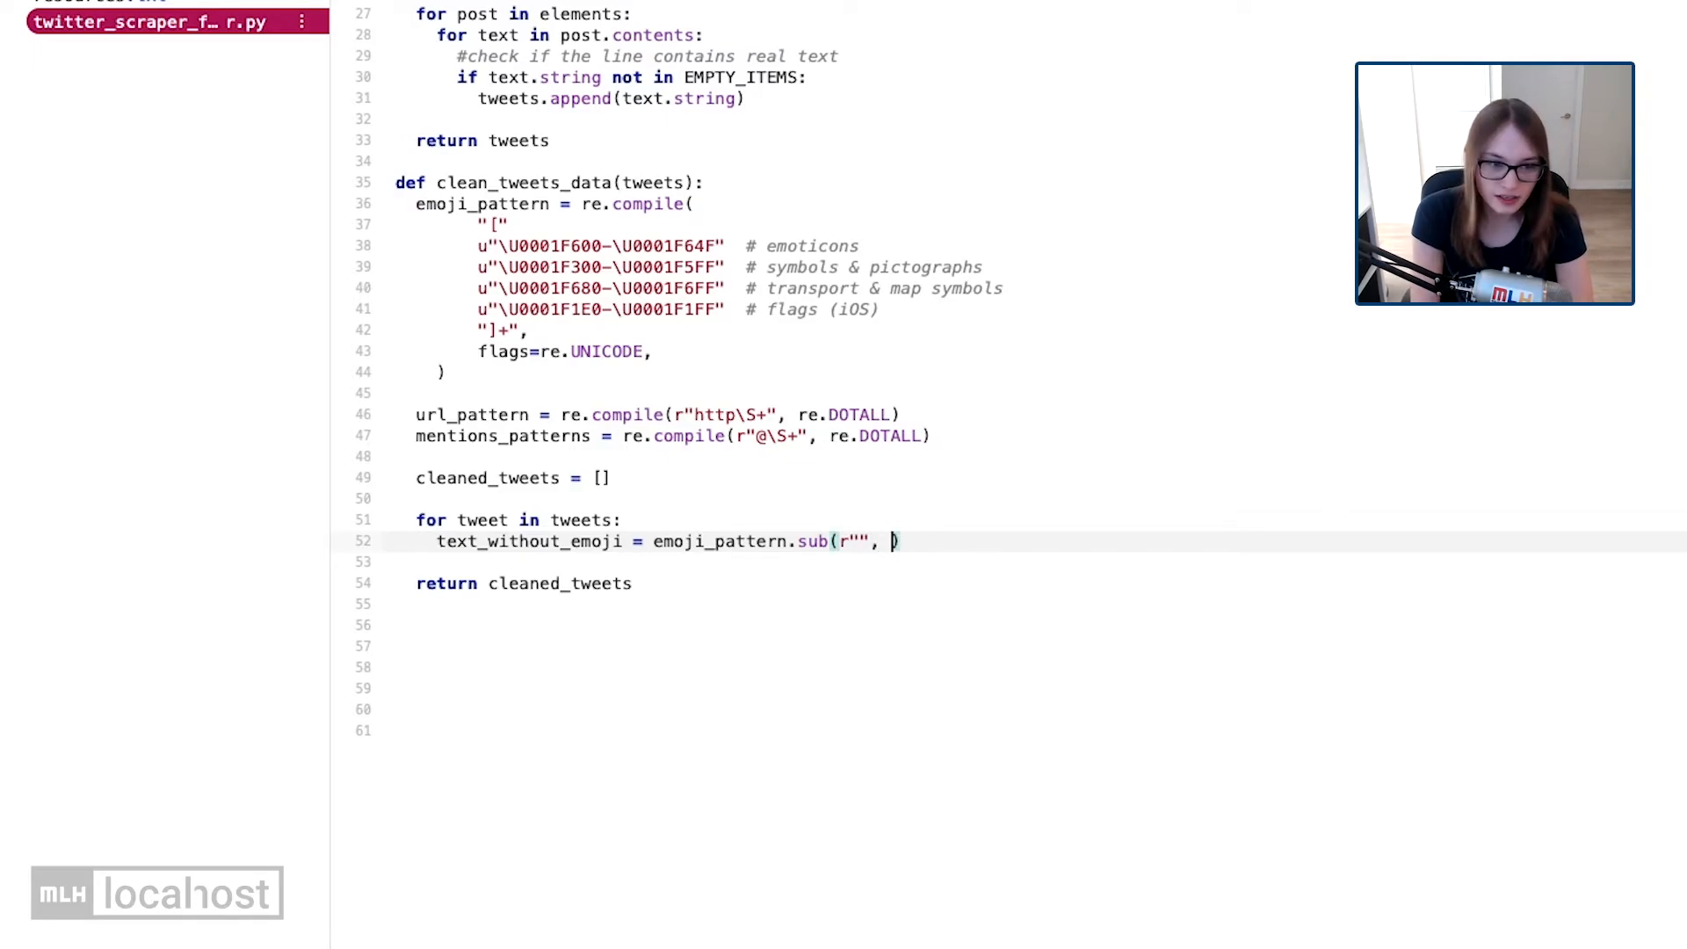
text(re.A)
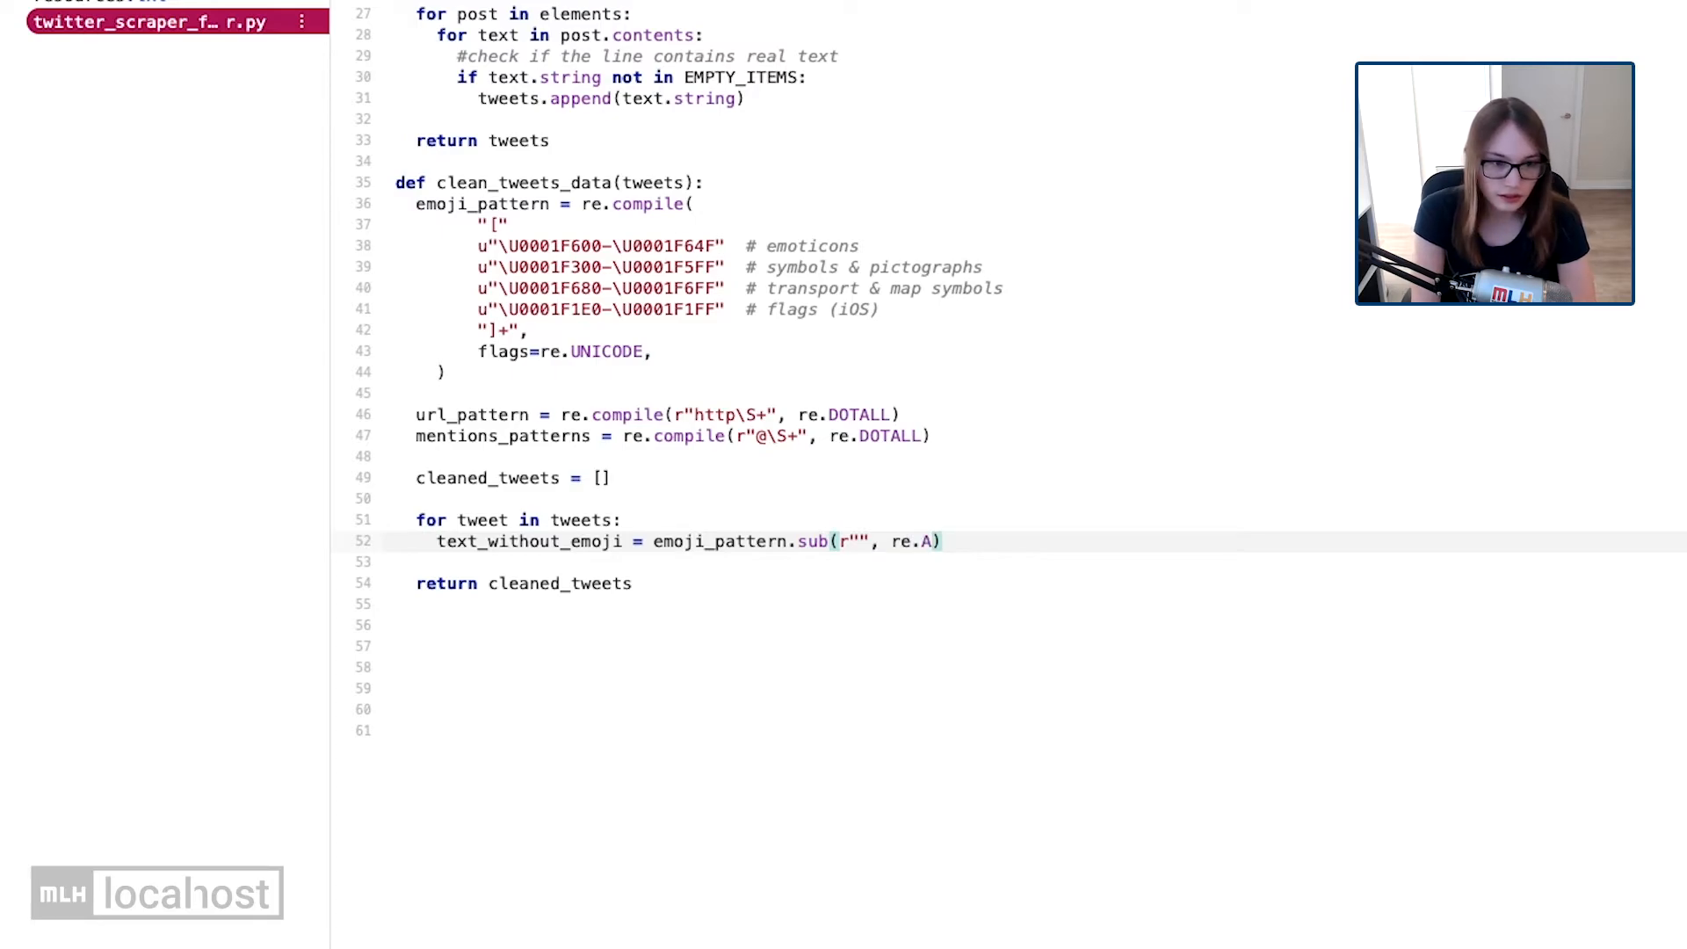
text(DO)
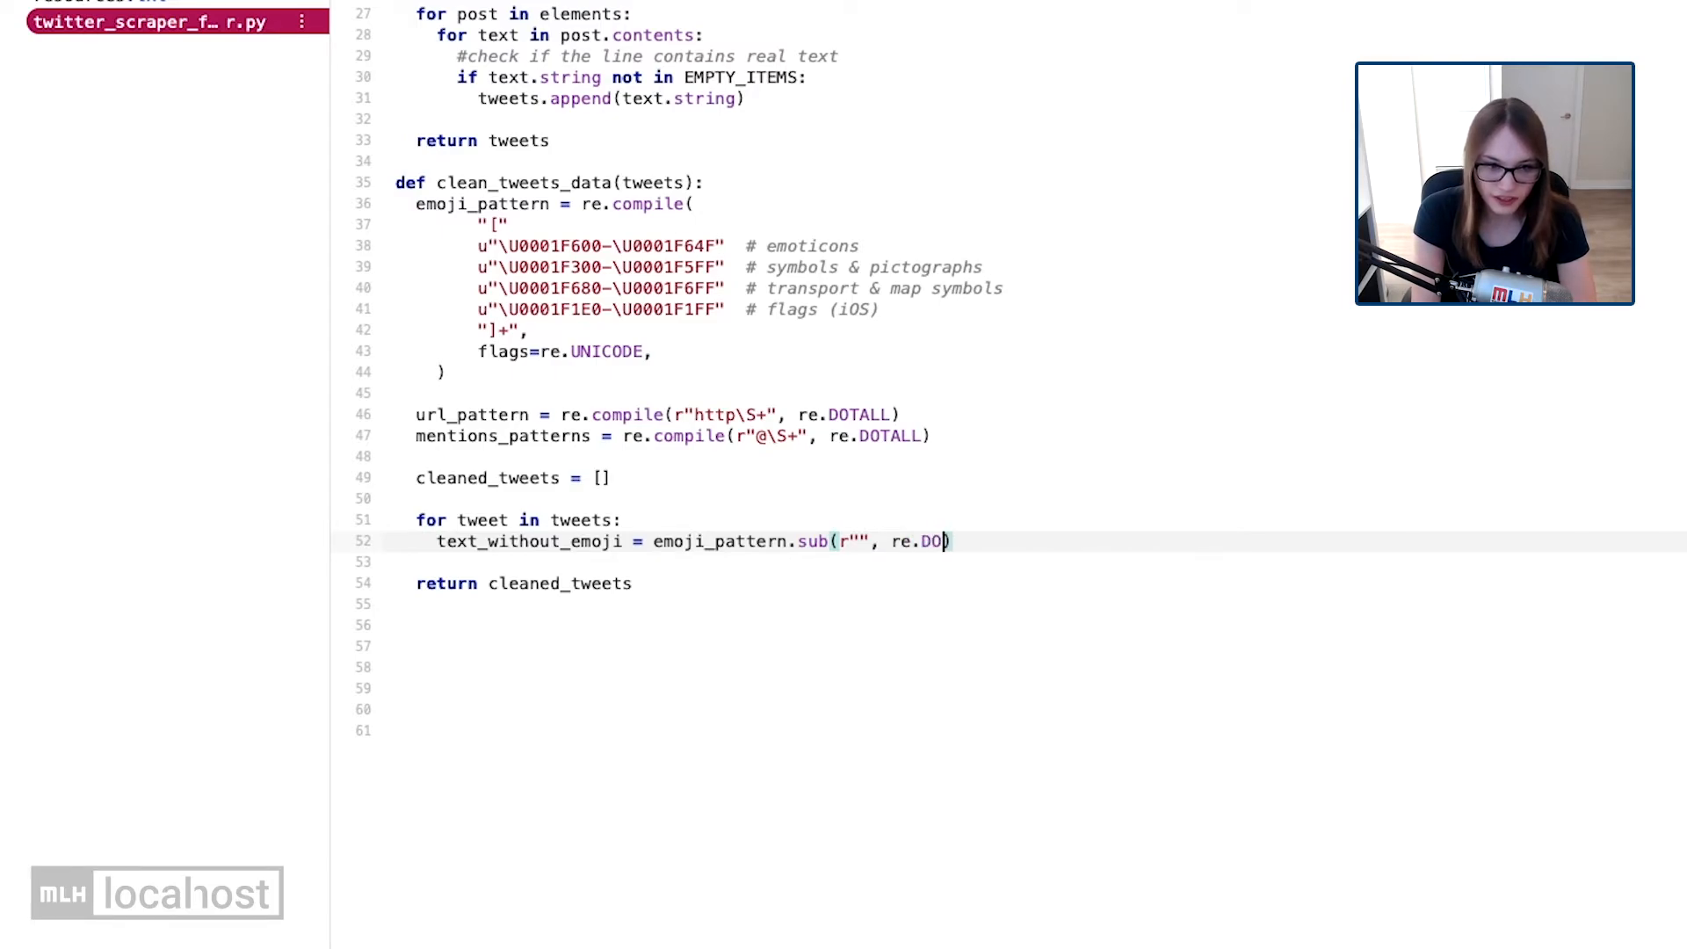
text(TALL))
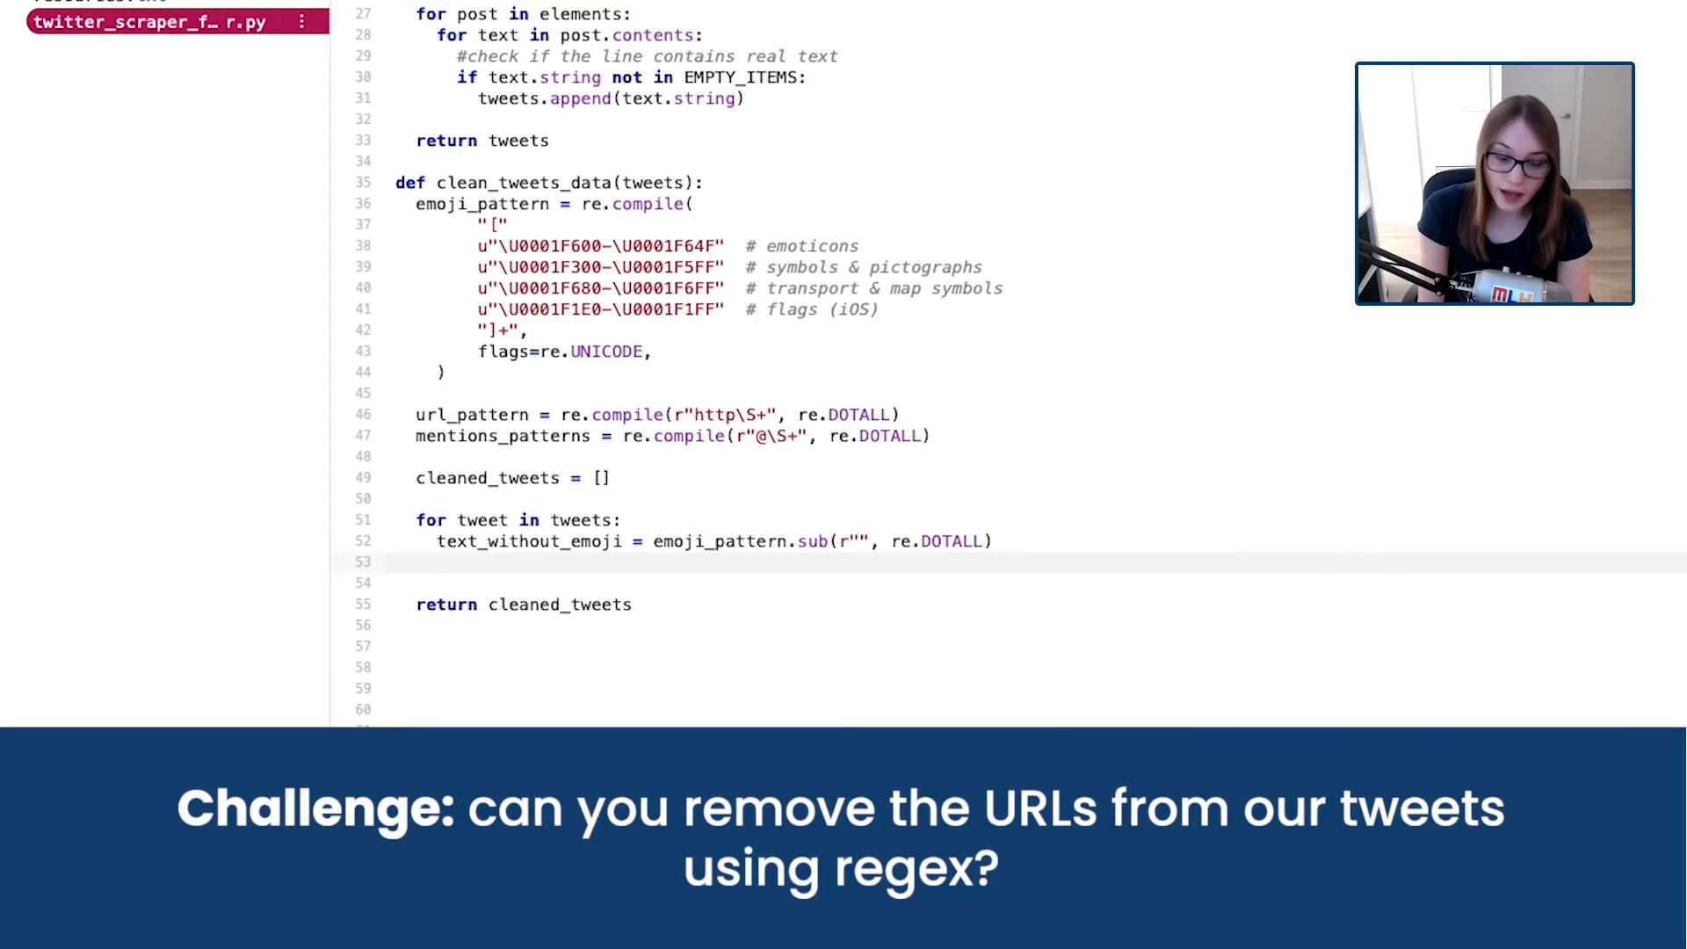
Step: Write text_without_url = url_pattern.sub(r"", with an empty replacement string
text(text)
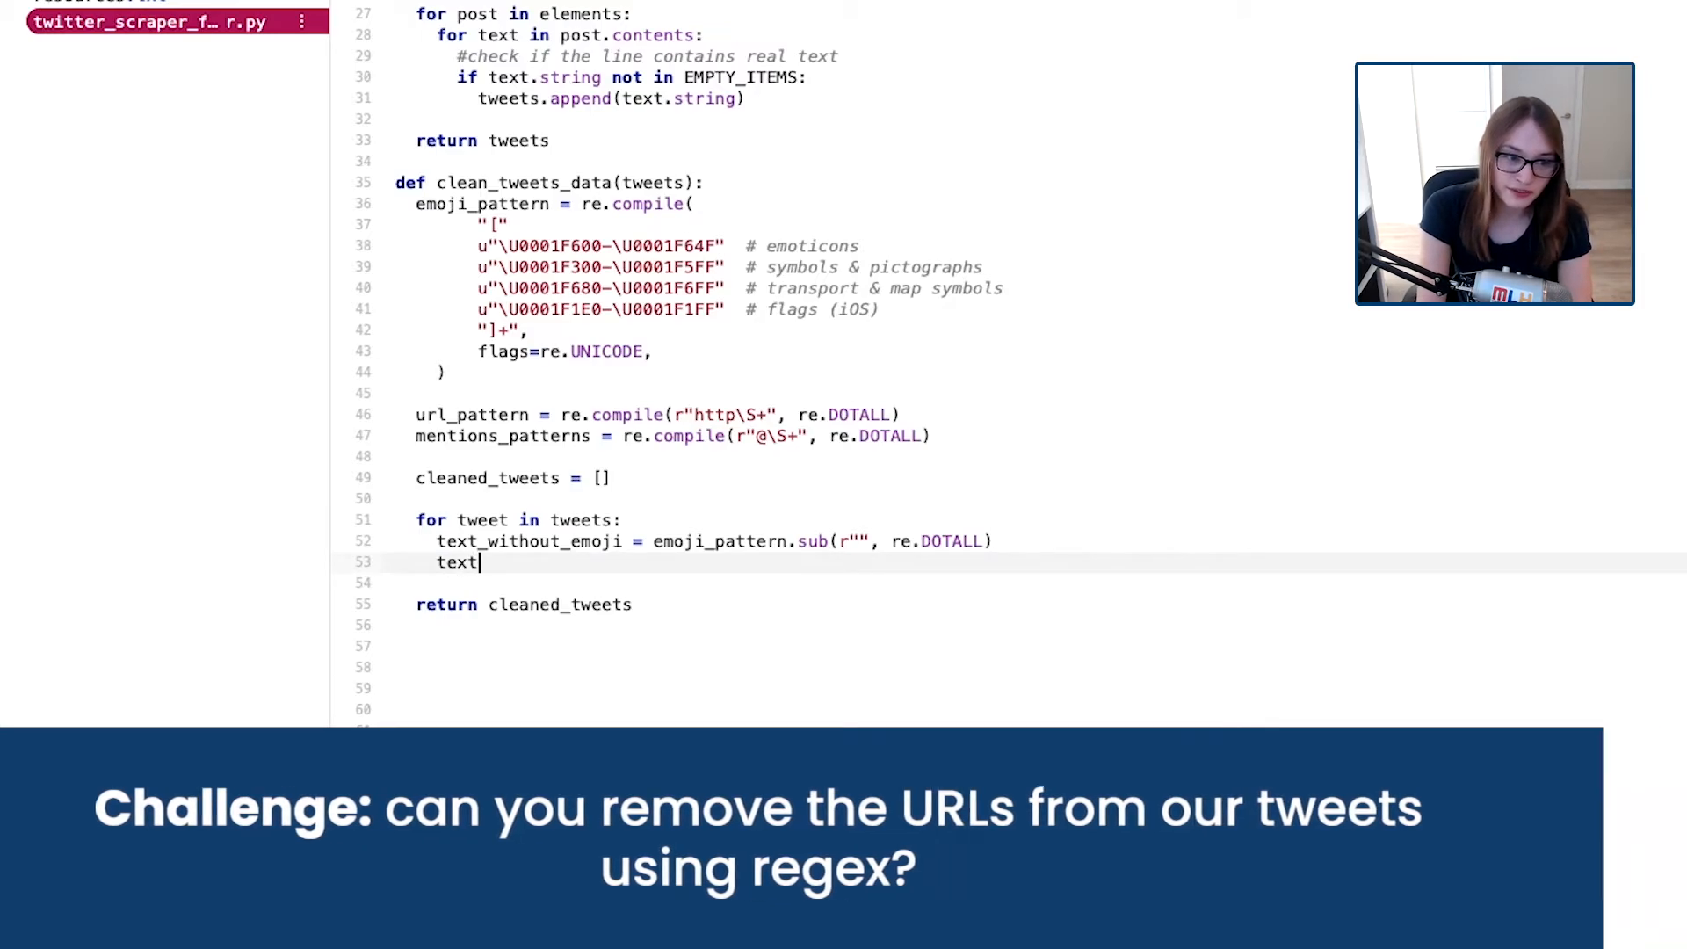
text(_without_u)
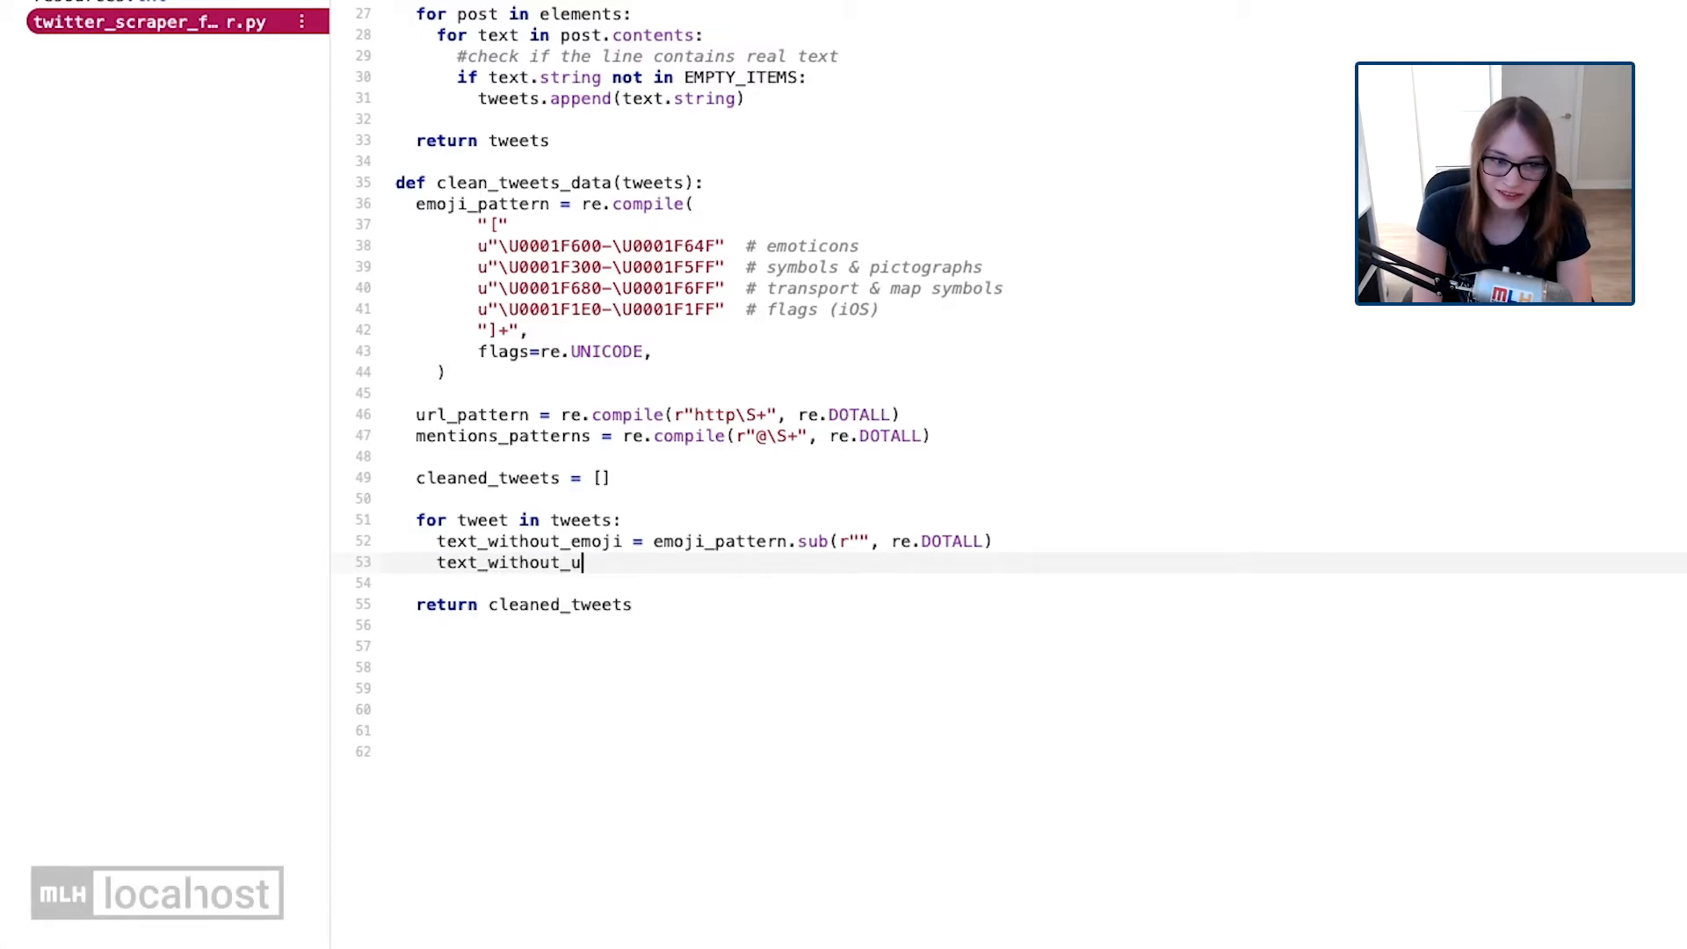
text(rl = ur)
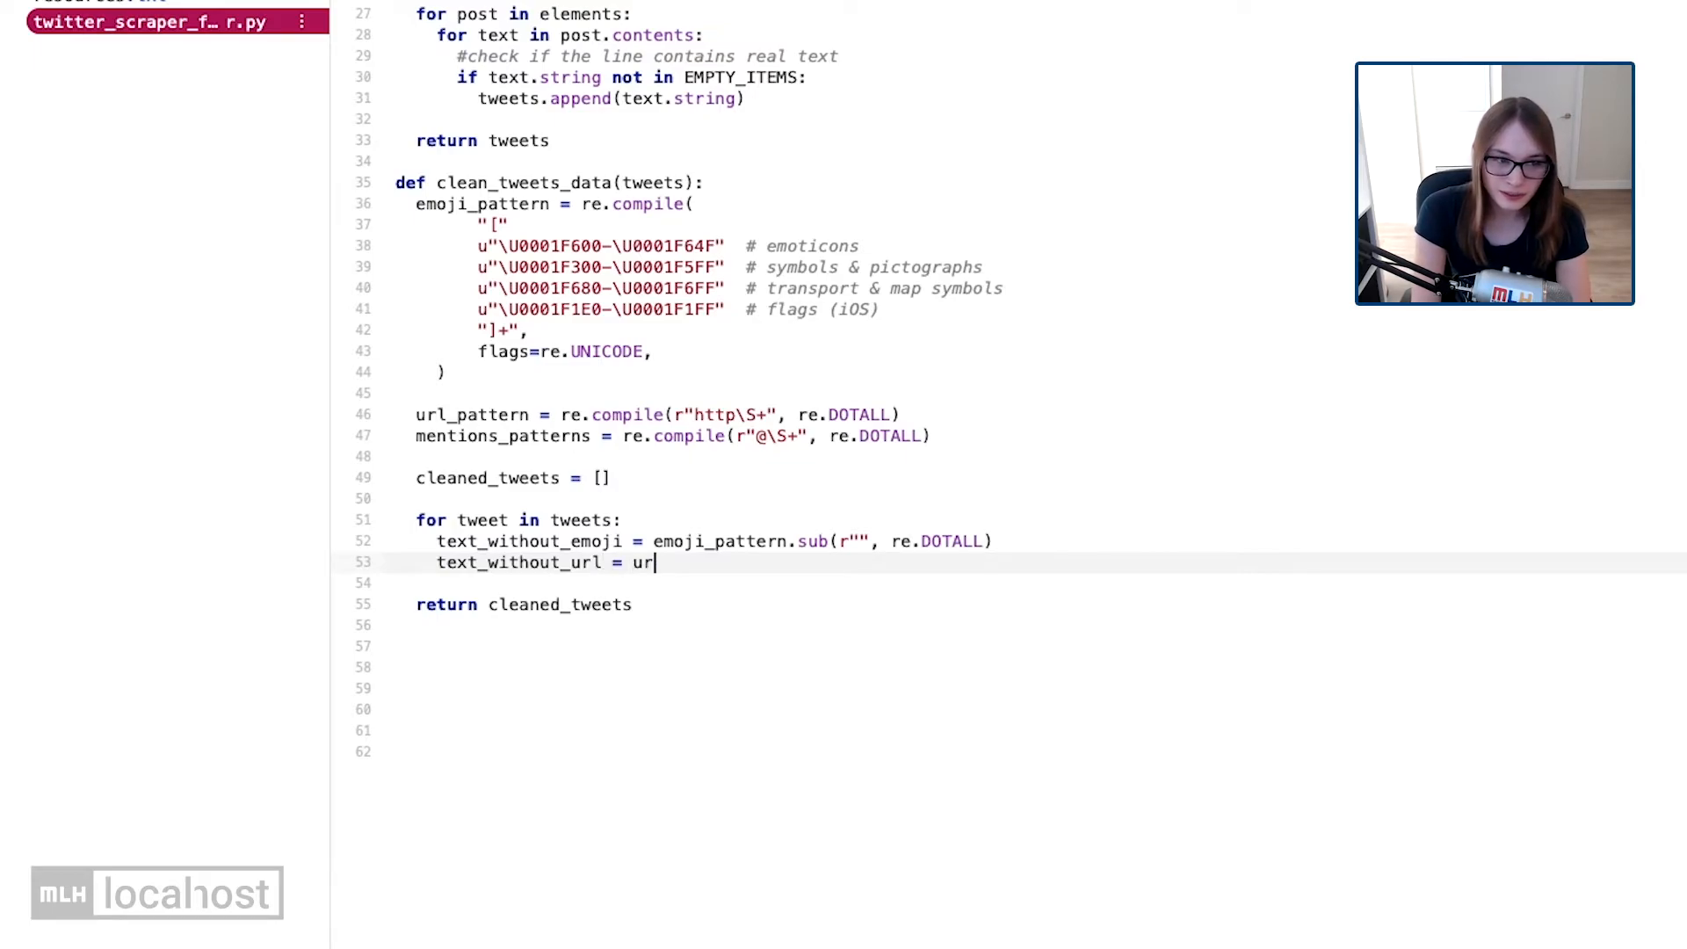
text(l_pattern)
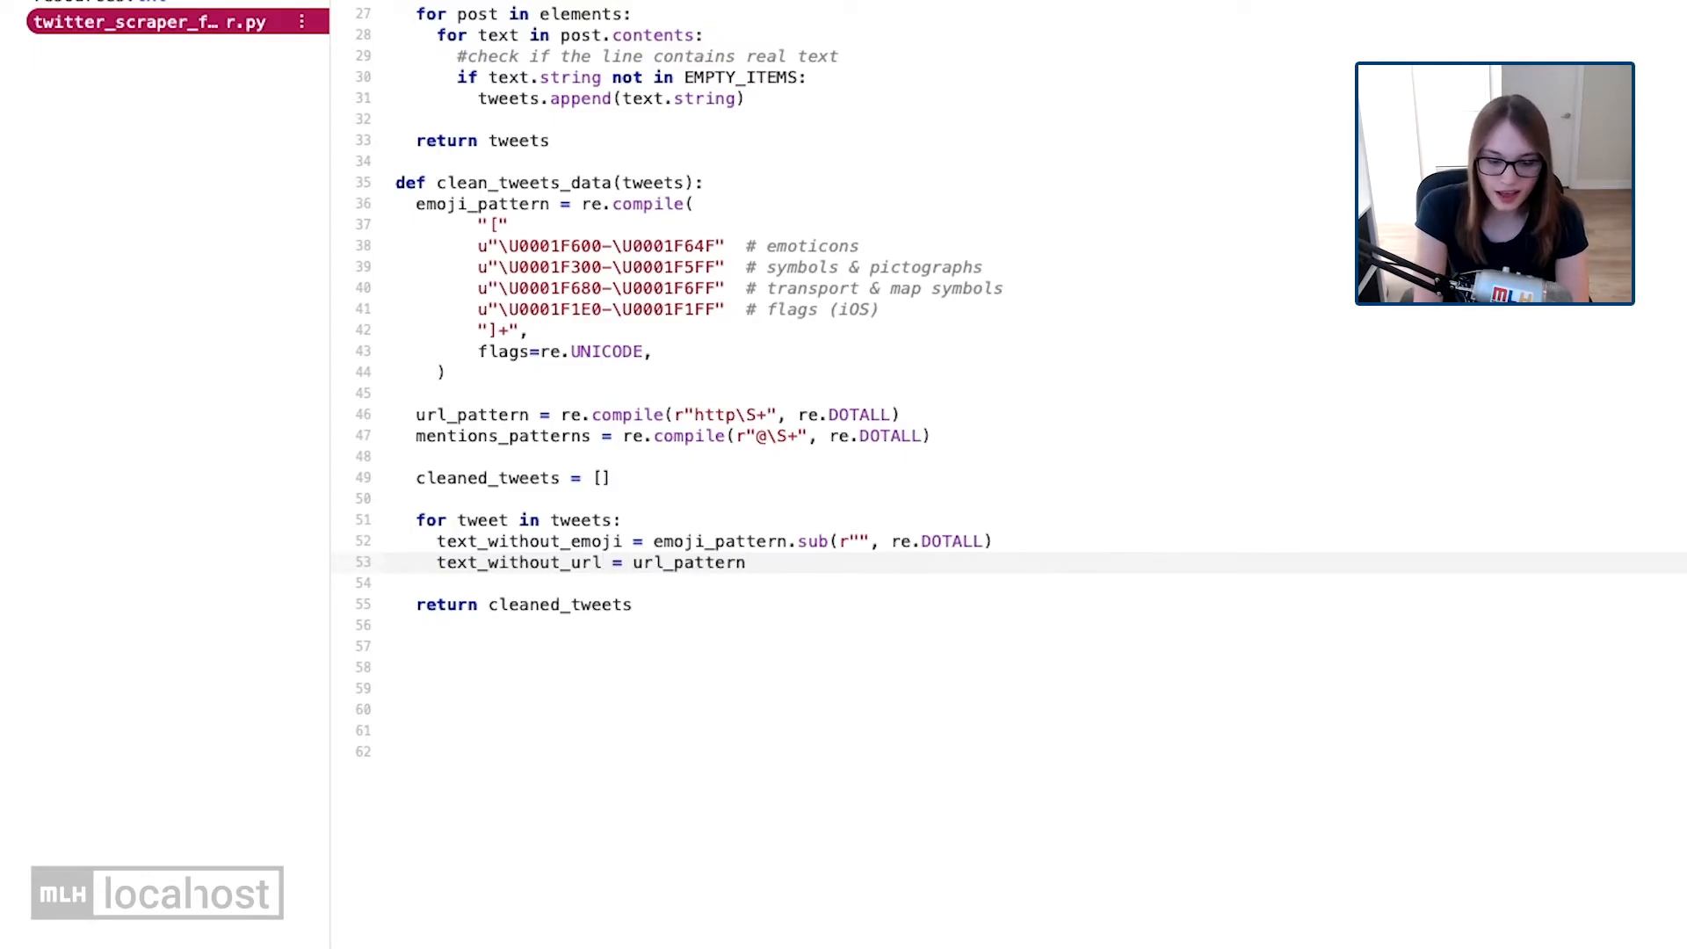
text(.sub)
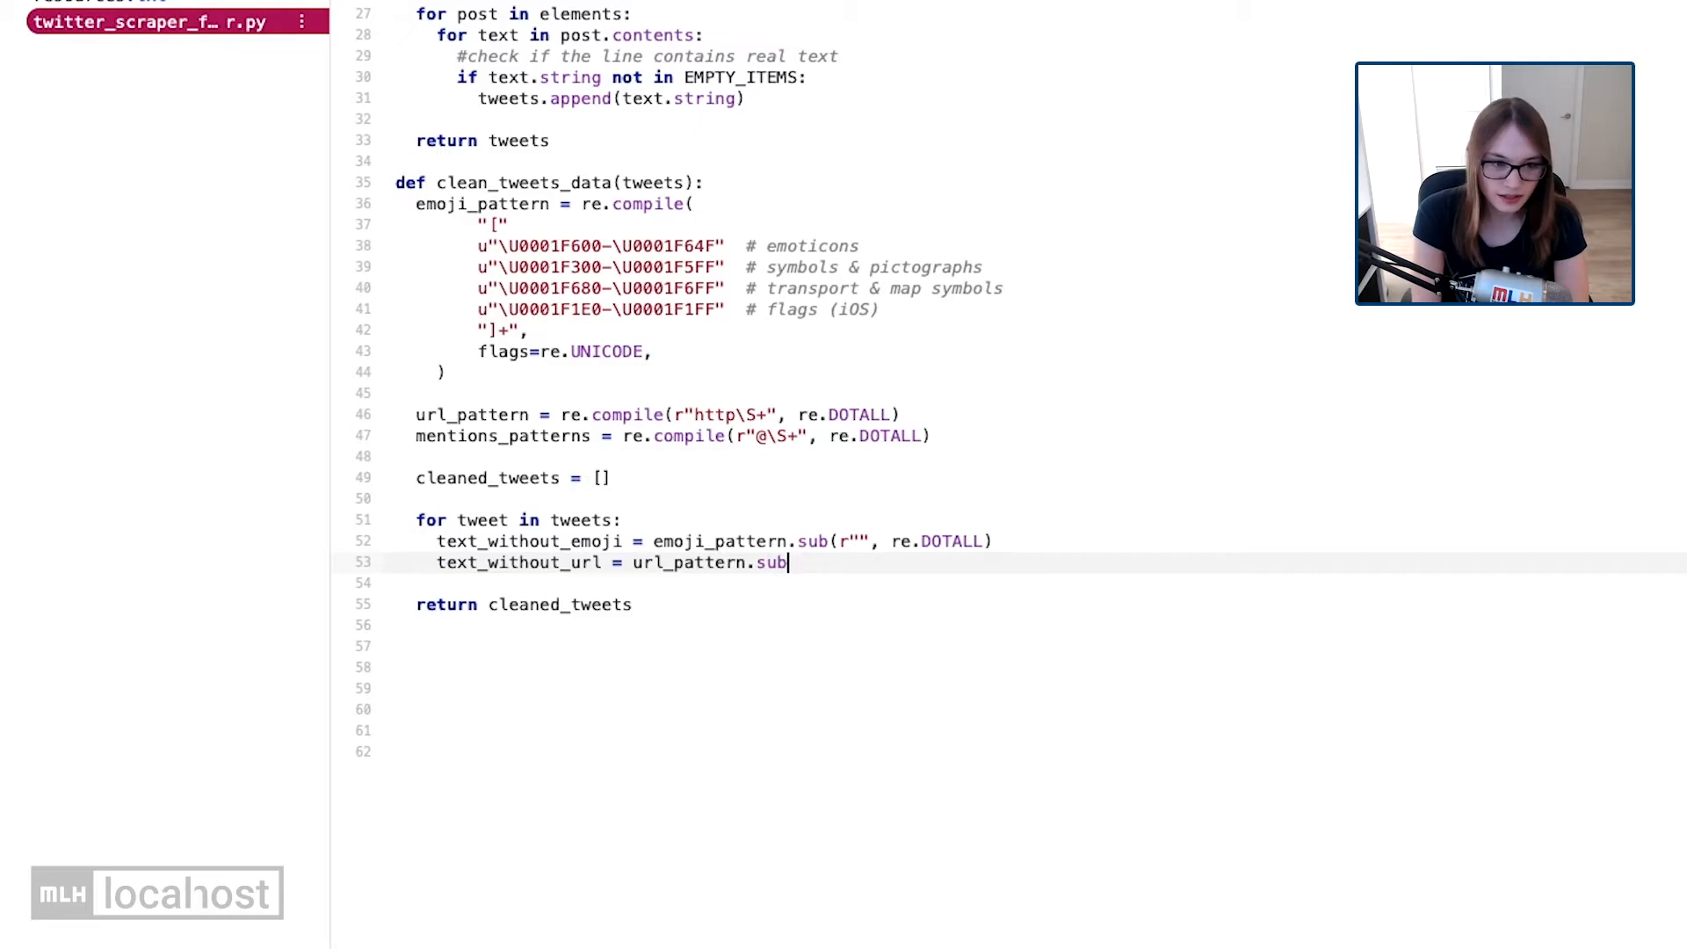
text((r""))
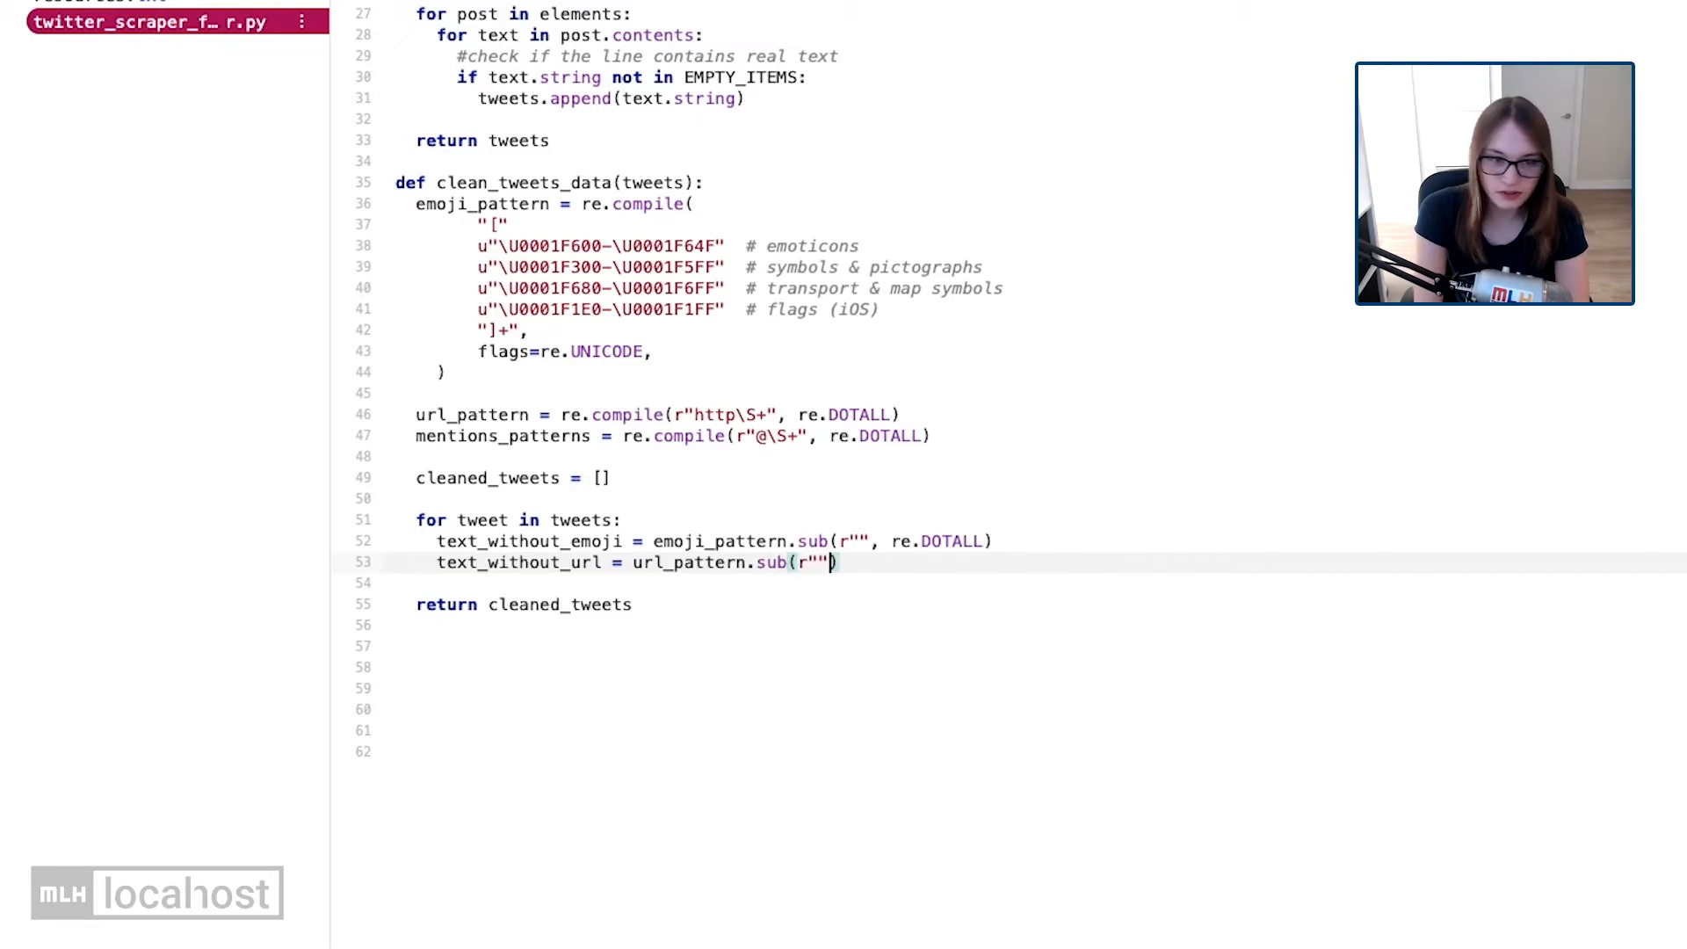
text(,)
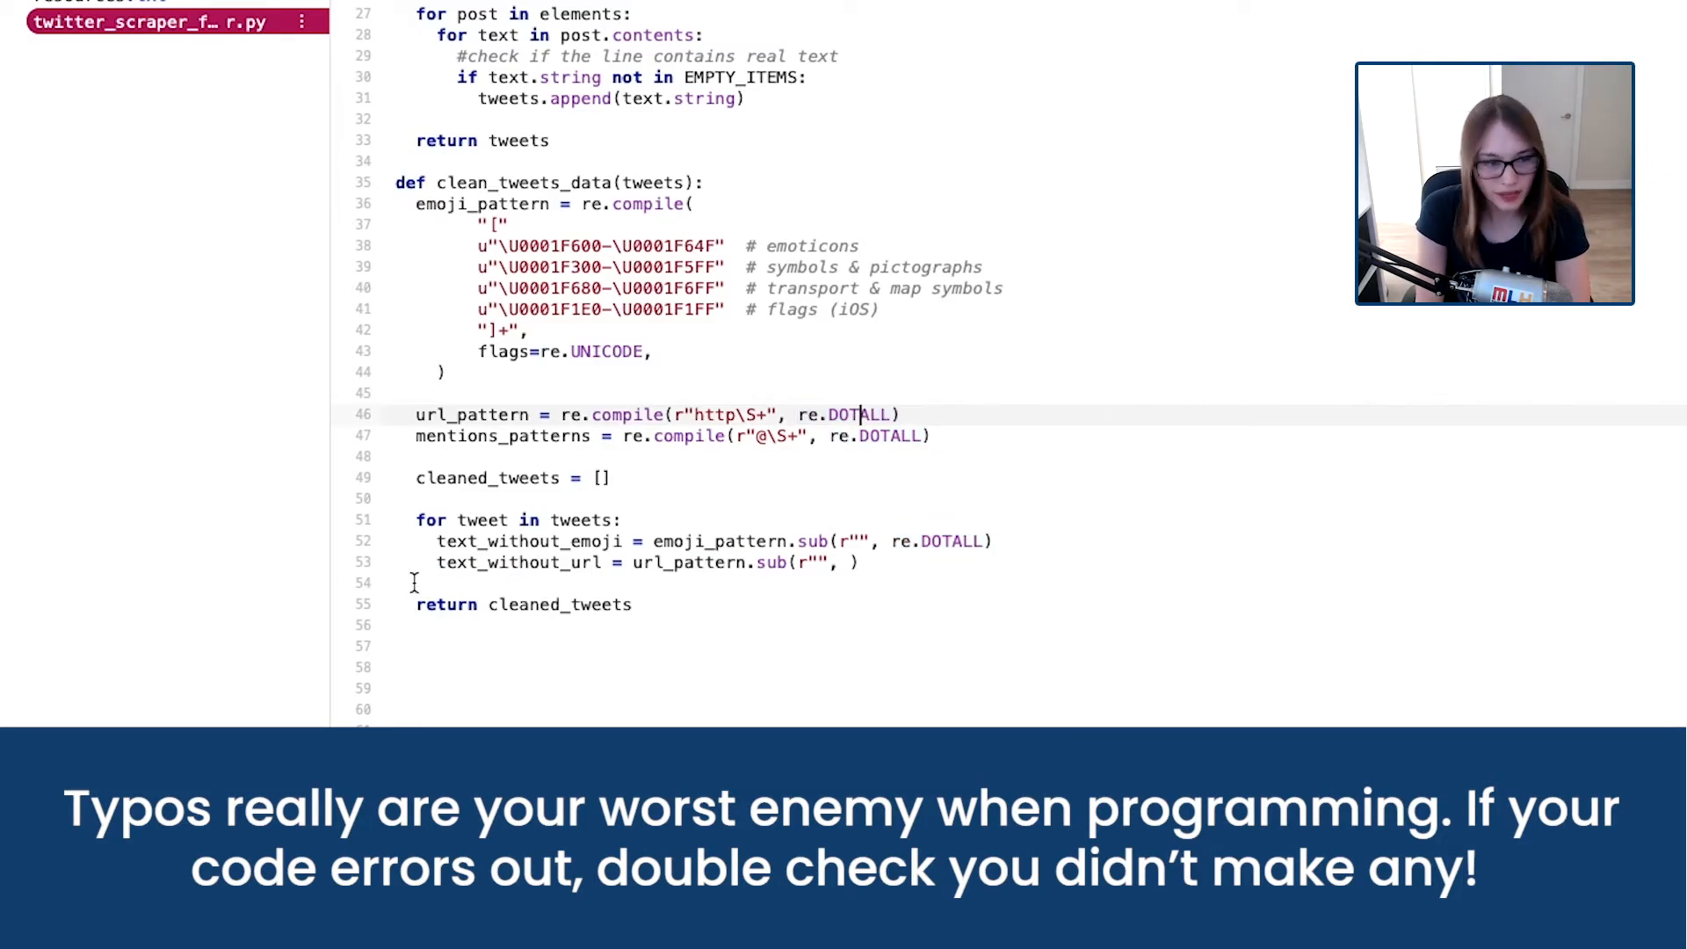
mouse_move(984, 543)
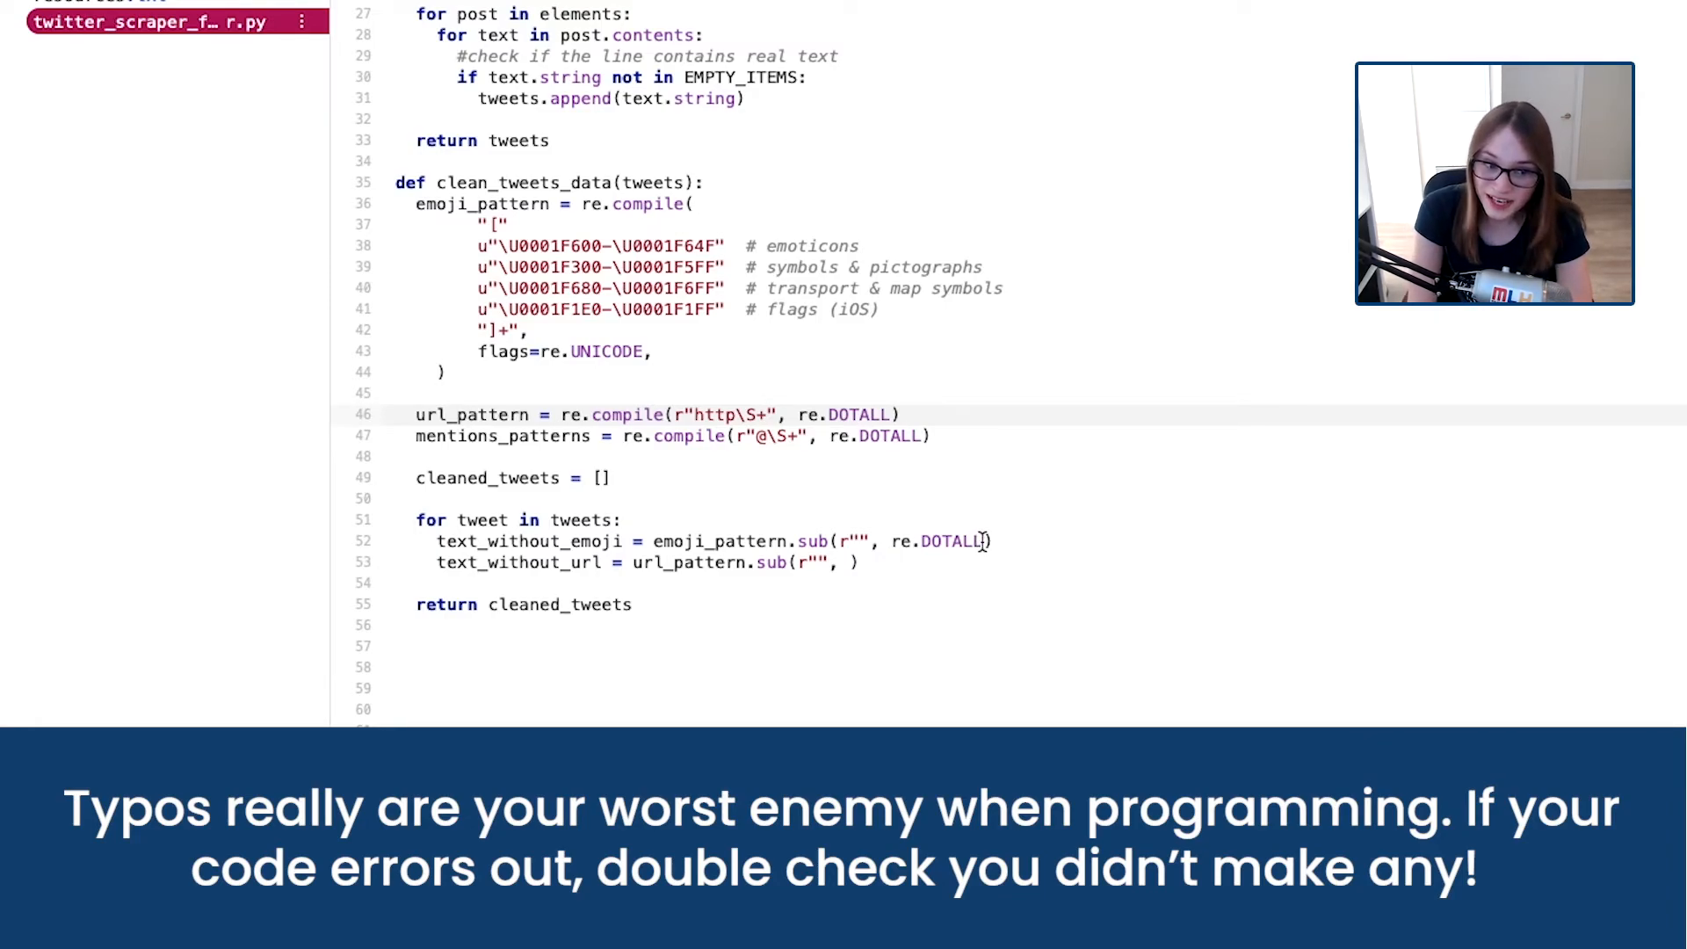
Step: Replace re.DOTALL with tweet in the emoji sub and pass text_without_emoji to the URL sub
double_click(942, 541)
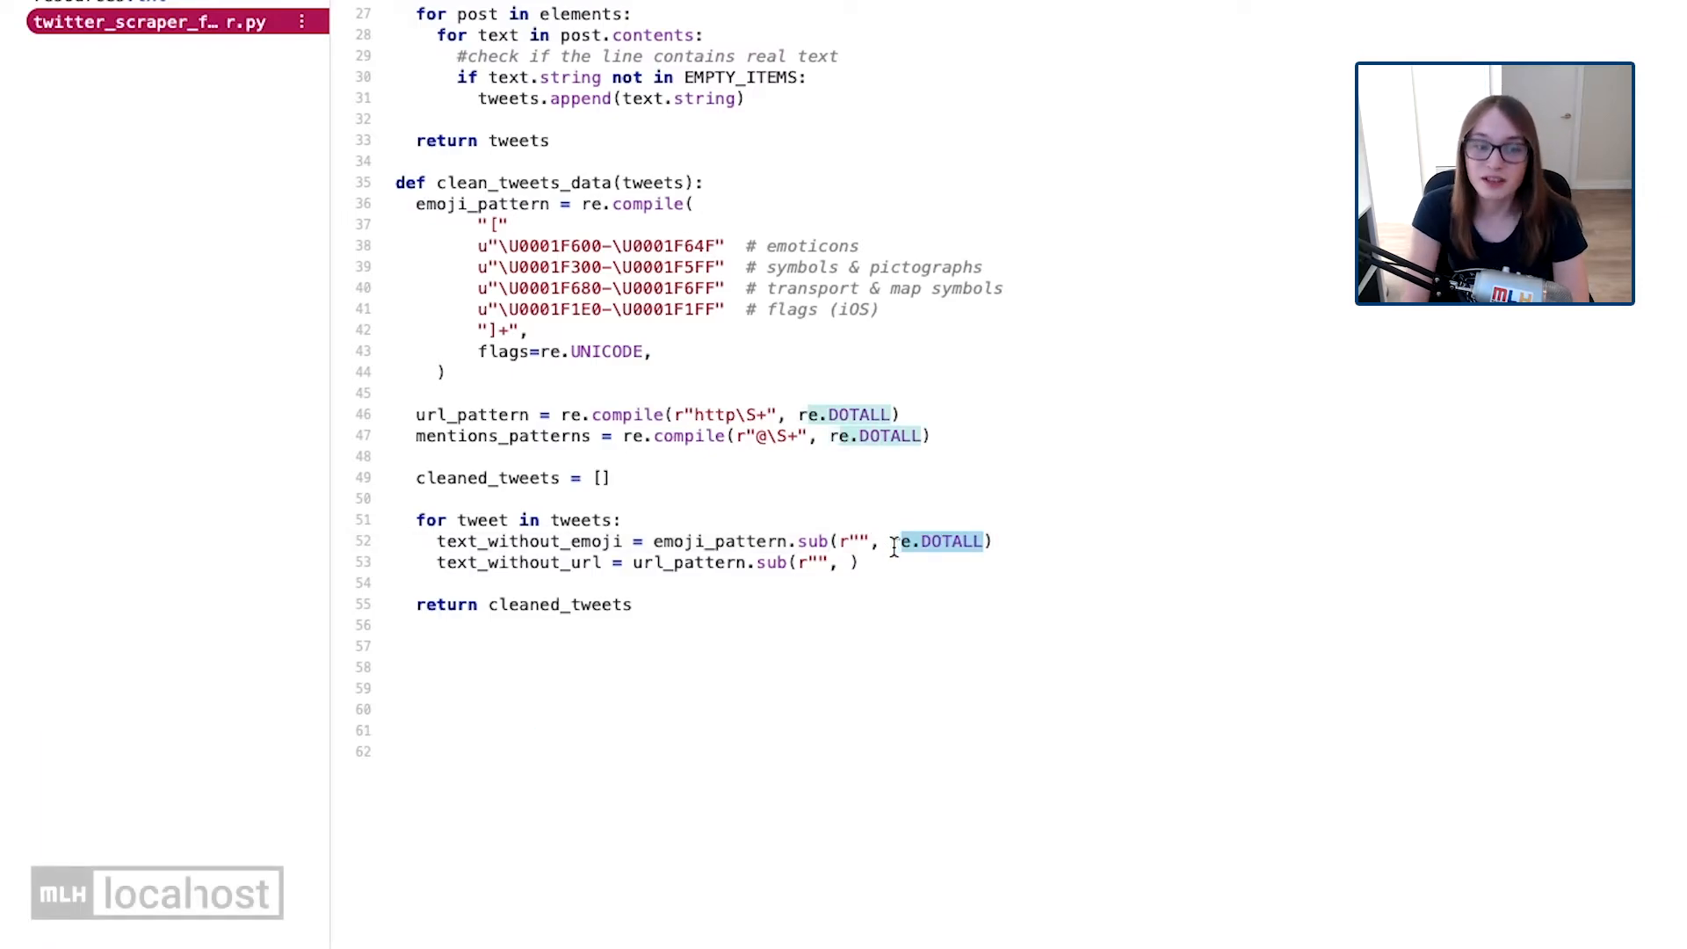
key(backspace)
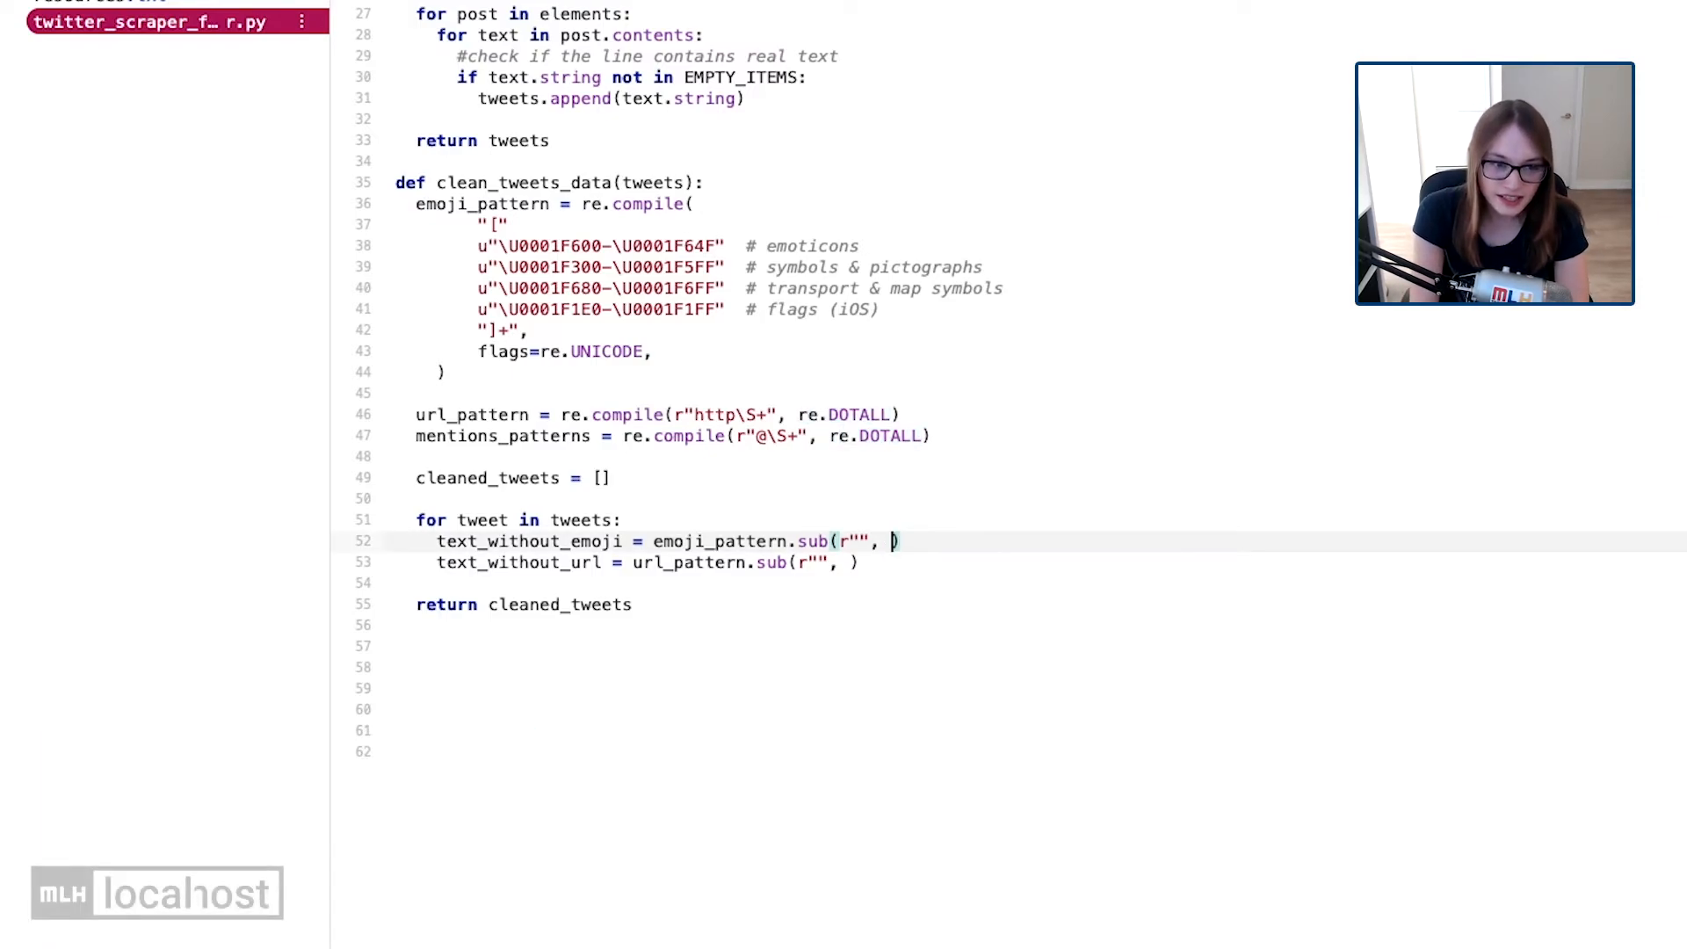
text(twee)
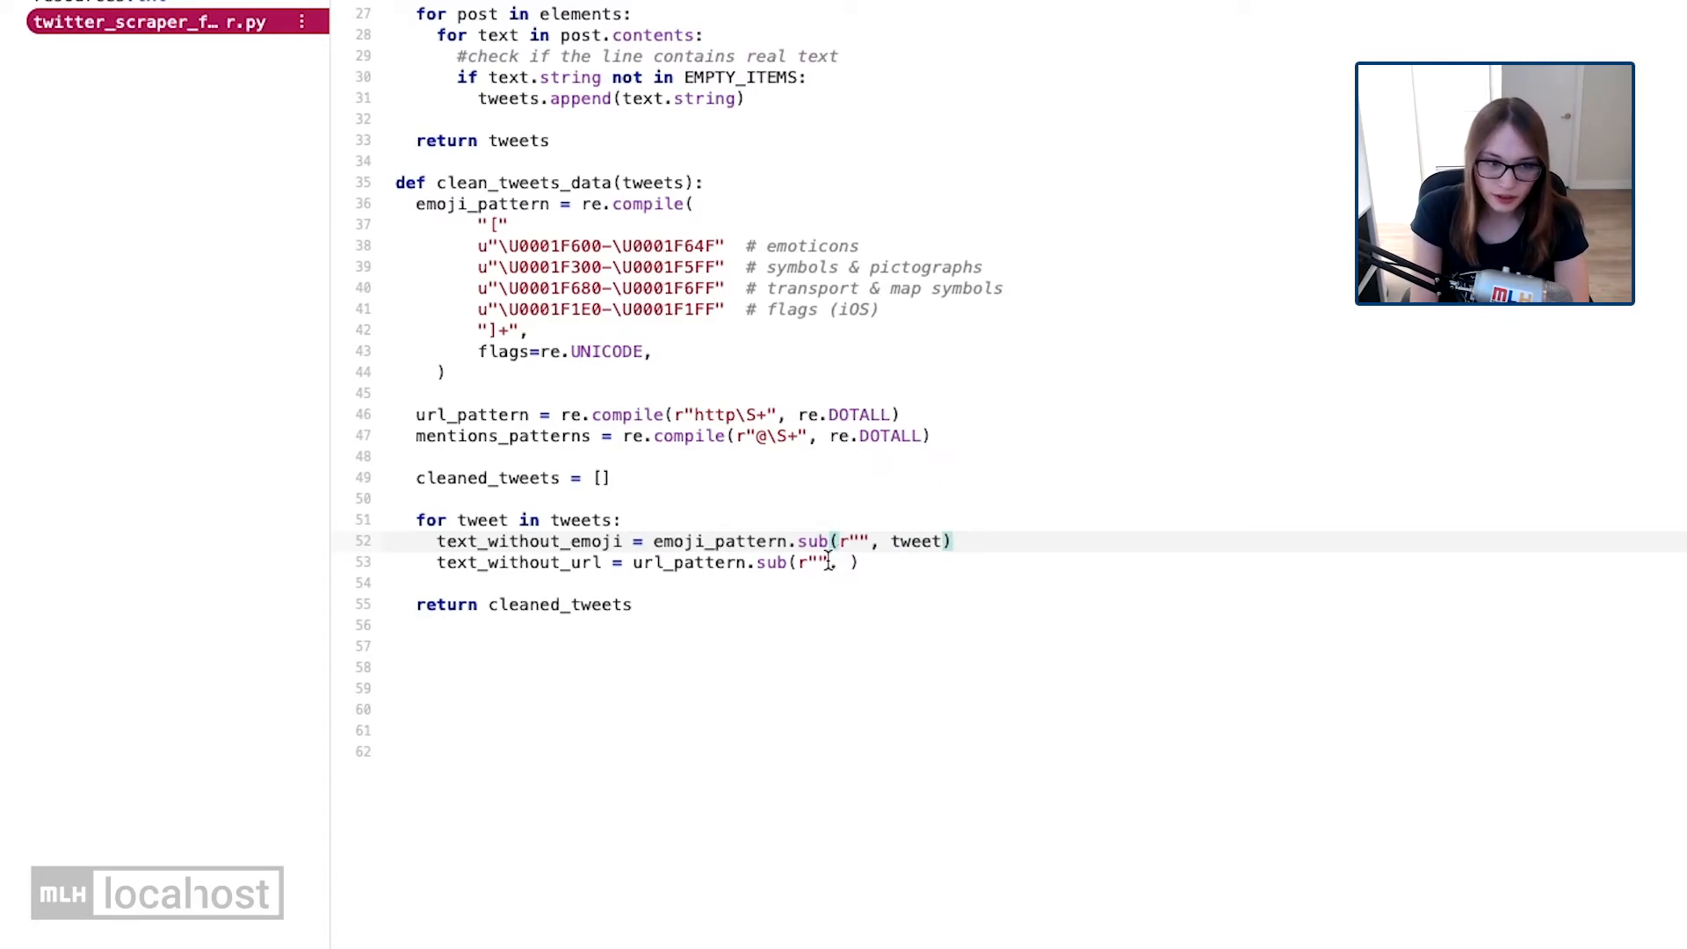
text(twee)
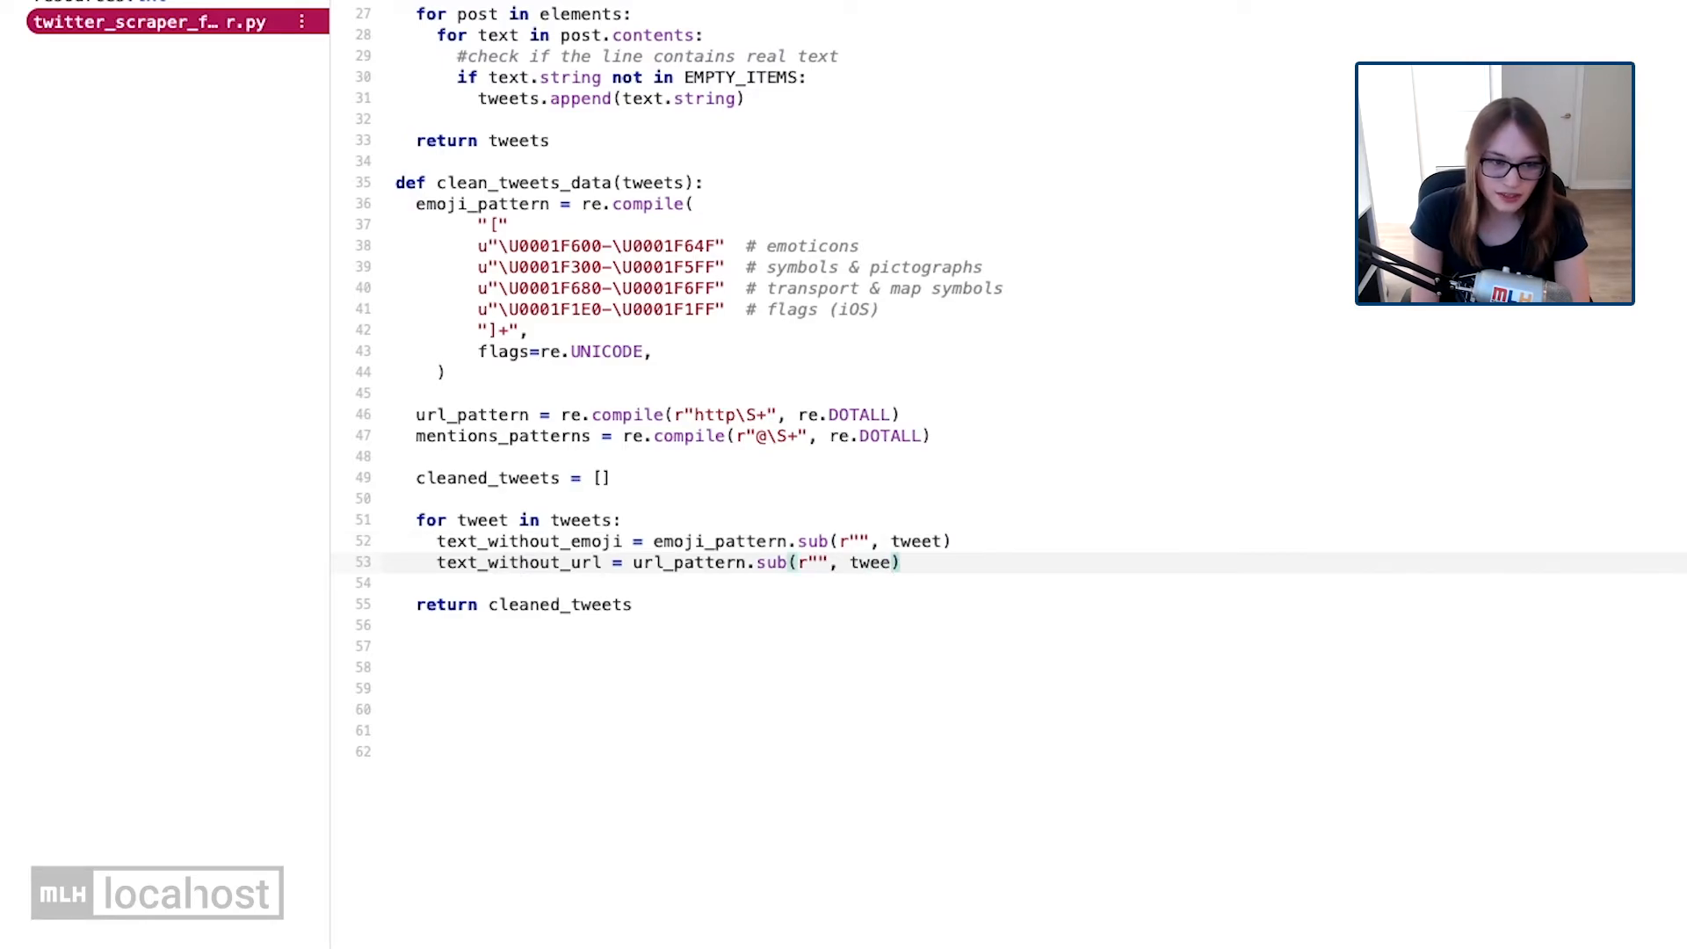
text(t)
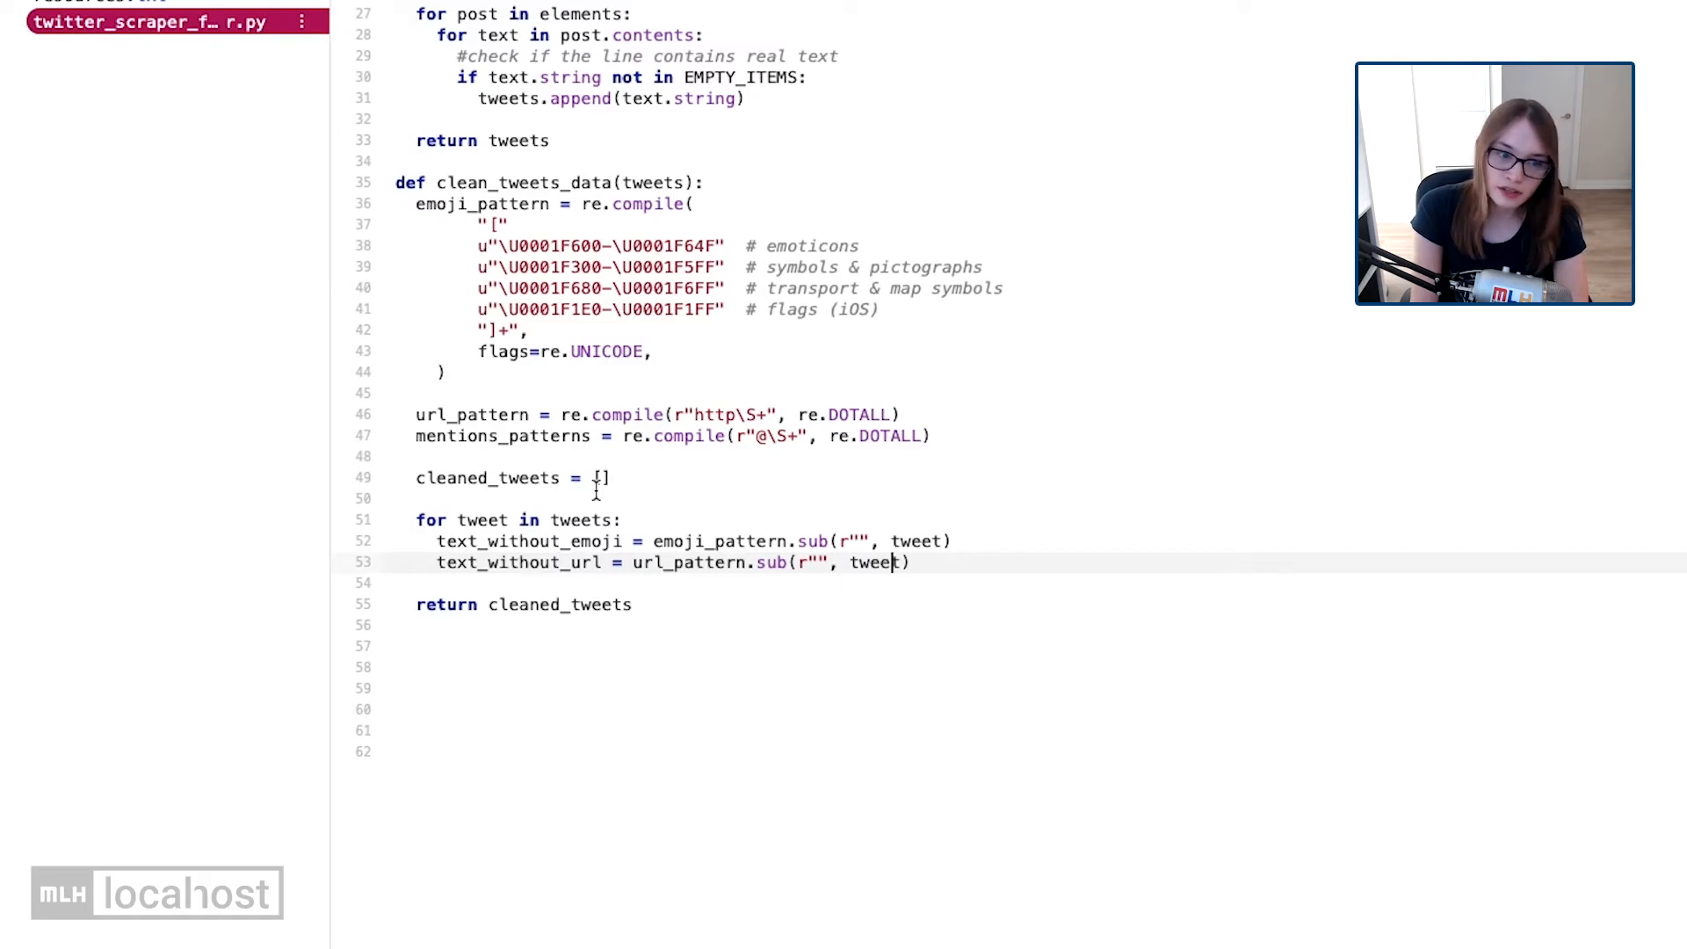
mouse_move(1202, 529)
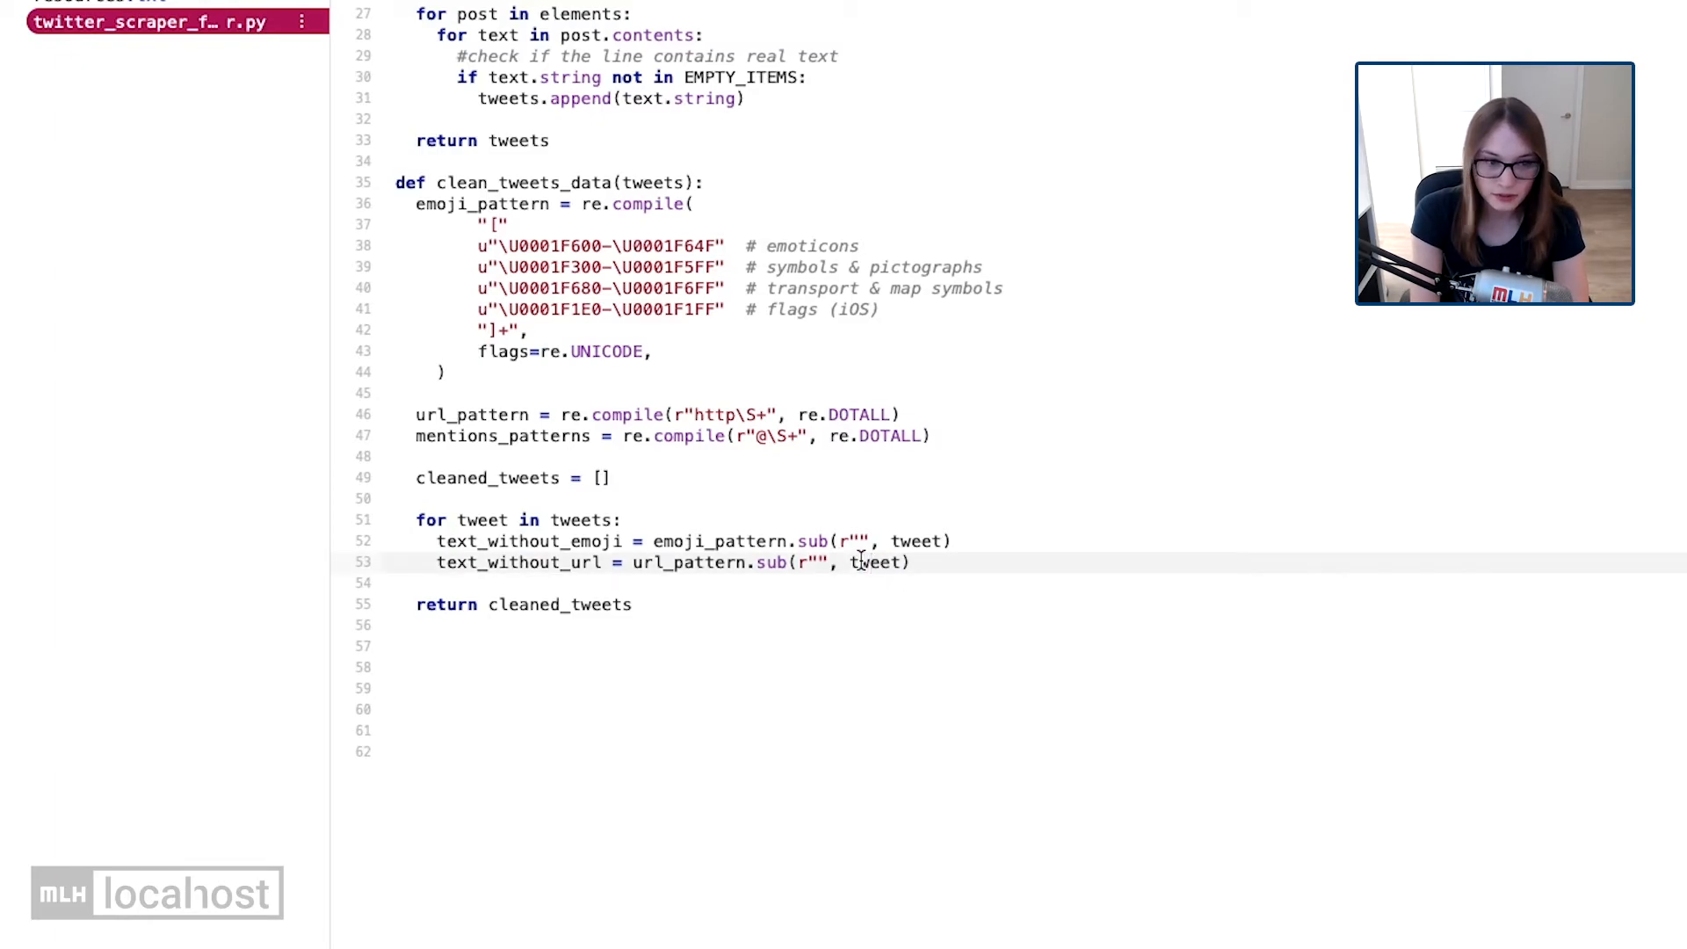
text(text_without_em)
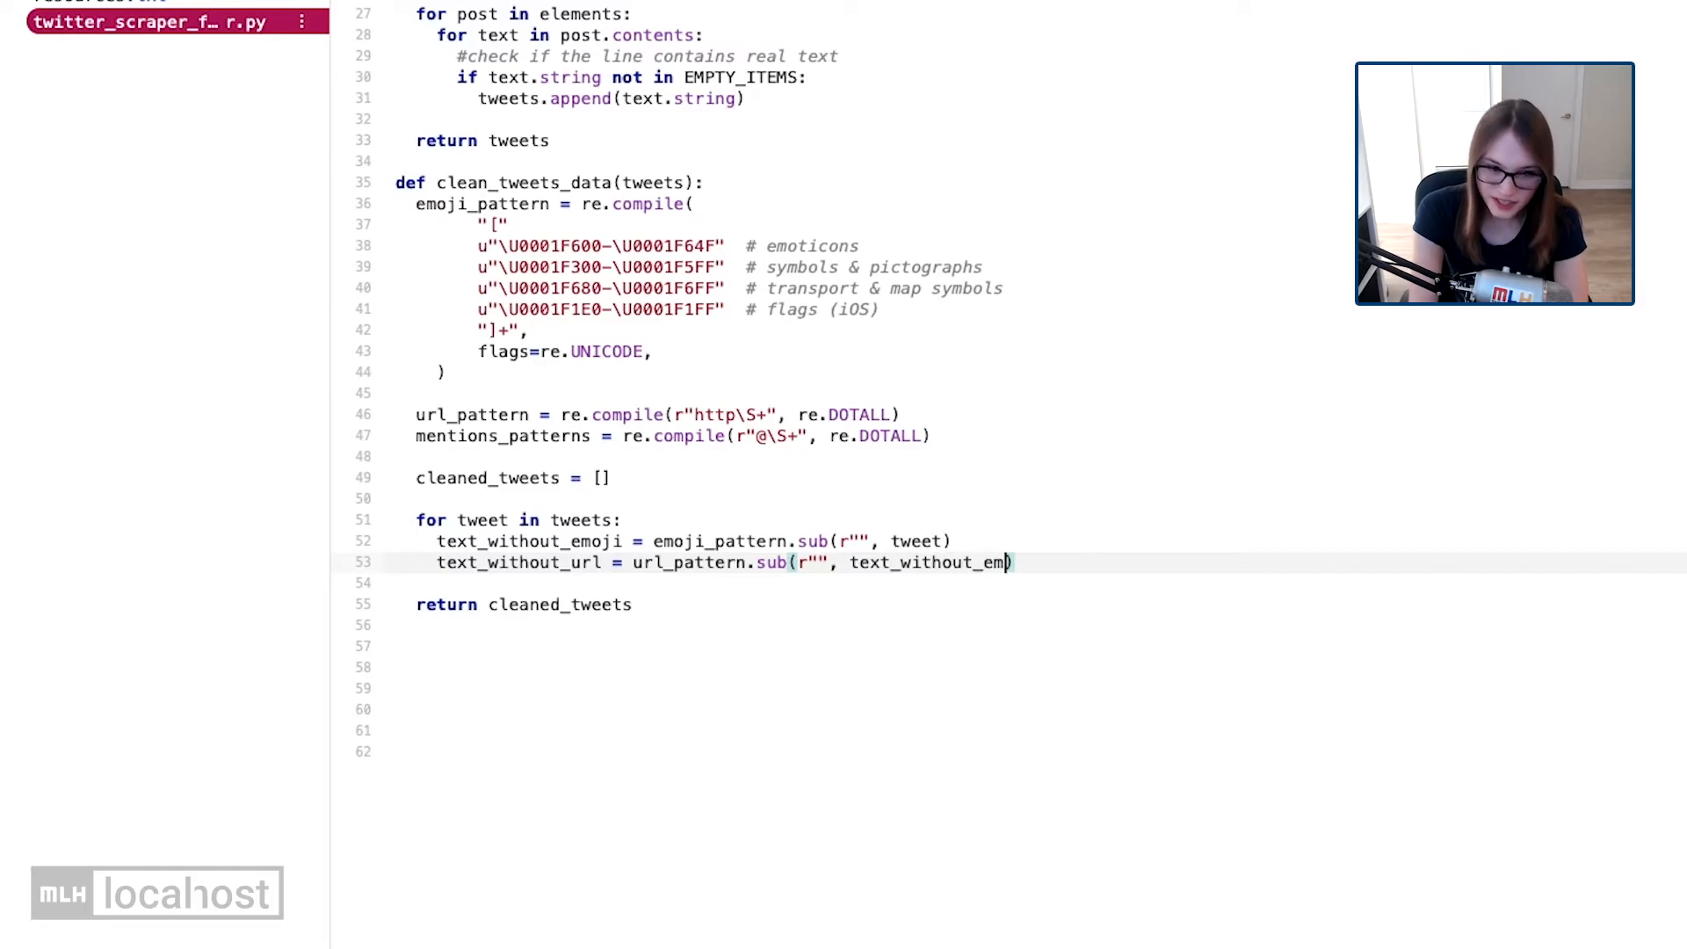
key(enter)
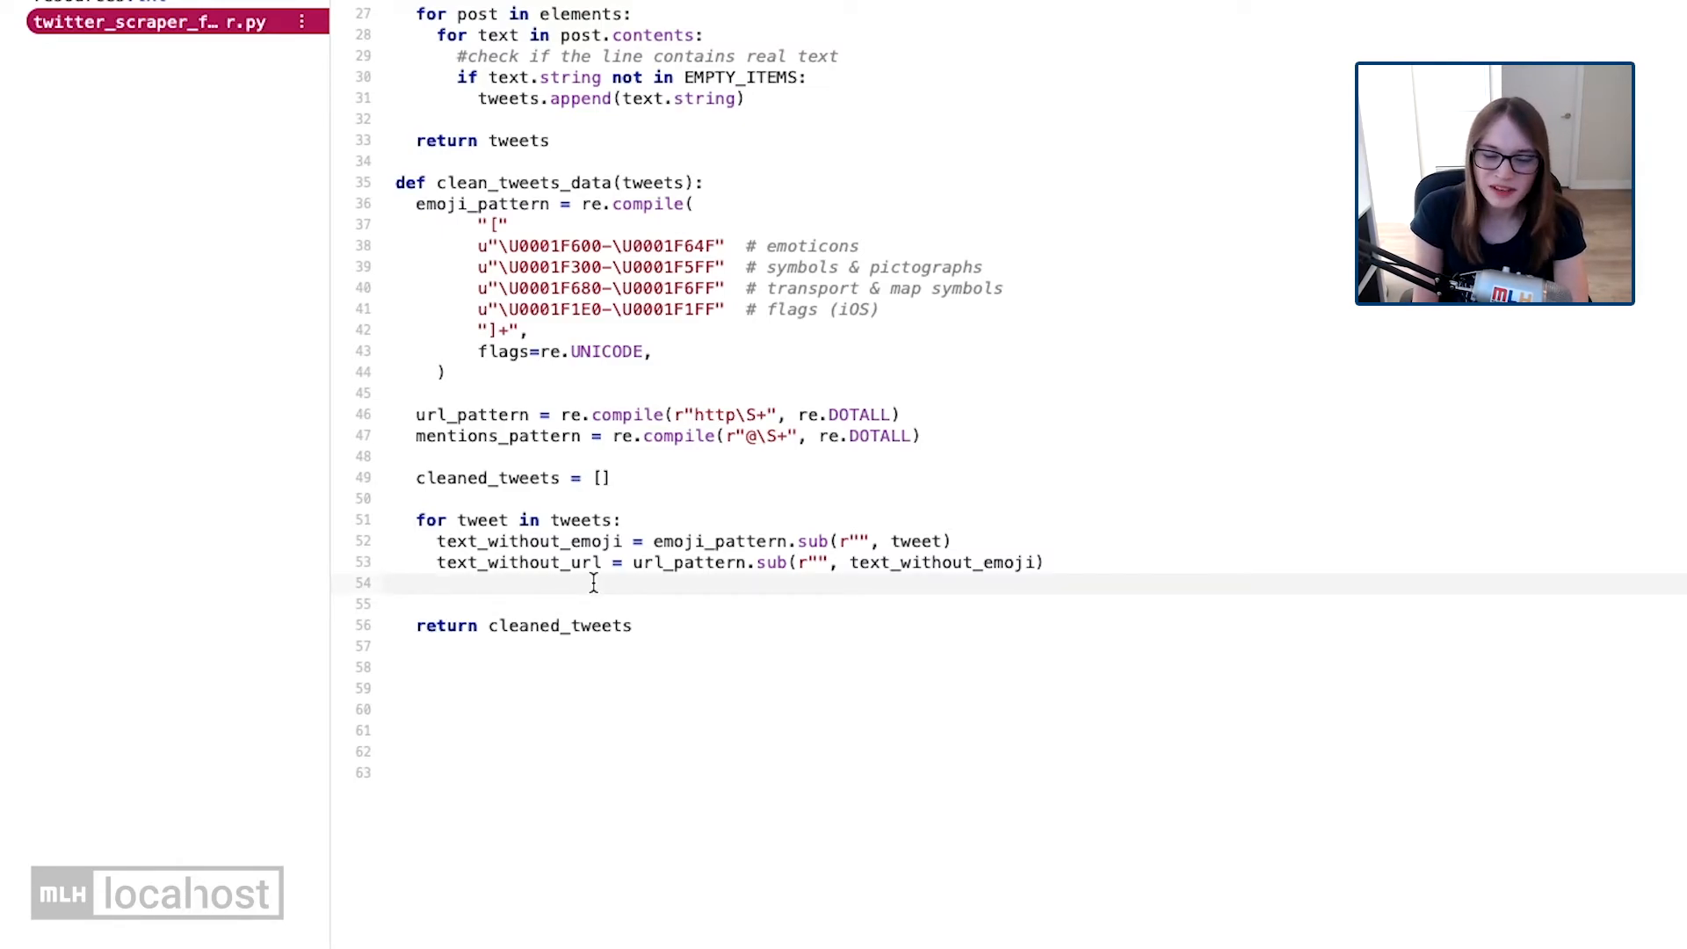
Step: Write line 54: cleaned_tweets.append(mentions_pattern.sub(r"", text_without_url)) inside the tweet loop
click(438, 584)
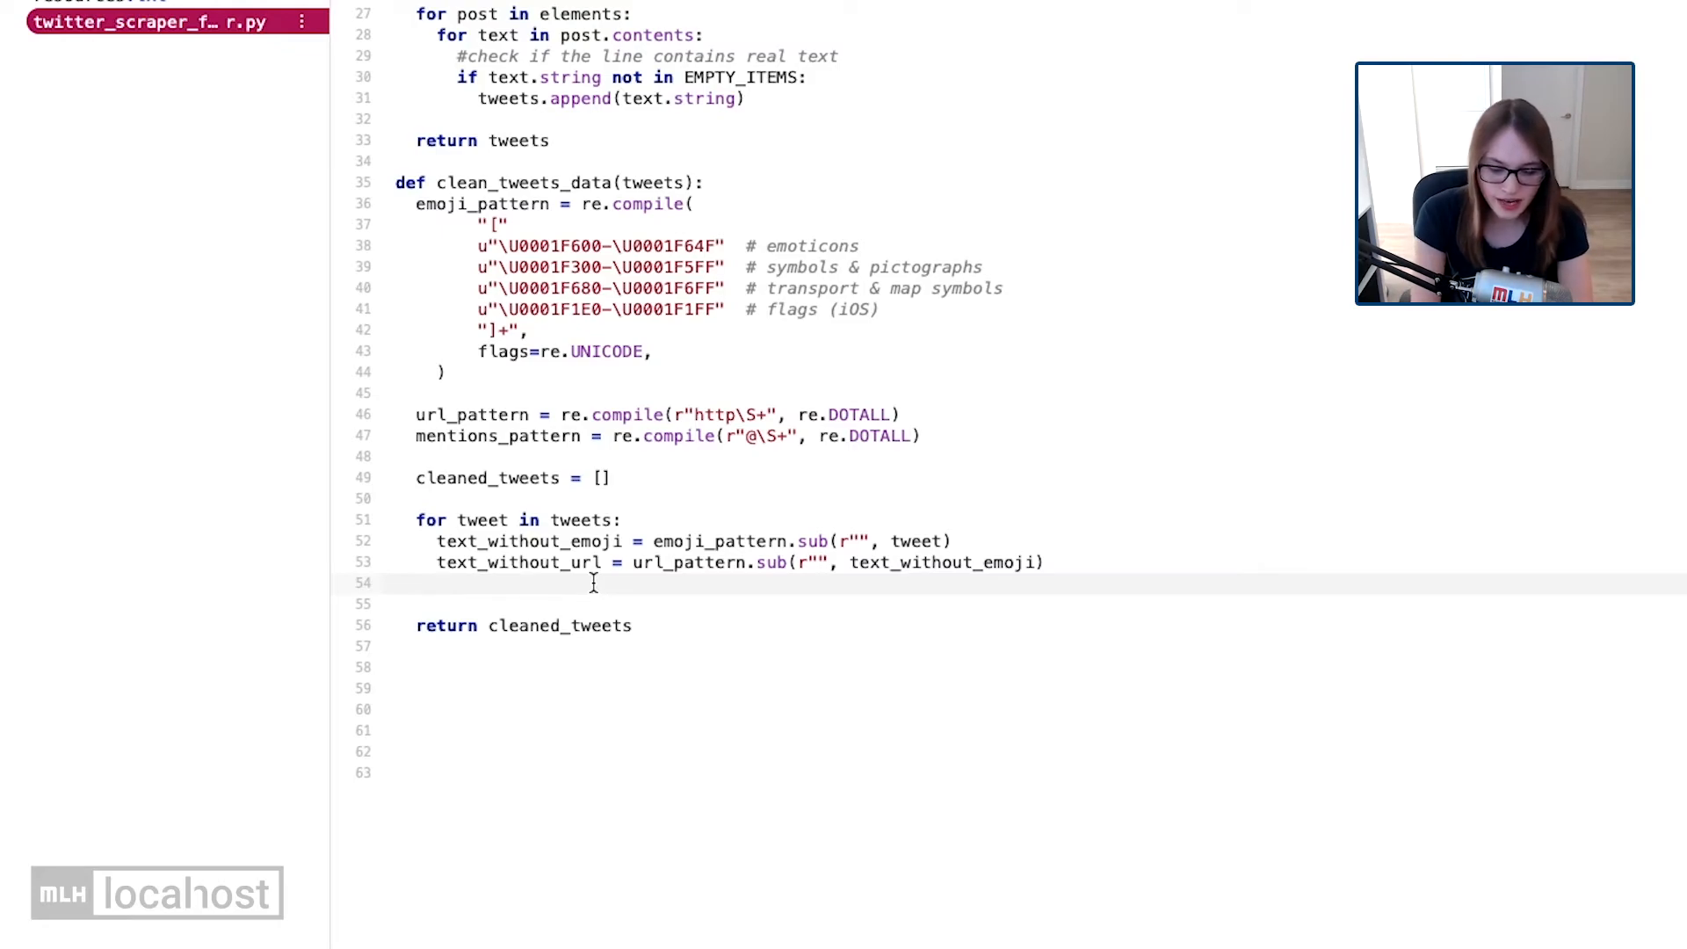
text(cleaned_tweets)
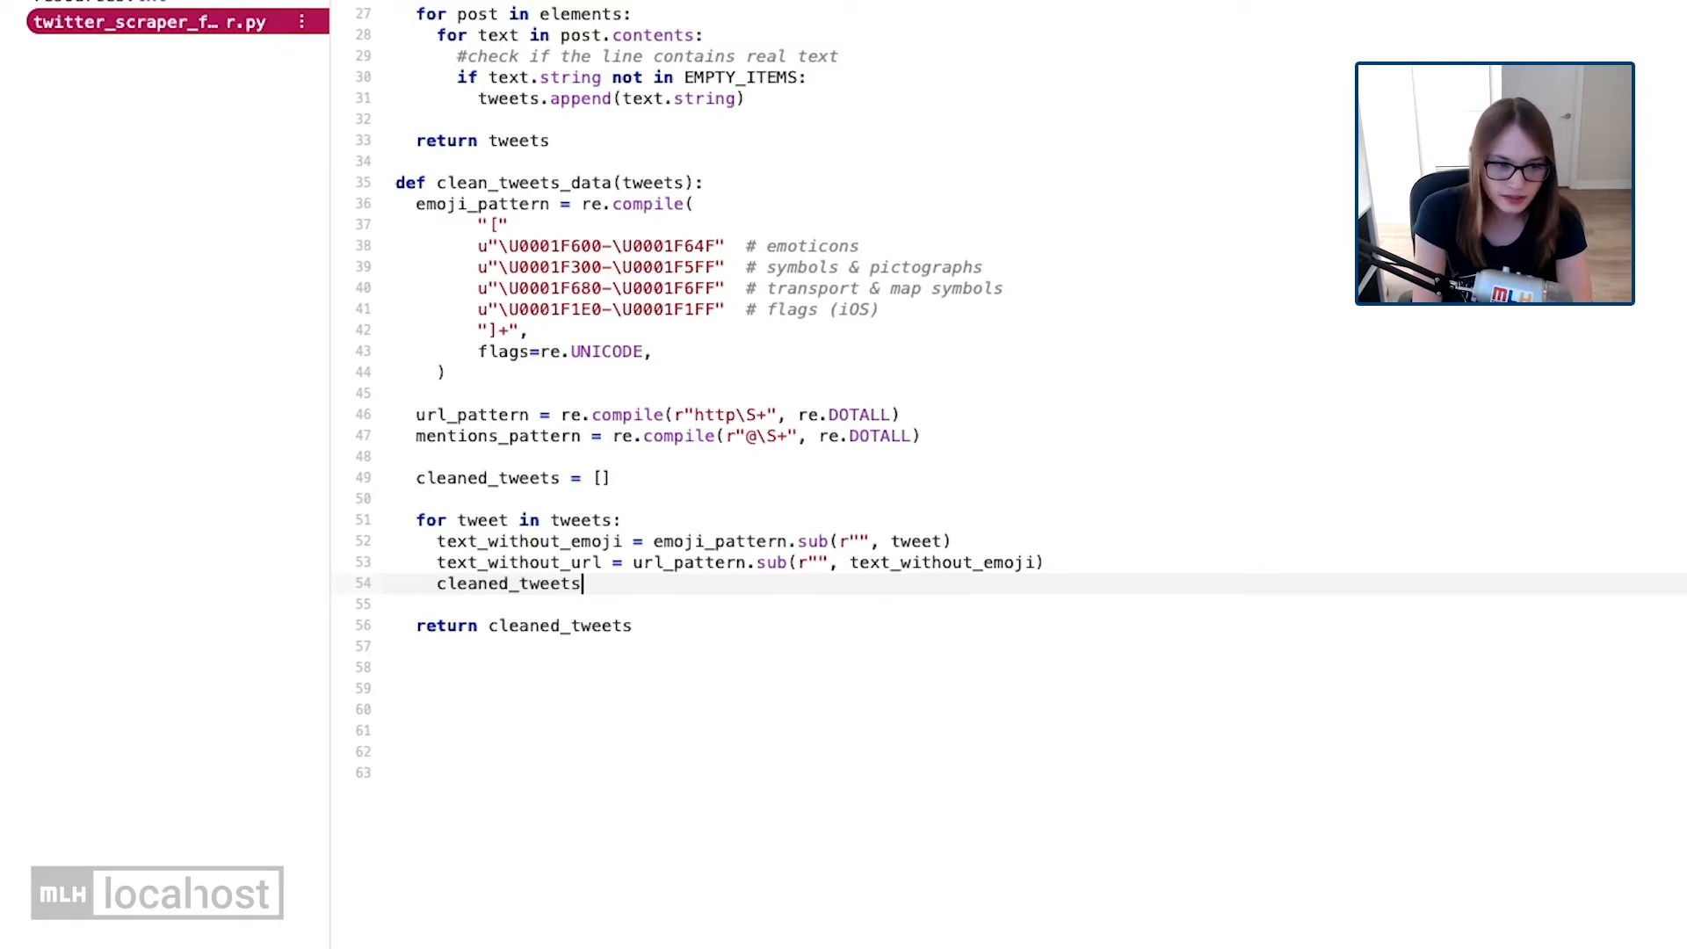
text(.ap)
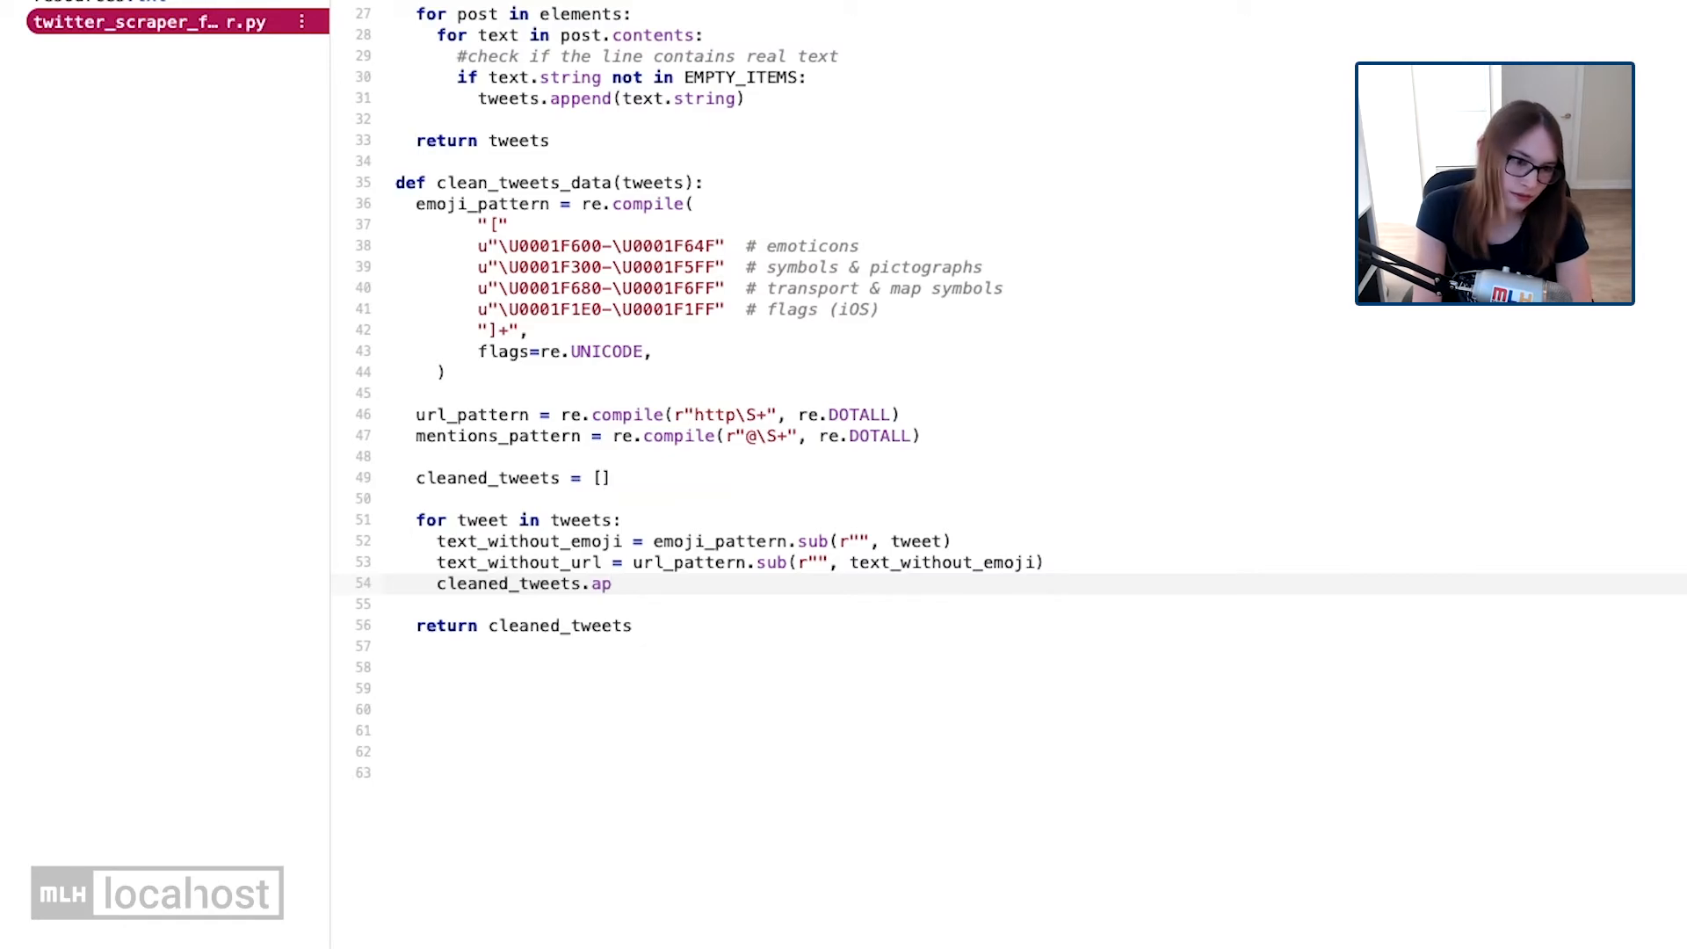
text(pend())
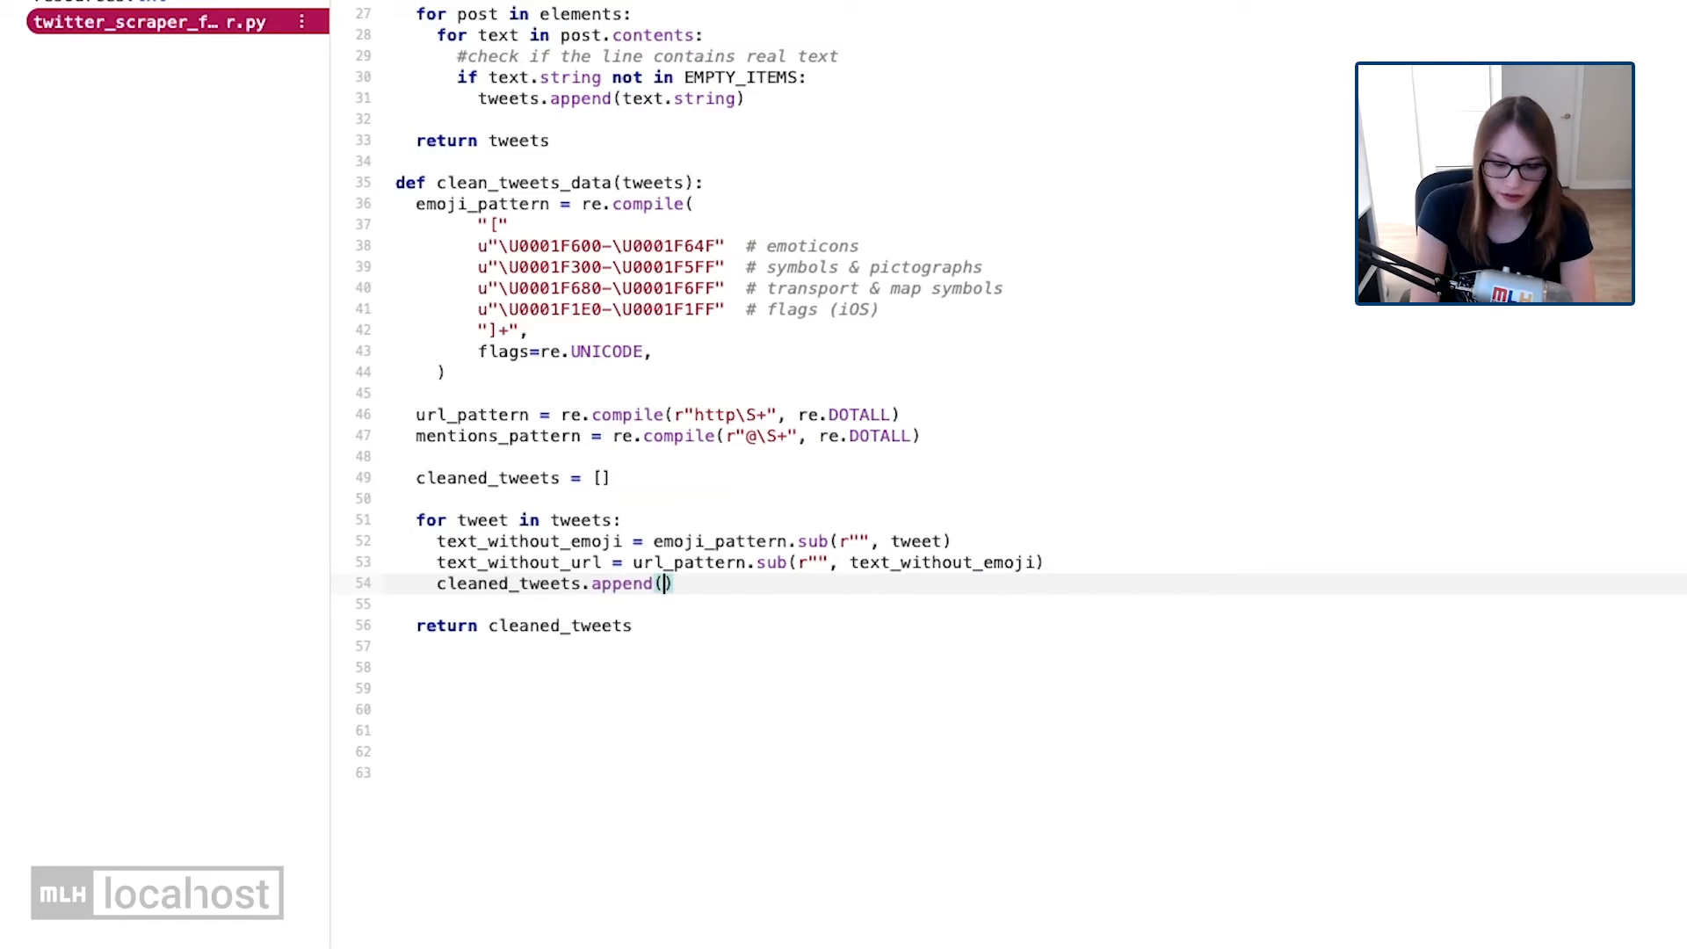
text(mentions_pattern)
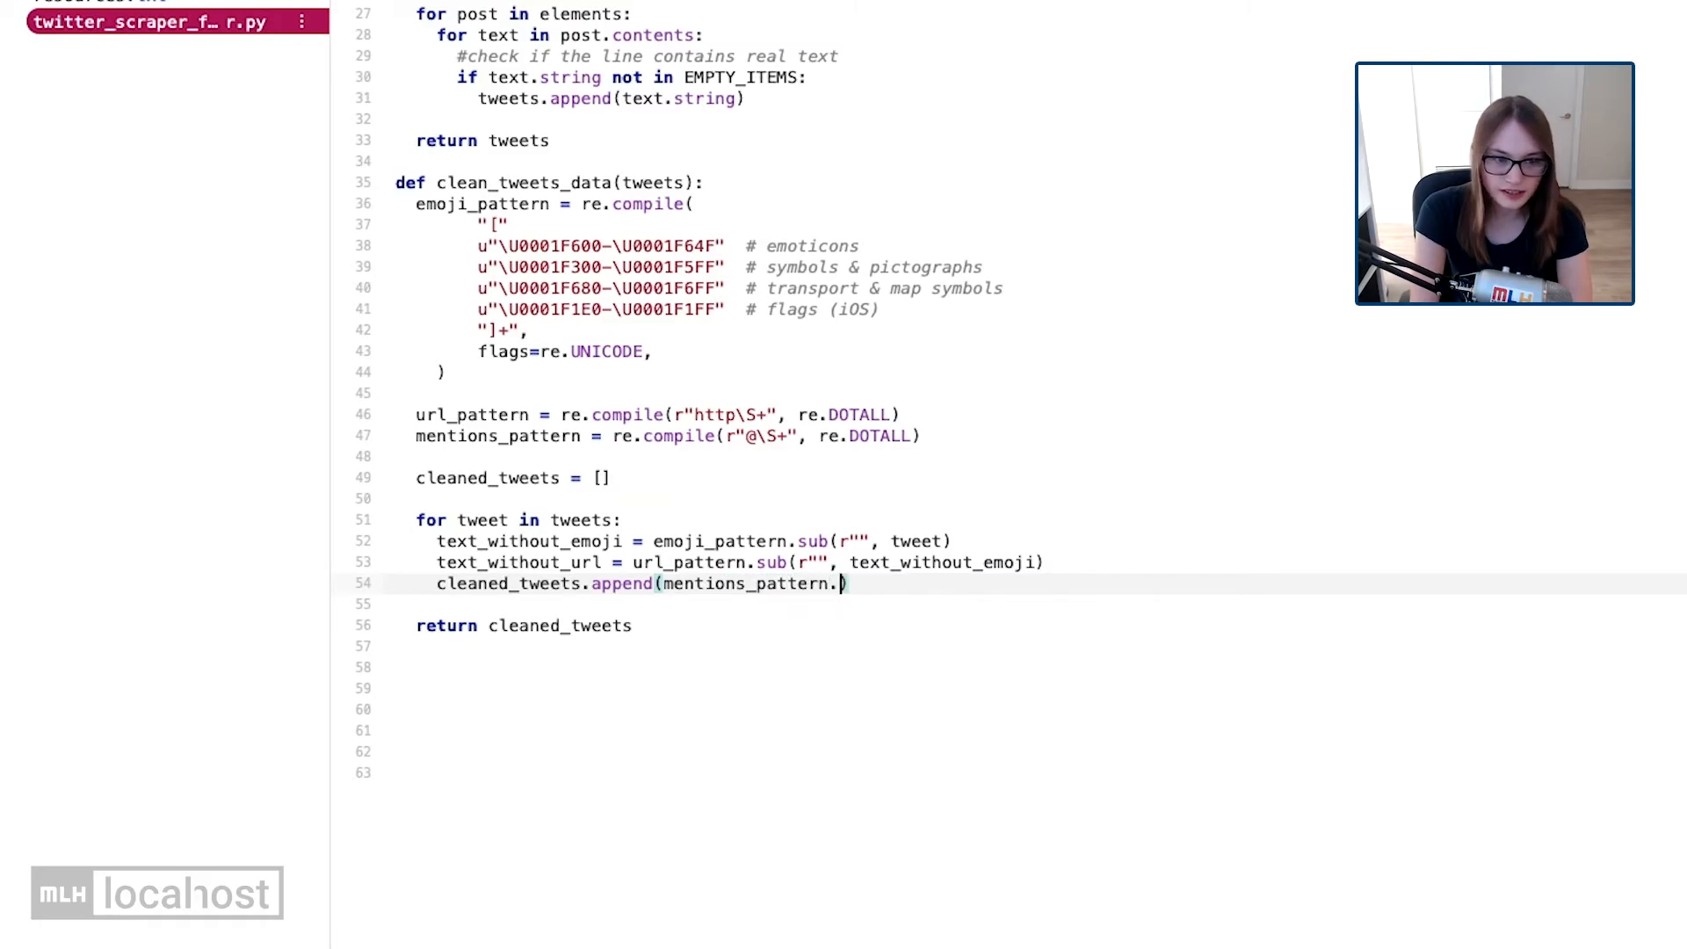
text(.sub(r""))
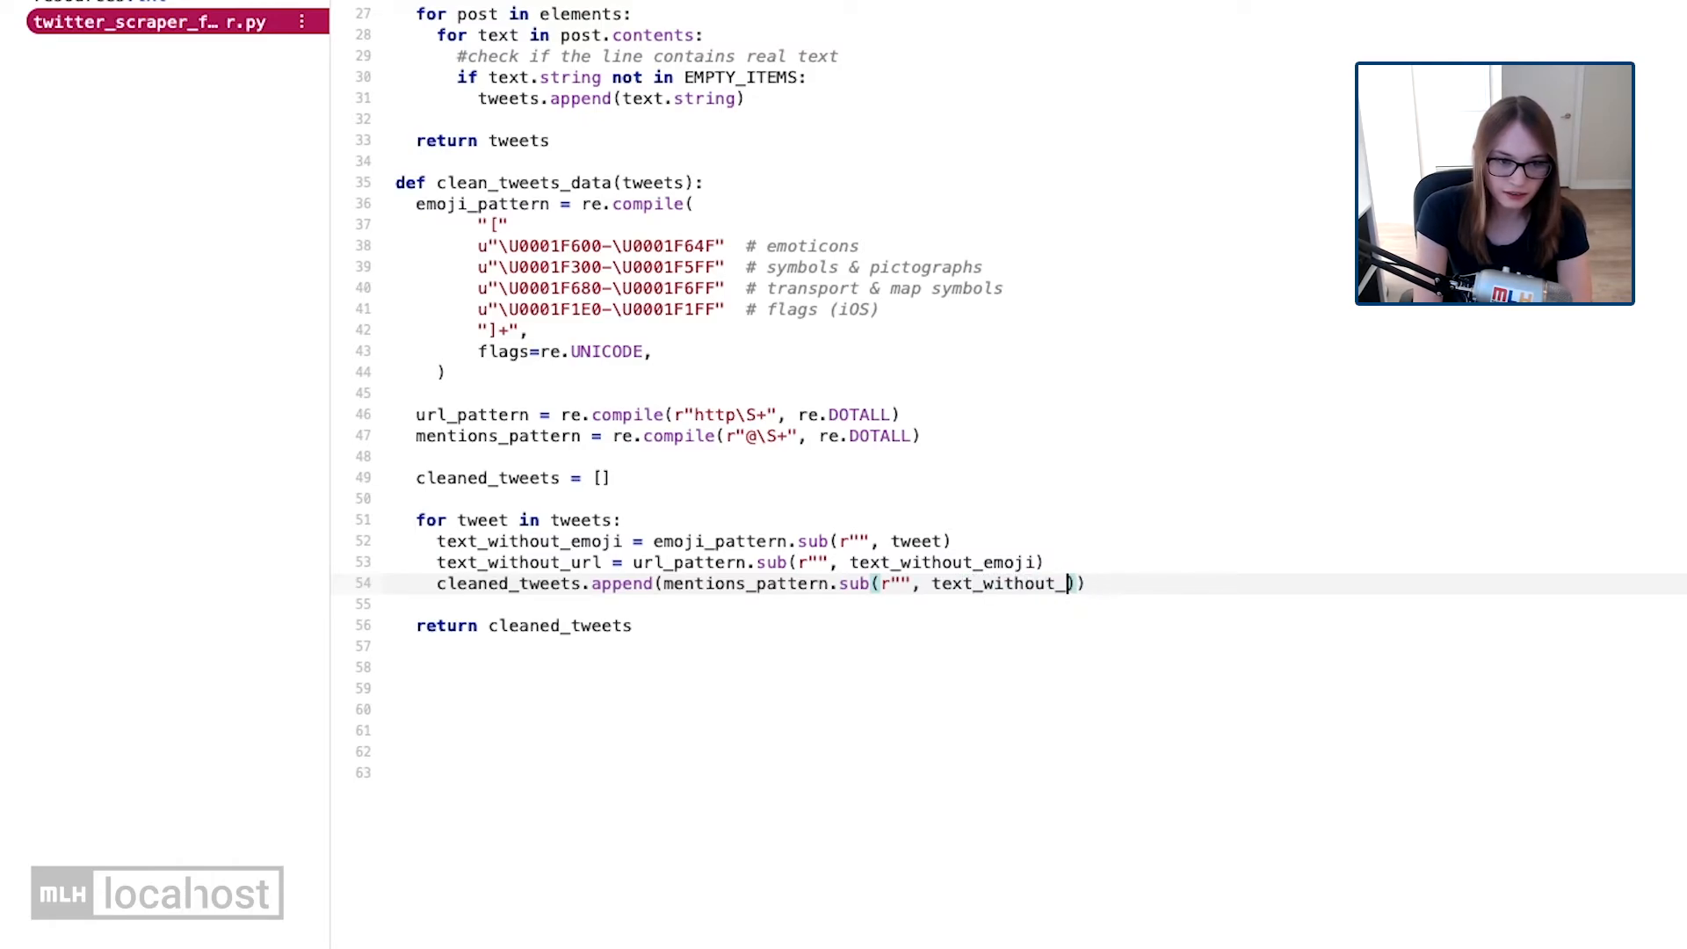
text(url)
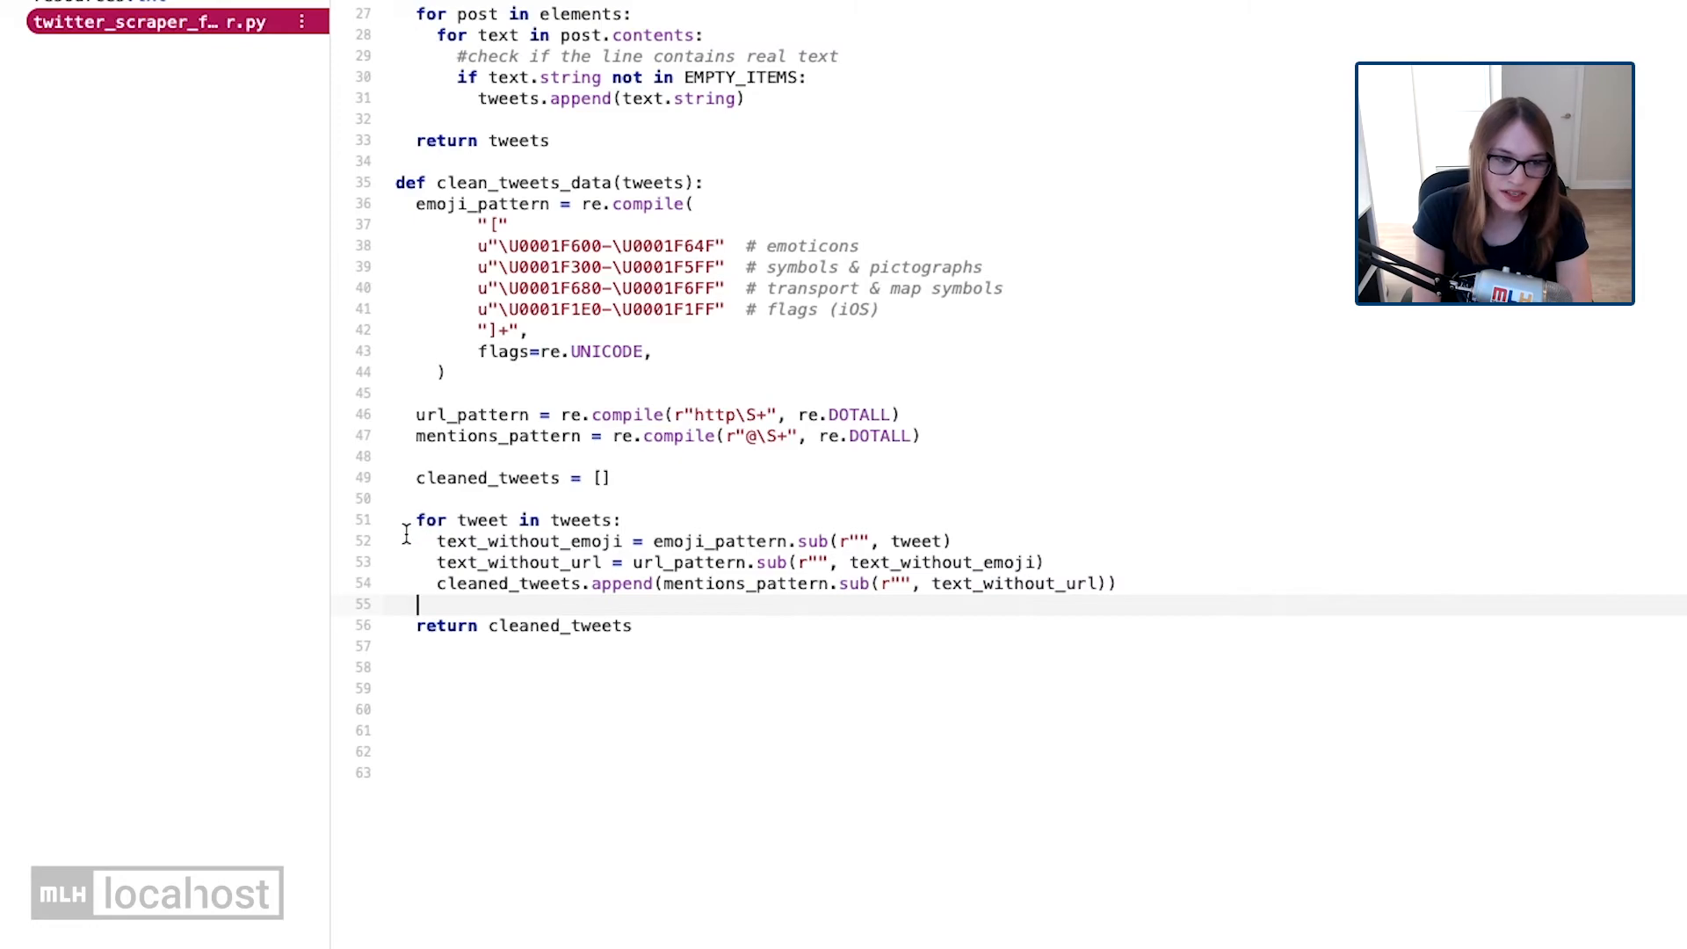
mouse_move(1606, 478)
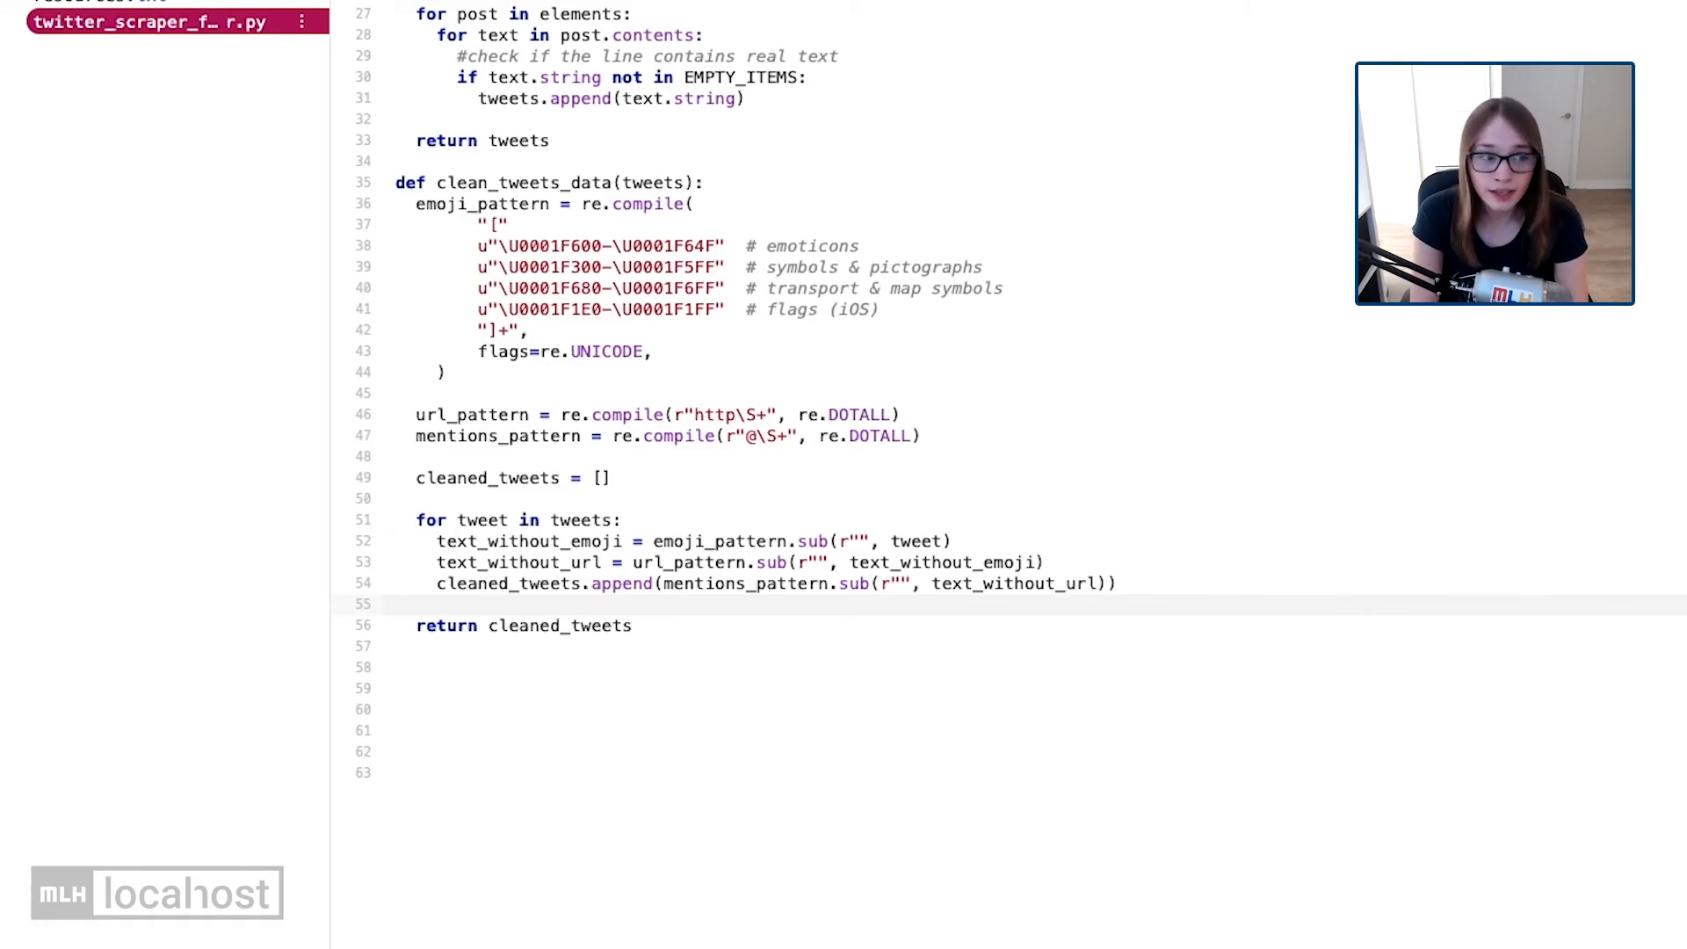
click(69, 539)
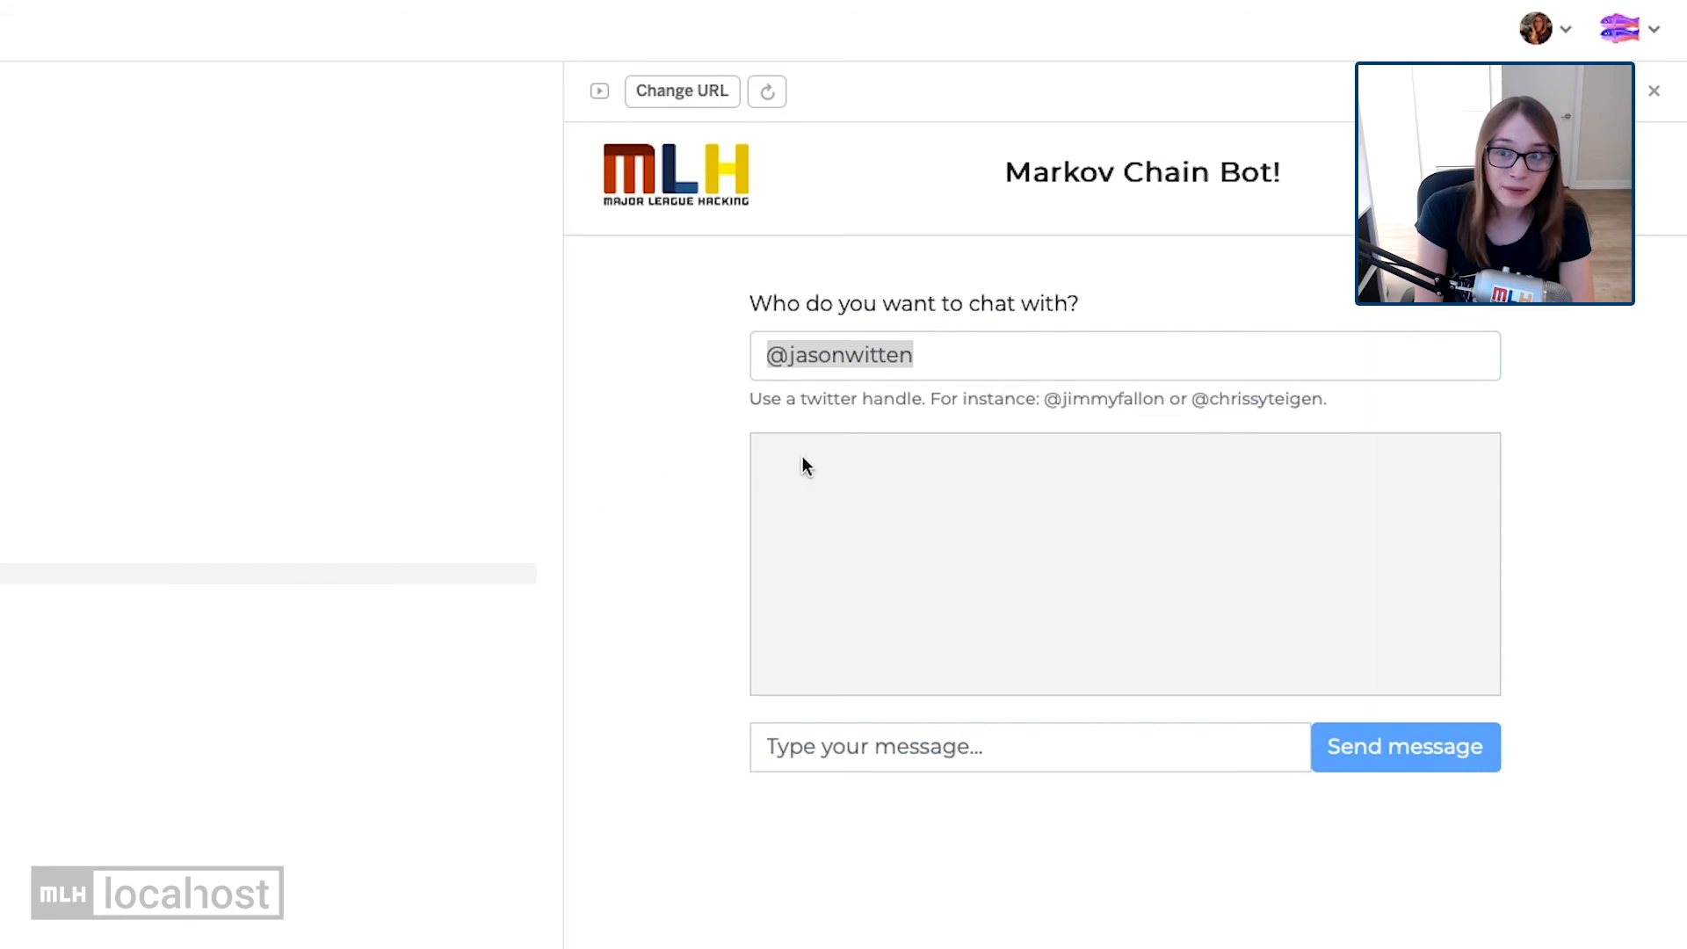
text(@they)
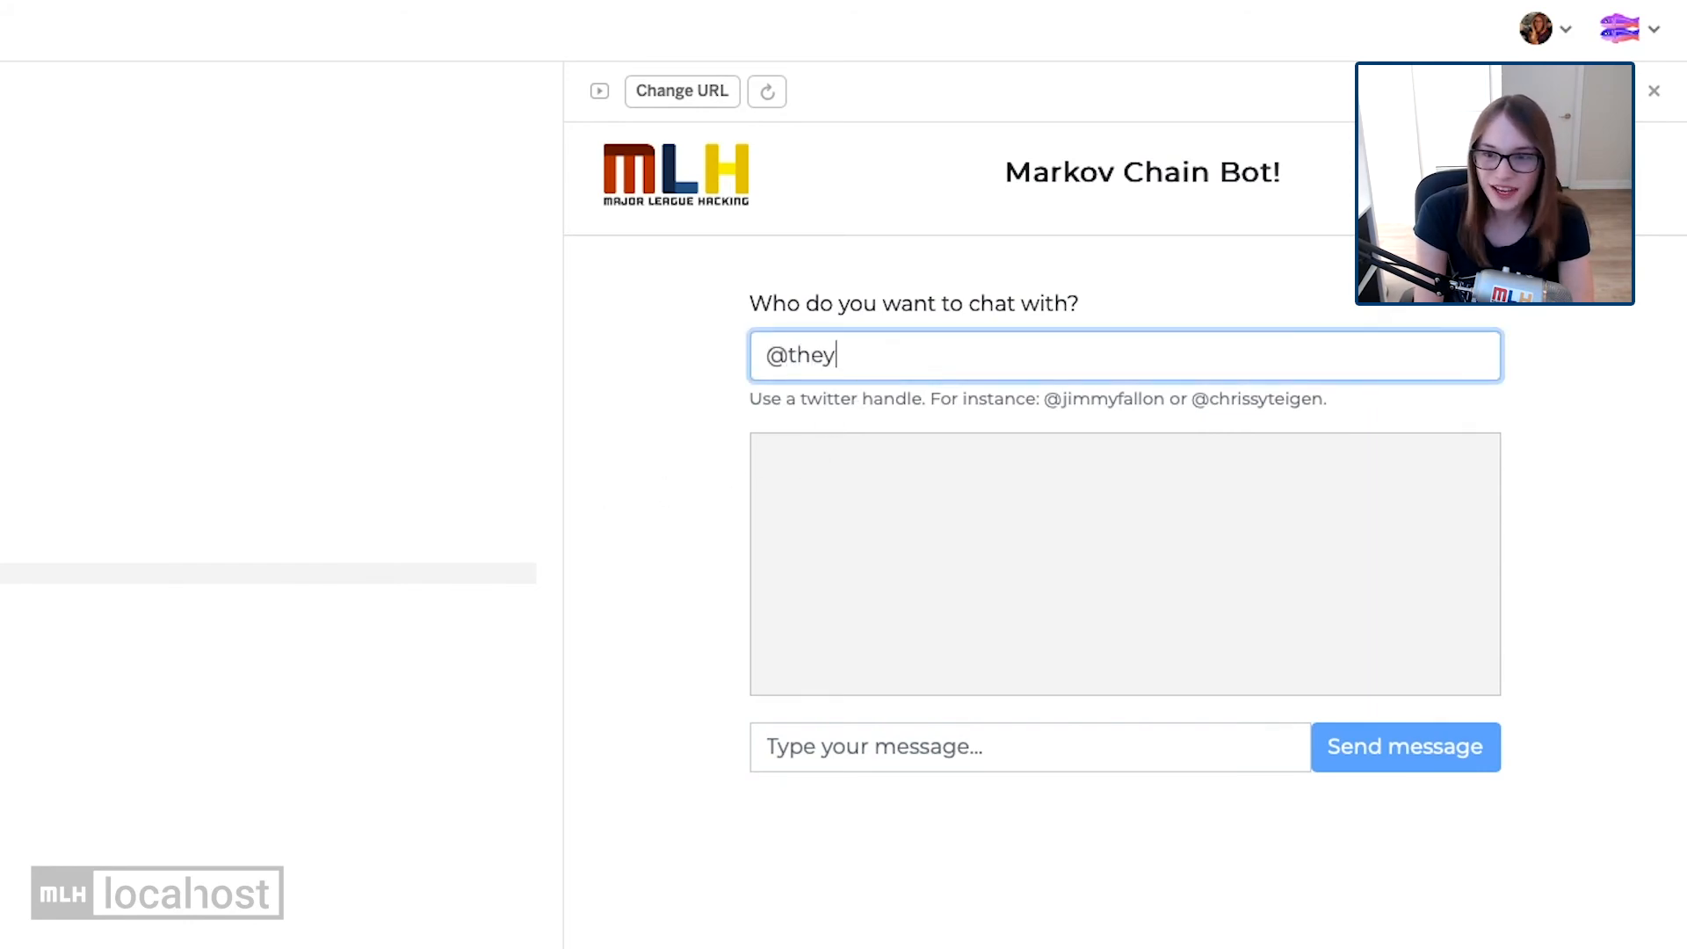
text(callmeswift)
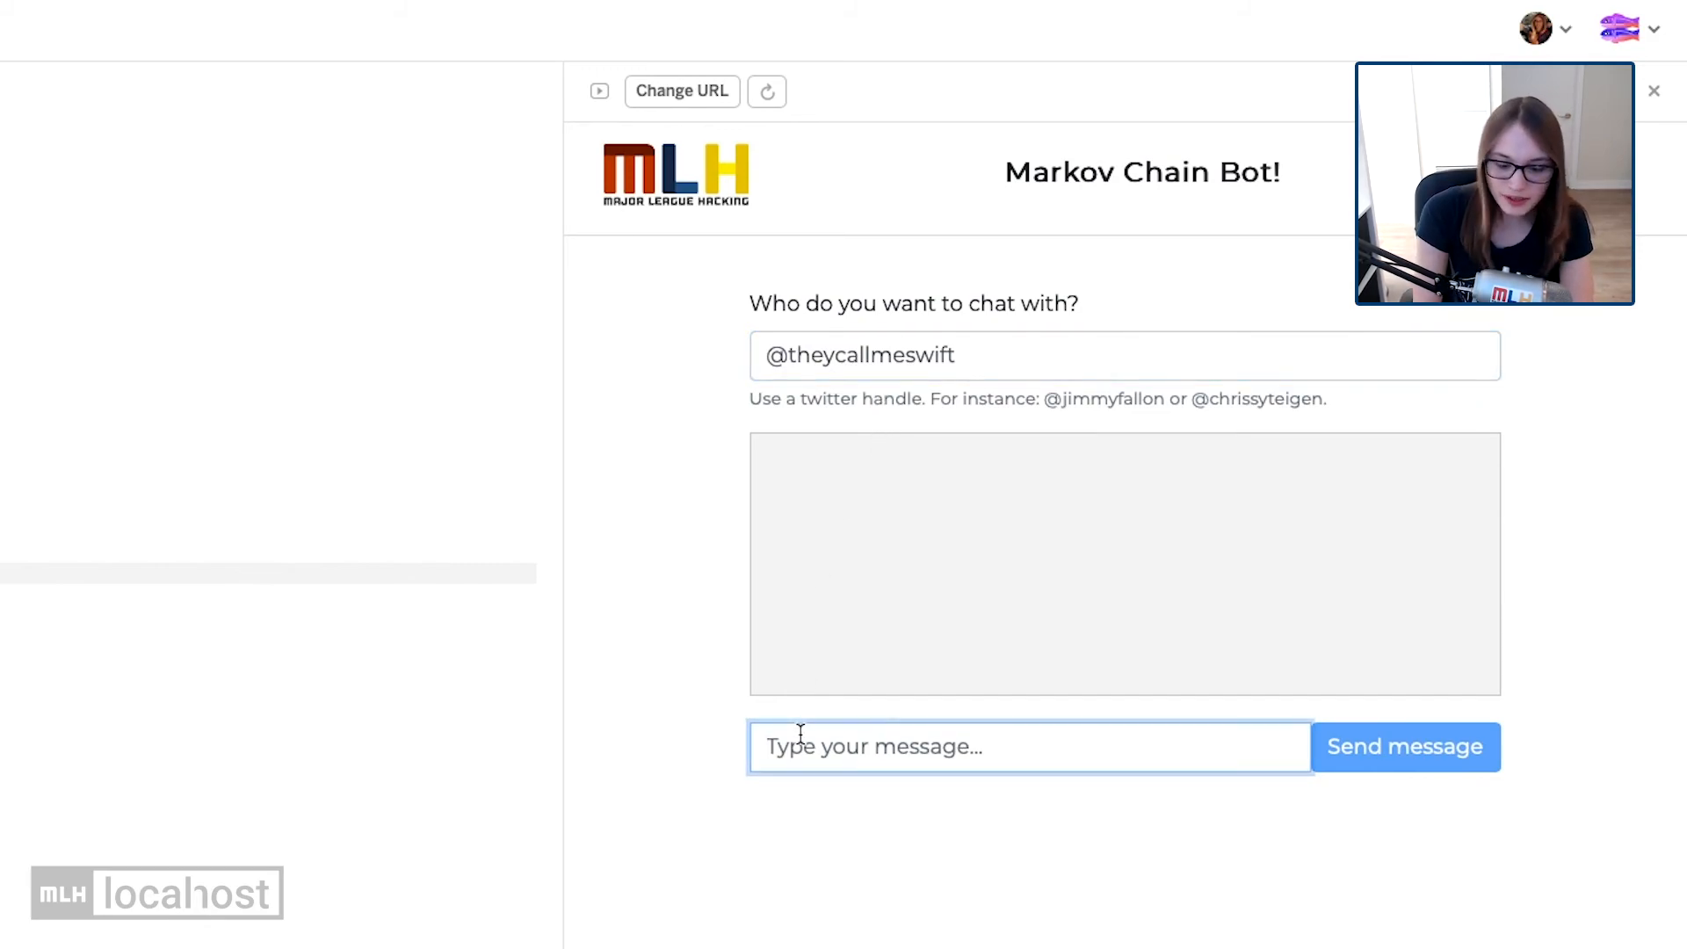
click(1404, 747)
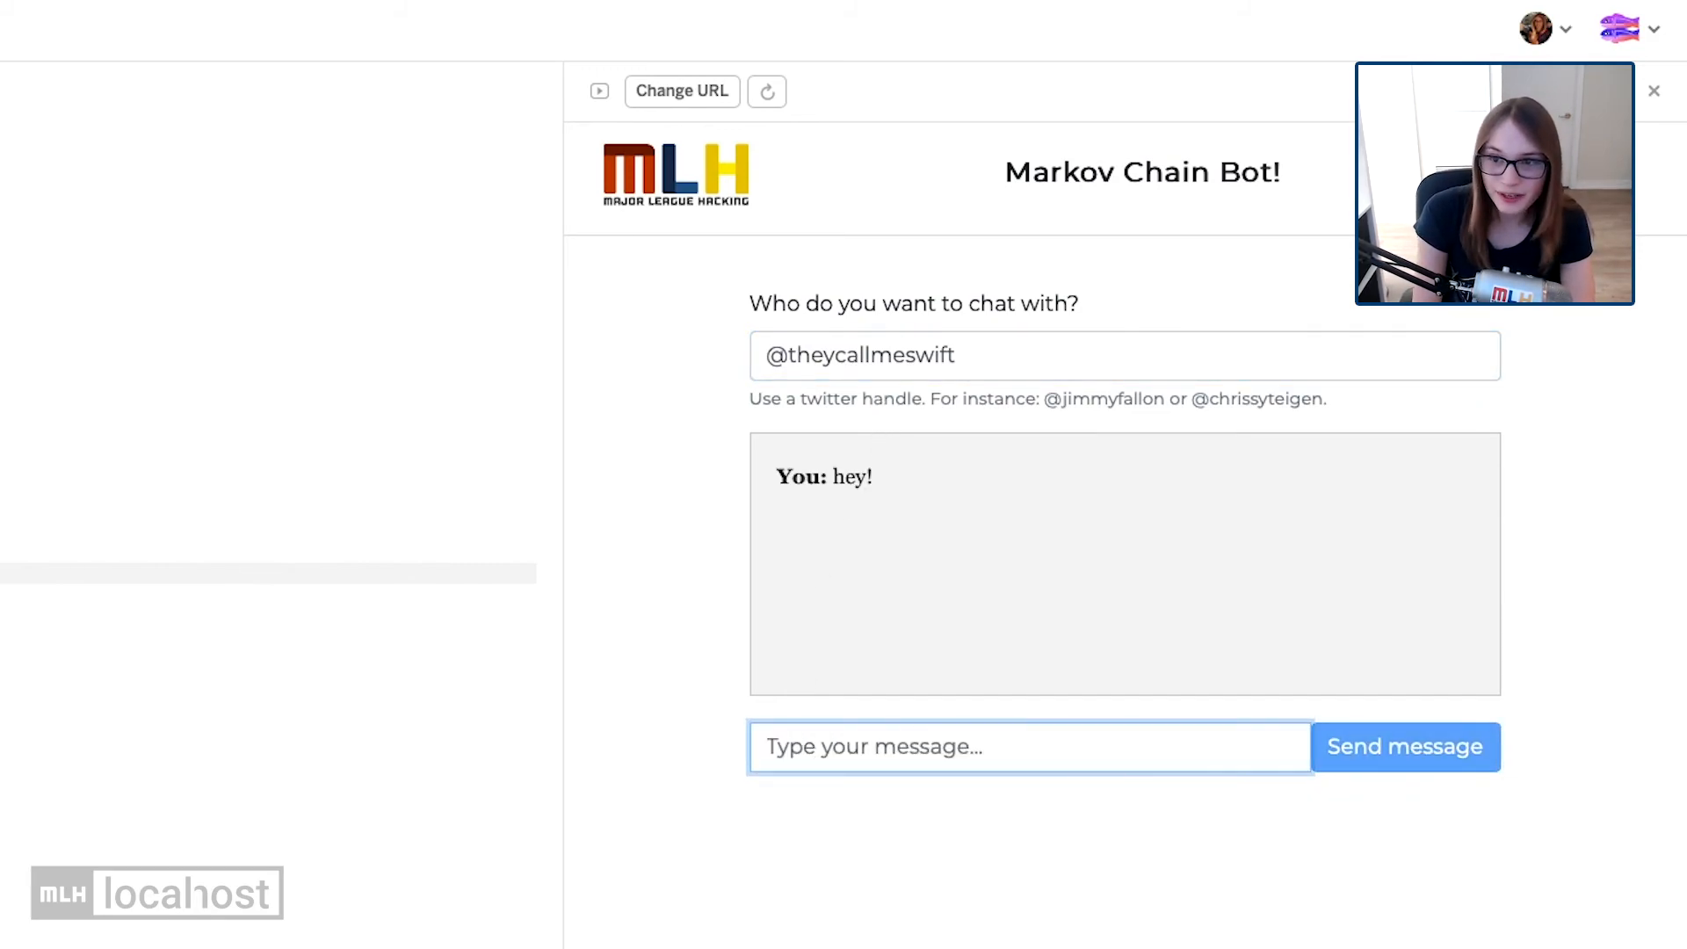
click(1404, 747)
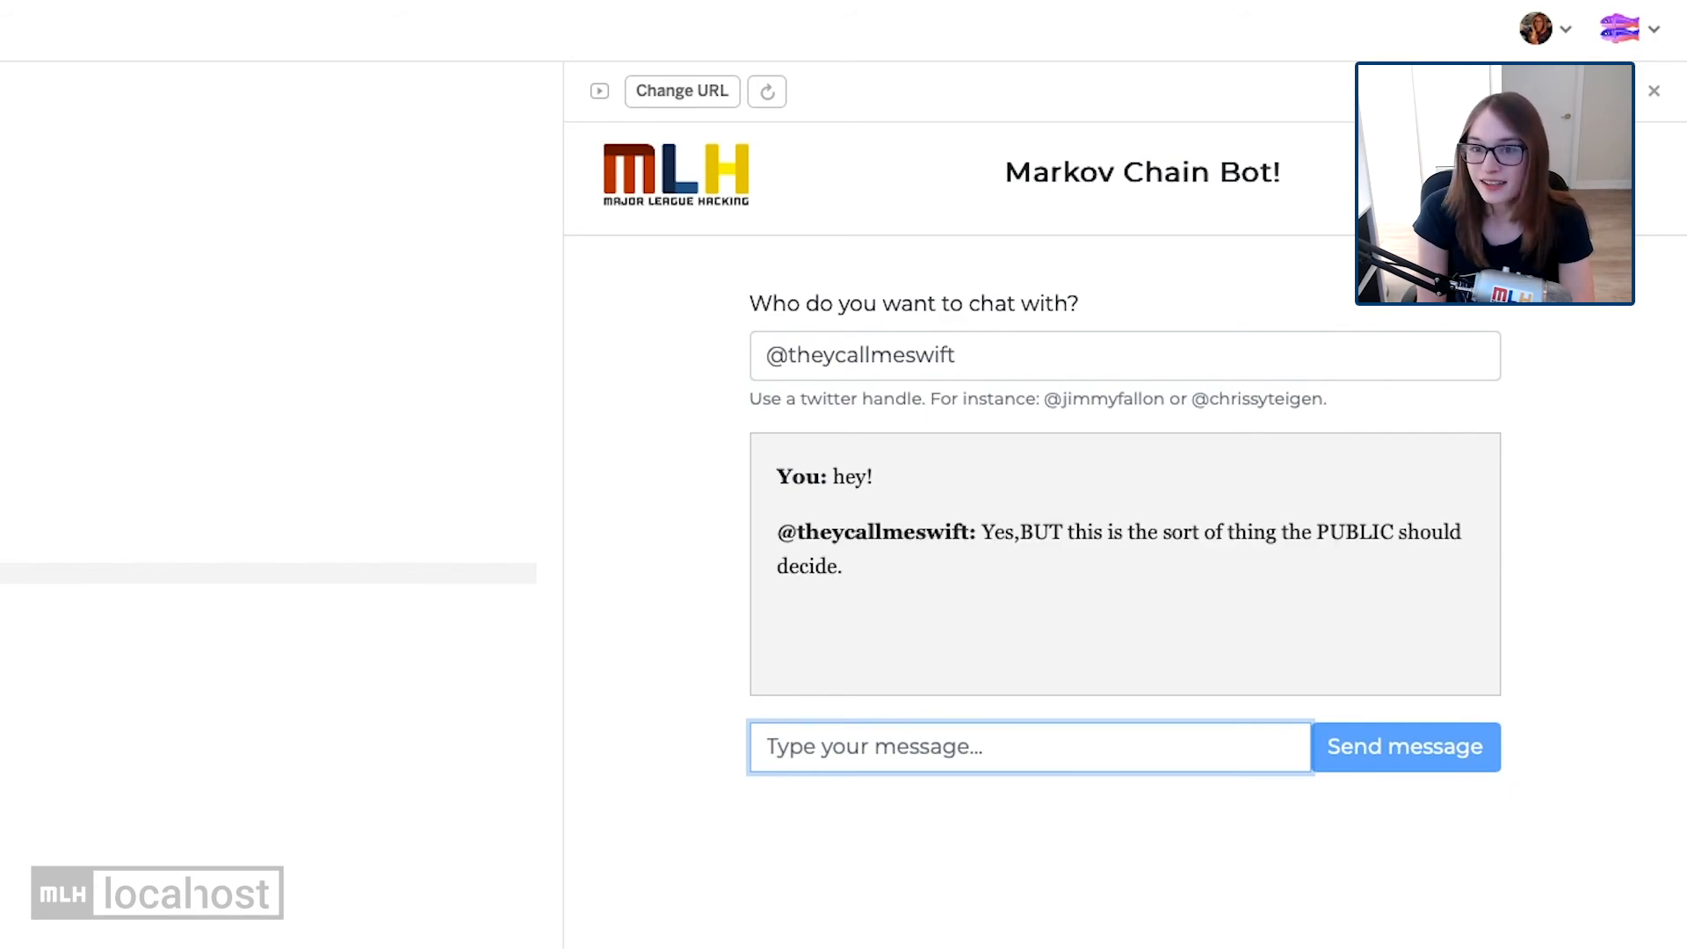